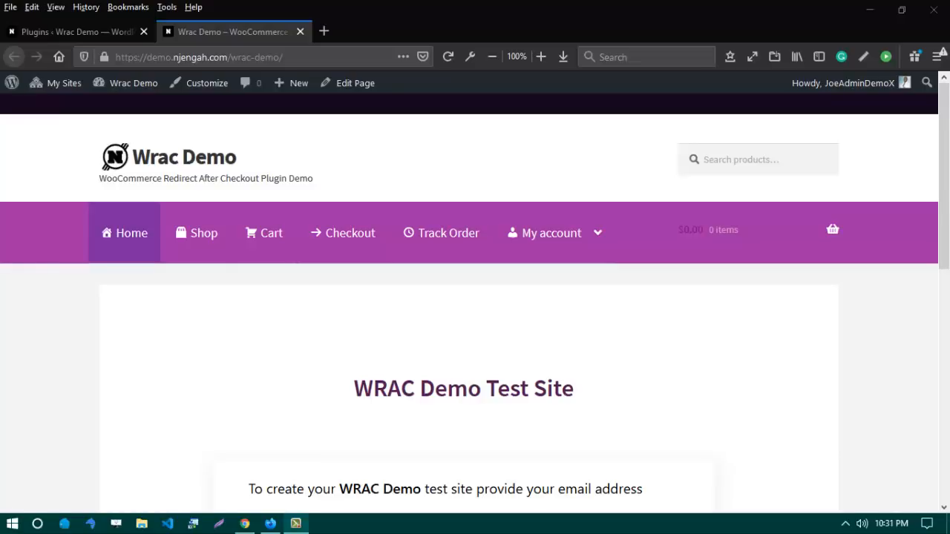
pyautogui.moveTo(40, 195)
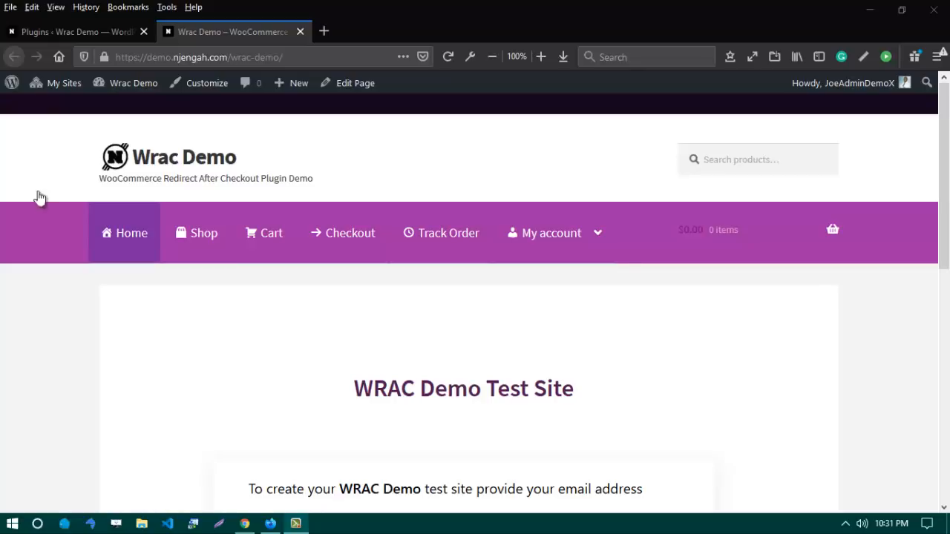
pyautogui.moveTo(77, 31)
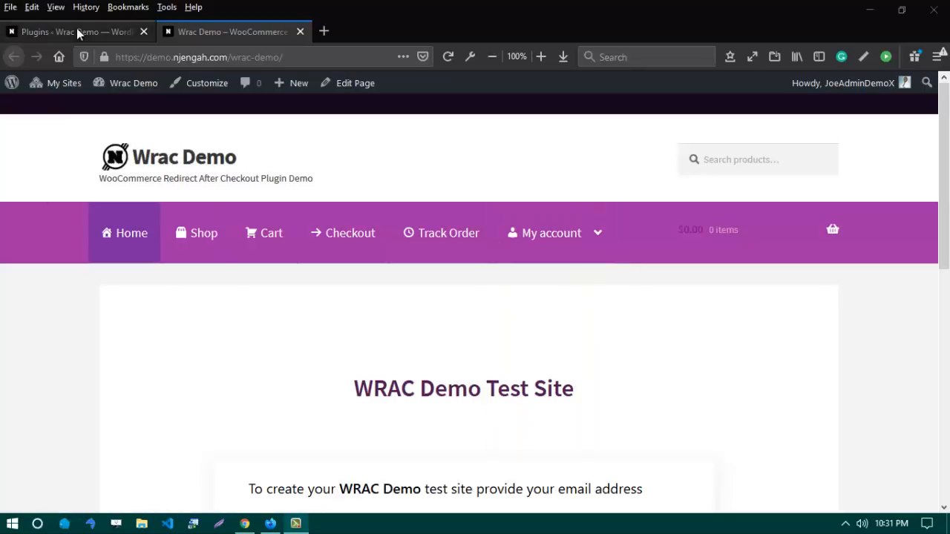
pyautogui.moveTo(77, 31)
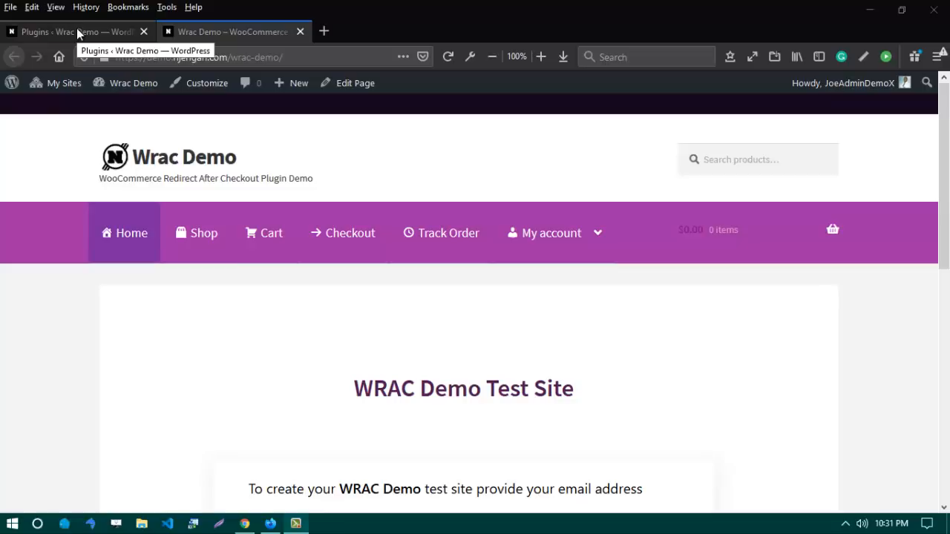
pyautogui.moveTo(252, 238)
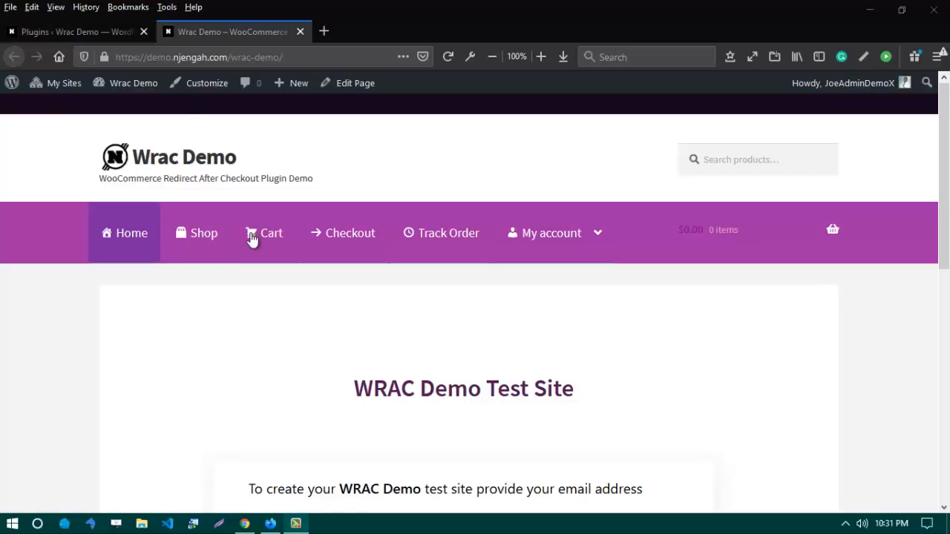
pyautogui.scroll(-3)
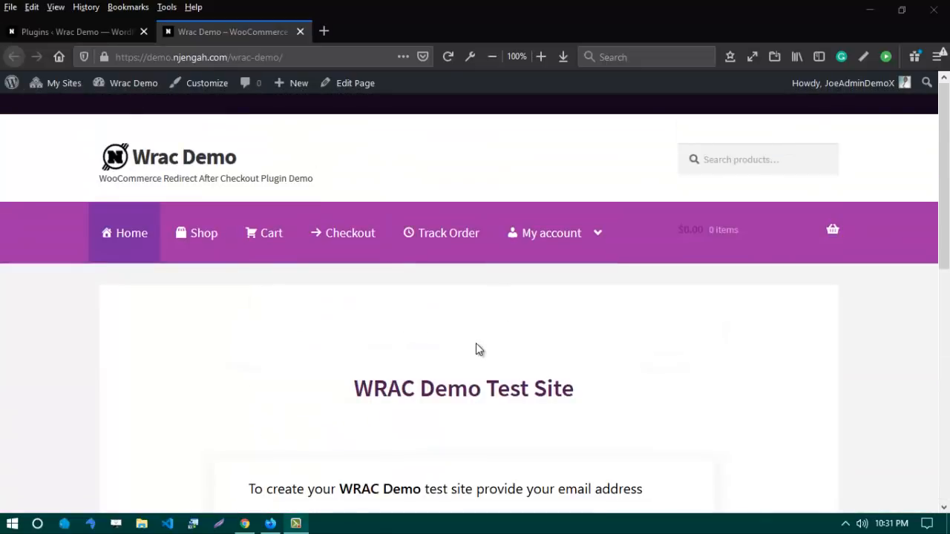
pyautogui.scroll(-3)
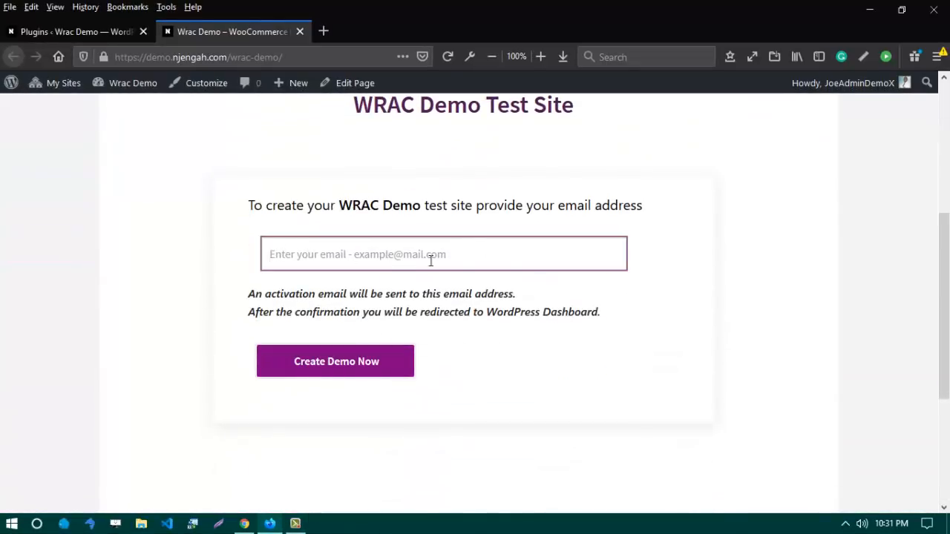
pyautogui.scroll(3)
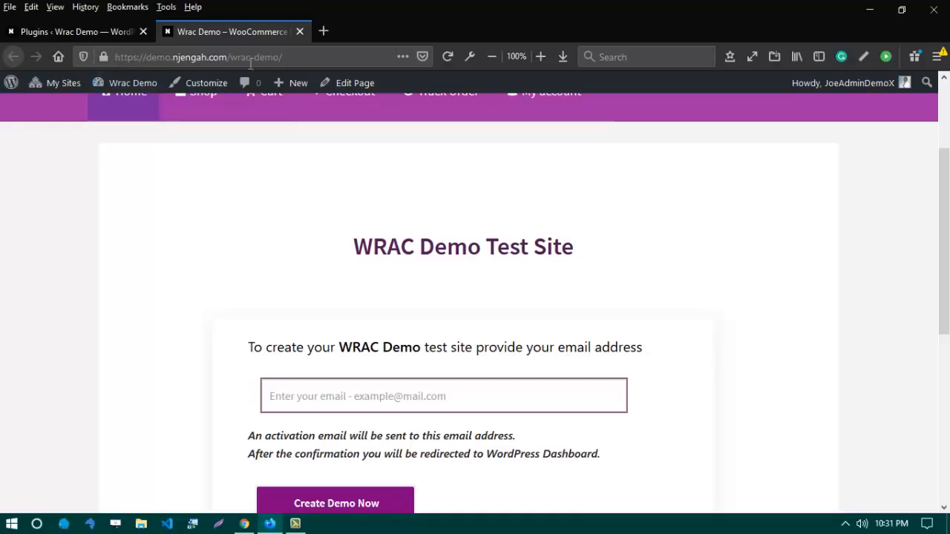
pyautogui.scroll(-3)
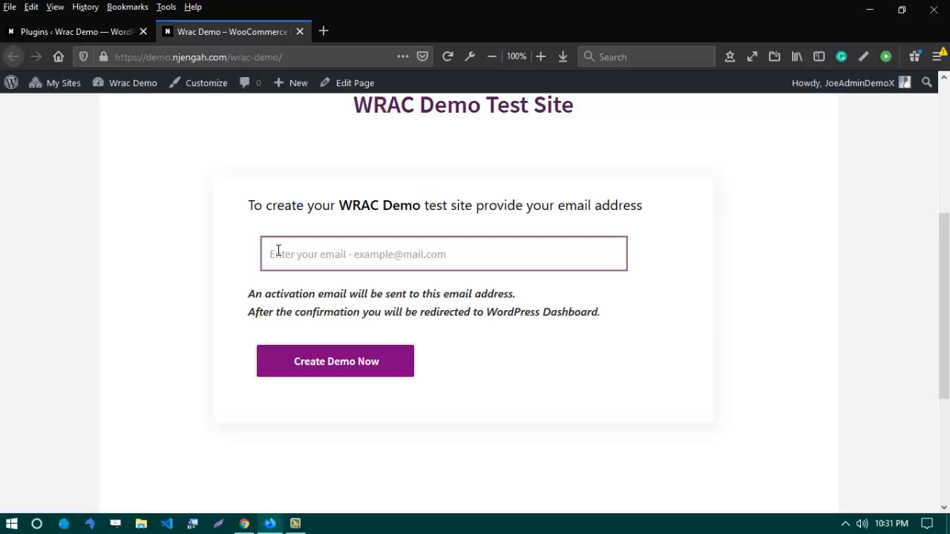
pyautogui.moveTo(412, 254)
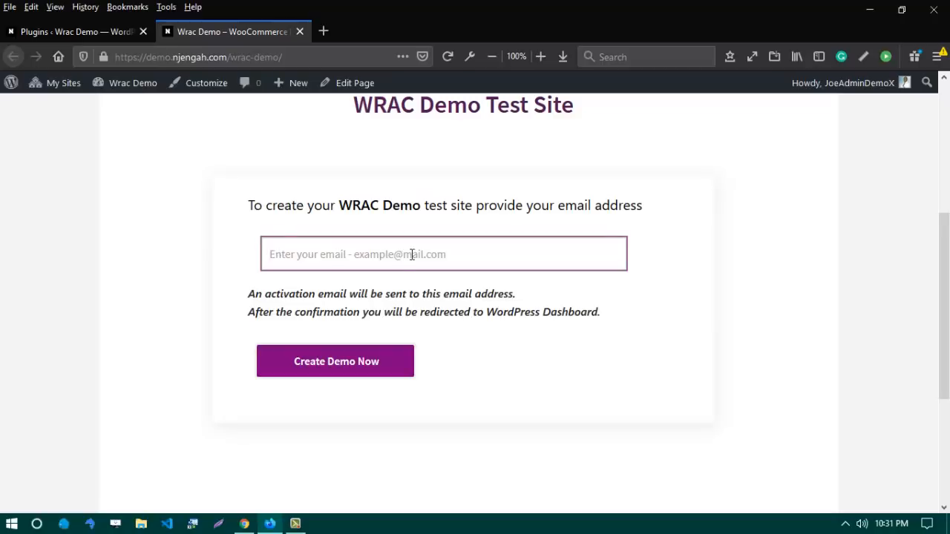
pyautogui.write('example')
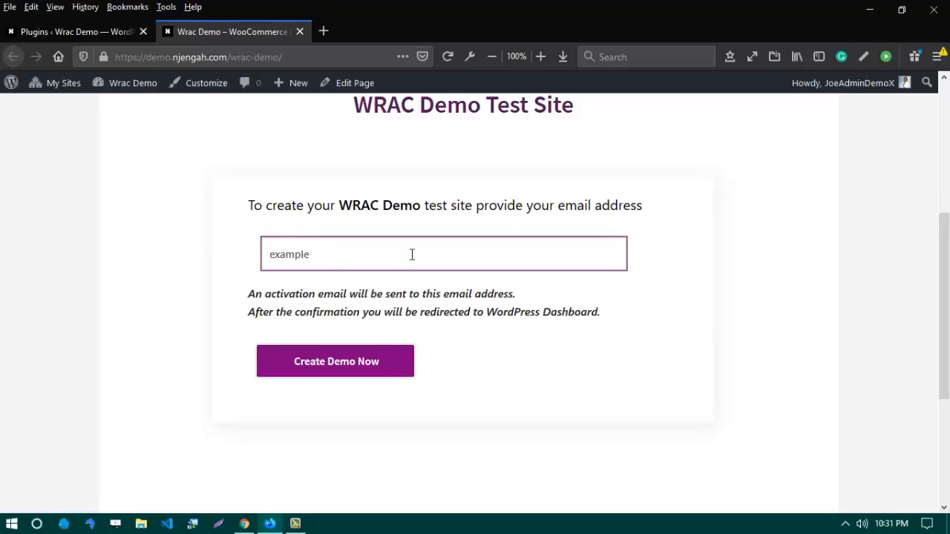
pyautogui.write('@gmail')
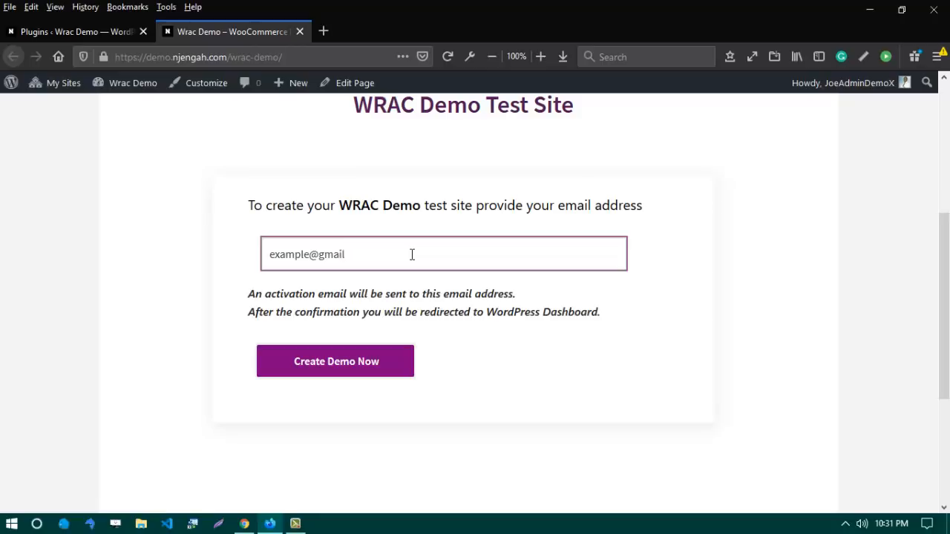
pyautogui.write('.com')
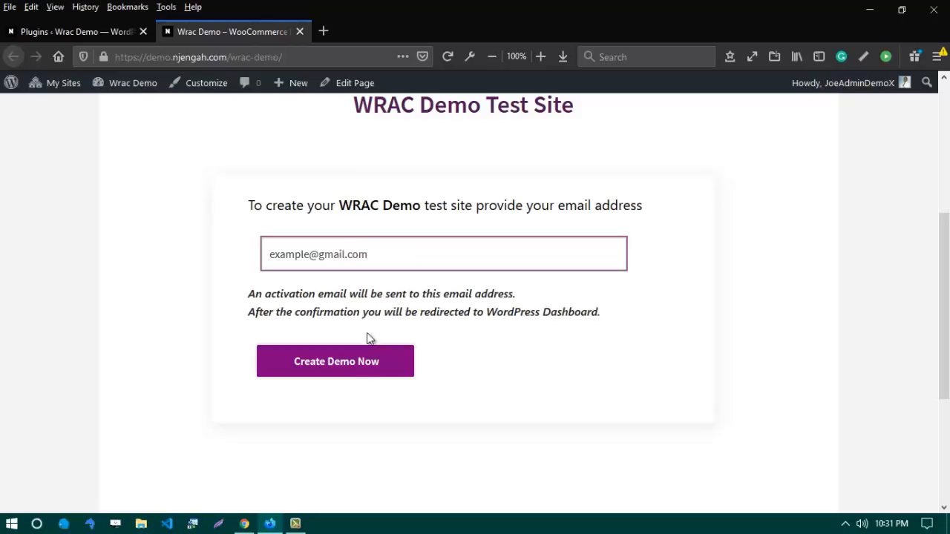
pyautogui.moveTo(348, 362)
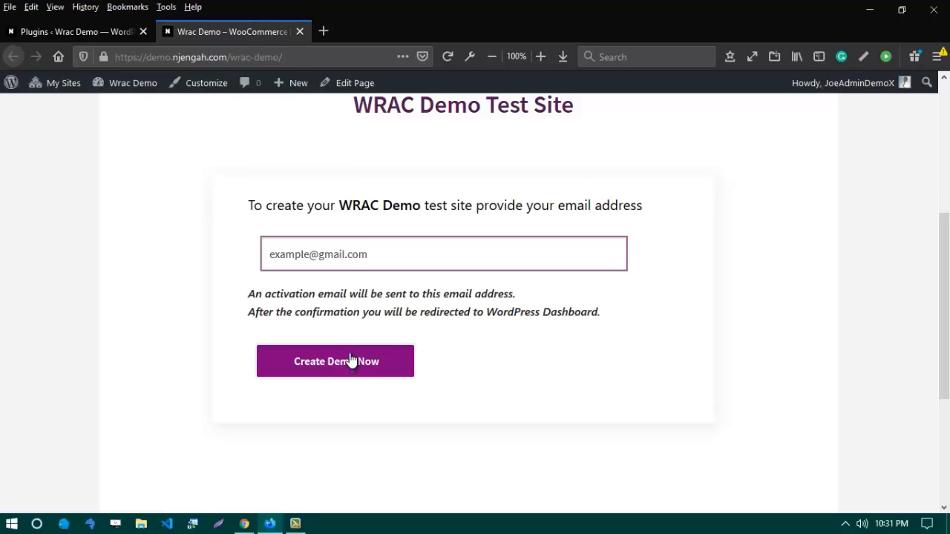
pyautogui.click(443, 254)
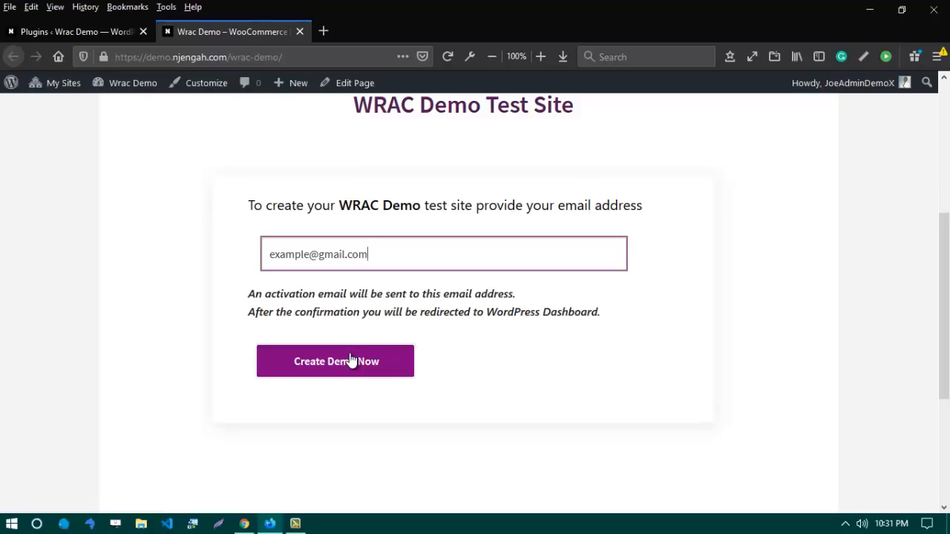
pyautogui.moveTo(427, 332)
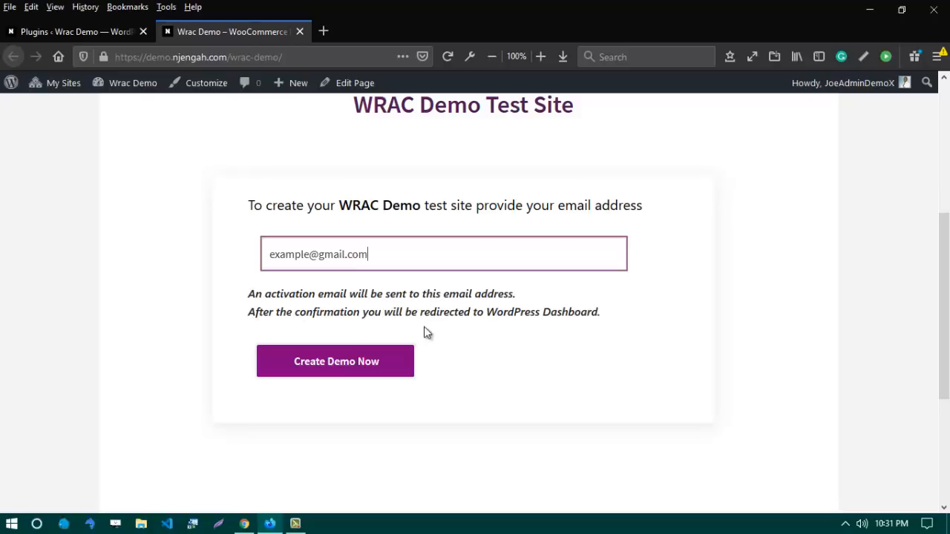
pyautogui.tripleClick(442, 254)
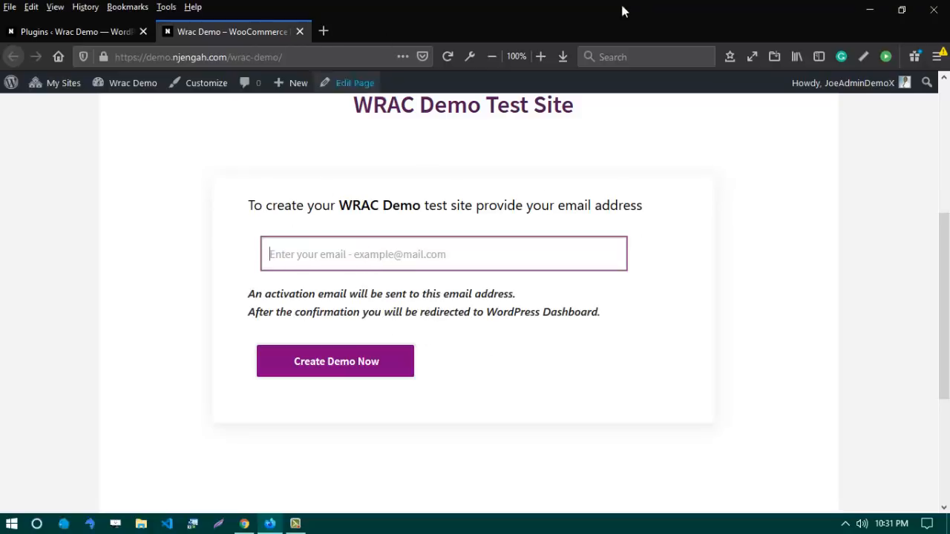
pyautogui.moveTo(430, 280)
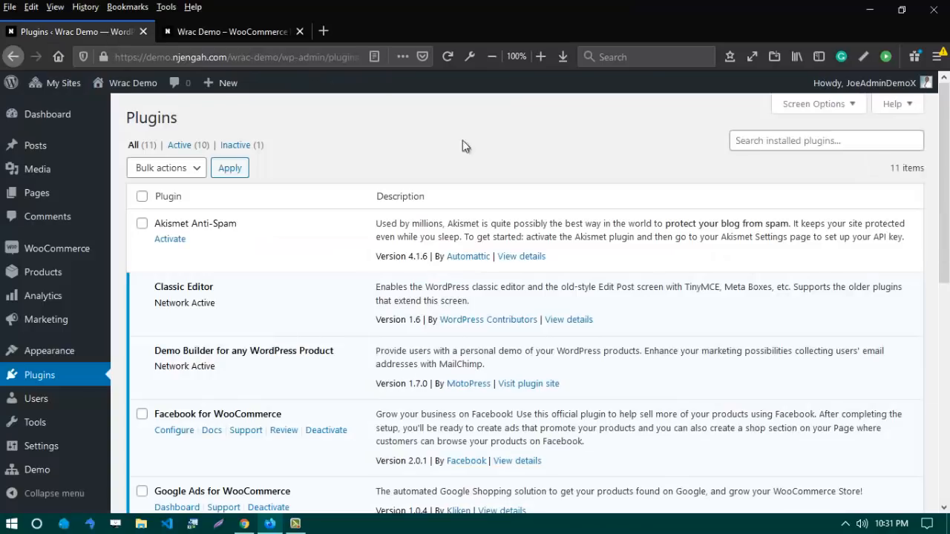
pyautogui.moveTo(448, 350)
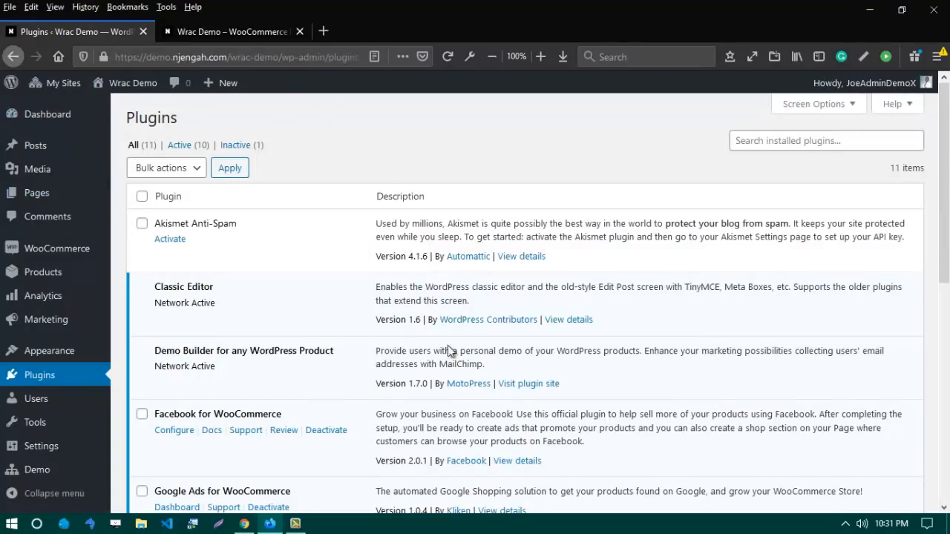
# Locate WooCommerce Redirect After Checkout in the Plugins list and highlight its name.
pyautogui.scroll(-3)
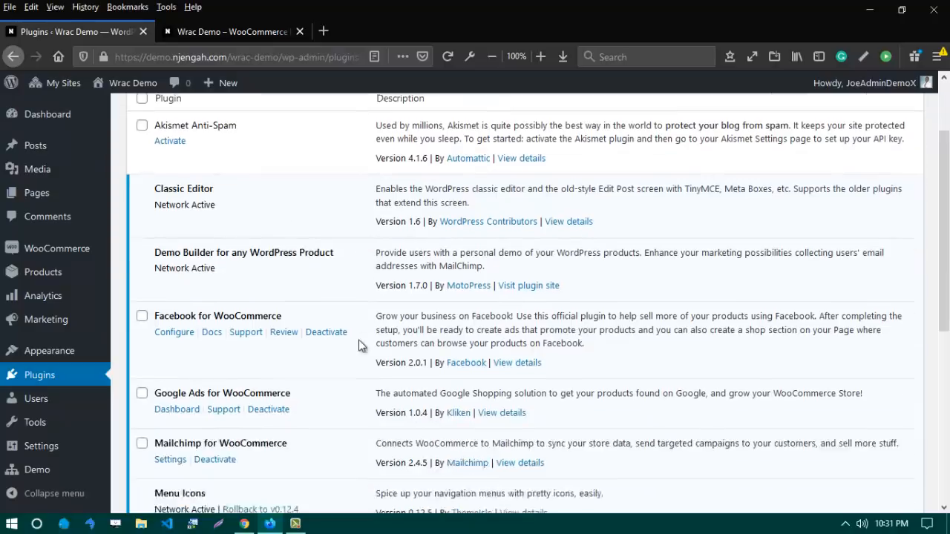
pyautogui.scroll(3)
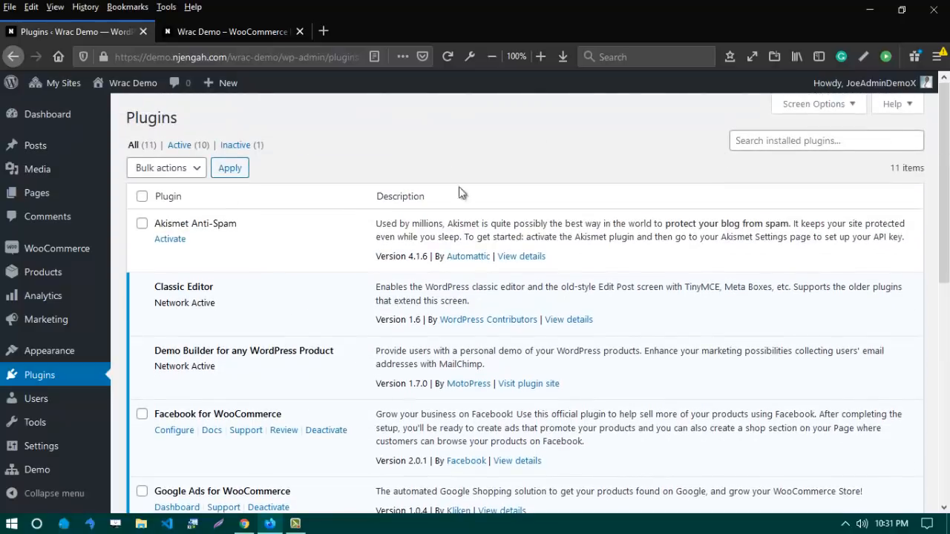
pyautogui.scroll(-3)
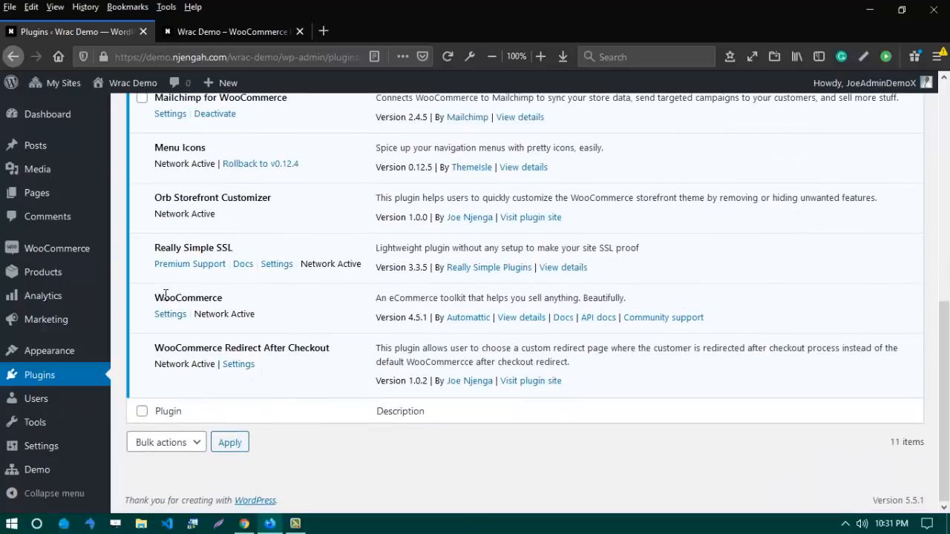
pyautogui.doubleClick(187, 297)
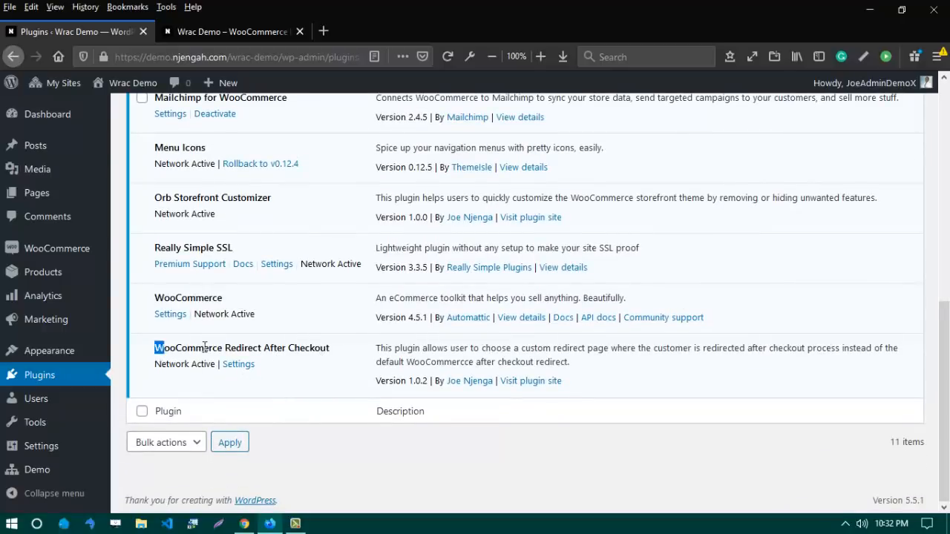
pyautogui.doubleClick(241, 348)
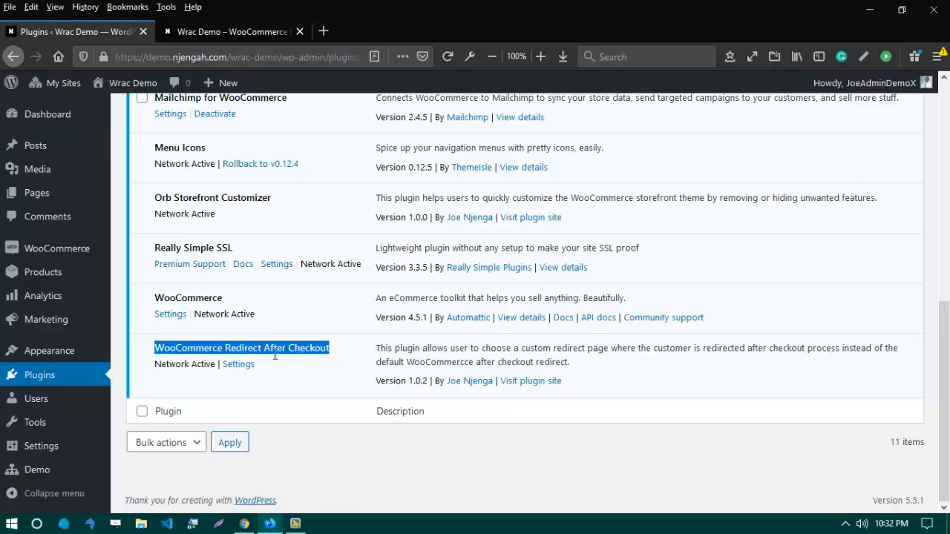
pyautogui.moveTo(312, 327)
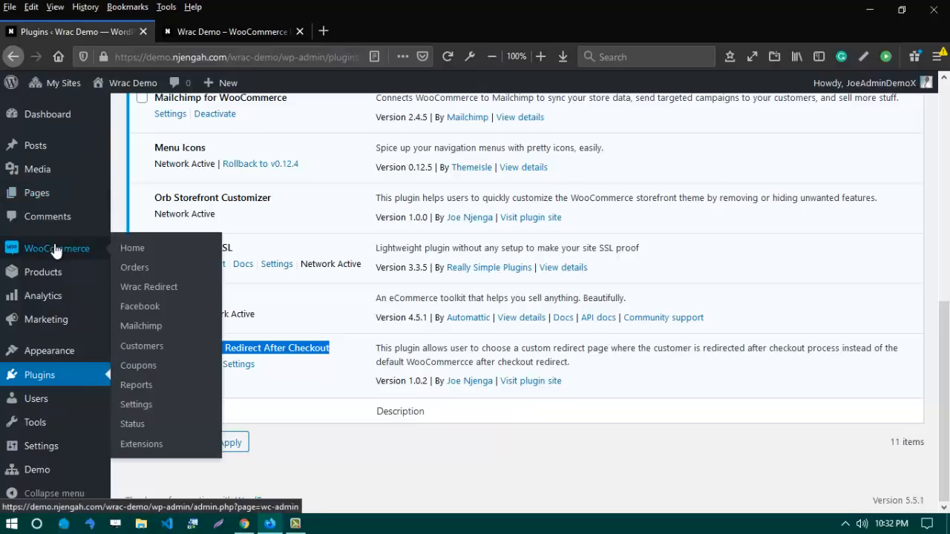
pyautogui.moveTo(149, 286)
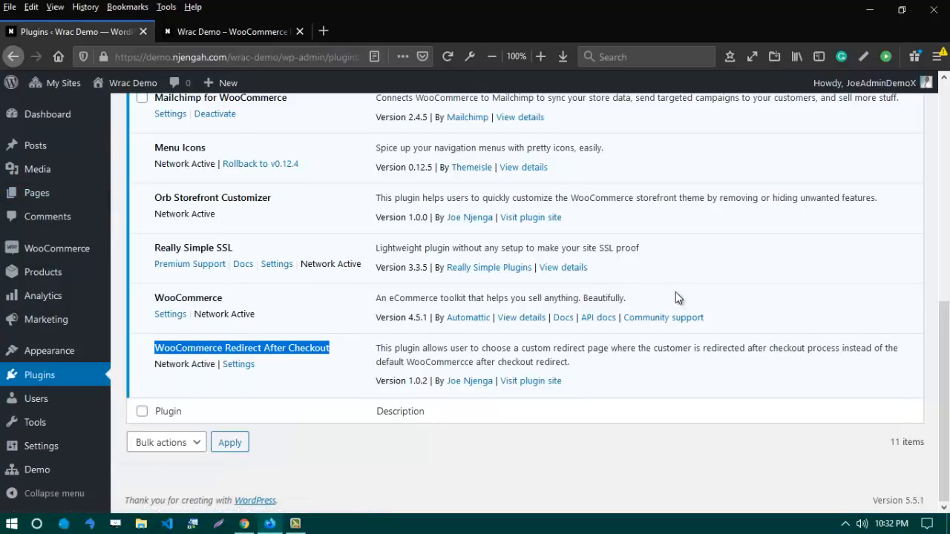
pyautogui.moveTo(273, 327)
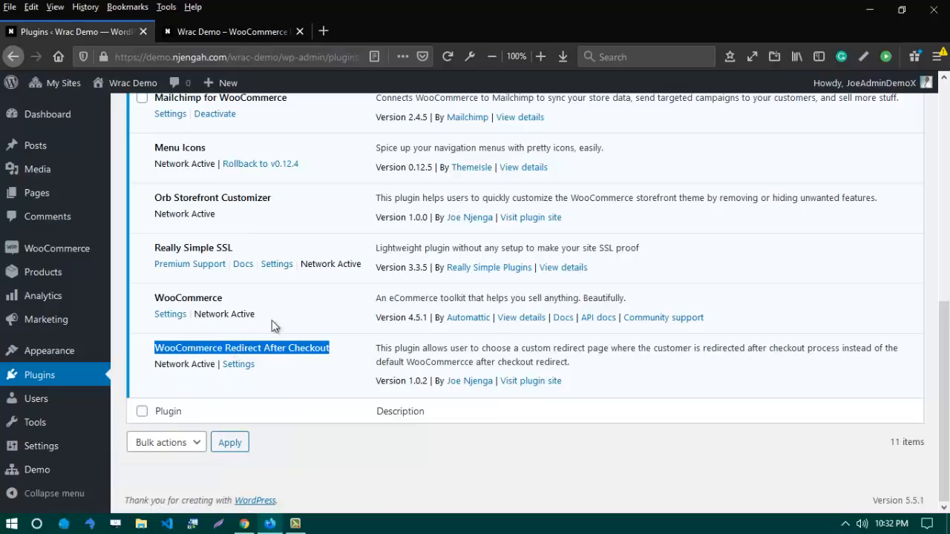
pyautogui.scroll(3)
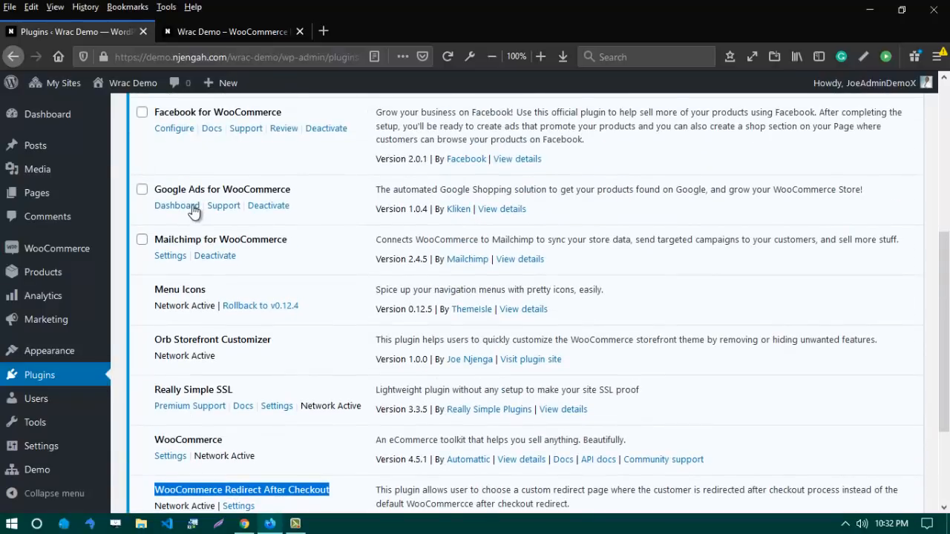
pyautogui.scroll(-3)
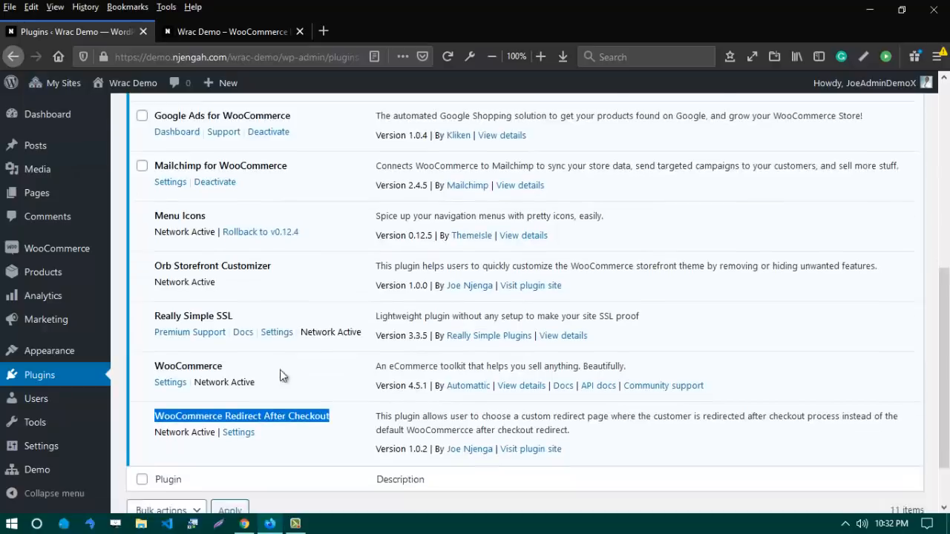
pyautogui.scroll(-3)
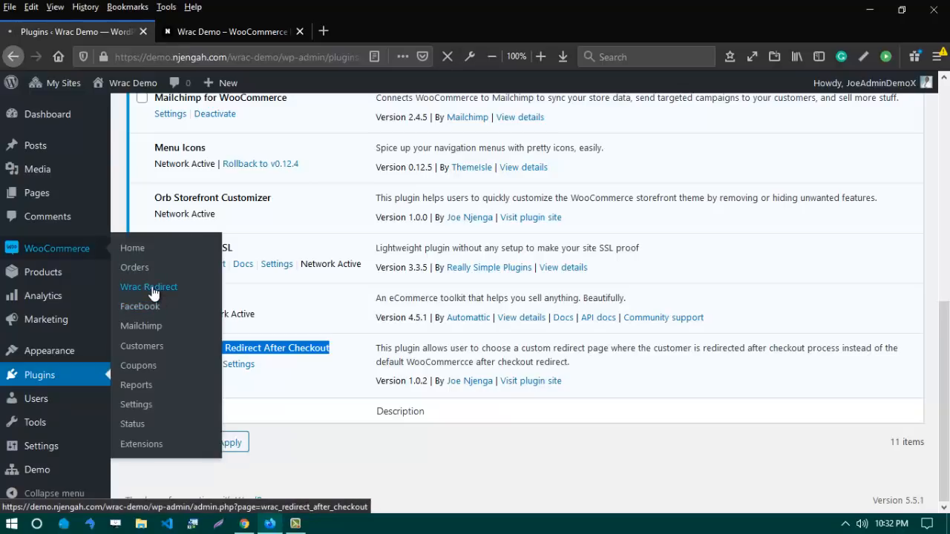
pyautogui.click(148, 288)
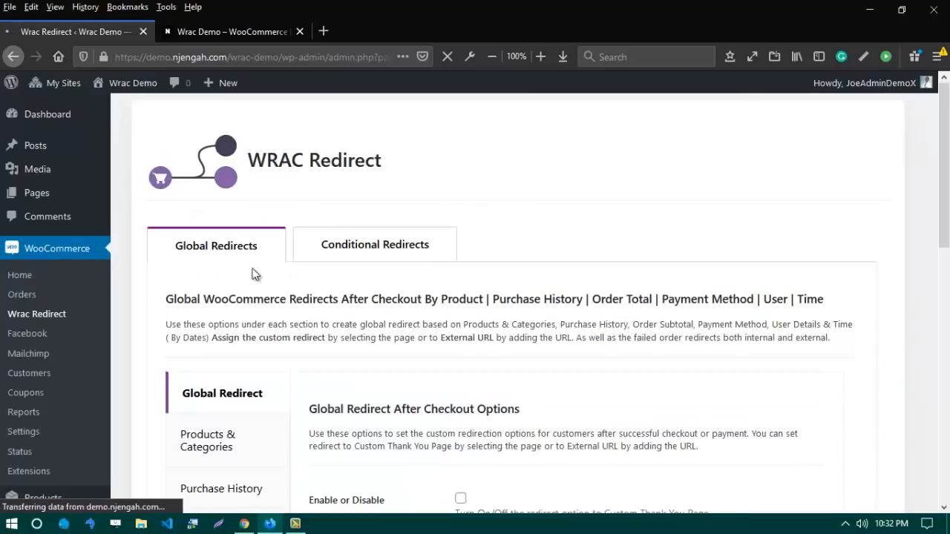
pyautogui.scroll(-3)
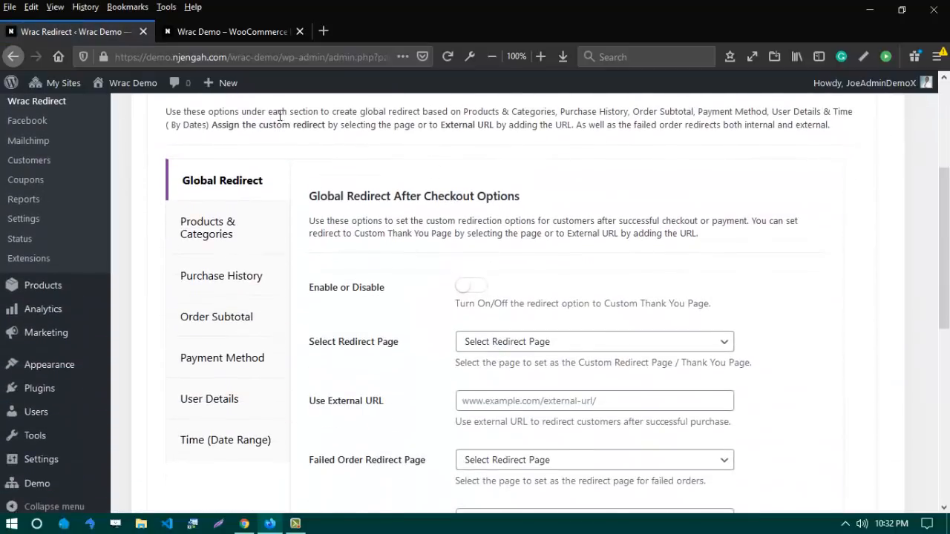
pyautogui.scroll(3)
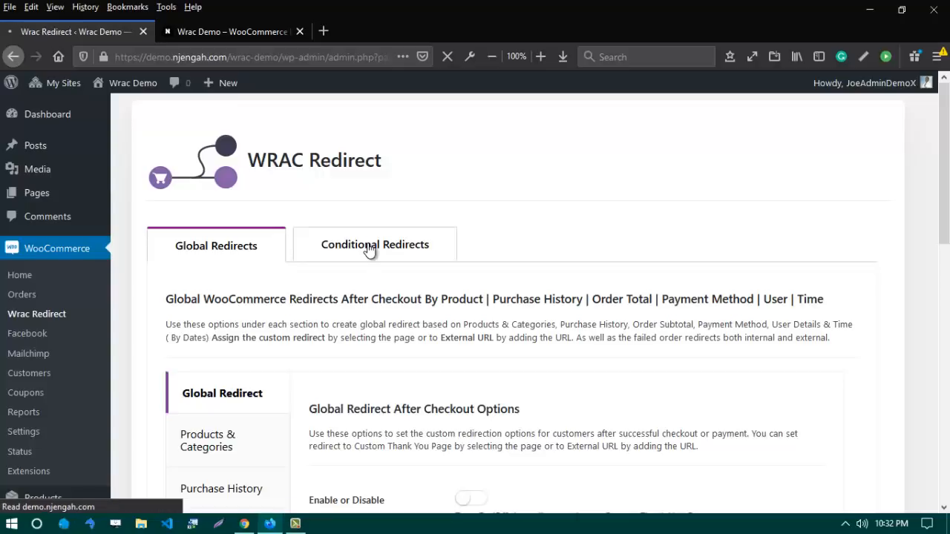
pyautogui.click(374, 243)
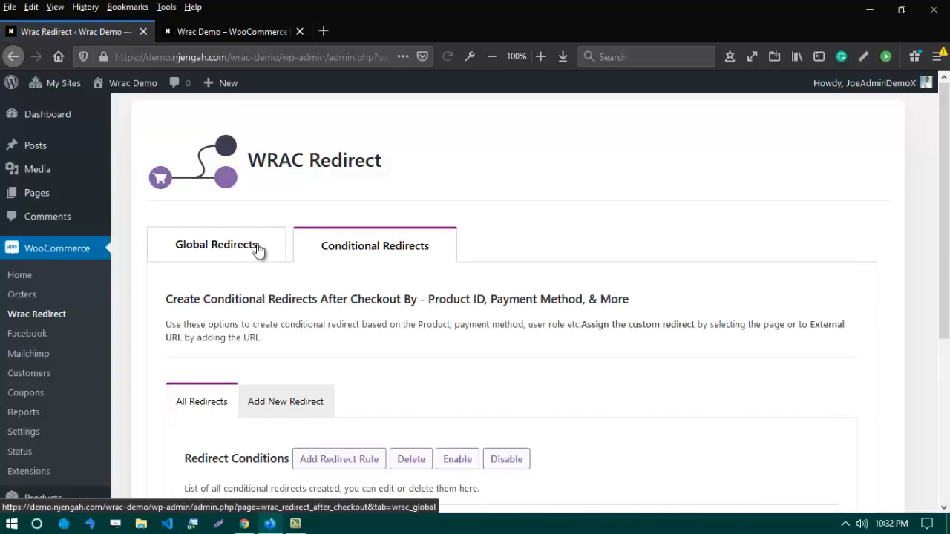
pyautogui.moveTo(412, 252)
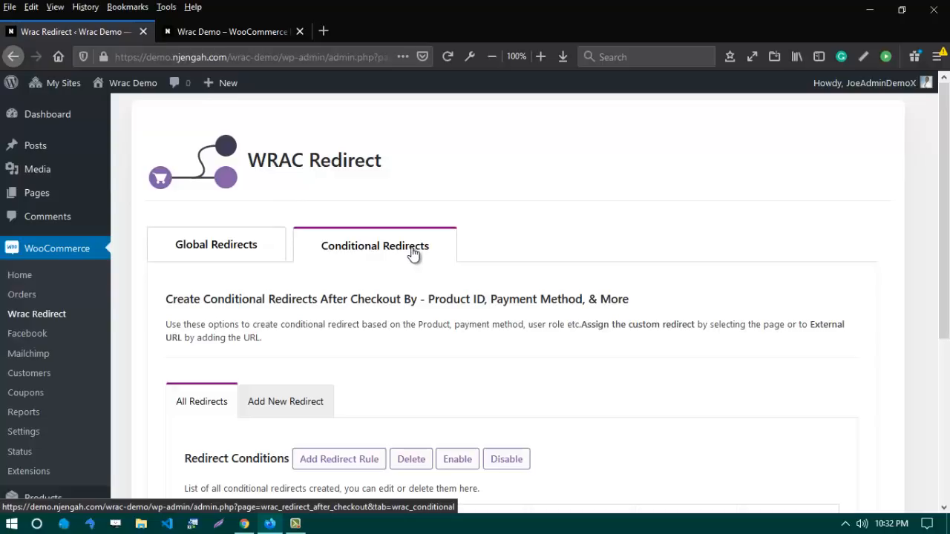
pyautogui.moveTo(407, 255)
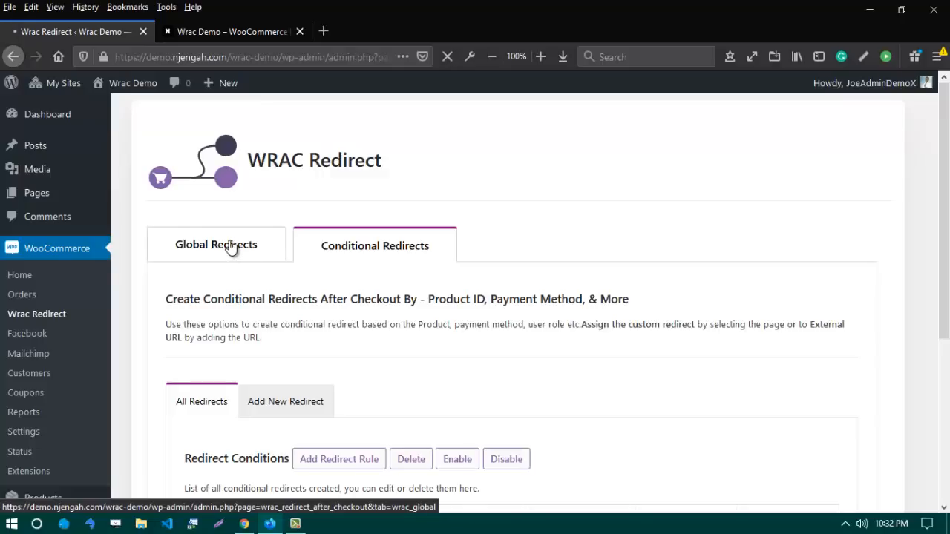
pyautogui.click(217, 245)
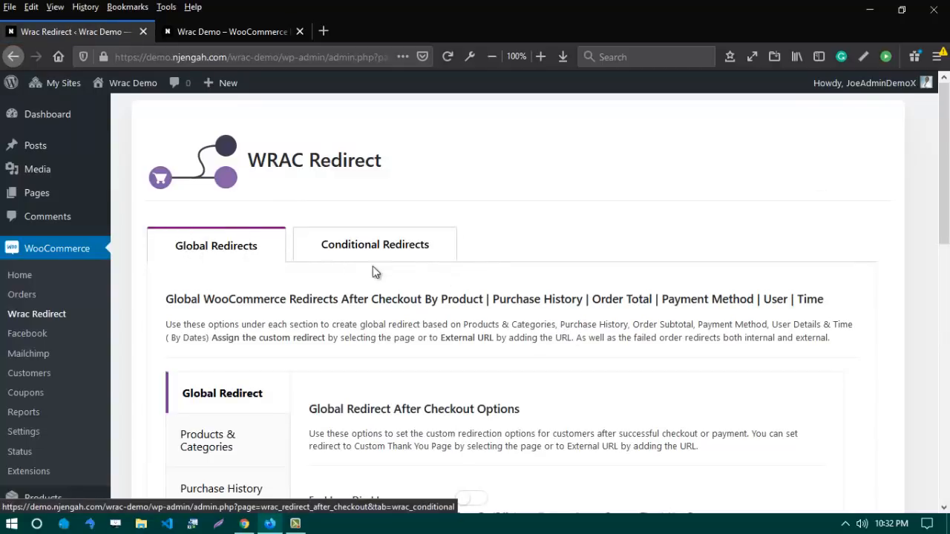
# Switch on the global after-checkout redirect toggle in the Global Redirect settings.
pyautogui.scroll(-3)
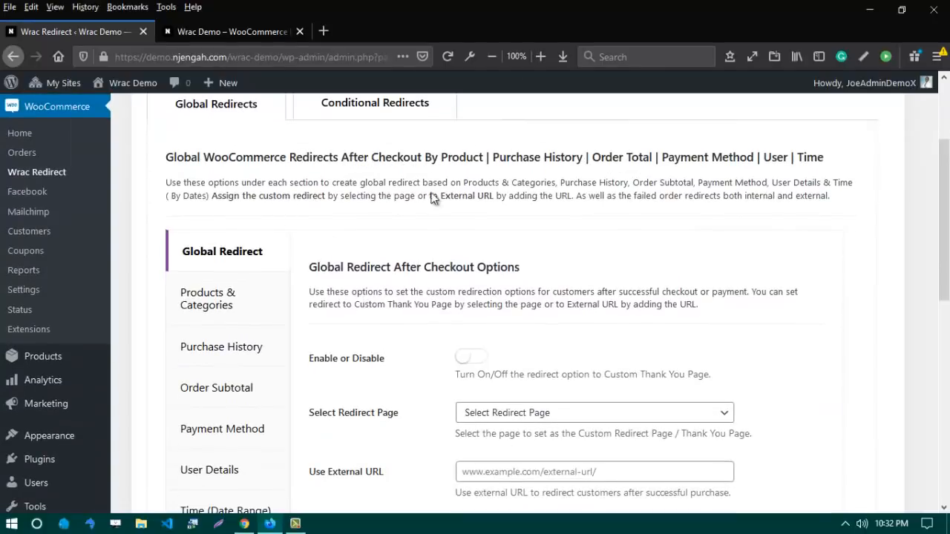
pyautogui.scroll(-3)
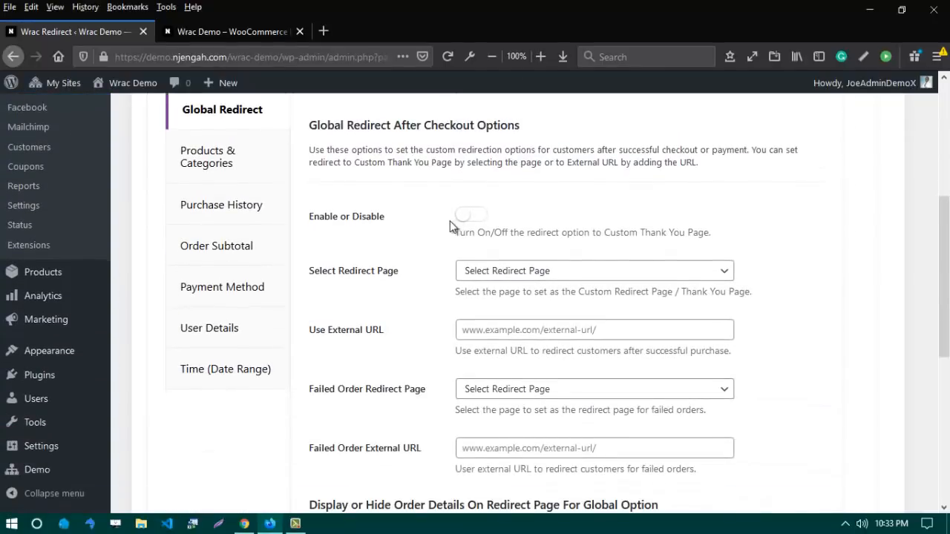
pyautogui.scroll(3)
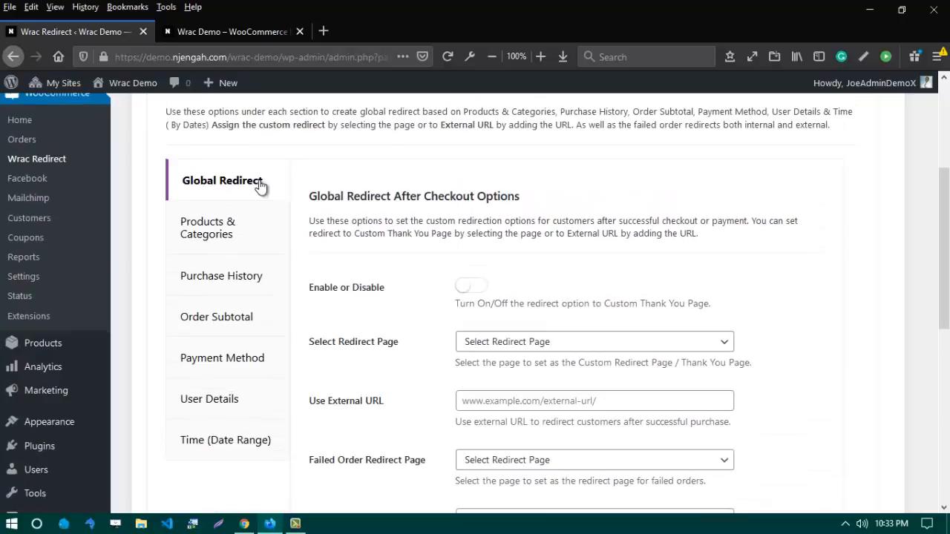
pyautogui.moveTo(380, 284)
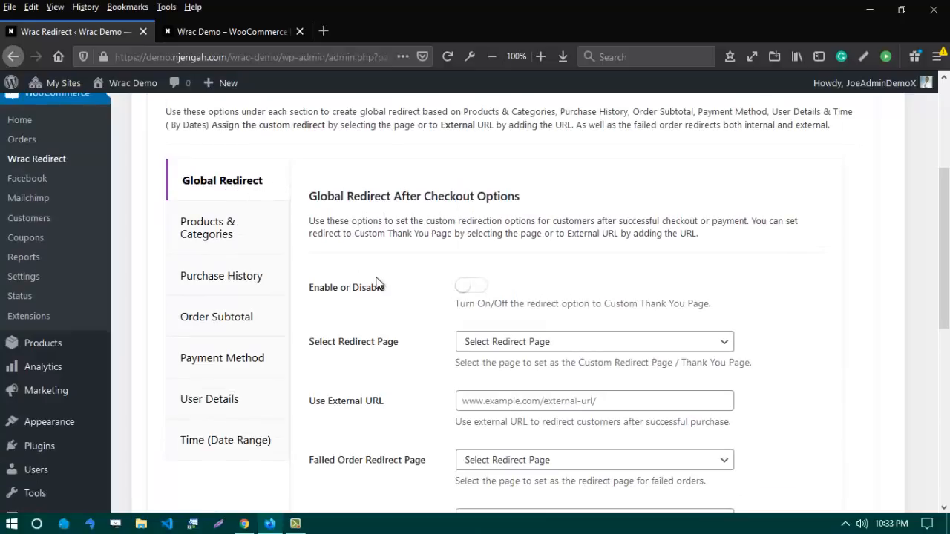
pyautogui.click(472, 285)
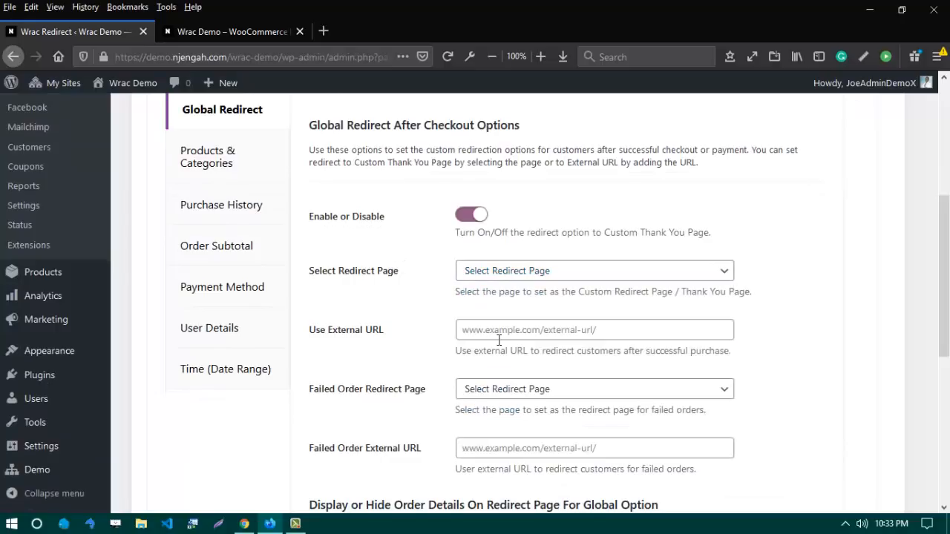
pyautogui.scroll(-3)
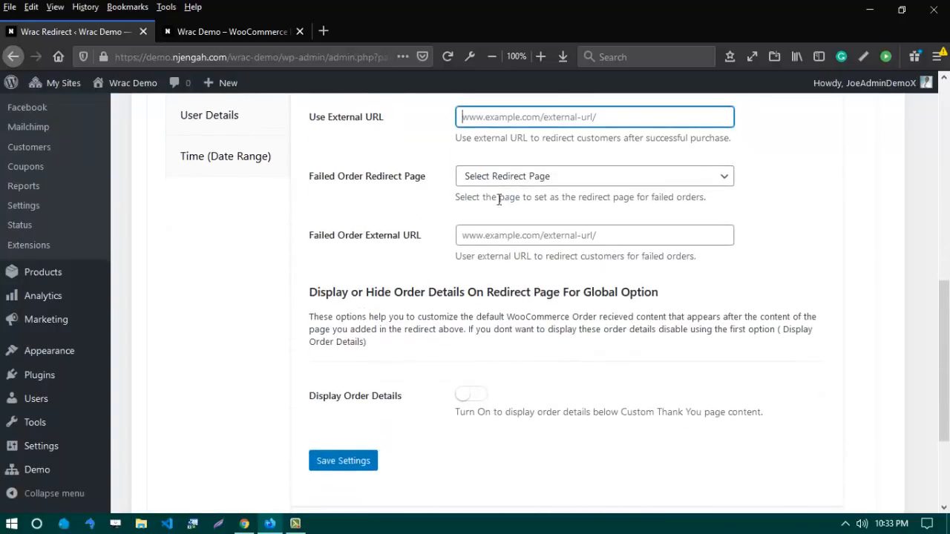
pyautogui.click(594, 175)
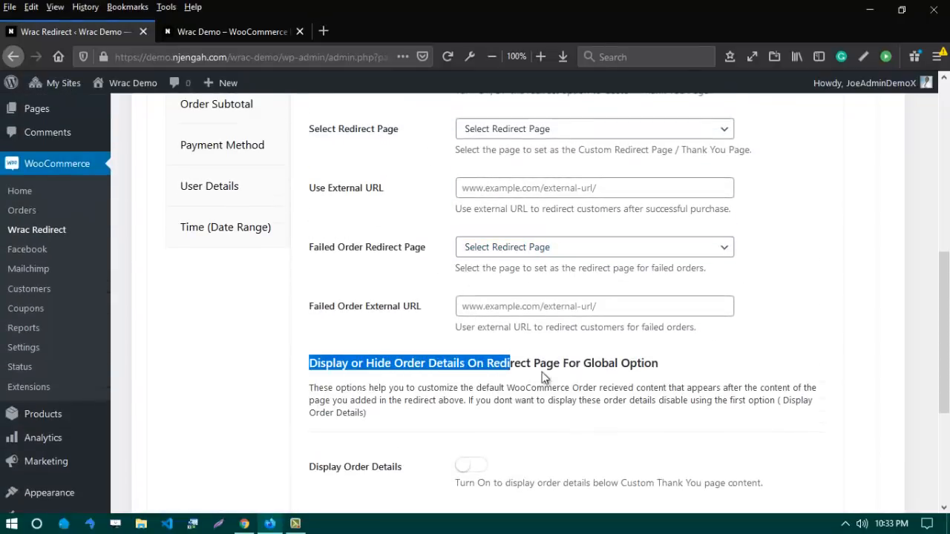
# Review the remaining Global Redirect options without setting a redirect page or URL.
pyautogui.scroll(-3)
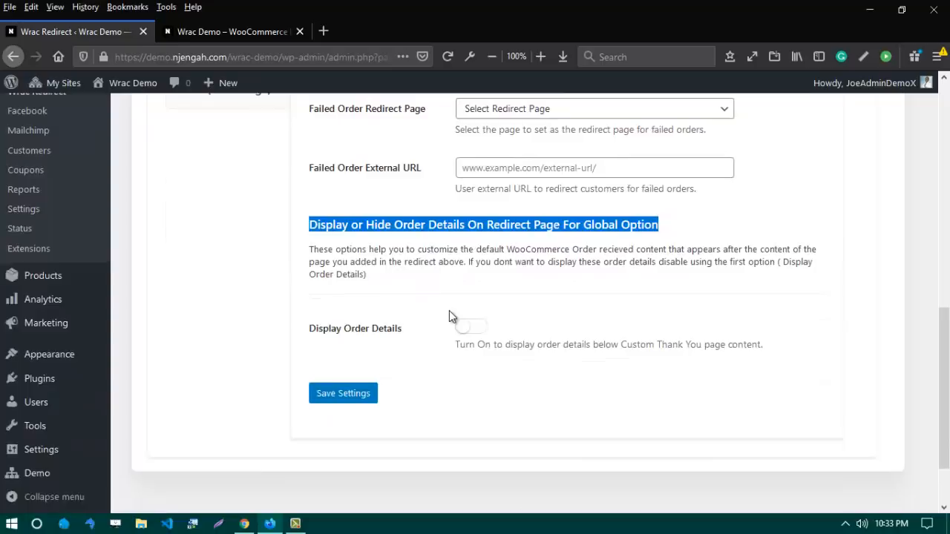
pyautogui.scroll(3)
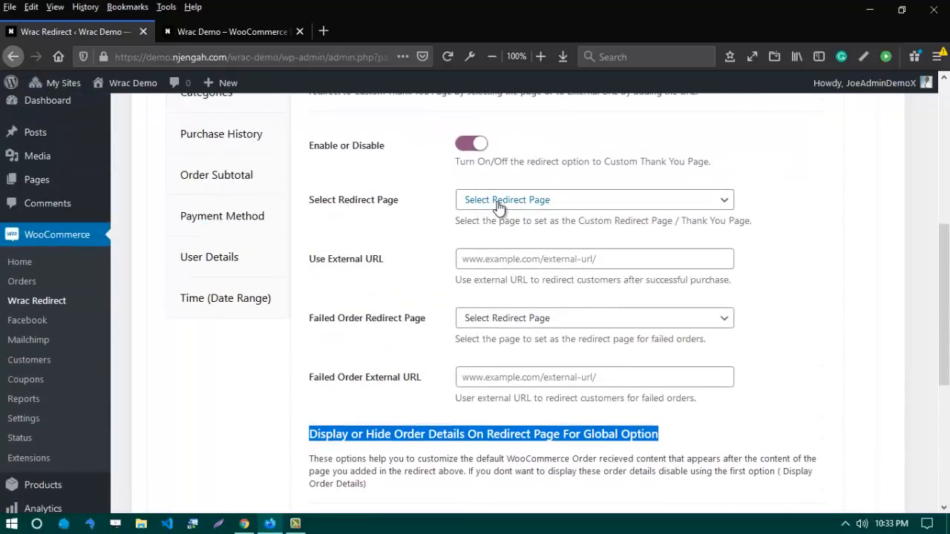
pyautogui.click(594, 199)
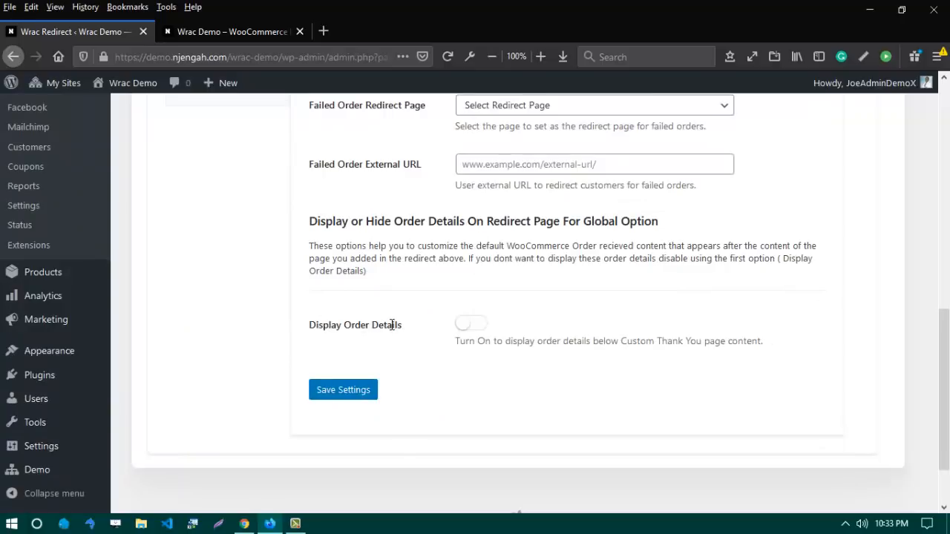
pyautogui.scroll(3)
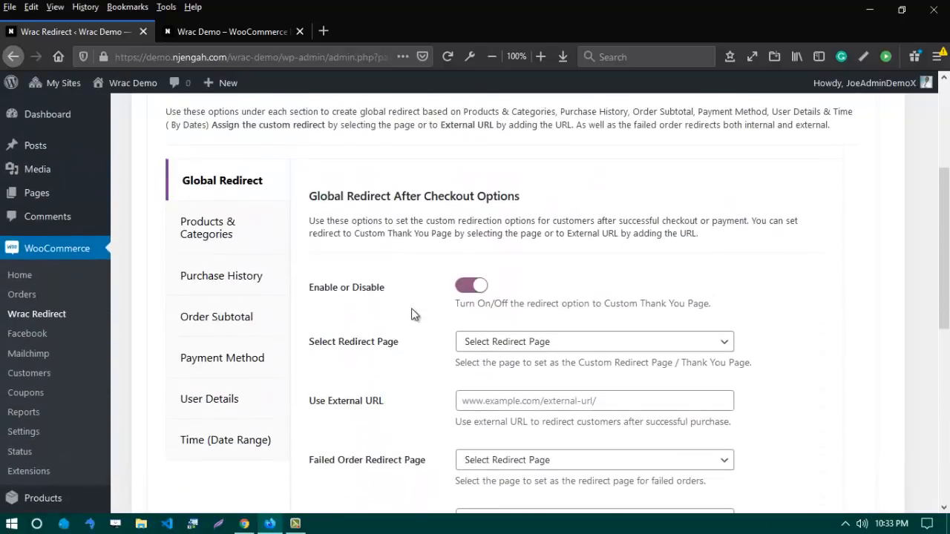
pyautogui.scroll(-3)
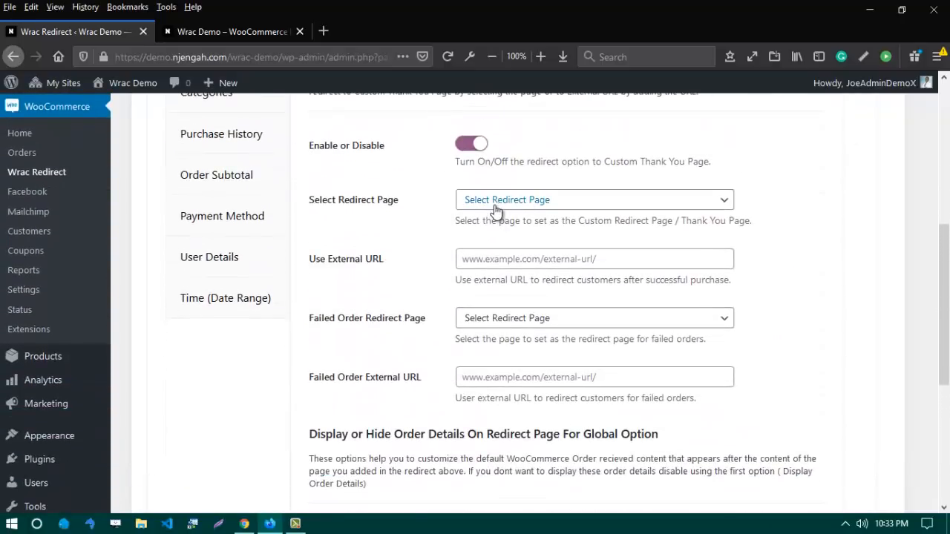
pyautogui.click(593, 199)
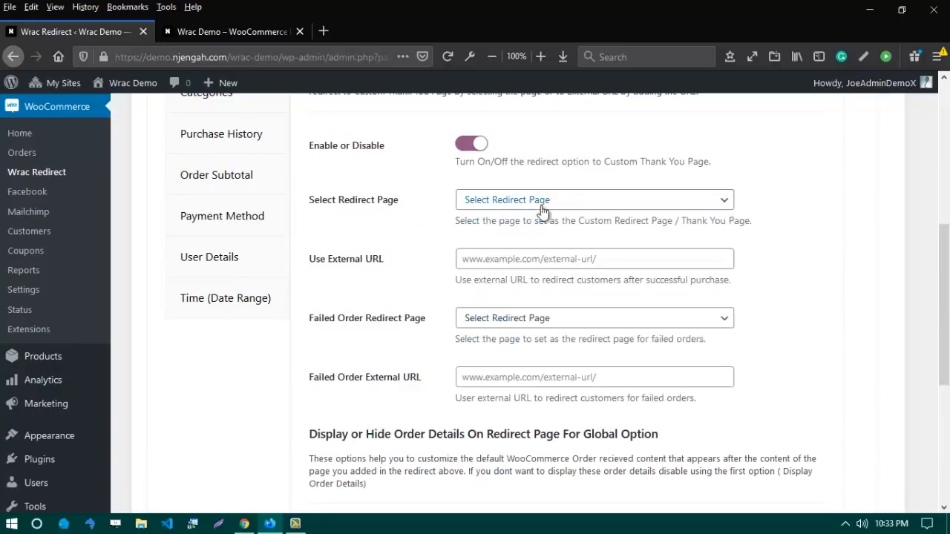
pyautogui.scroll(-3)
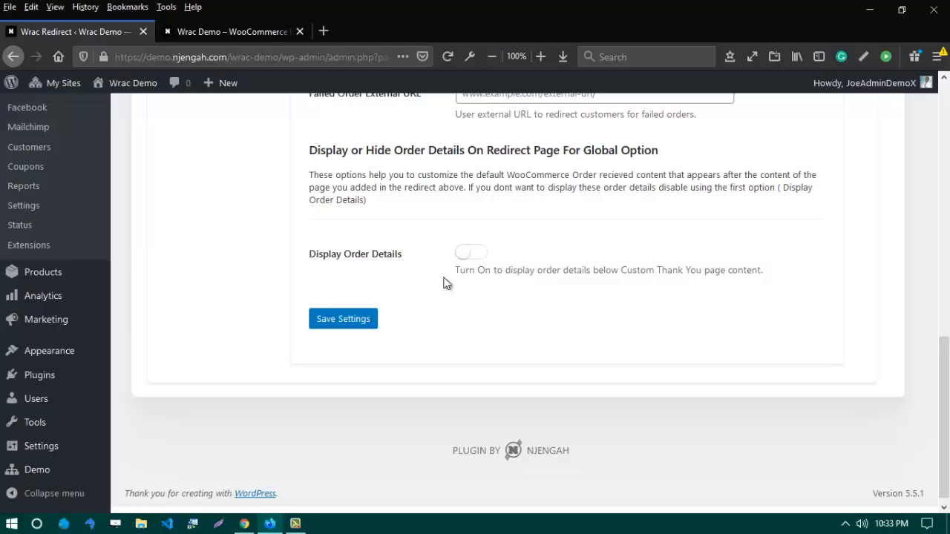
pyautogui.scroll(3)
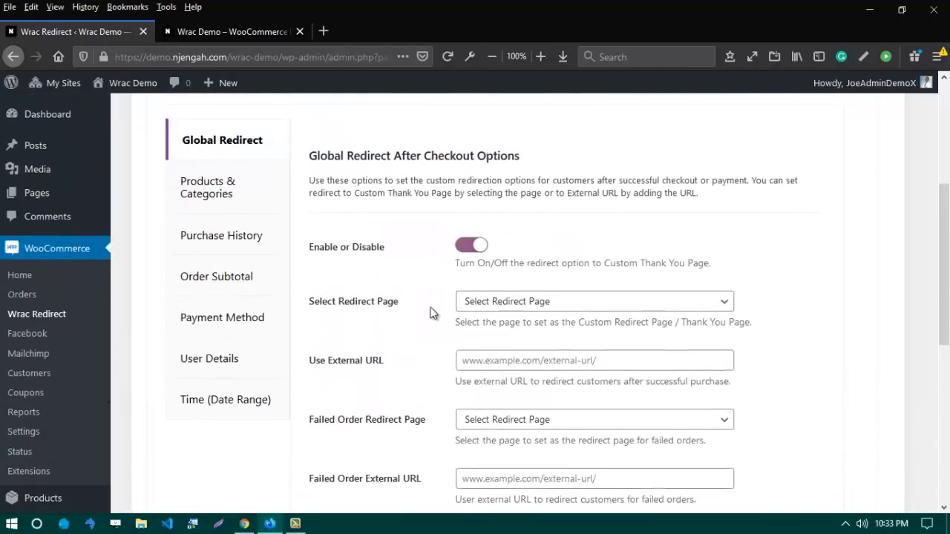
# Switch between the Global Redirect and Products & Categories option panels.
pyautogui.click(210, 187)
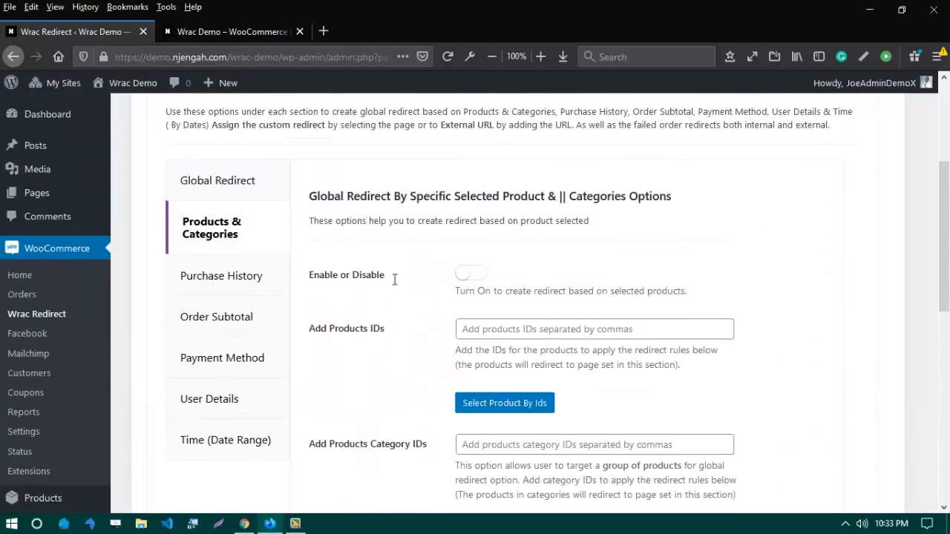
pyautogui.click(216, 181)
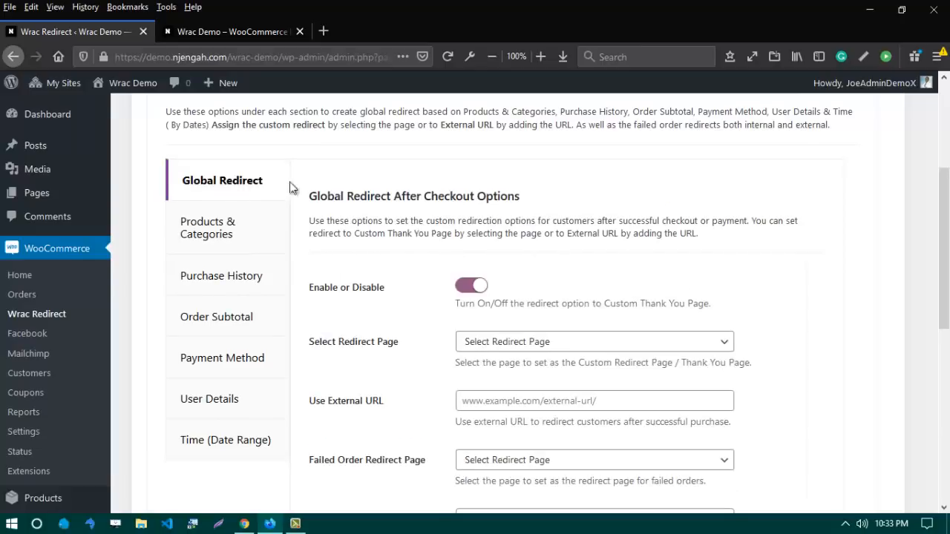
pyautogui.click(210, 229)
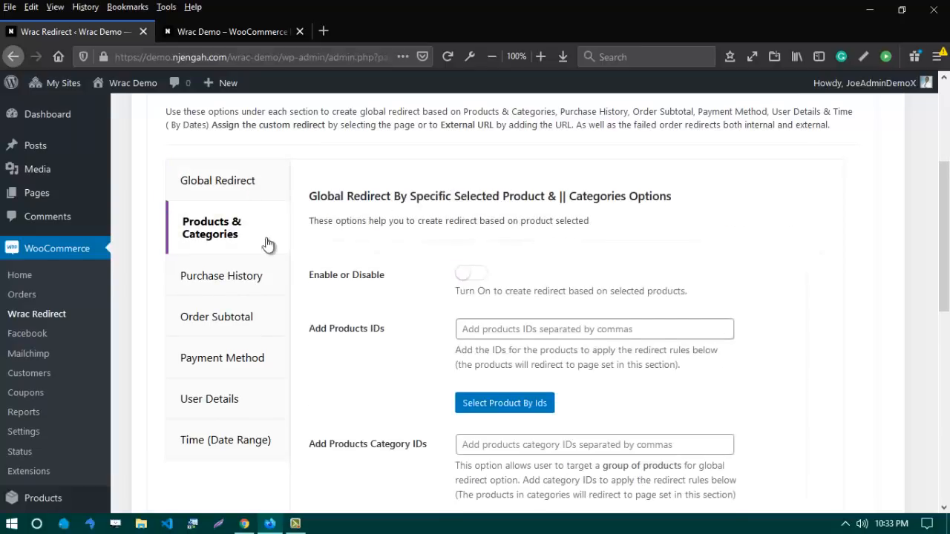
pyautogui.moveTo(251, 211)
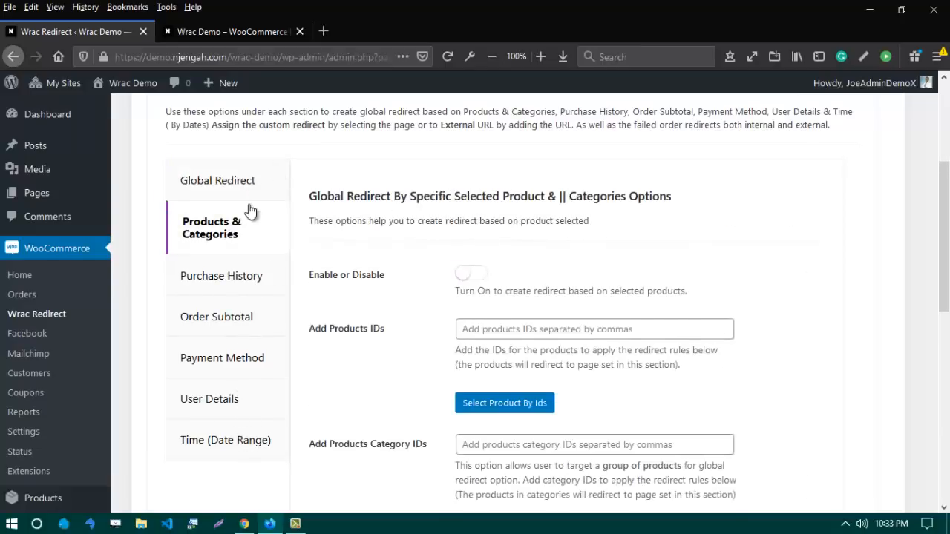
pyautogui.click(217, 181)
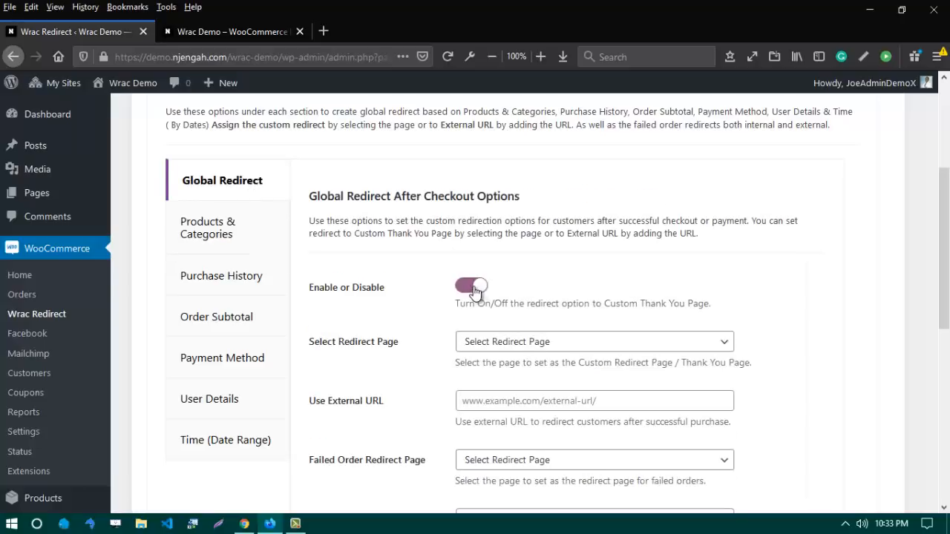
pyautogui.click(210, 227)
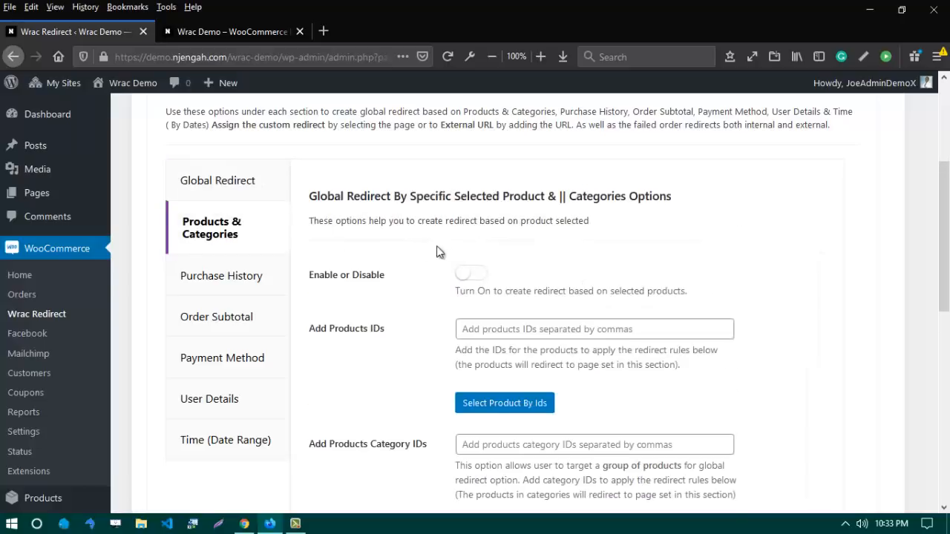
# Turn on product-based redirects, then bring up the Purchase History redirect options.
pyautogui.click(471, 273)
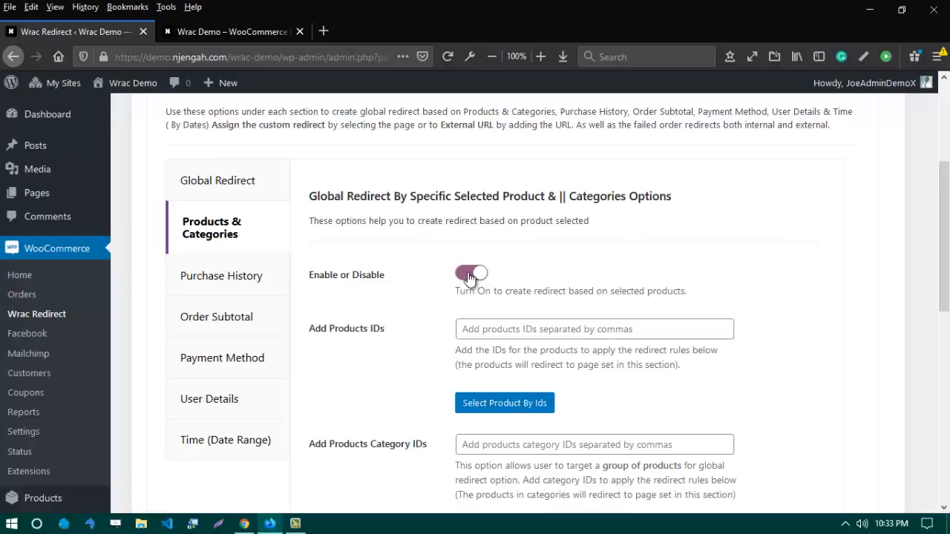
pyautogui.click(472, 273)
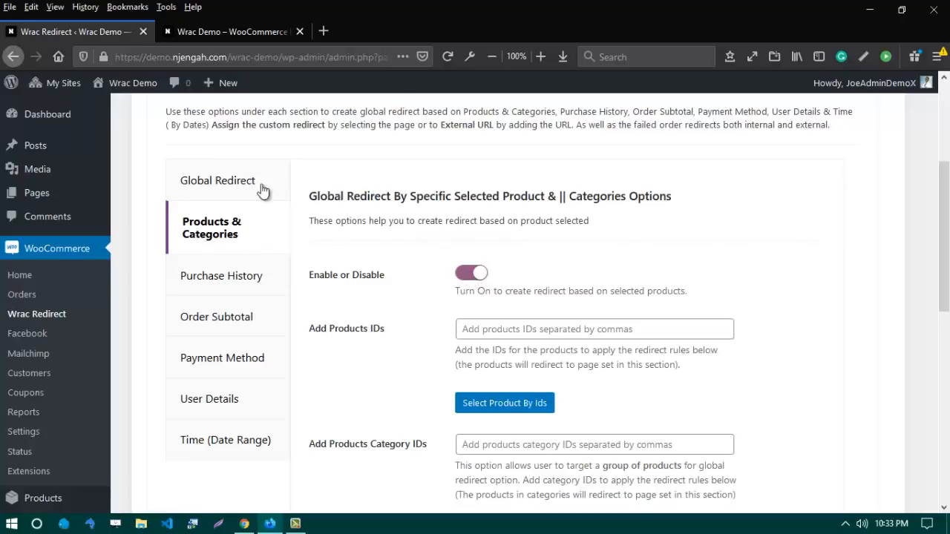
pyautogui.moveTo(238, 237)
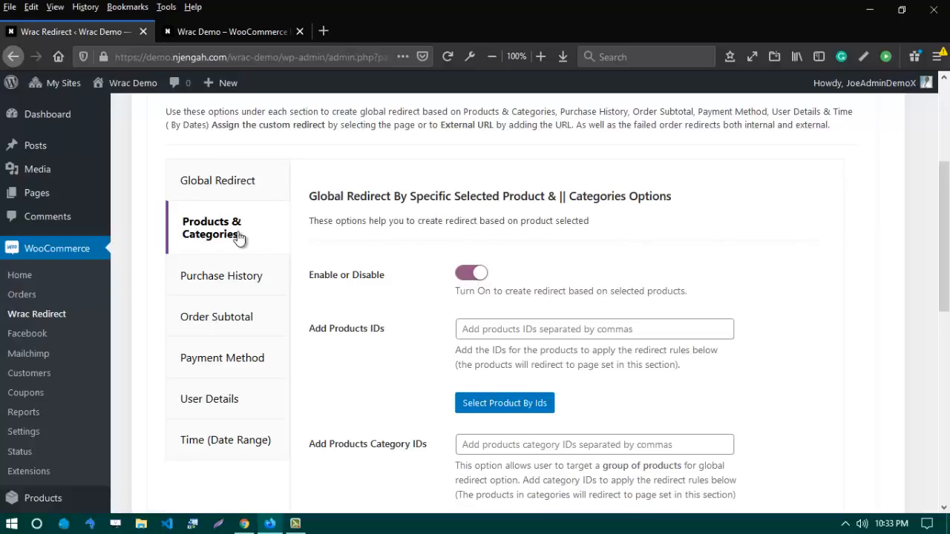
pyautogui.click(472, 273)
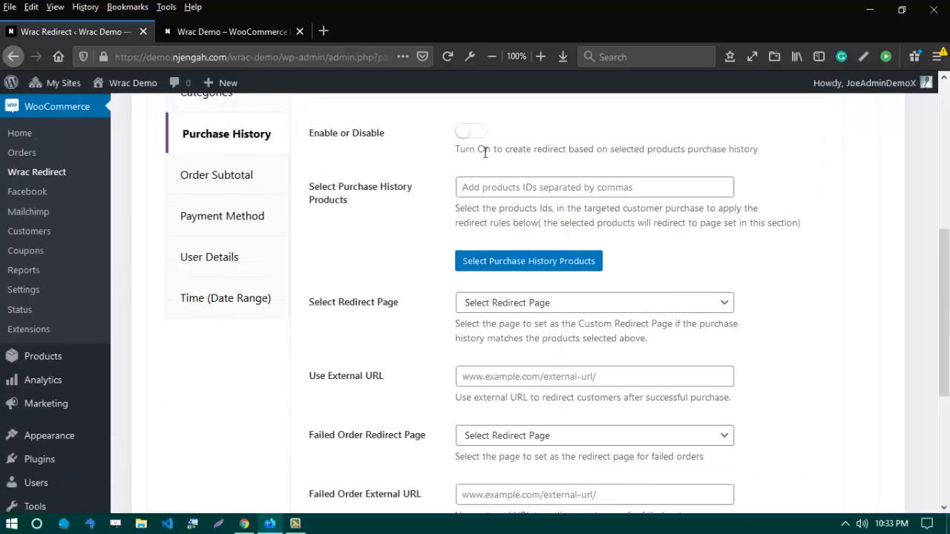
pyautogui.scroll(3)
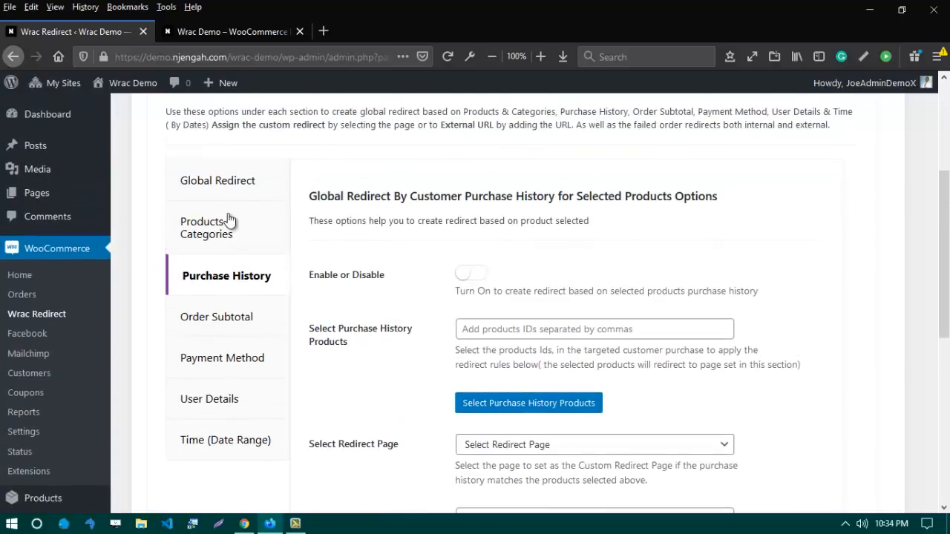
# In Products & Categories, select Products D, C and B by ID for the redirect.
pyautogui.click(206, 226)
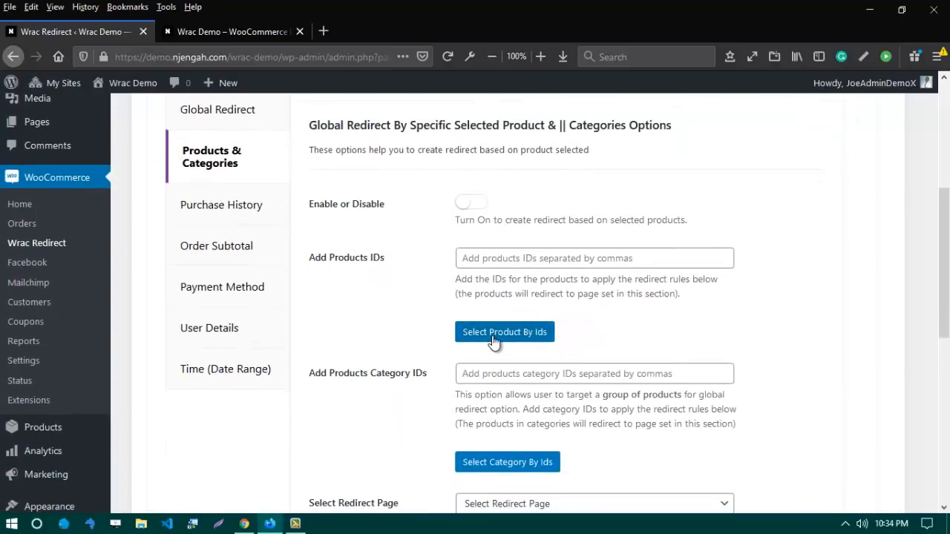
pyautogui.click(505, 332)
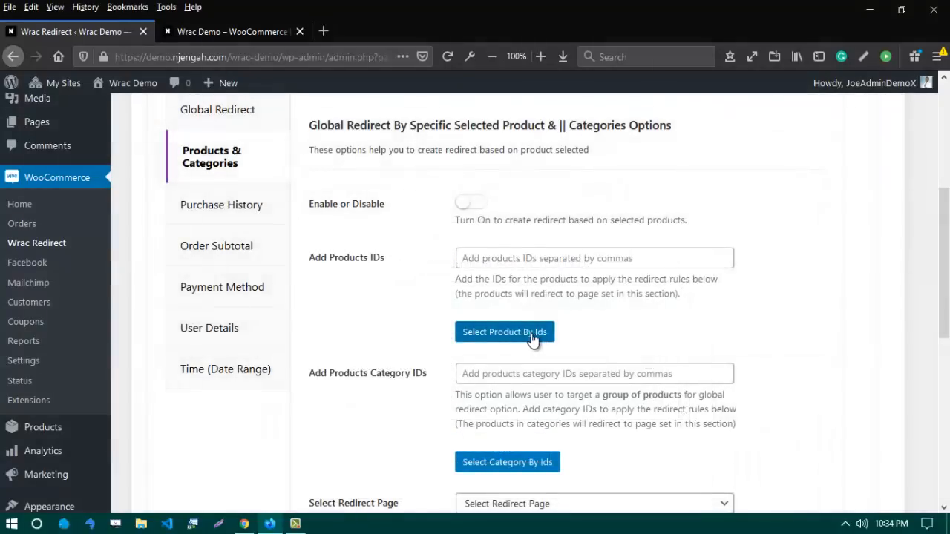
pyautogui.click(505, 332)
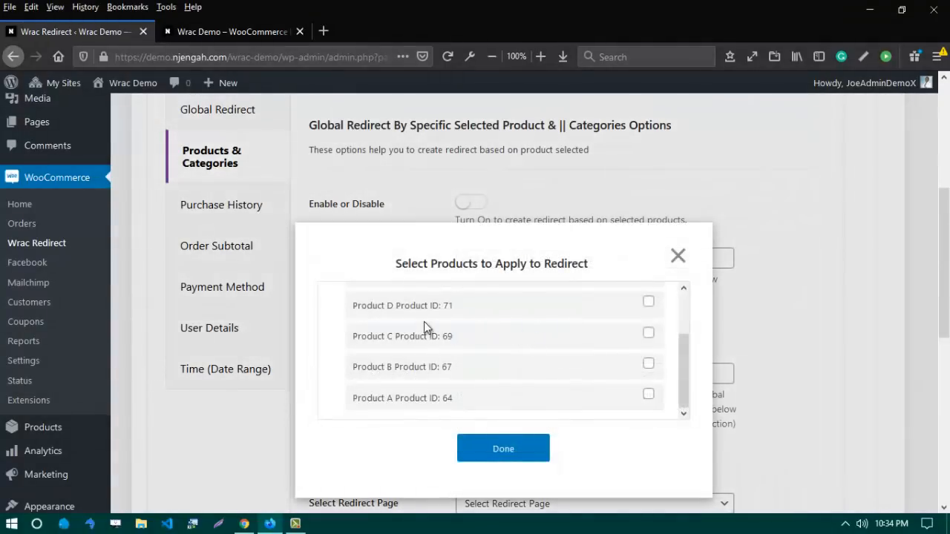
pyautogui.moveTo(630, 317)
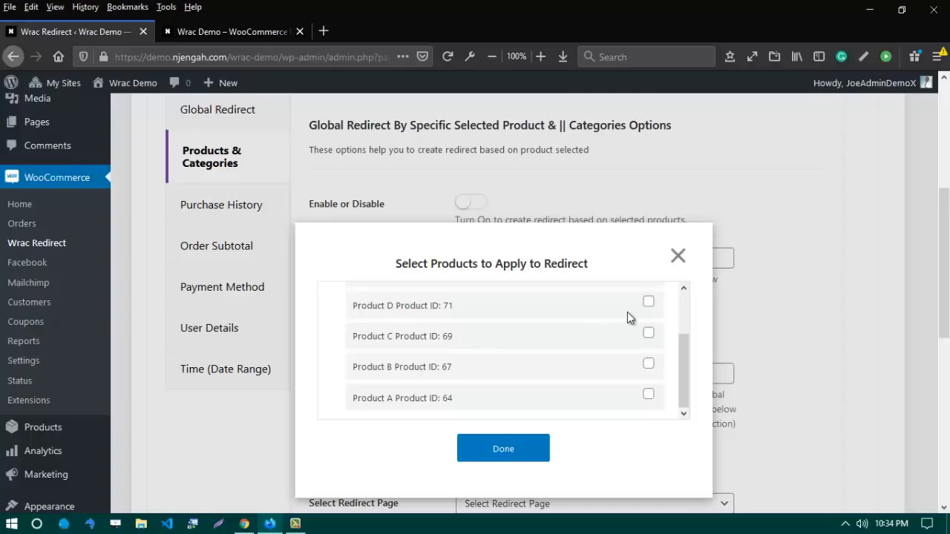
pyautogui.click(647, 302)
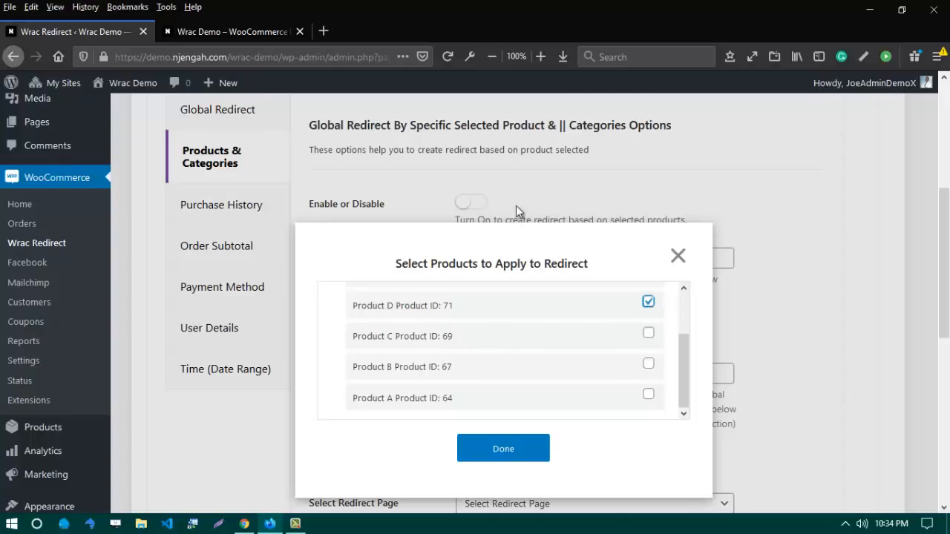
pyautogui.scroll(-3)
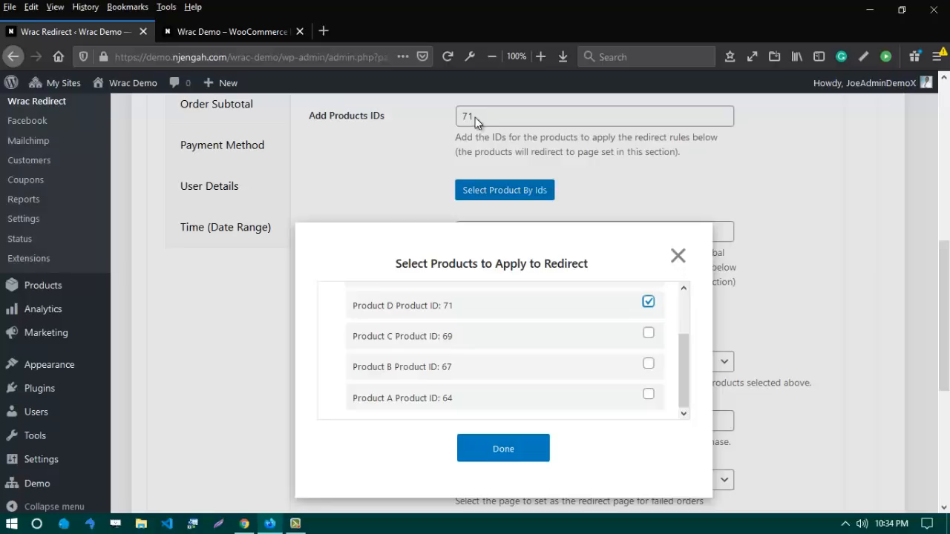
pyautogui.click(647, 333)
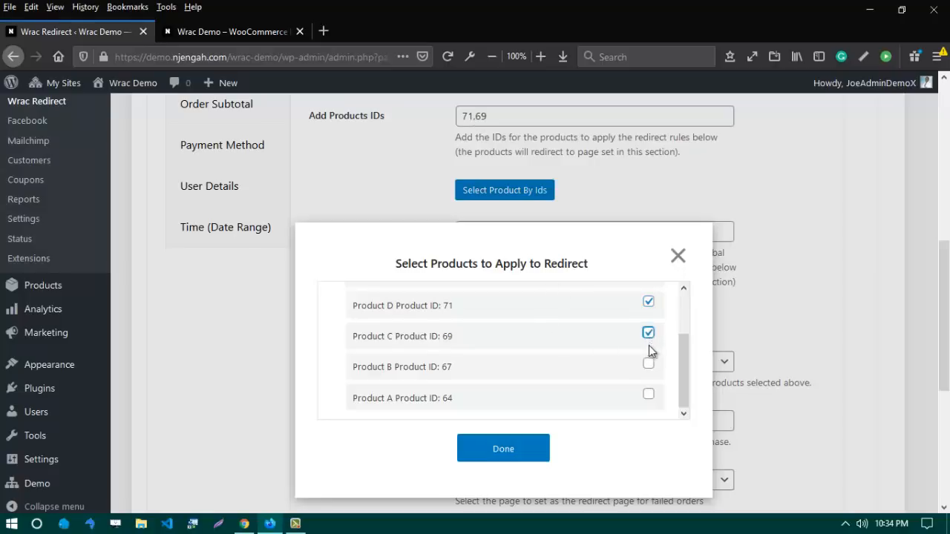
pyautogui.click(648, 362)
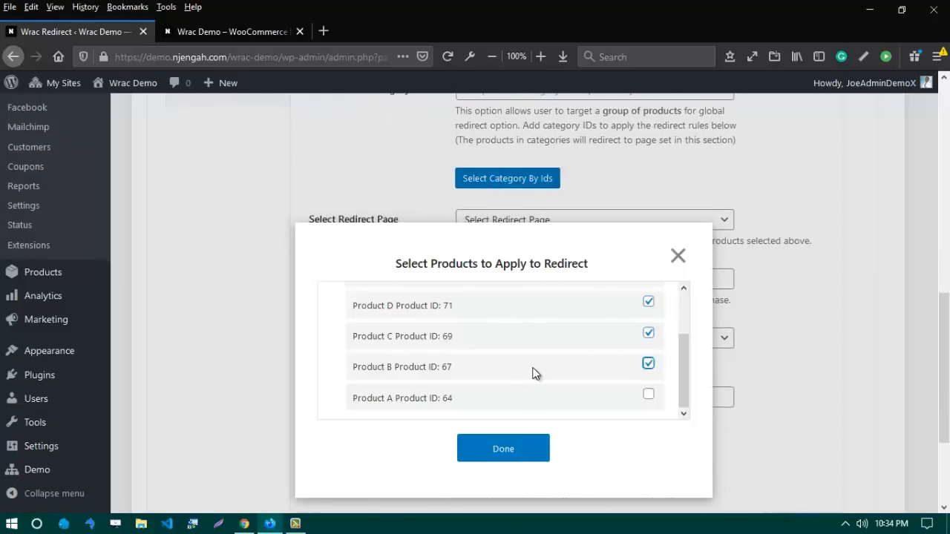
# Confirm the selection so the product IDs read 71,69,67.
pyautogui.scroll(3)
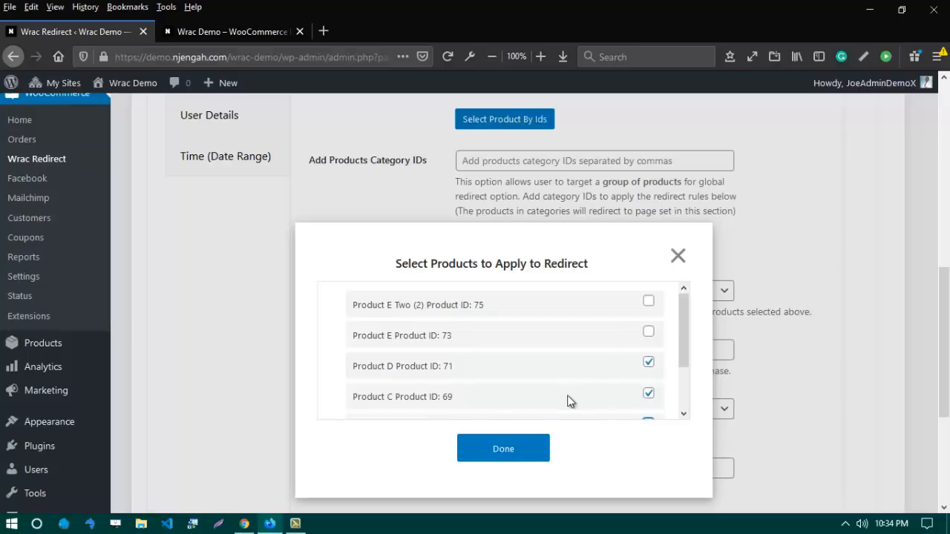
pyautogui.click(502, 448)
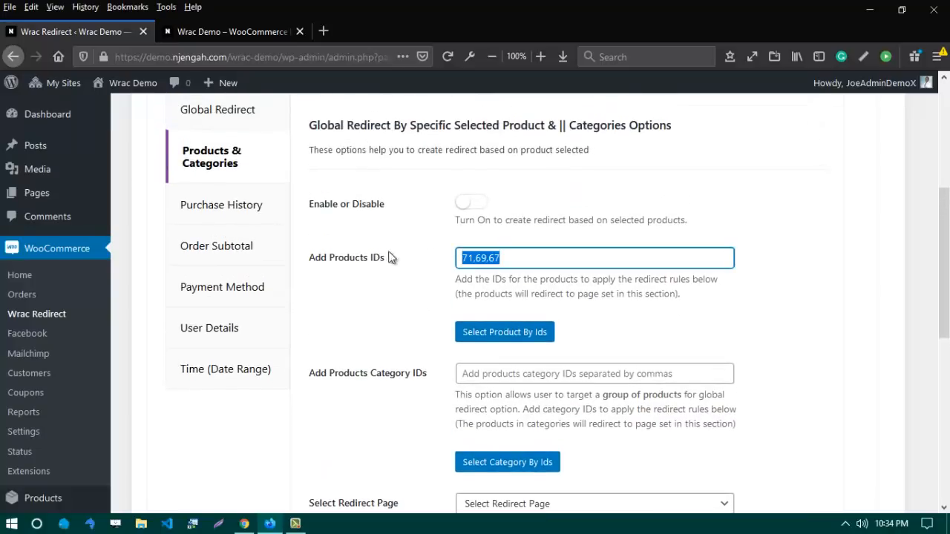
pyautogui.scroll(-3)
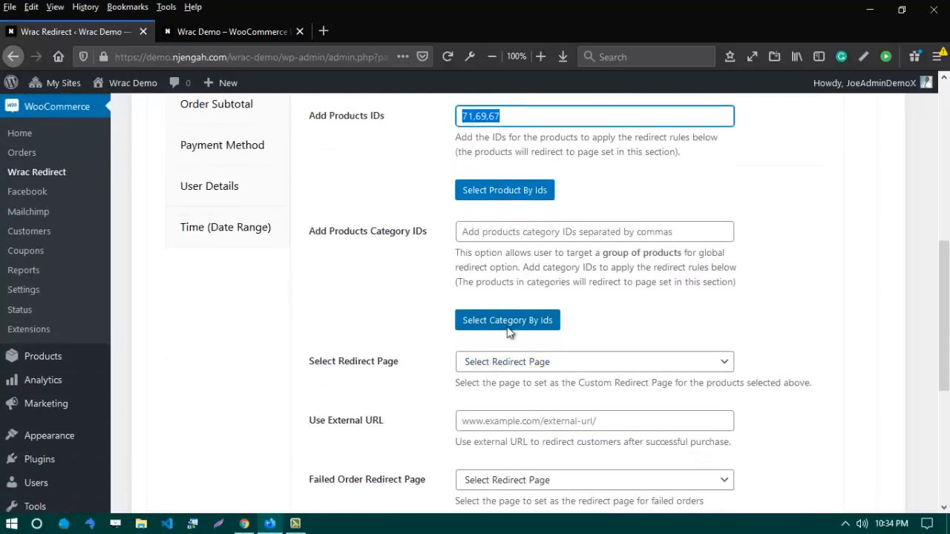
pyautogui.scroll(3)
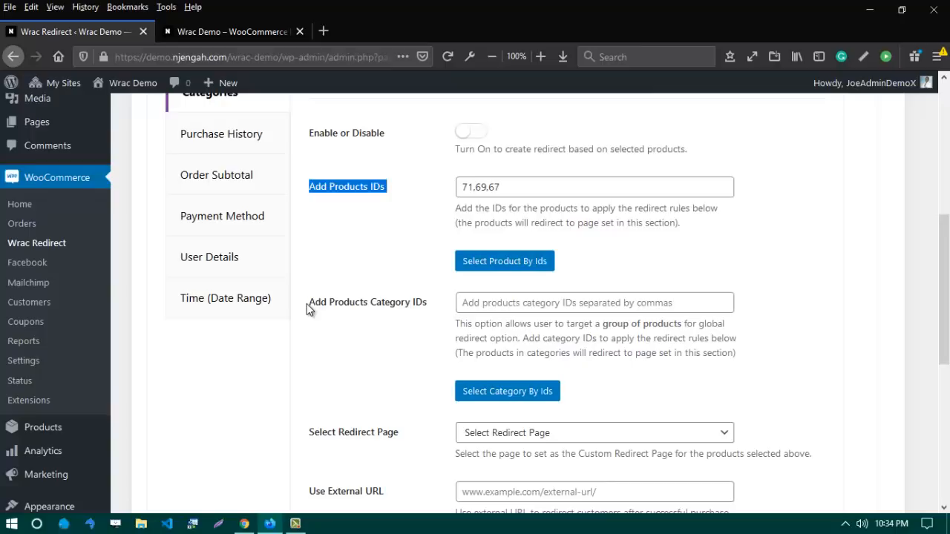
pyautogui.scroll(3)
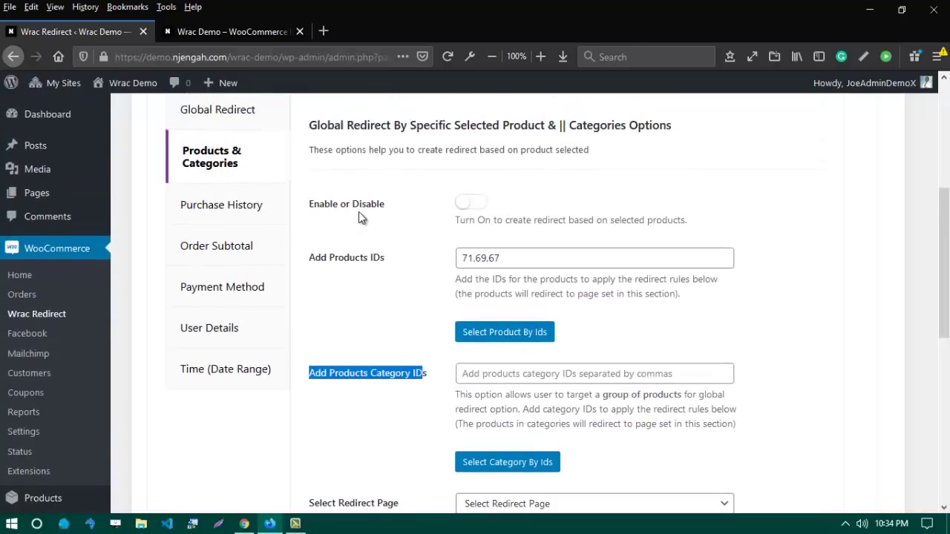
pyautogui.scroll(3)
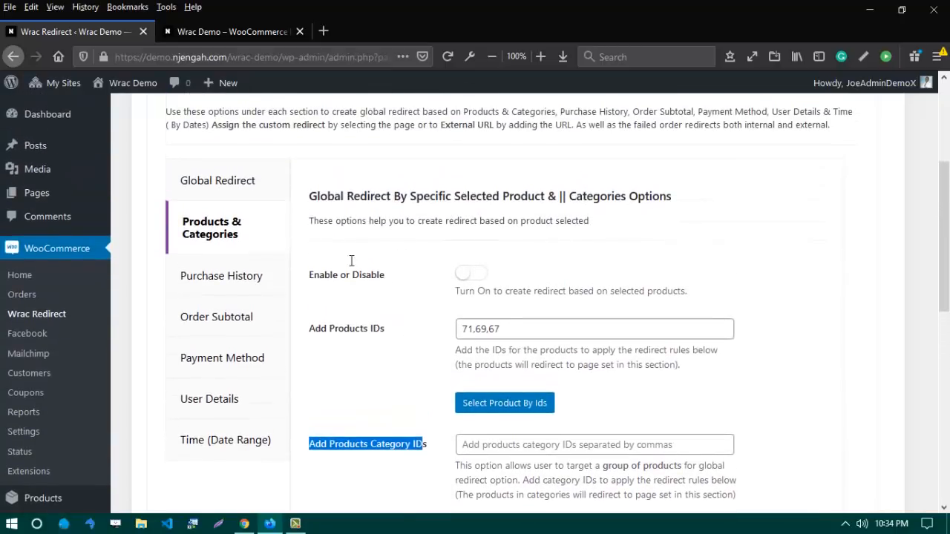
pyautogui.moveTo(401, 311)
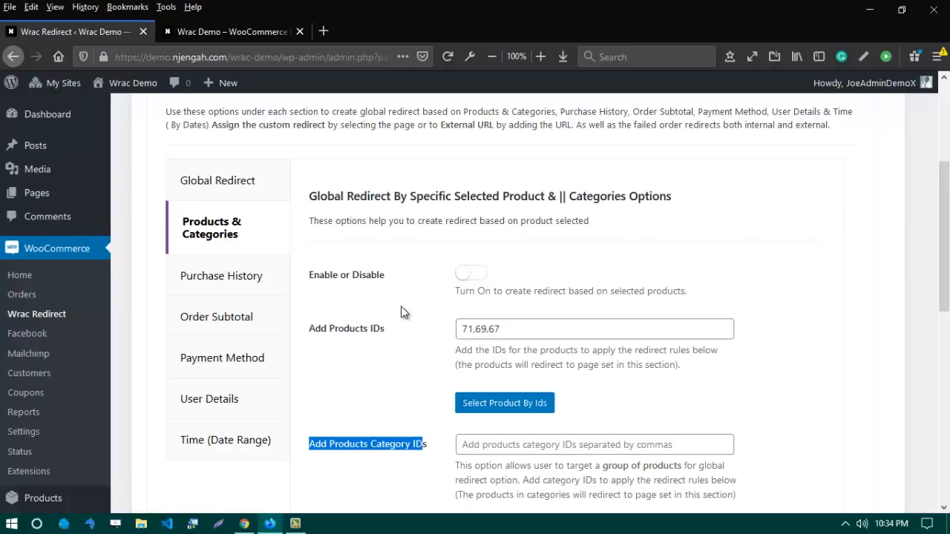
pyautogui.moveTo(225, 274)
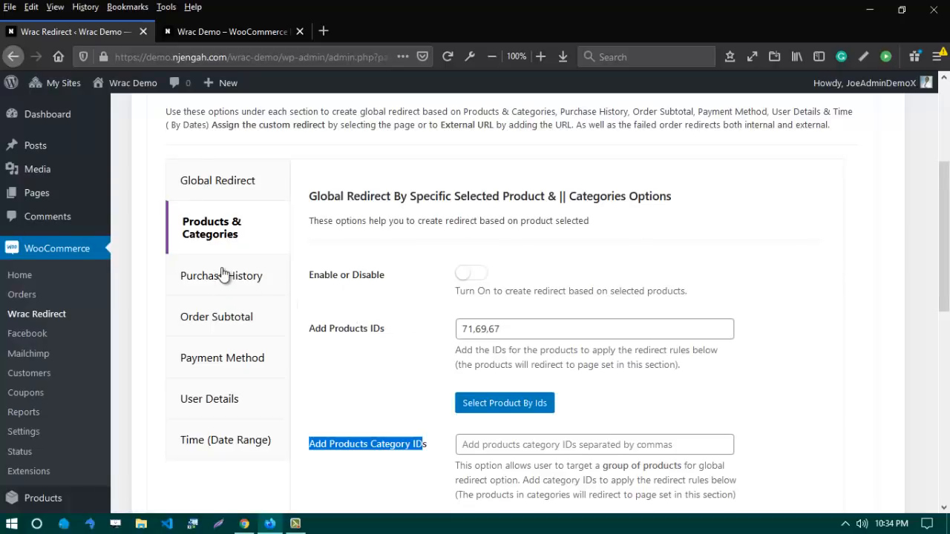
# Set the purchase-history redirect to watch for Product E (ID 73).
pyautogui.click(221, 275)
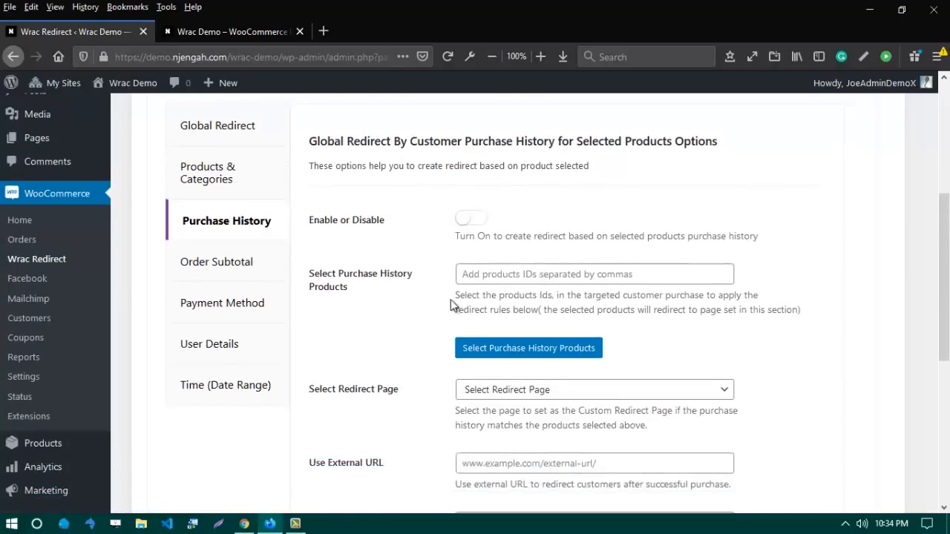
pyautogui.scroll(-3)
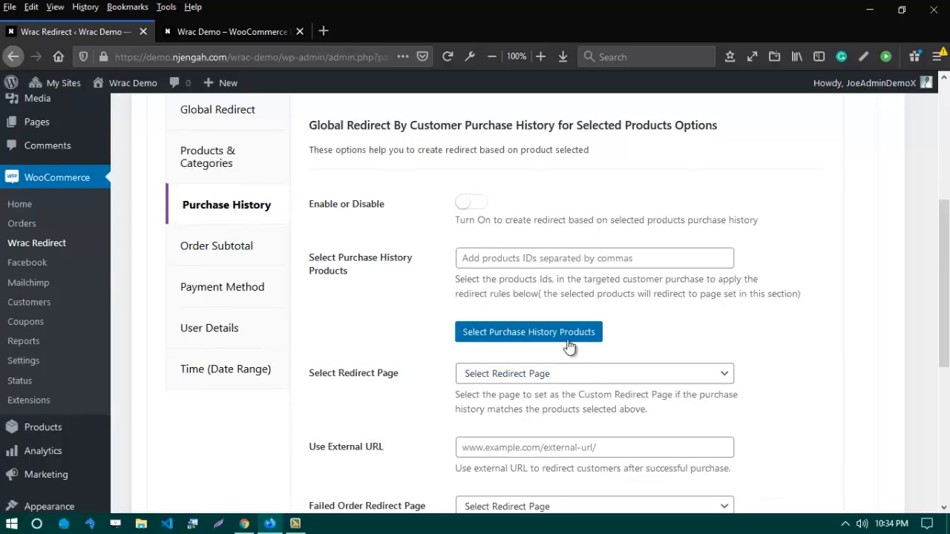
pyautogui.click(528, 333)
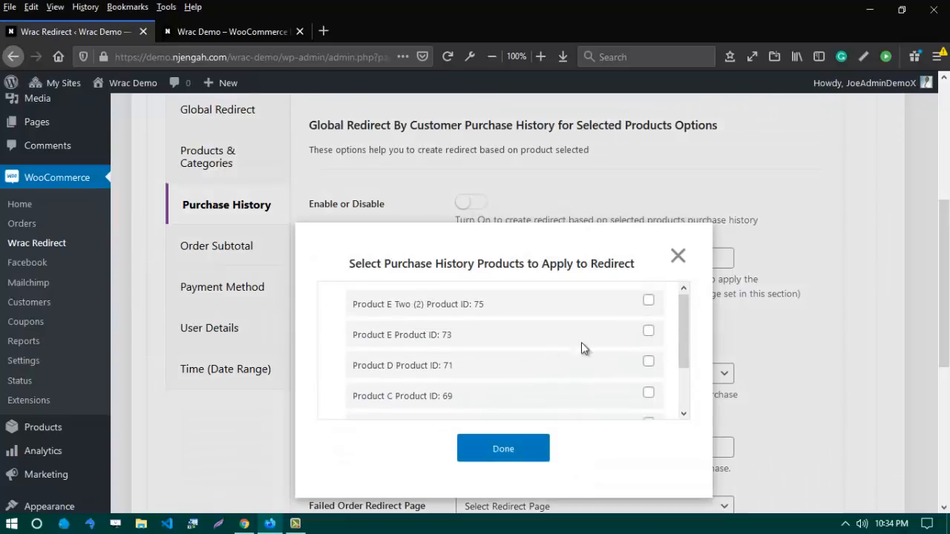
pyautogui.click(647, 331)
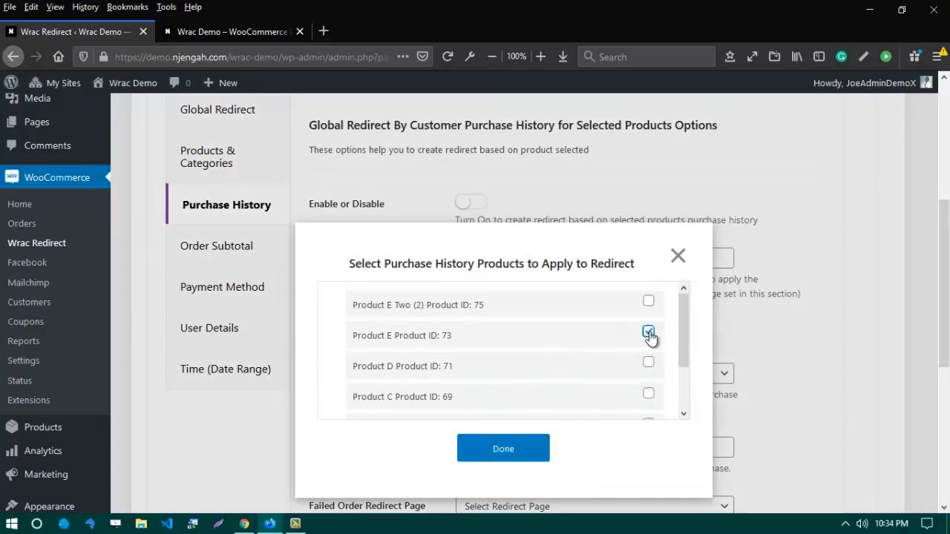
pyautogui.click(502, 449)
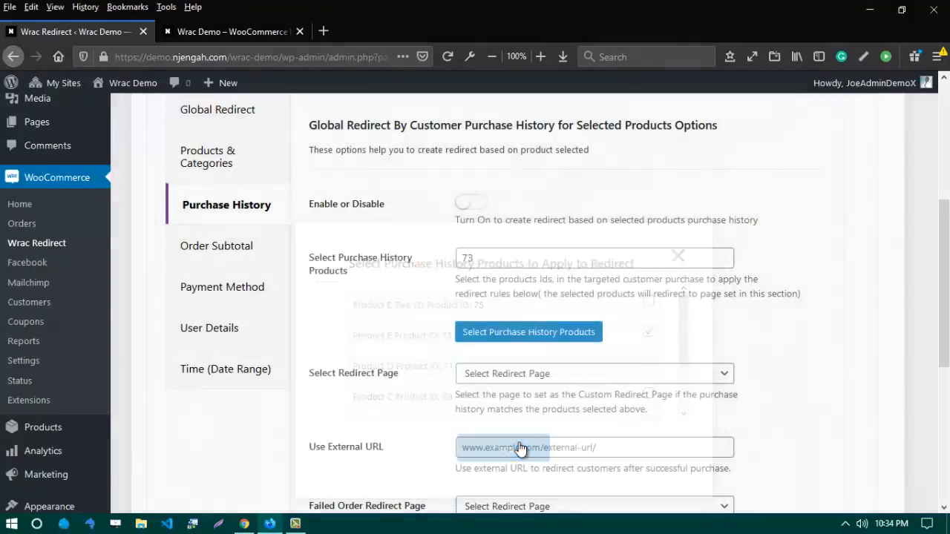
# Bring up the Order Subtotal redirect options.
pyautogui.click(676, 255)
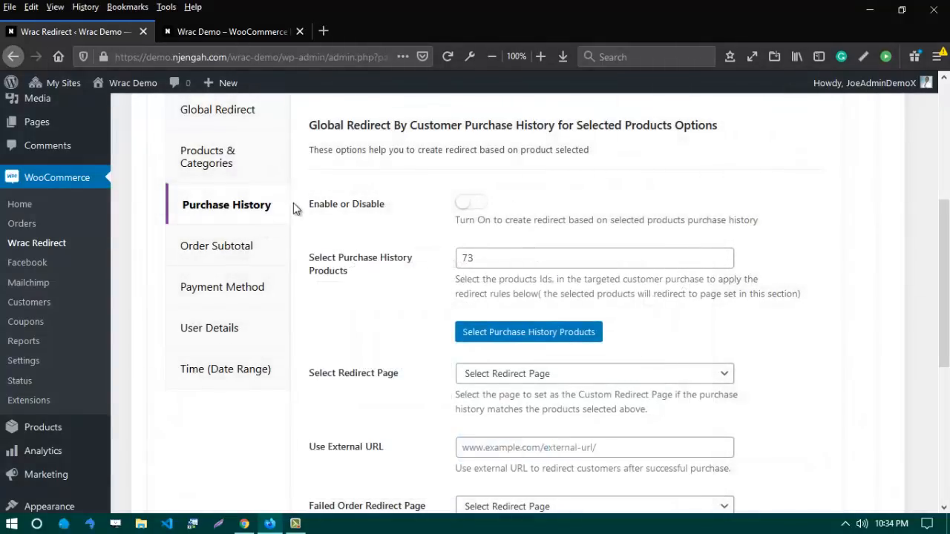
pyautogui.scroll(-3)
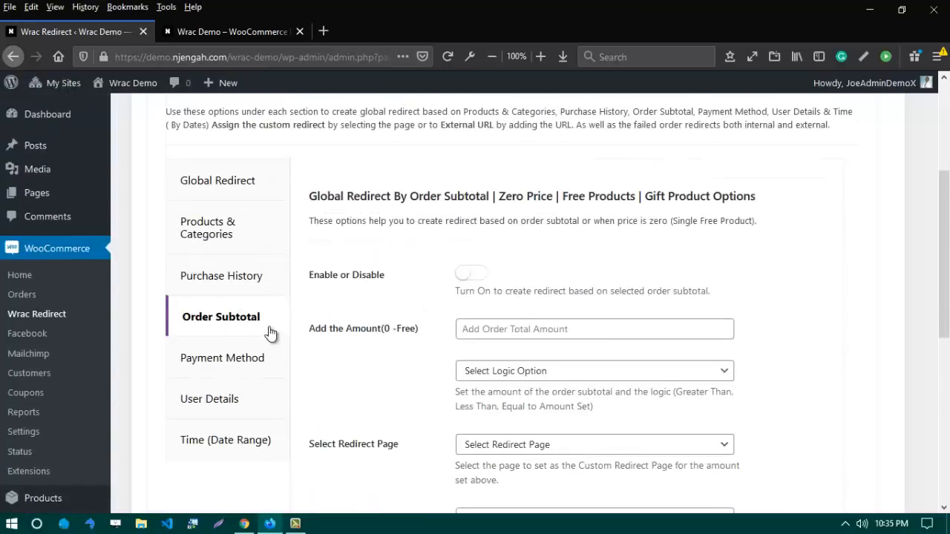
# Turn on the order subtotal redirect with an amount of 200.
pyautogui.click(471, 273)
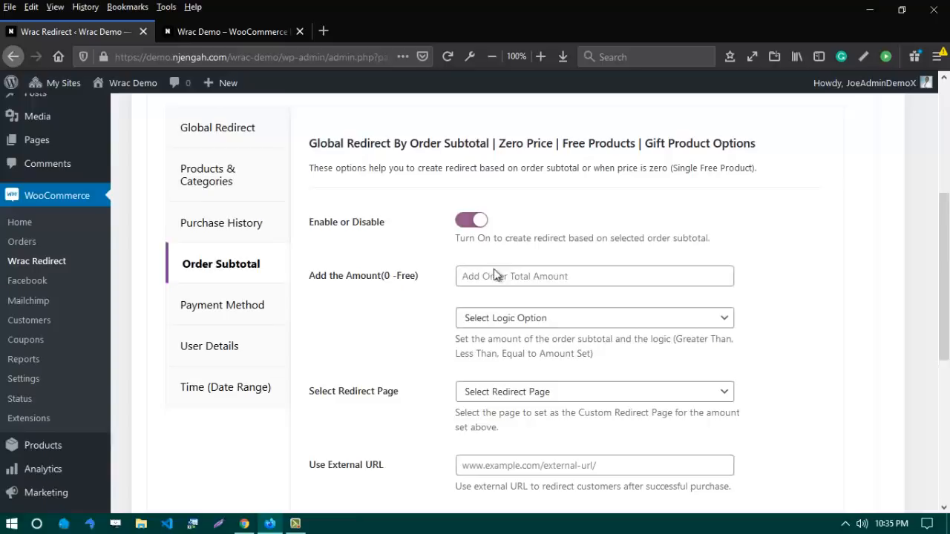
pyautogui.click(593, 259)
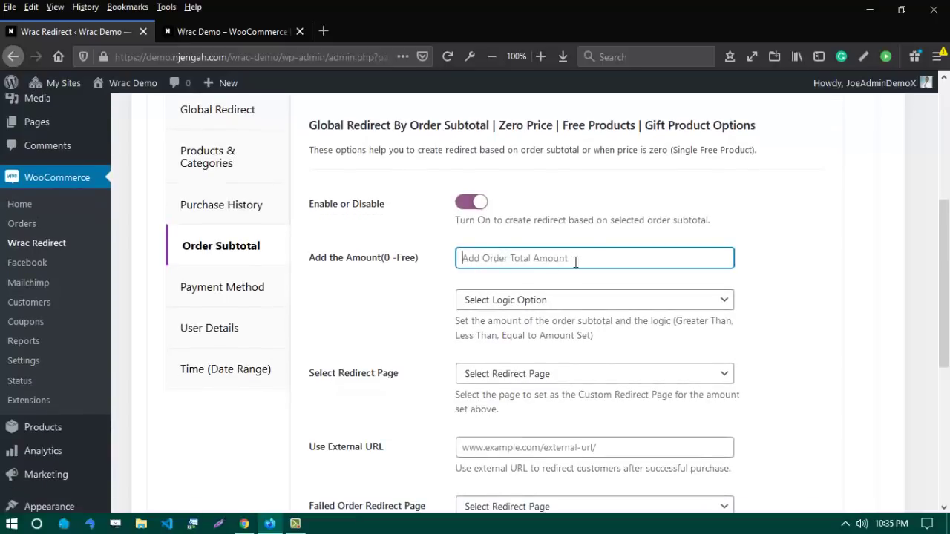
pyautogui.write('200')
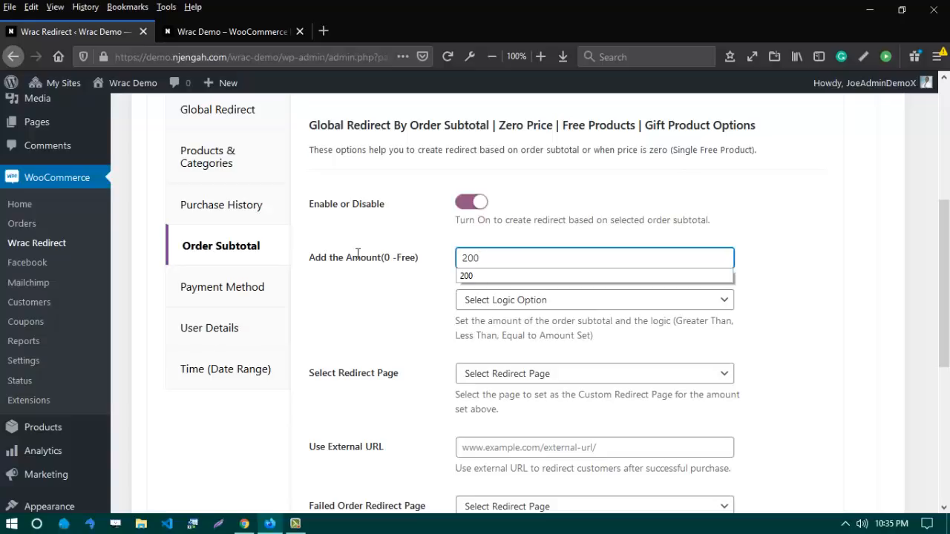
pyautogui.moveTo(659, 288)
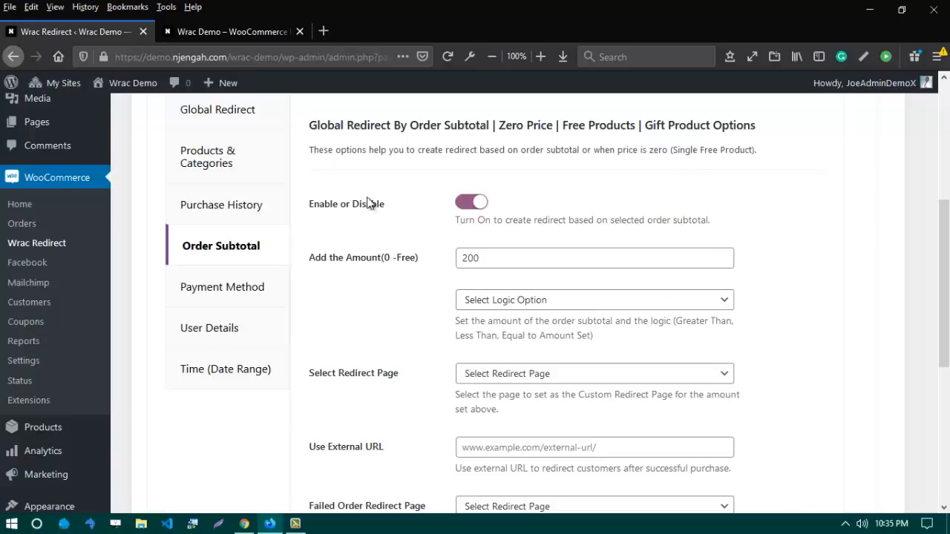
pyautogui.moveTo(505, 300)
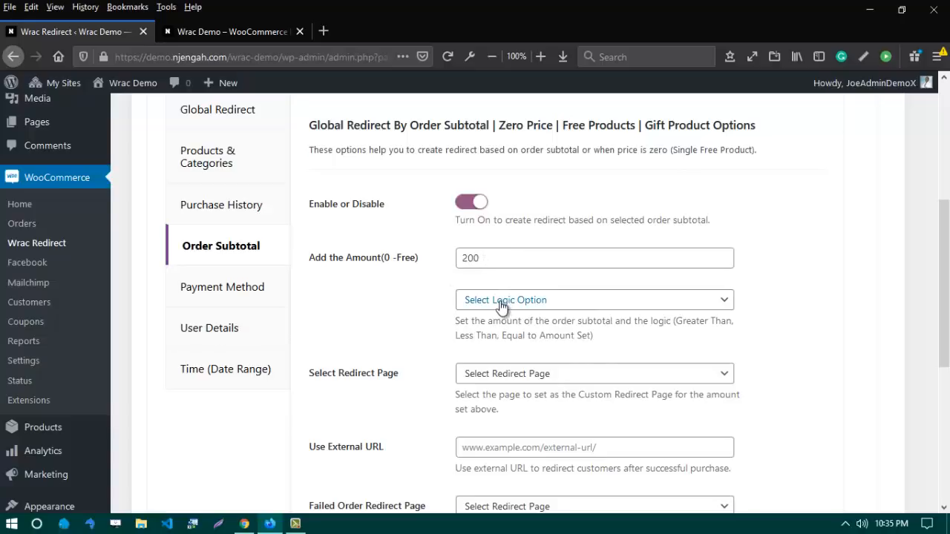
# Check the subtotal comparison logic choices, then move on to the Payment Method options.
pyautogui.click(594, 300)
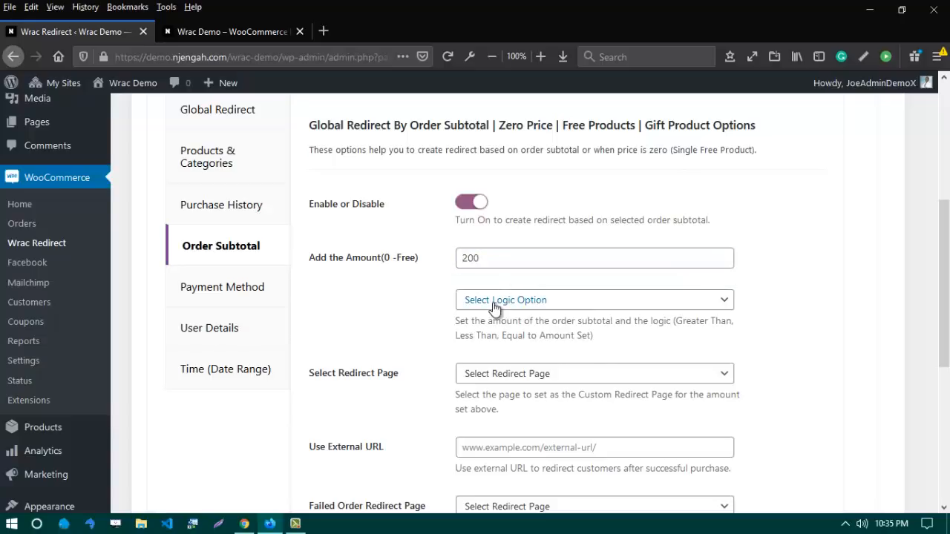
pyautogui.click(594, 299)
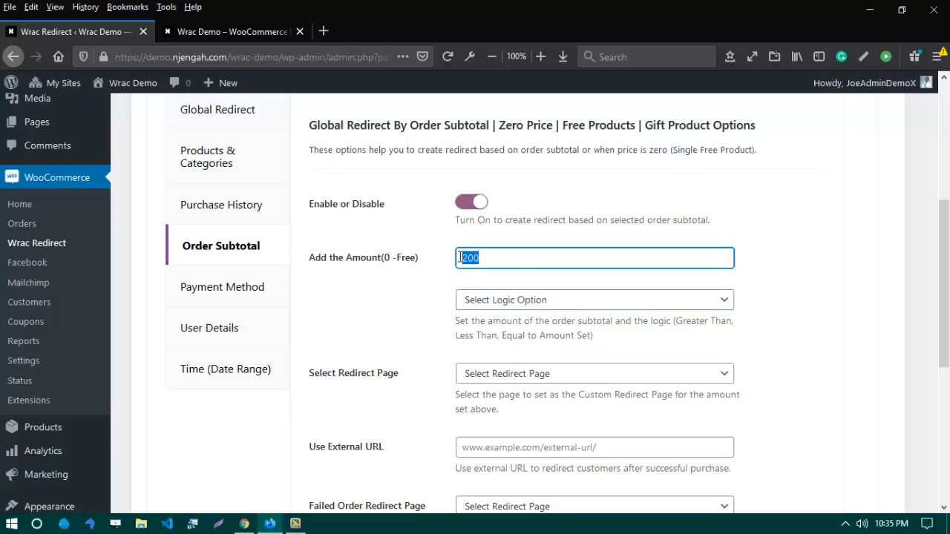
pyautogui.click(594, 300)
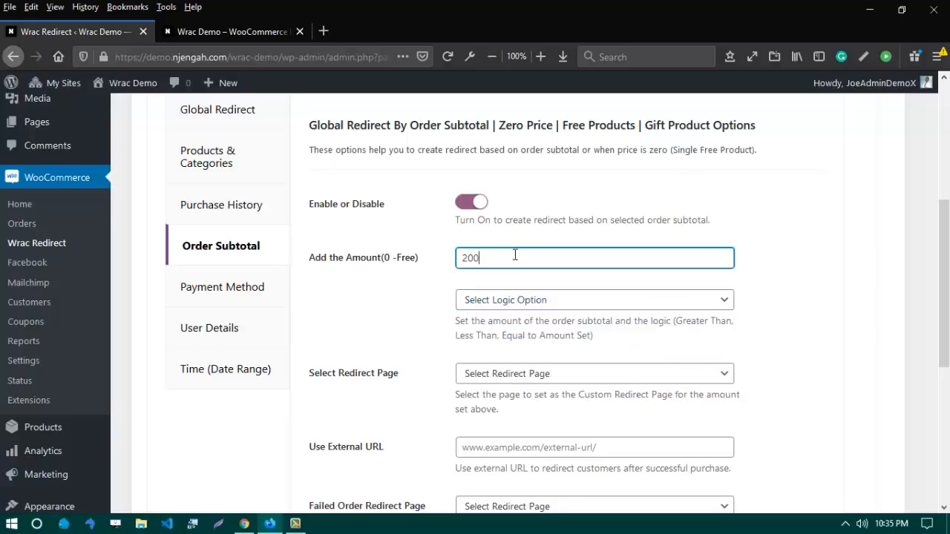
pyautogui.scroll(-3)
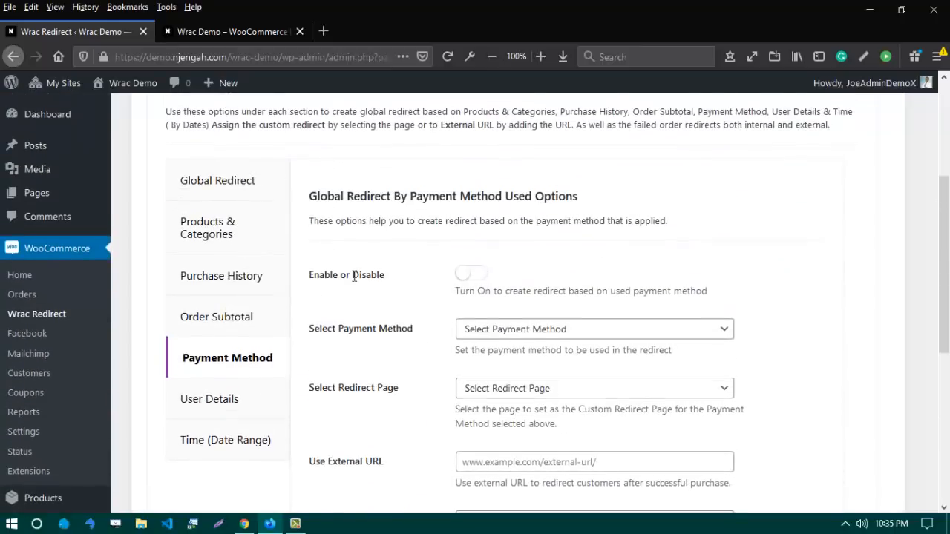
# Try Cash on delivery with My account, then switch the payment method to Direct bank transfer.
pyautogui.scroll(-3)
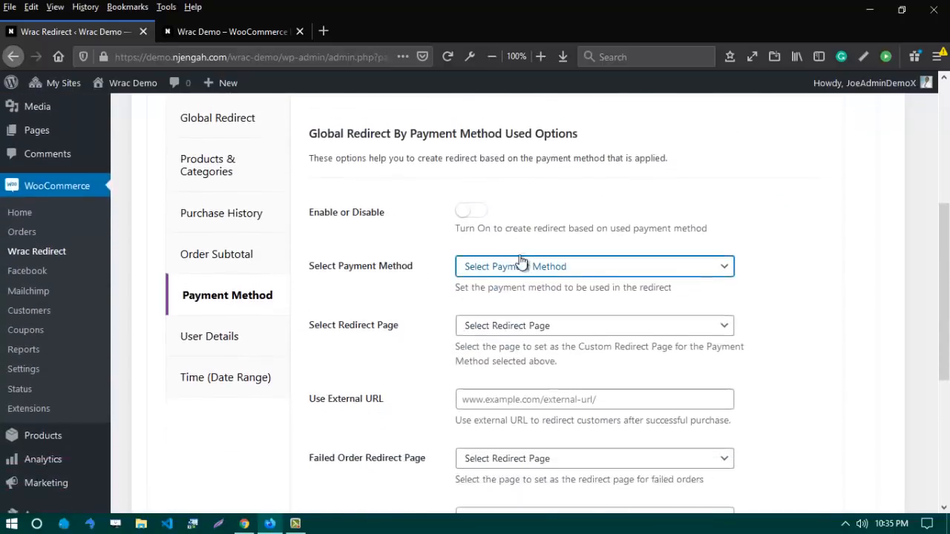
pyautogui.click(593, 266)
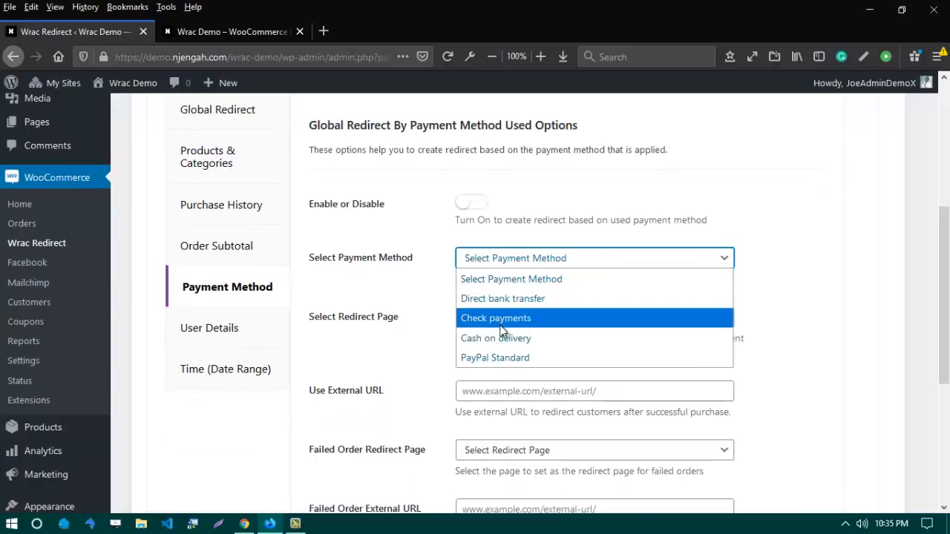
pyautogui.moveTo(496, 338)
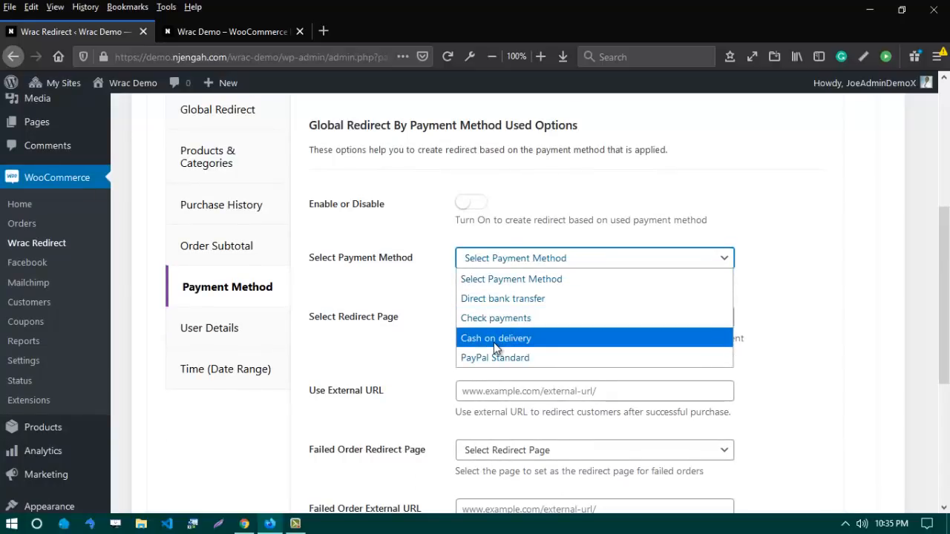
pyautogui.click(495, 338)
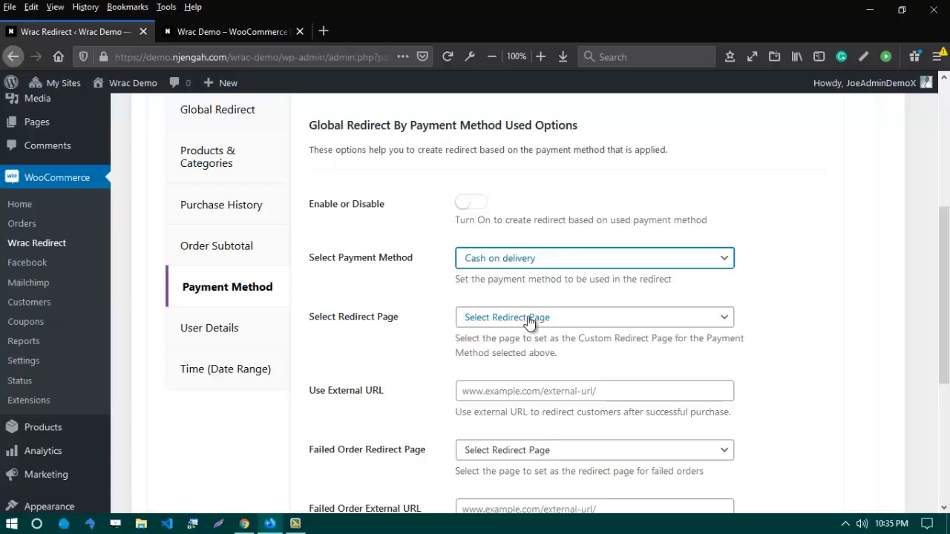
pyautogui.click(594, 318)
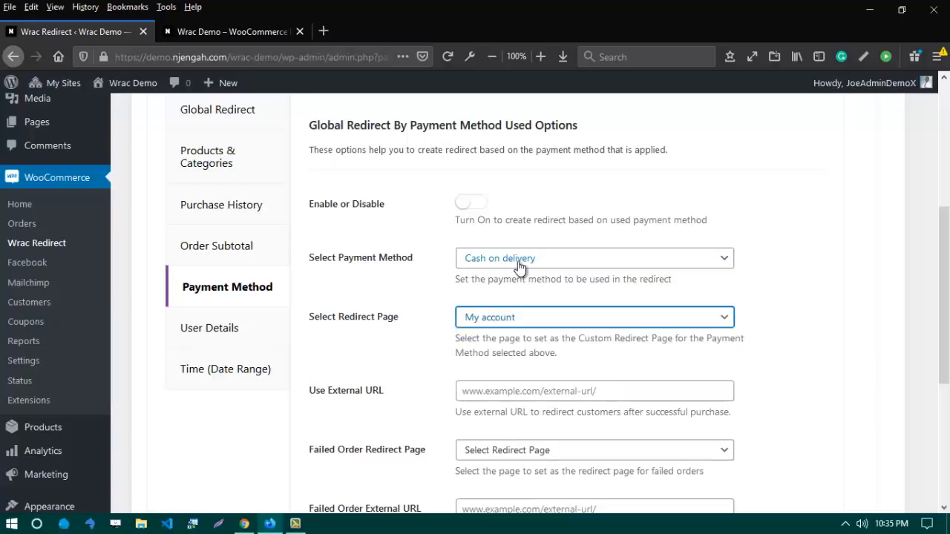
pyautogui.click(593, 259)
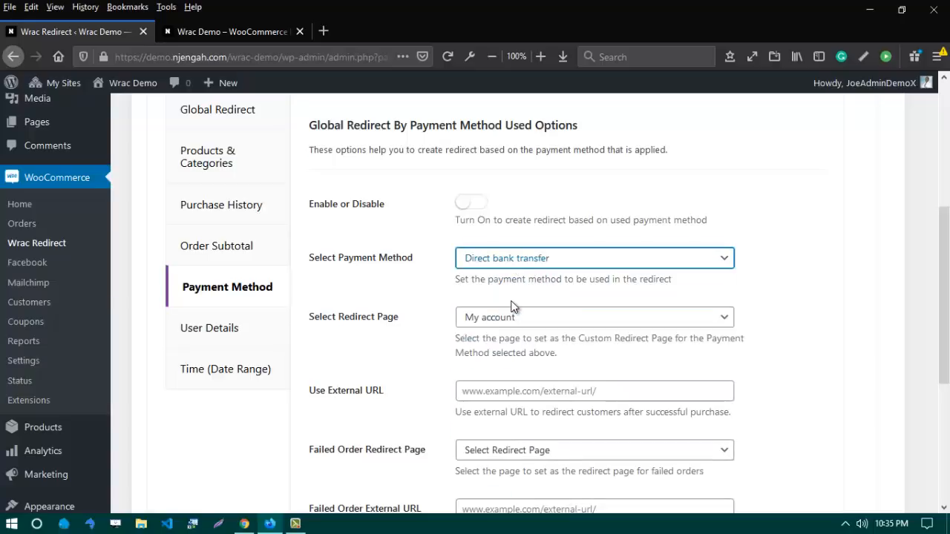
pyautogui.moveTo(516, 276)
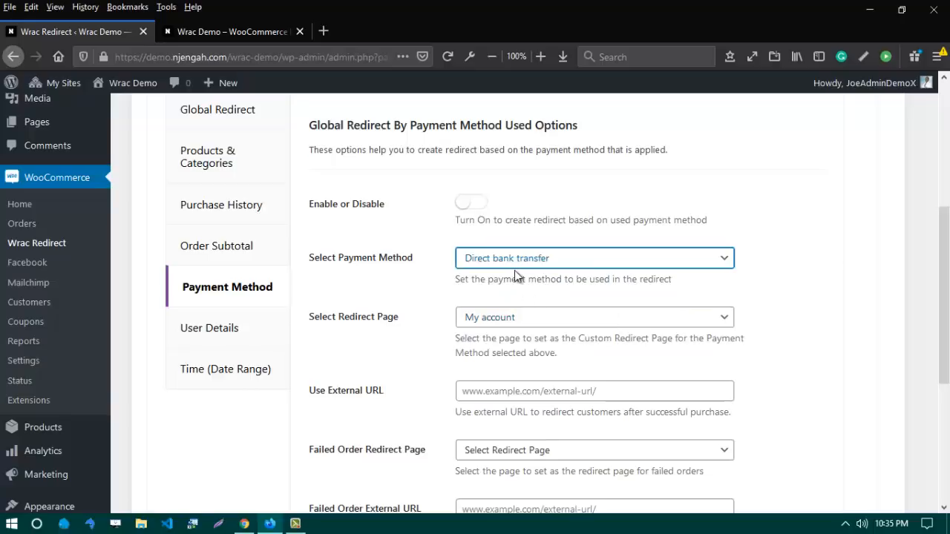
# Set Sample Page as the redirect page and return to the Purchase History options.
pyautogui.click(593, 318)
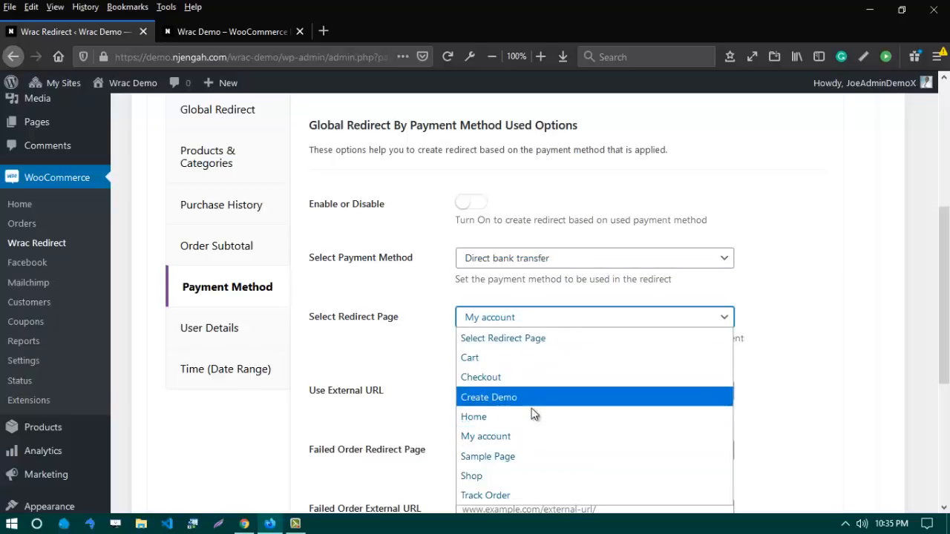
pyautogui.click(487, 457)
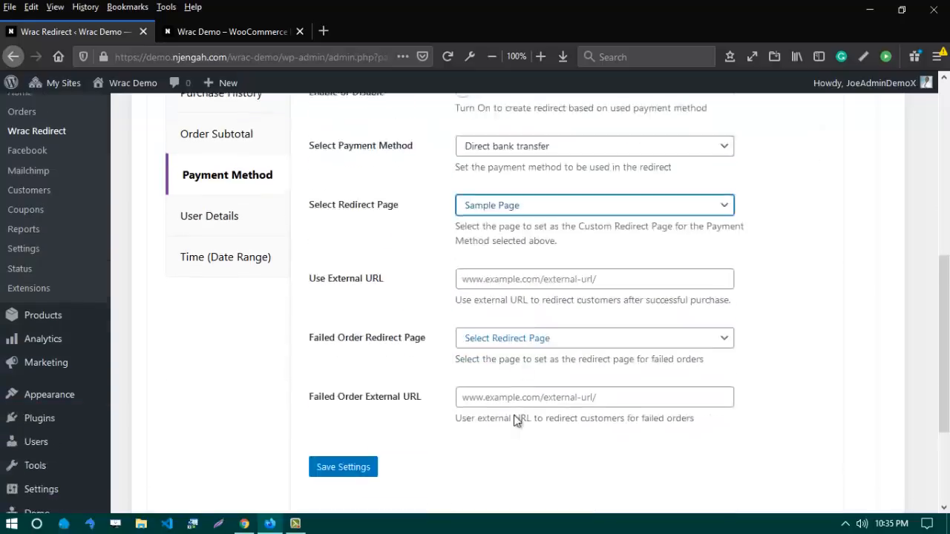
pyautogui.scroll(3)
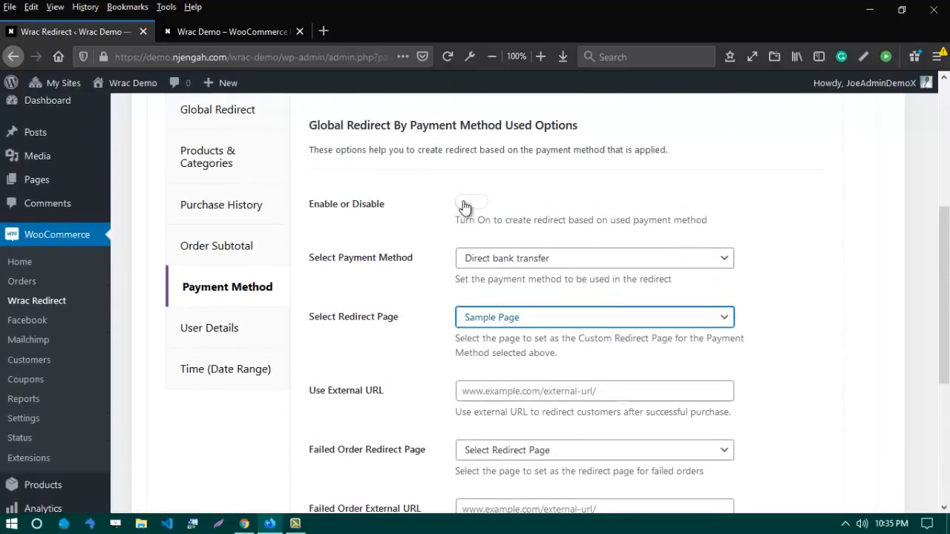
pyautogui.click(221, 205)
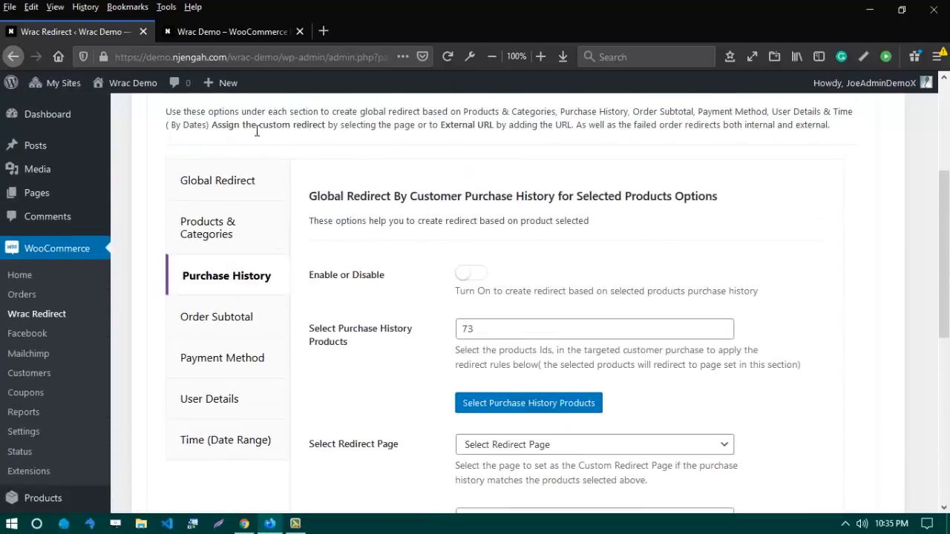
pyautogui.moveTo(288, 140)
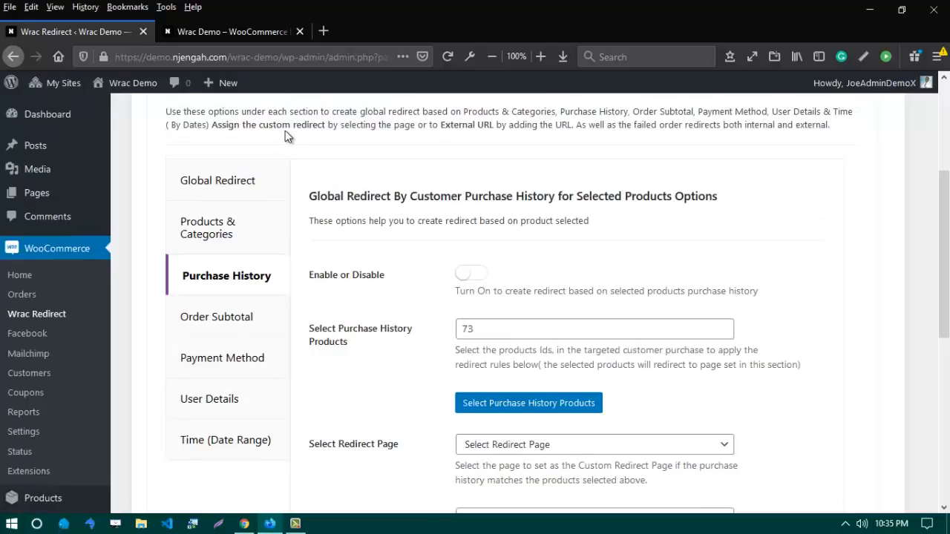
pyautogui.scroll(-3)
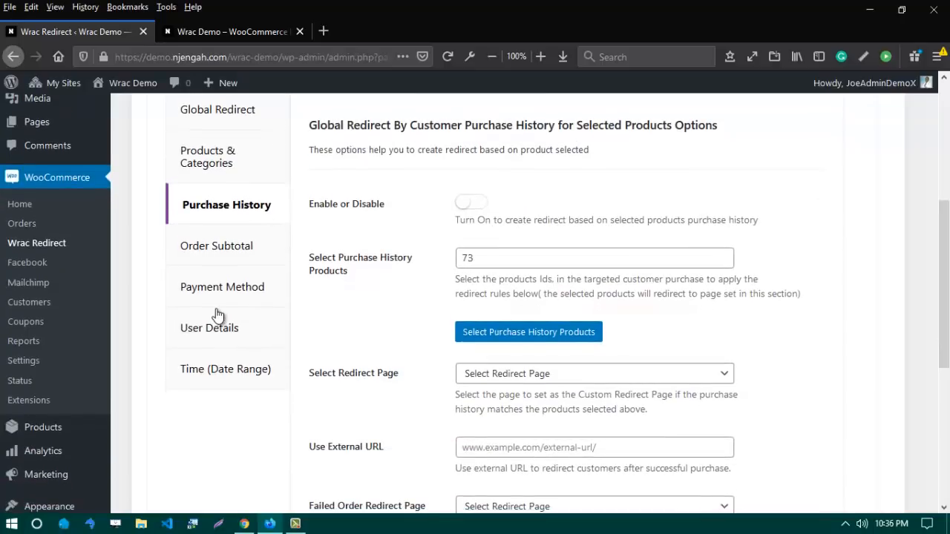
# In User Details, set the user role to Contributor with Checkout as the redirect page.
pyautogui.click(209, 328)
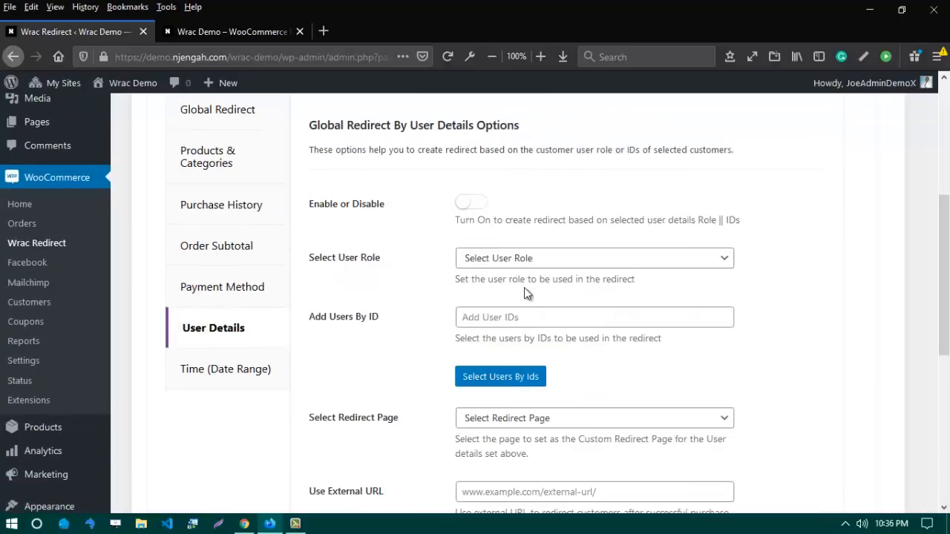
pyautogui.click(594, 258)
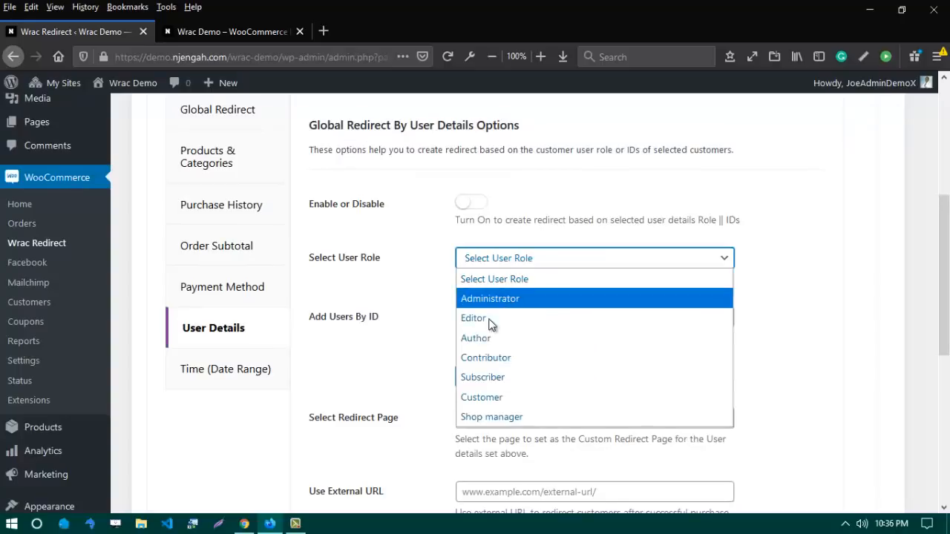
pyautogui.moveTo(487, 416)
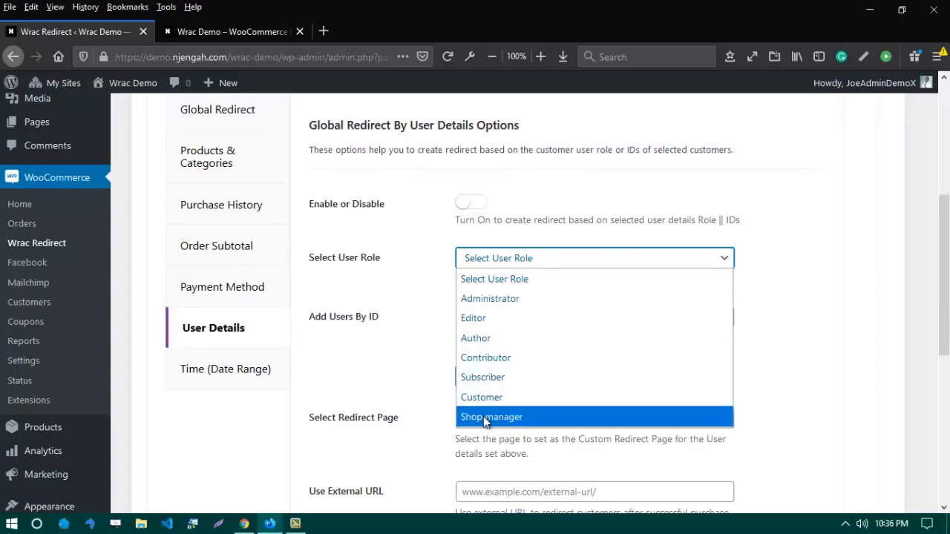
pyautogui.moveTo(495, 362)
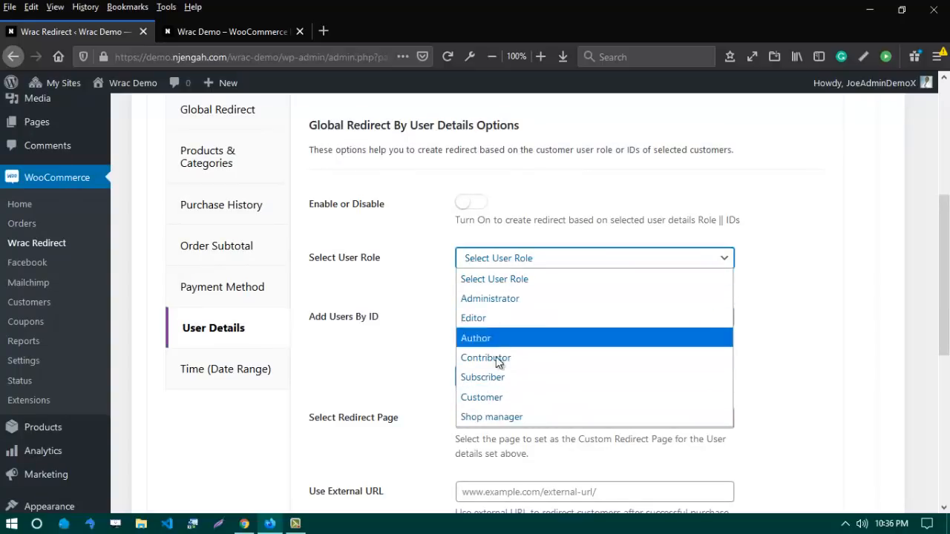
pyautogui.moveTo(493, 344)
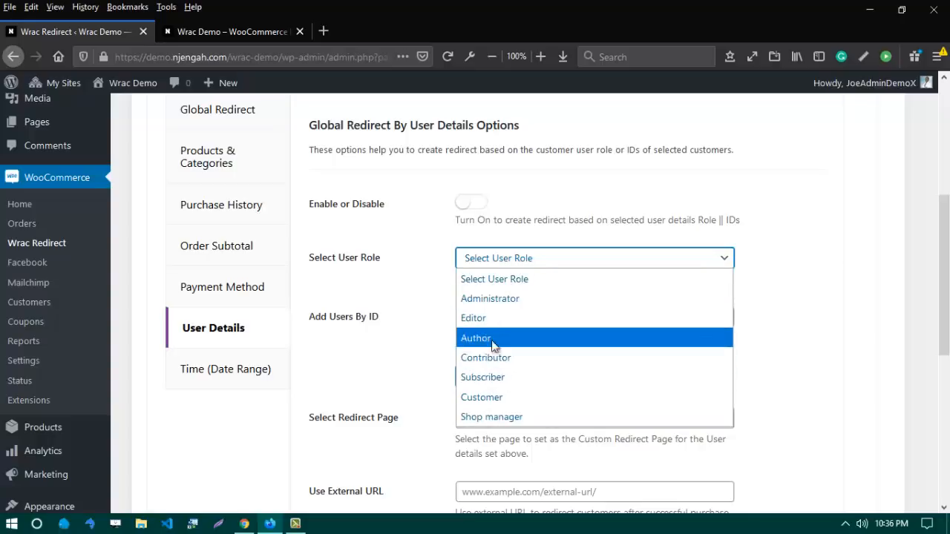
pyautogui.moveTo(487, 358)
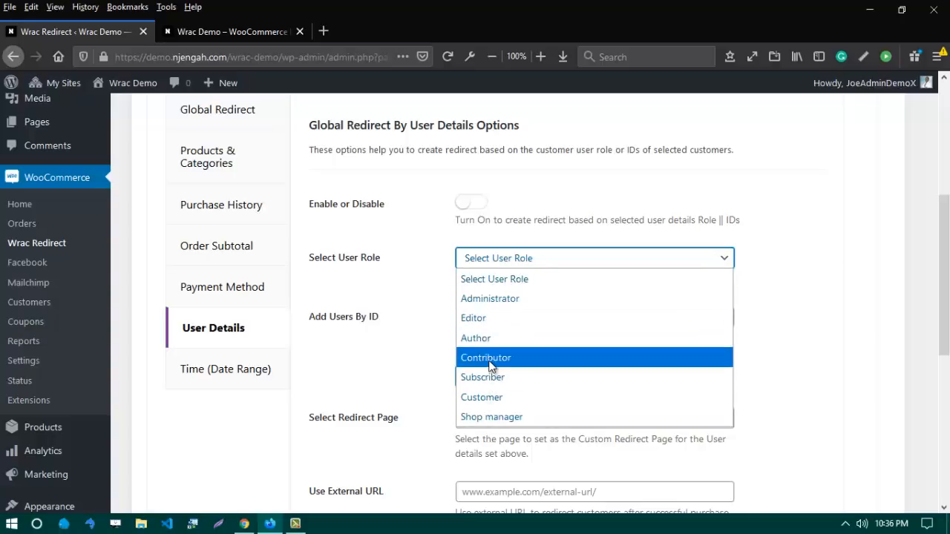
pyautogui.click(485, 356)
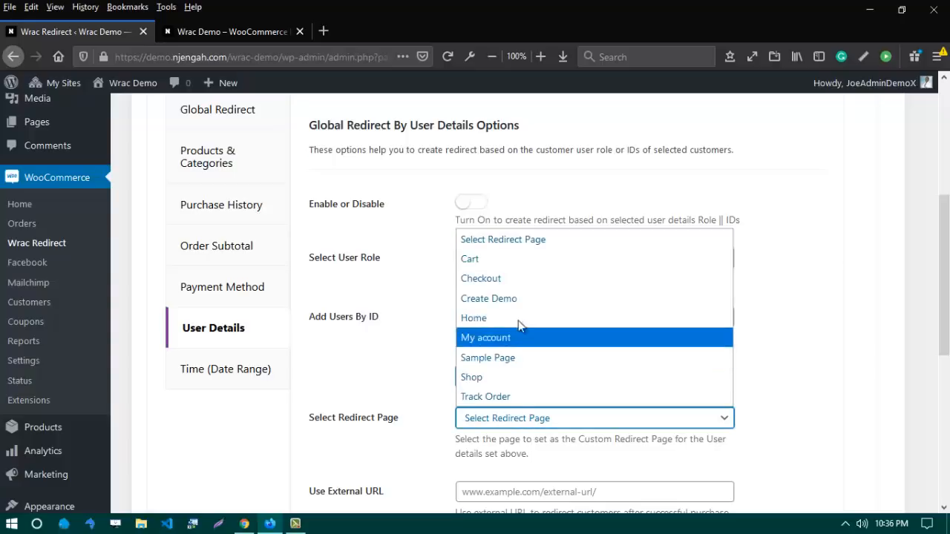
pyautogui.click(481, 279)
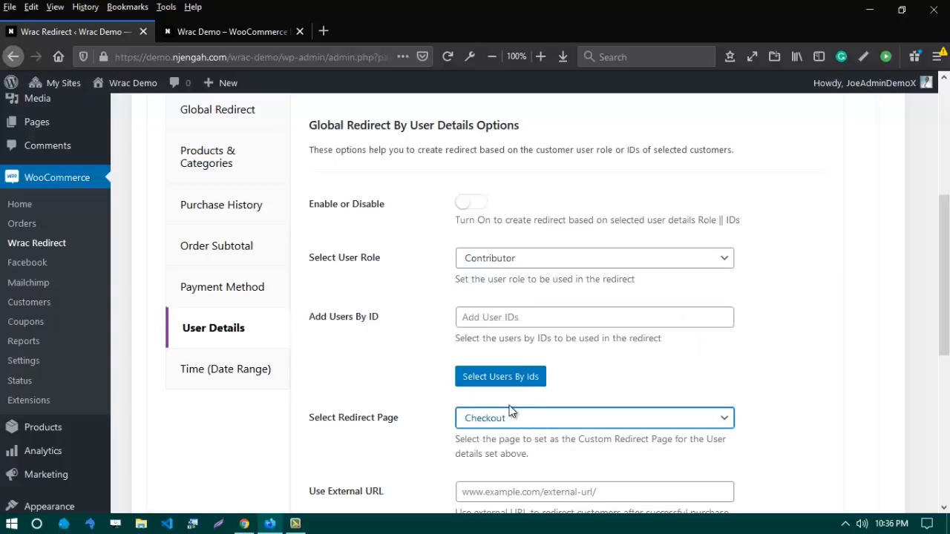
pyautogui.click(593, 418)
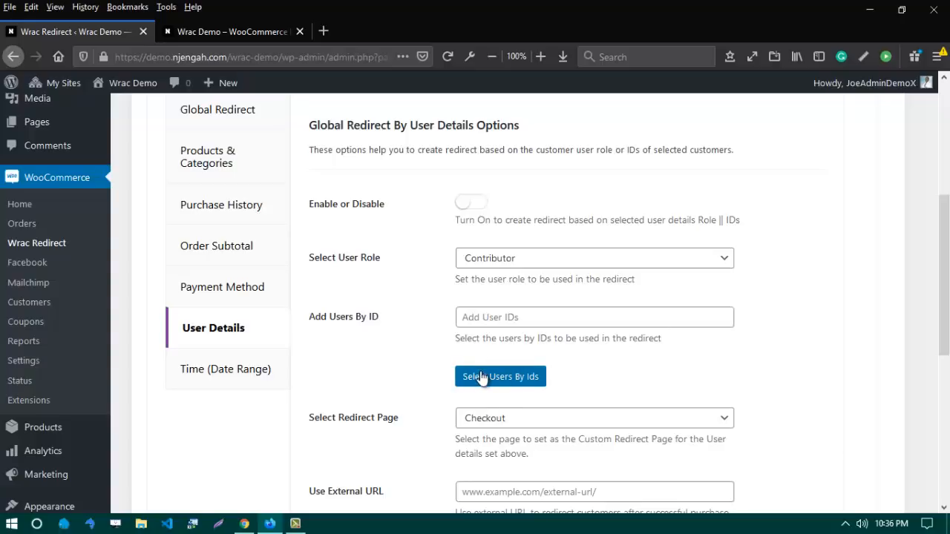
pyautogui.moveTo(487, 382)
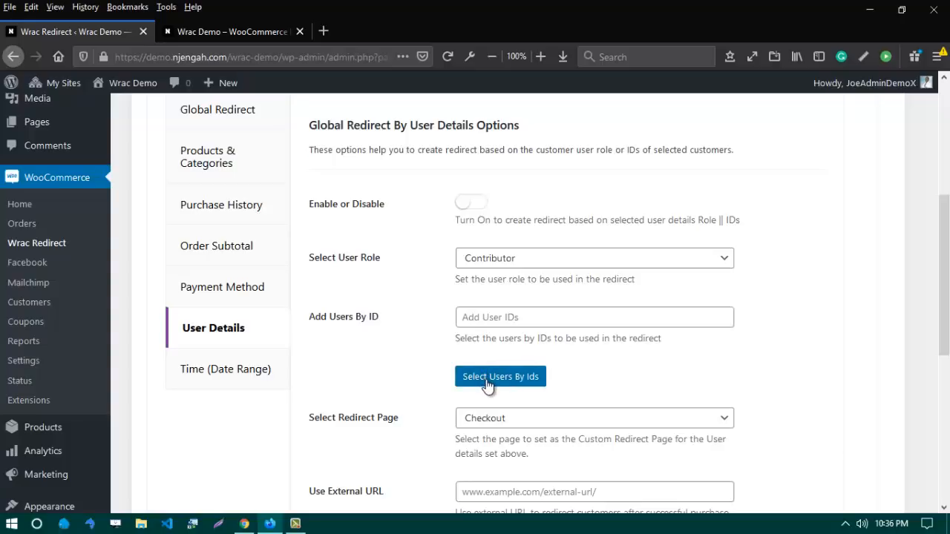
# Bring up the user picker listing User ID 3 and User ID 1 for the redirect.
pyautogui.click(500, 377)
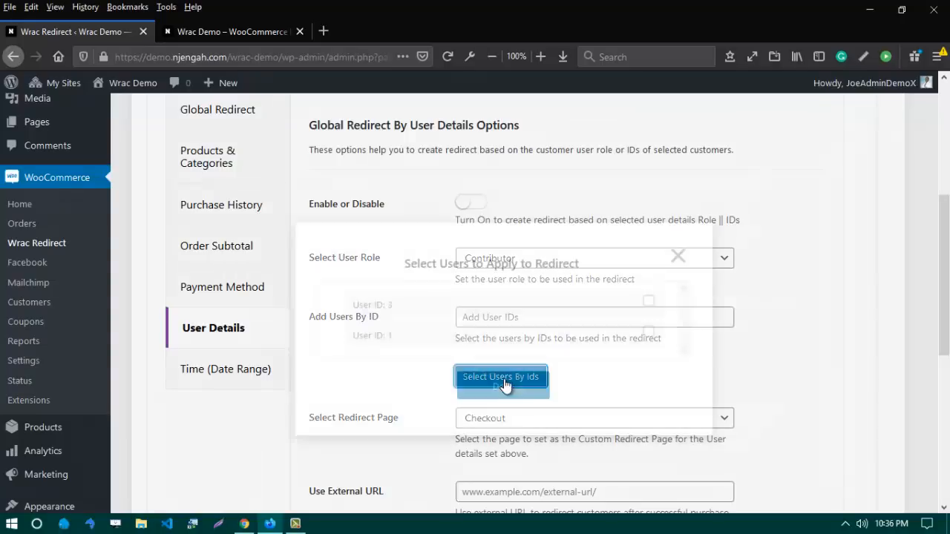
pyautogui.click(500, 377)
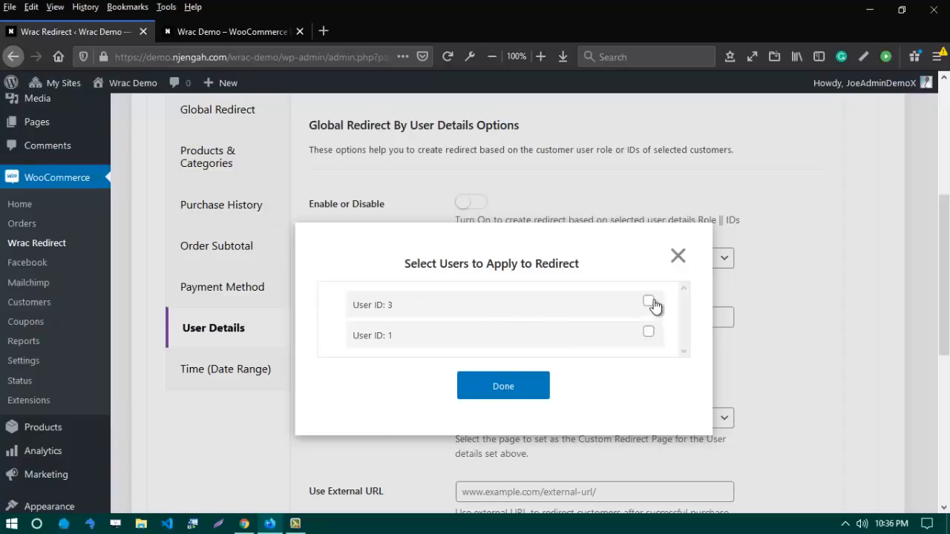
pyautogui.doubleClick(386, 304)
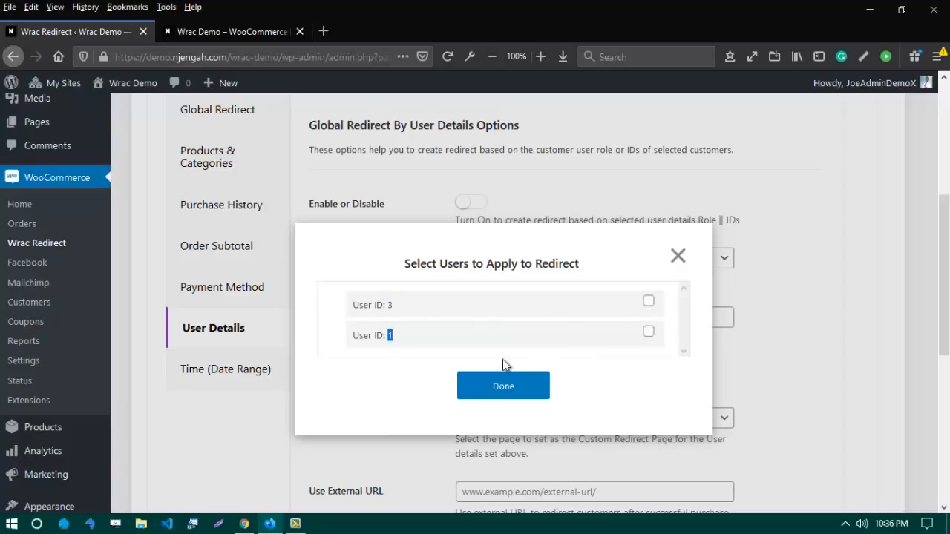
pyautogui.moveTo(433, 310)
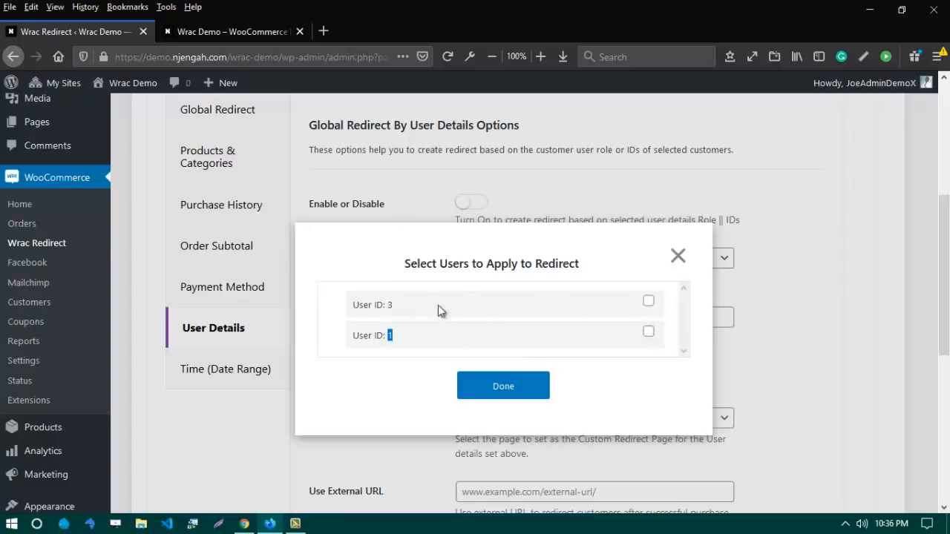
pyautogui.moveTo(445, 317)
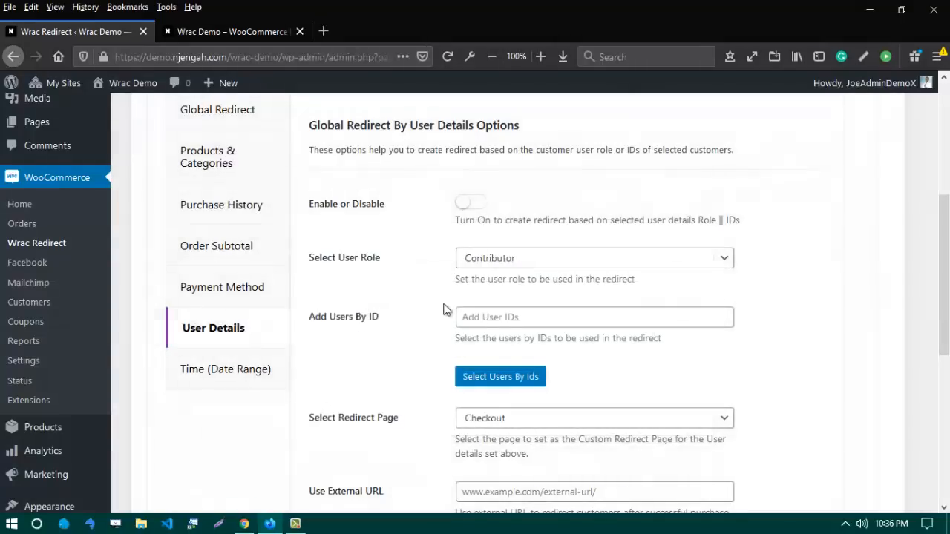
# In Time (Date Range), set the start date to 2020-09-17.
pyautogui.scroll(-3)
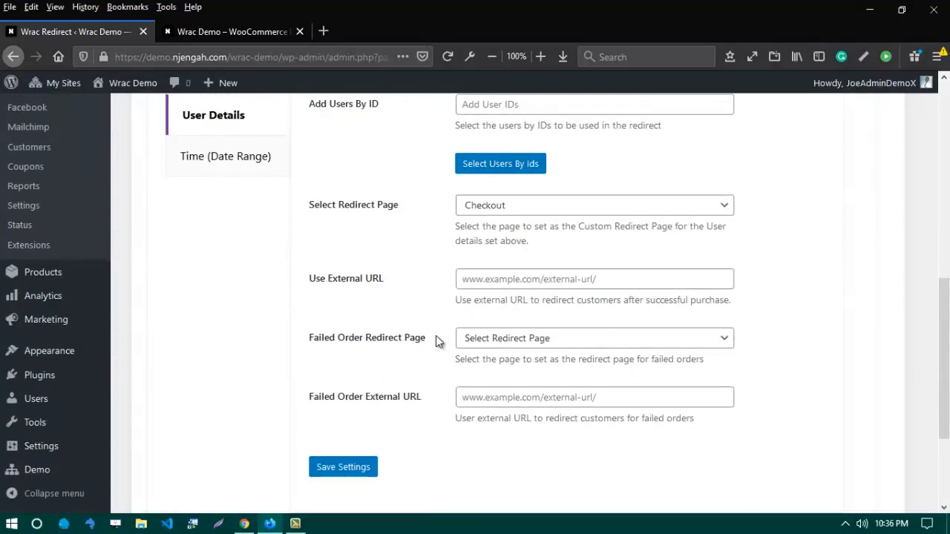
pyautogui.click(226, 156)
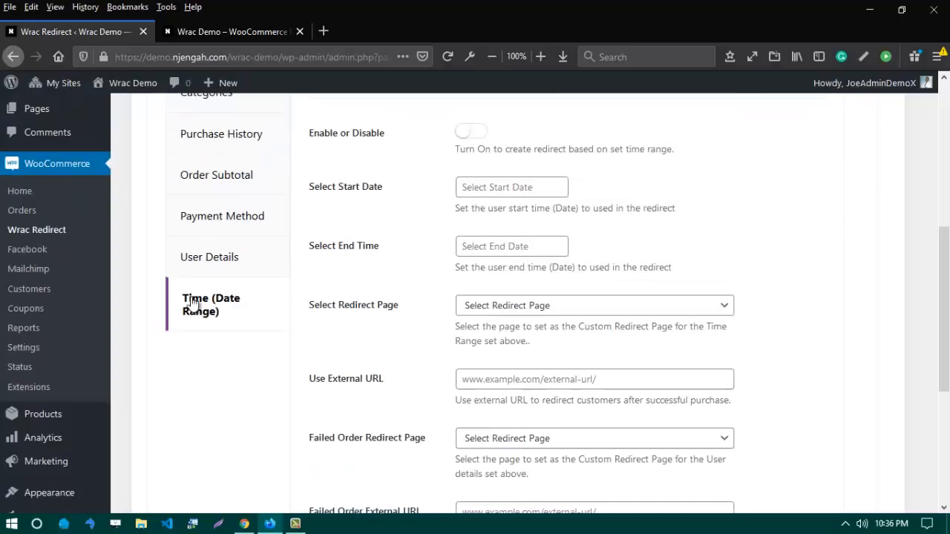
pyautogui.scroll(3)
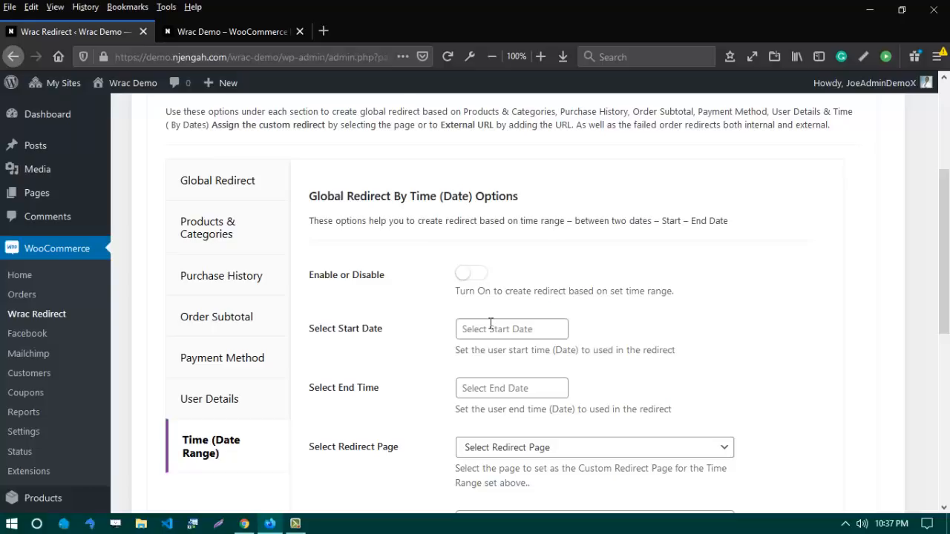
pyautogui.moveTo(514, 351)
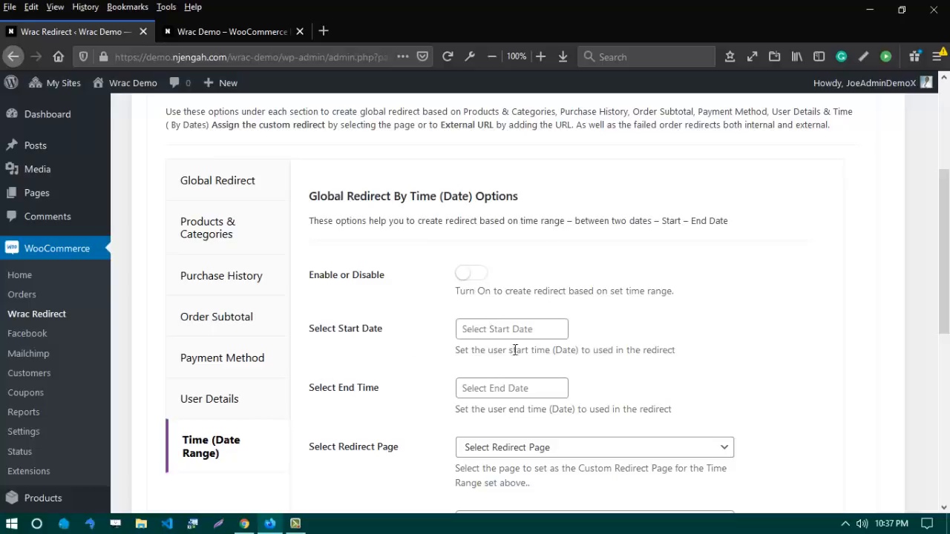
pyautogui.click(510, 329)
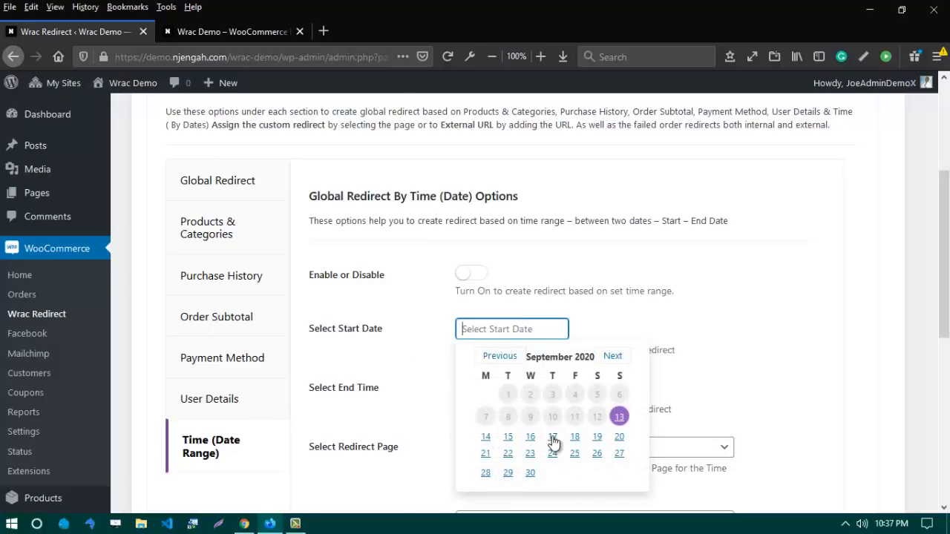
pyautogui.click(552, 436)
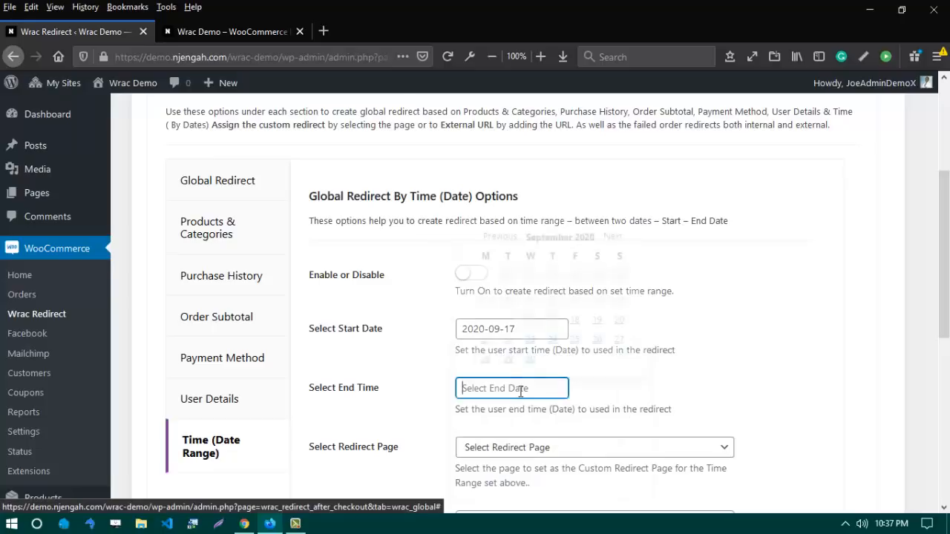
# Set the end date to 2020-09-25.
pyautogui.click(511, 389)
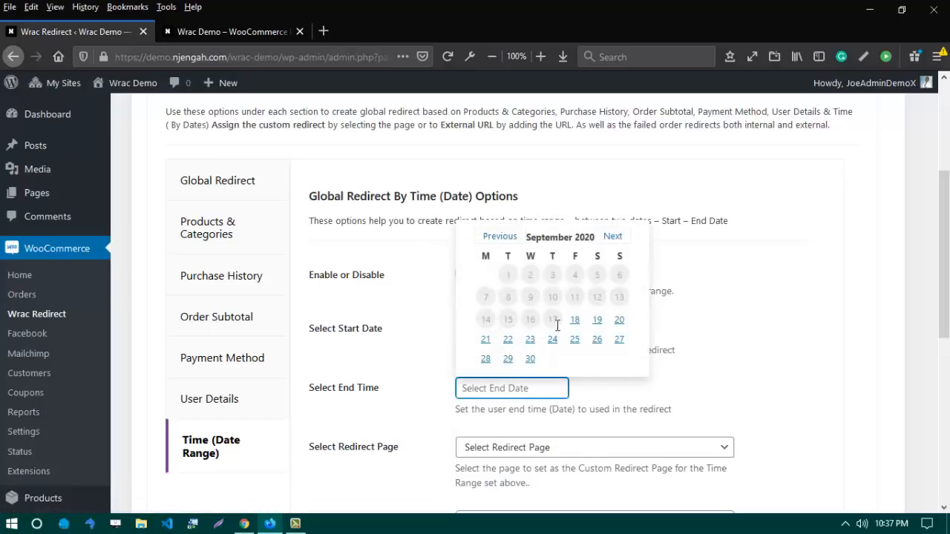
pyautogui.moveTo(578, 345)
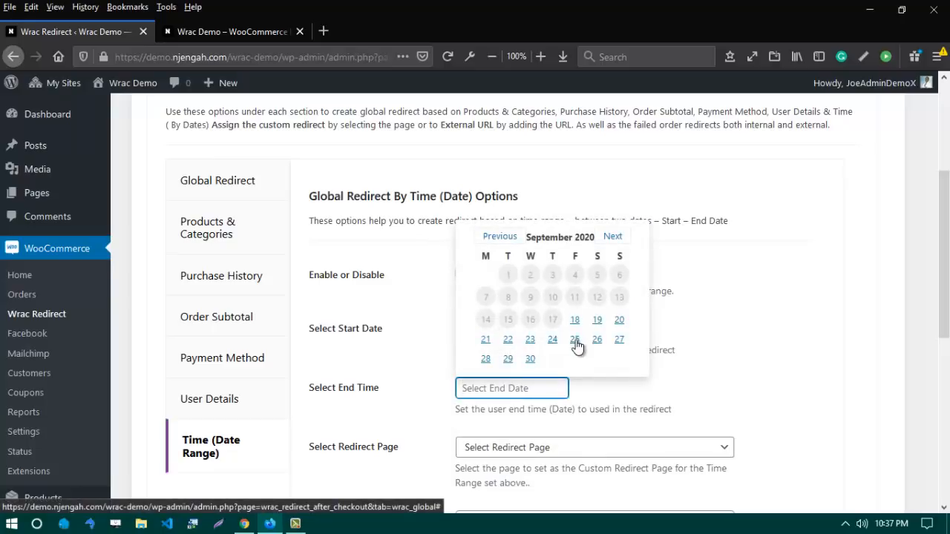
pyautogui.click(576, 339)
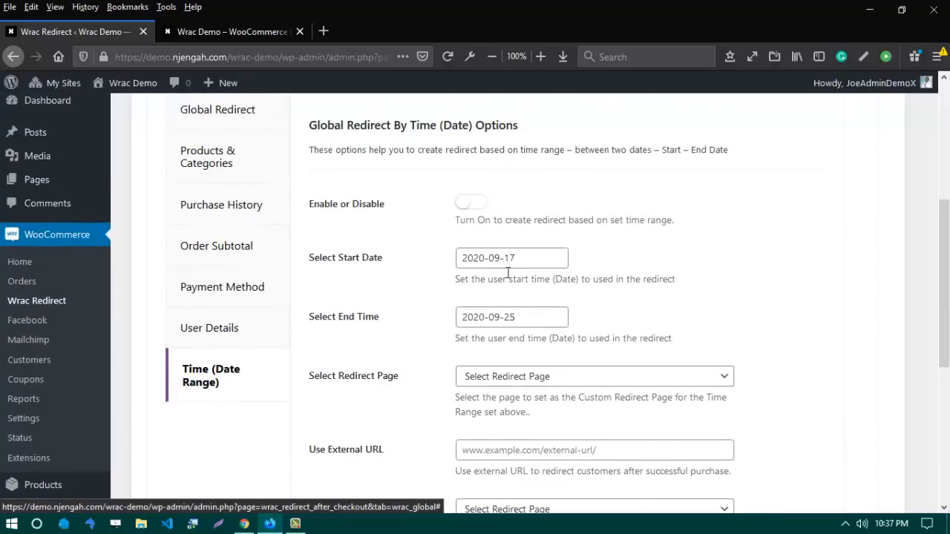
pyautogui.click(472, 202)
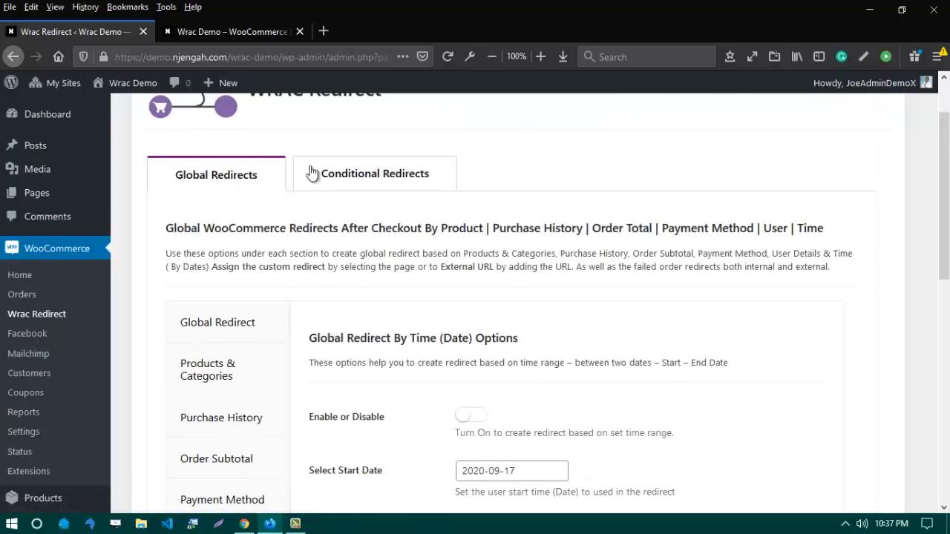
pyautogui.moveTo(279, 181)
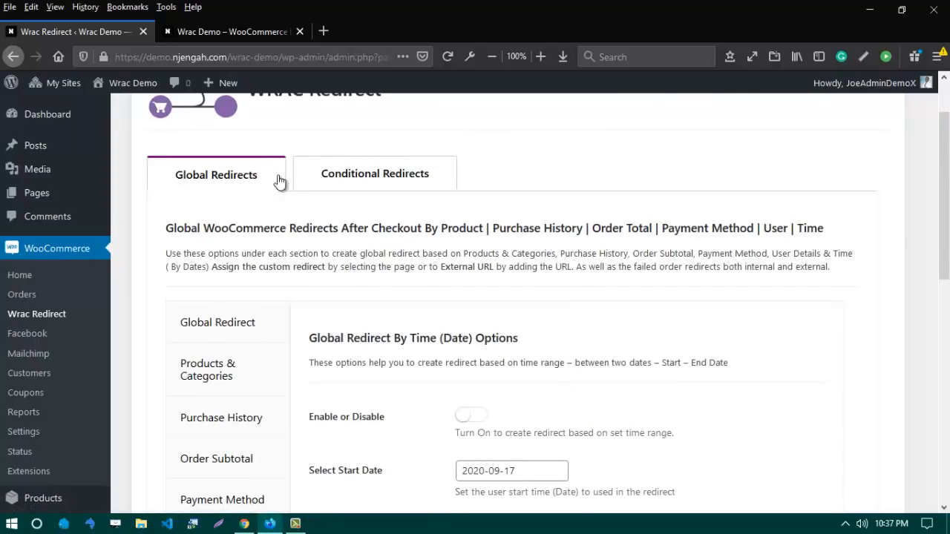
pyautogui.moveTo(299, 181)
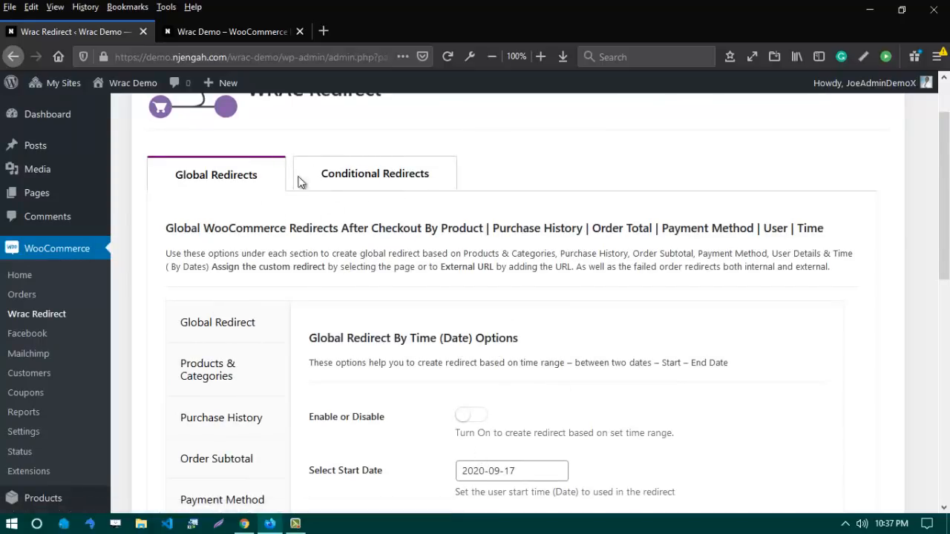
pyautogui.moveTo(374, 172)
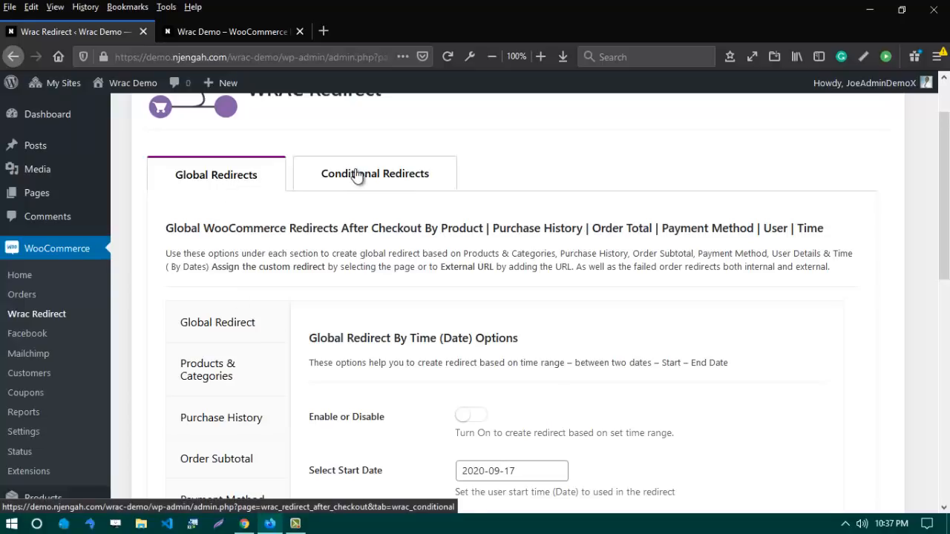
pyautogui.scroll(-3)
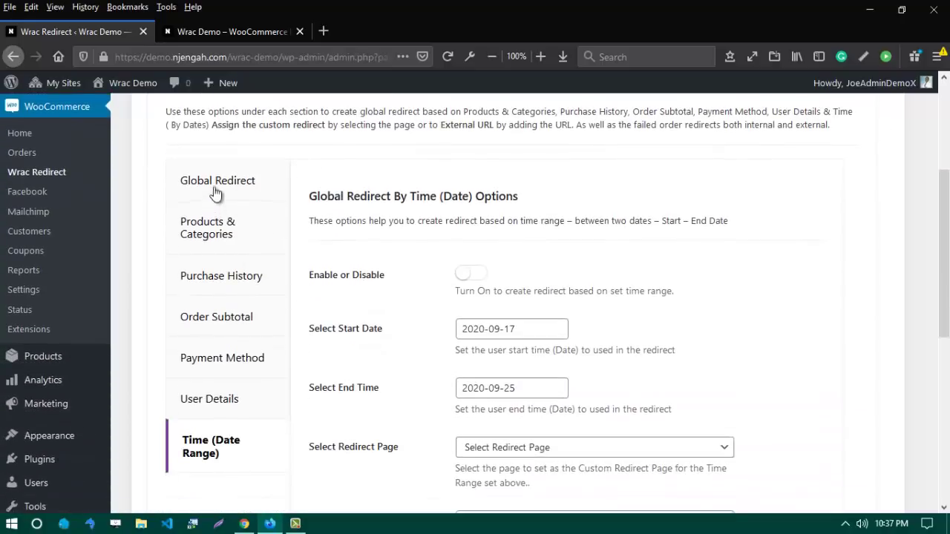
pyautogui.click(211, 227)
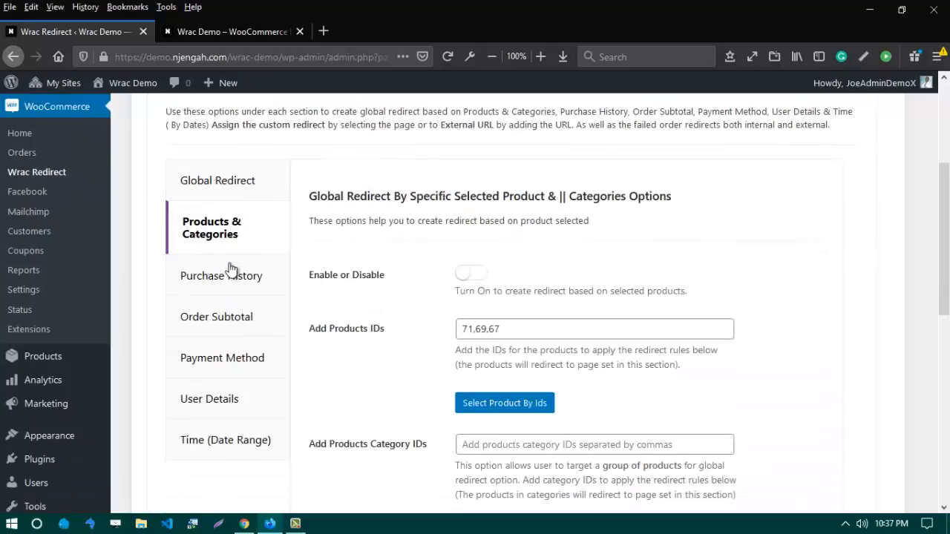
pyautogui.click(222, 358)
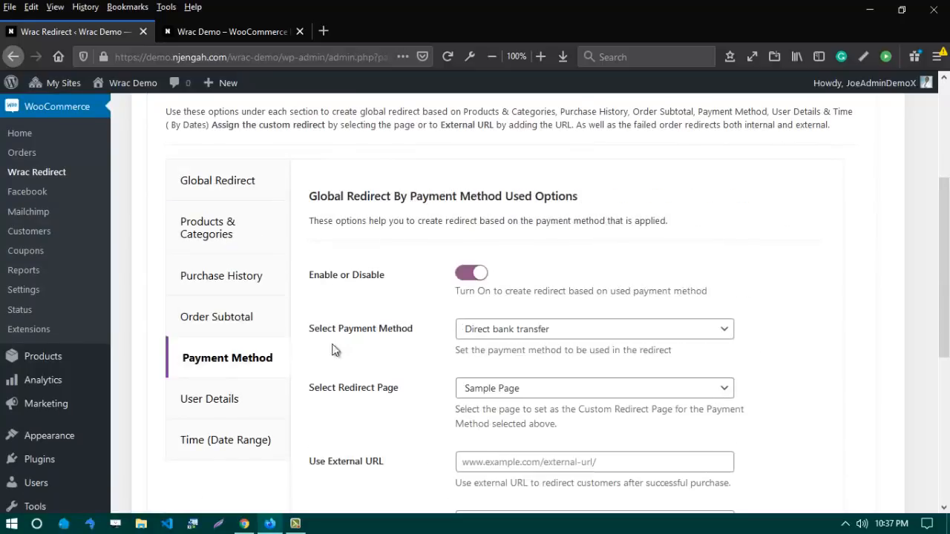
pyautogui.click(216, 316)
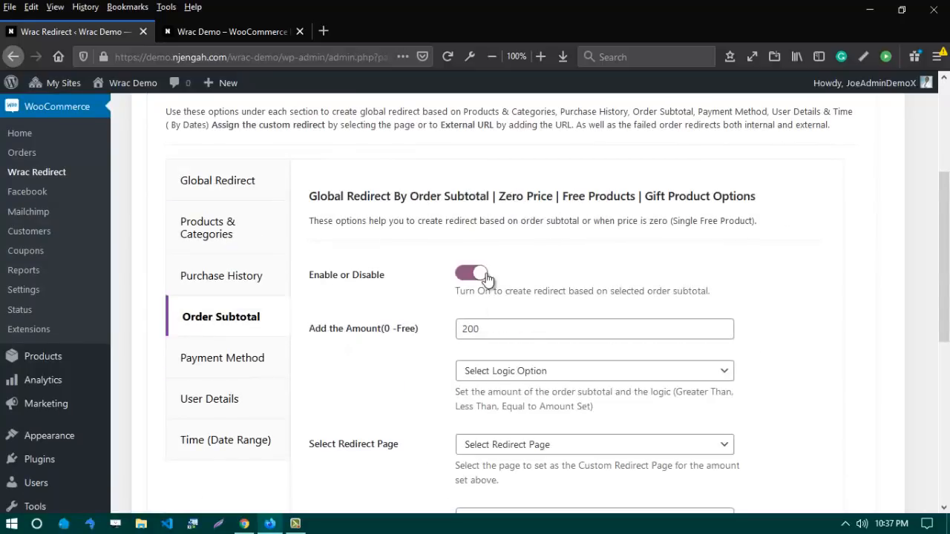
pyautogui.scroll(-3)
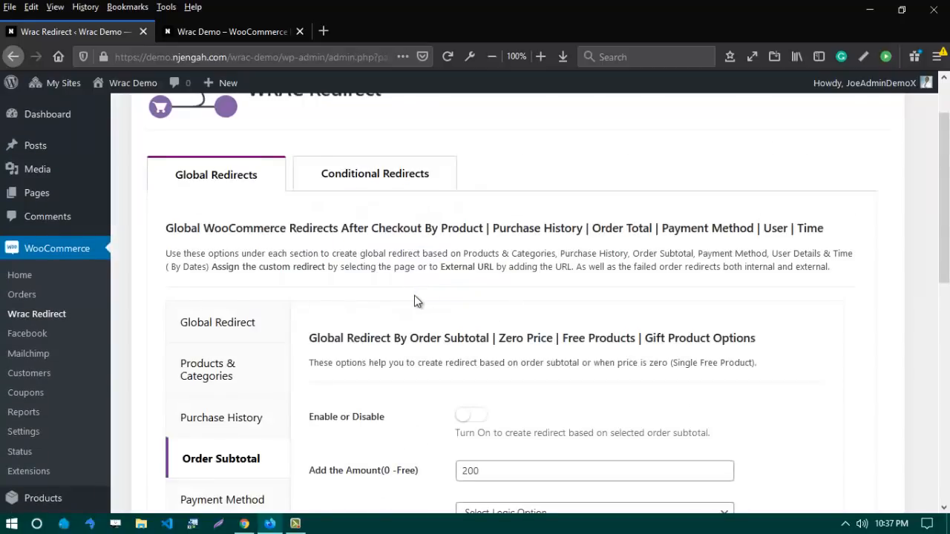
pyautogui.scroll(-3)
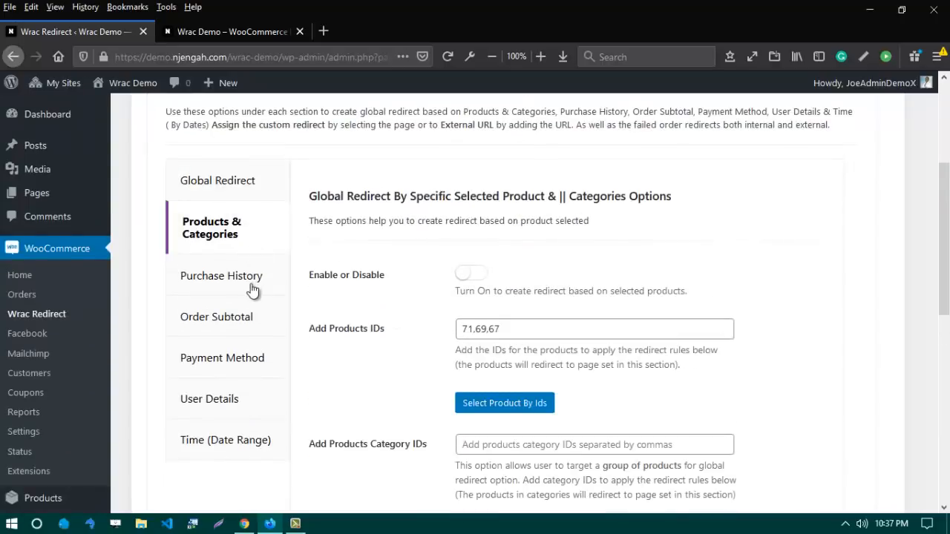
pyautogui.click(223, 358)
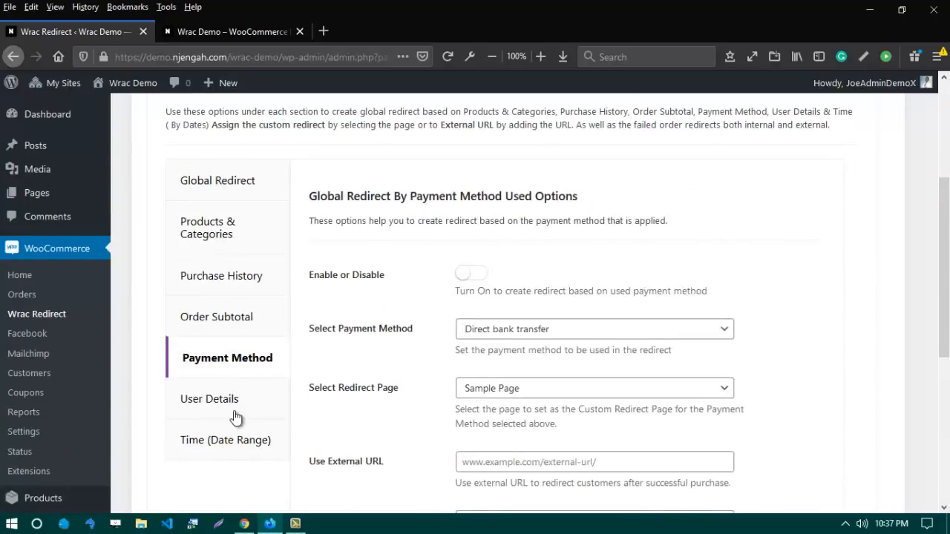
pyautogui.scroll(3)
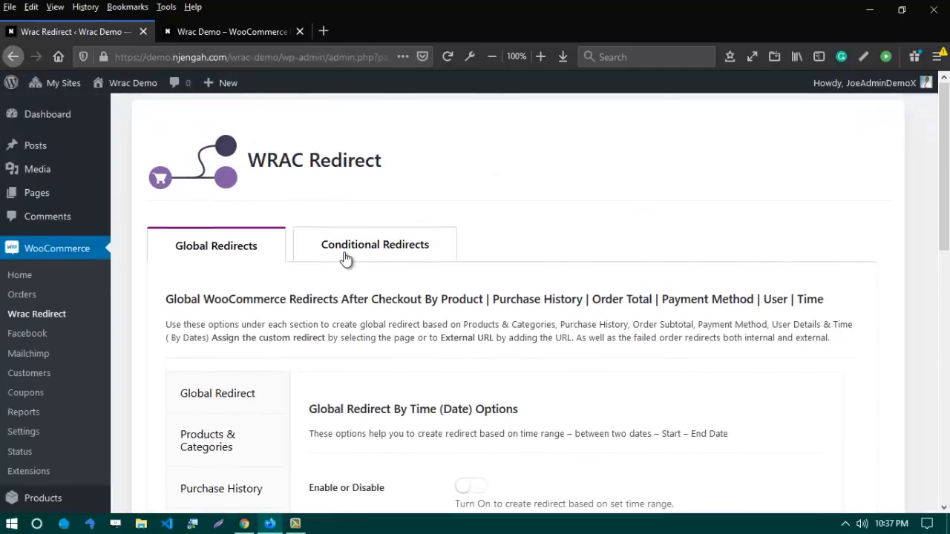
# Show the Conditional Redirects list, which has no rules defined yet.
pyautogui.click(374, 243)
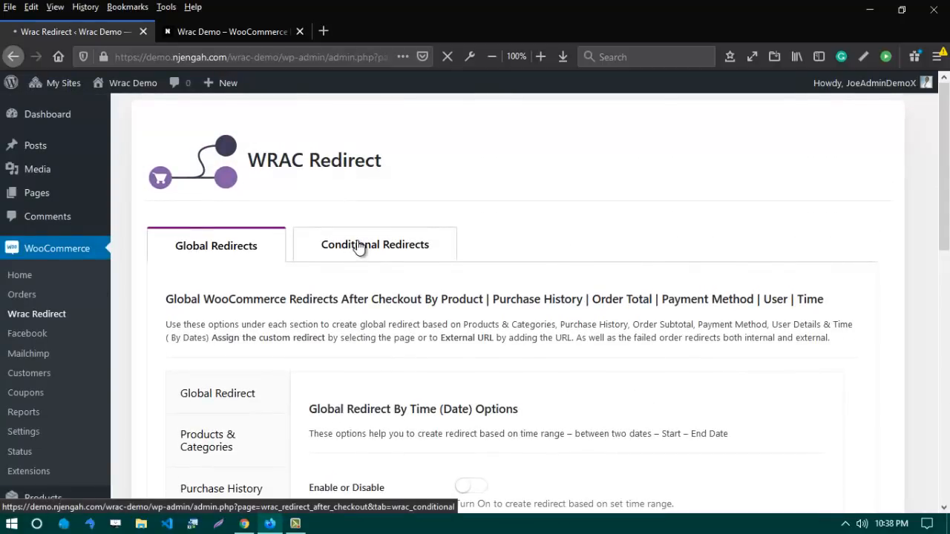
pyautogui.click(374, 243)
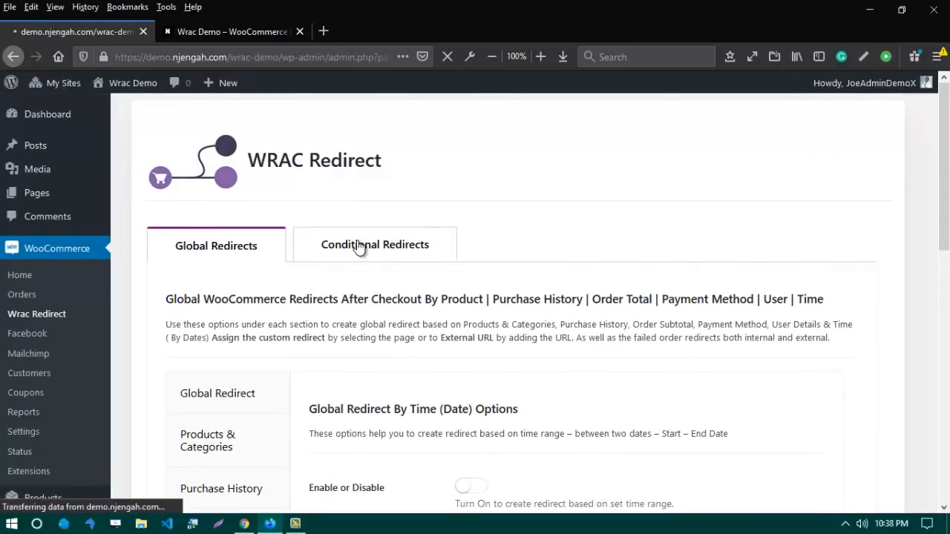
pyautogui.click(374, 245)
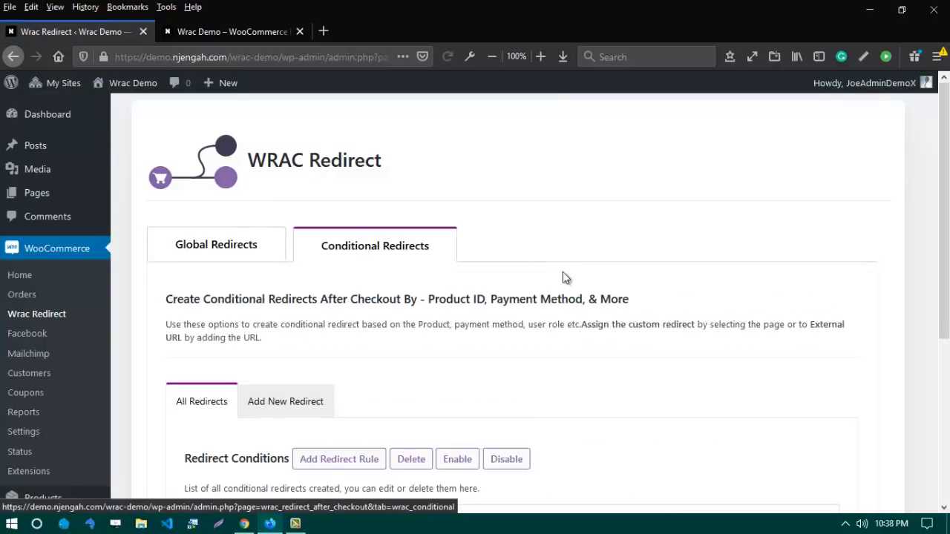
pyautogui.scroll(-3)
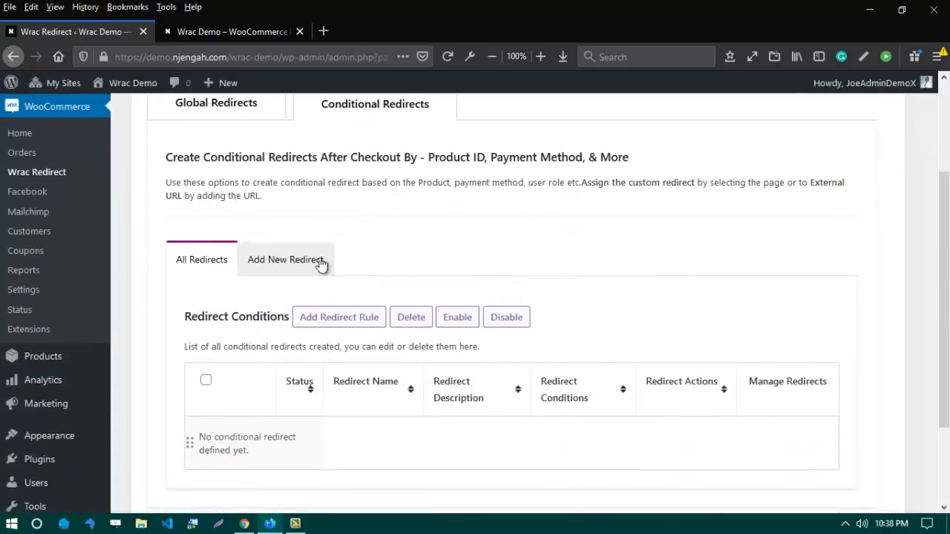
pyautogui.moveTo(285, 258)
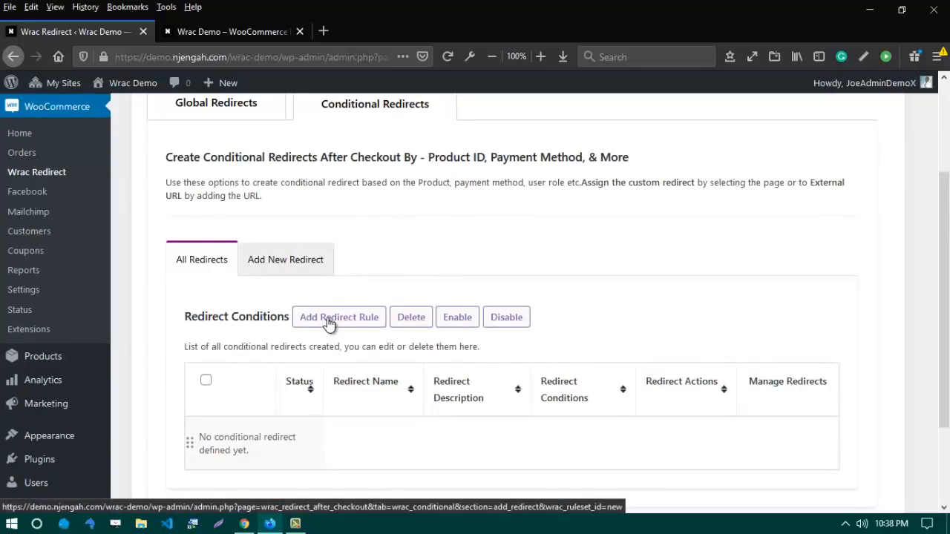
# Start a new rule via Add Redirect Rule, reaching the Add New Redirect Condition form.
pyautogui.click(338, 318)
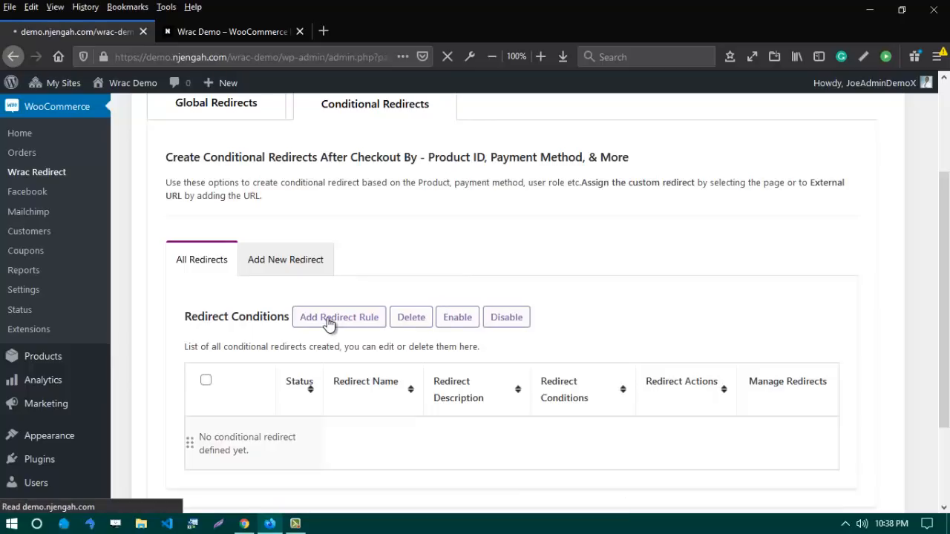
pyautogui.click(338, 318)
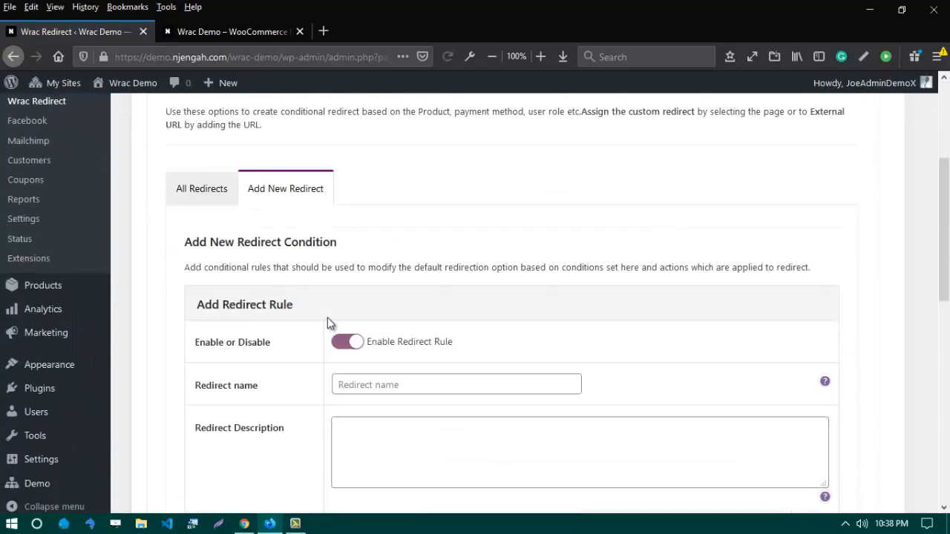
# Name the rule 'Redirect Product A to Product B' from the suggested name.
pyautogui.scroll(-3)
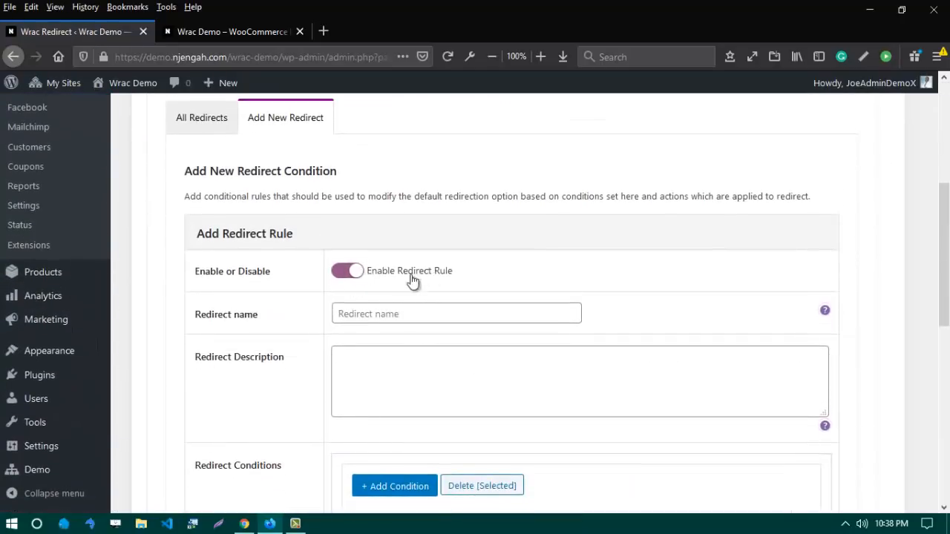
pyautogui.click(457, 313)
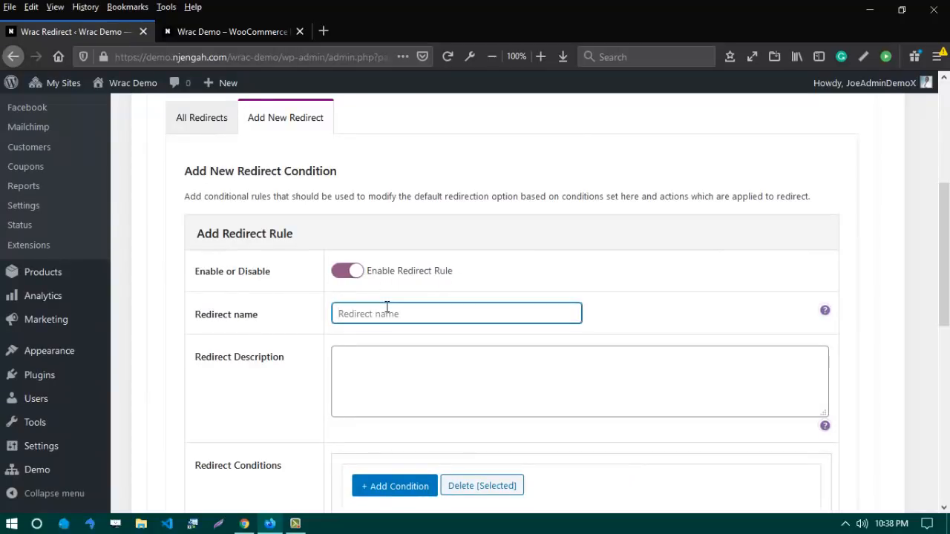
pyautogui.write('Re')
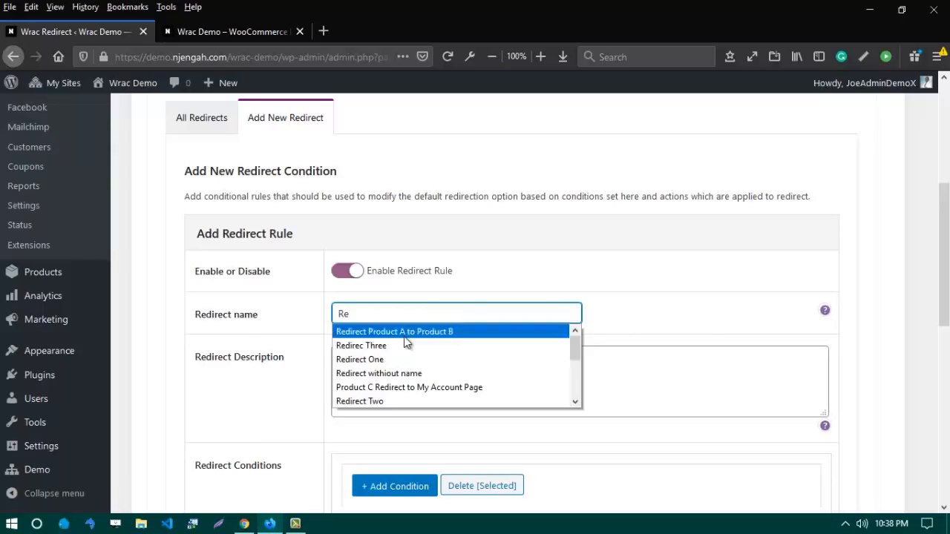
pyautogui.click(395, 331)
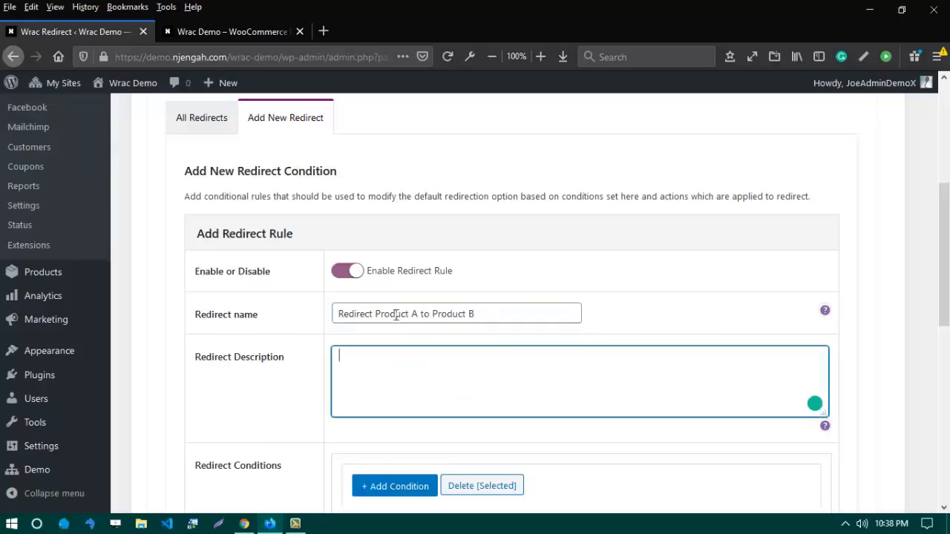
pyautogui.rightClick(457, 313)
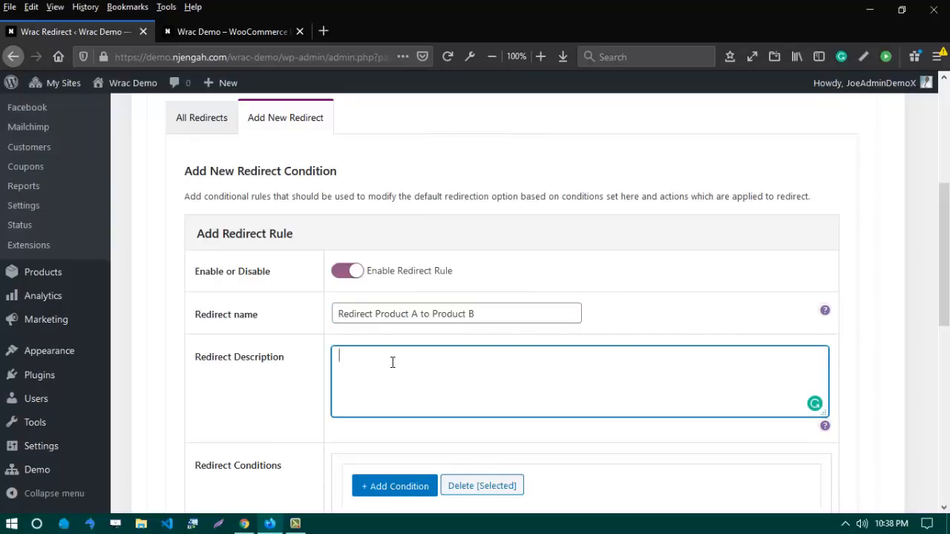
# Describe the rule as 'Redirect Product A to Product B after checkout'.
pyautogui.write('Redirect Product A to Product B')
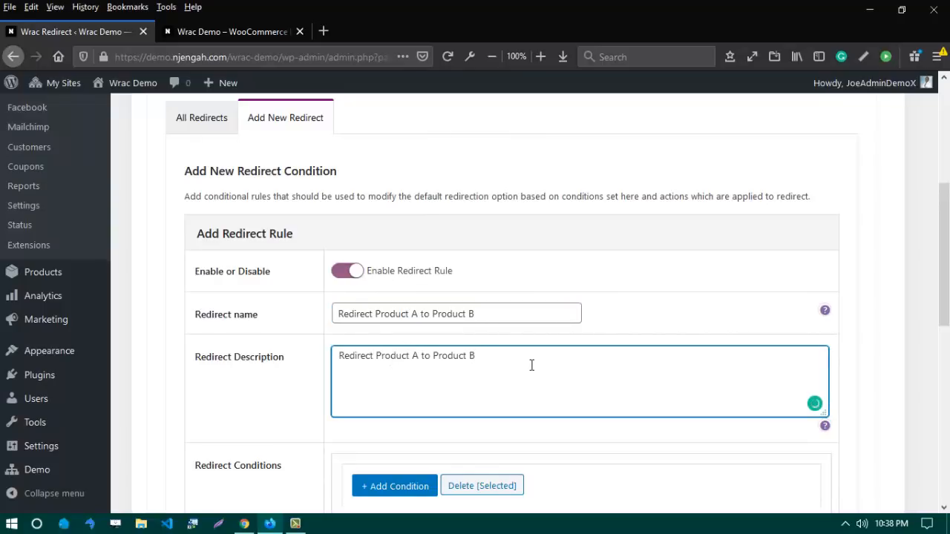
pyautogui.write('after')
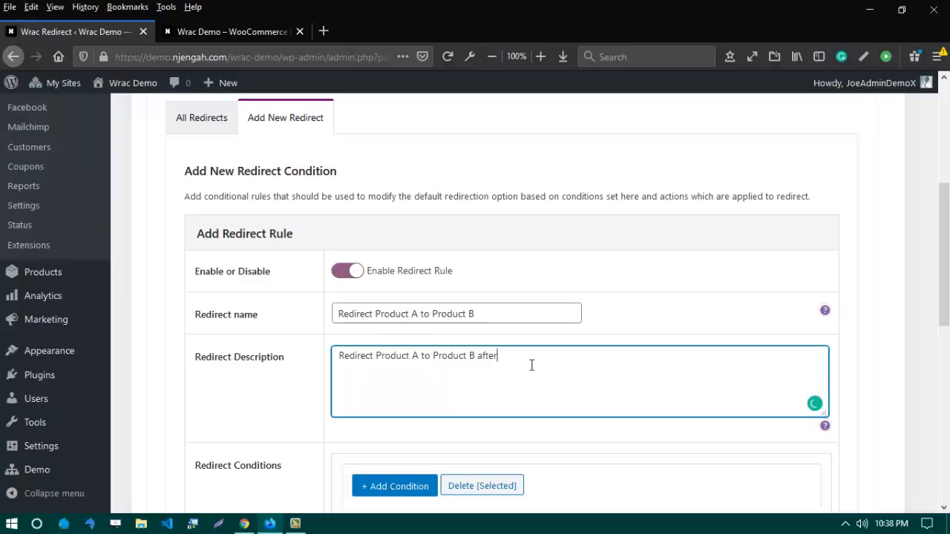
pyautogui.write('checkout')
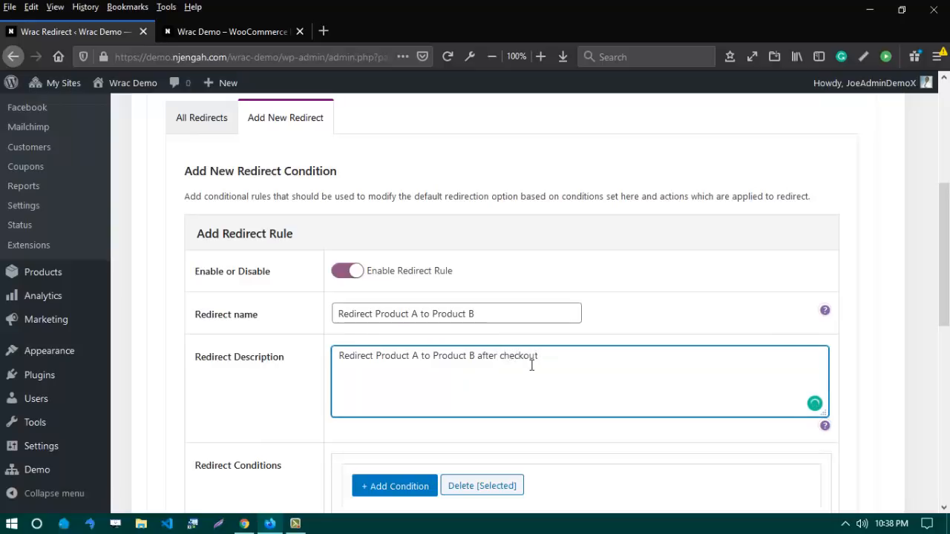
pyautogui.scroll(-3)
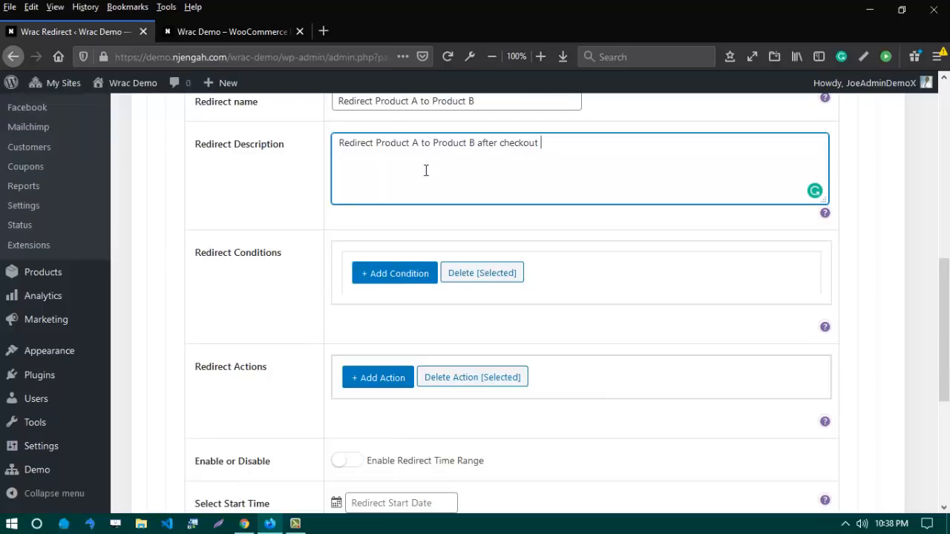
pyautogui.scroll(3)
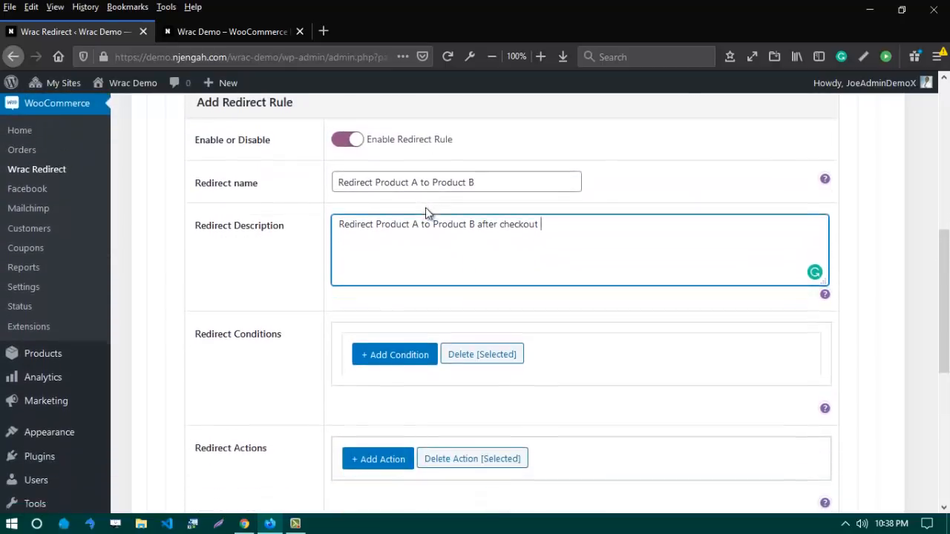
pyautogui.scroll(-3)
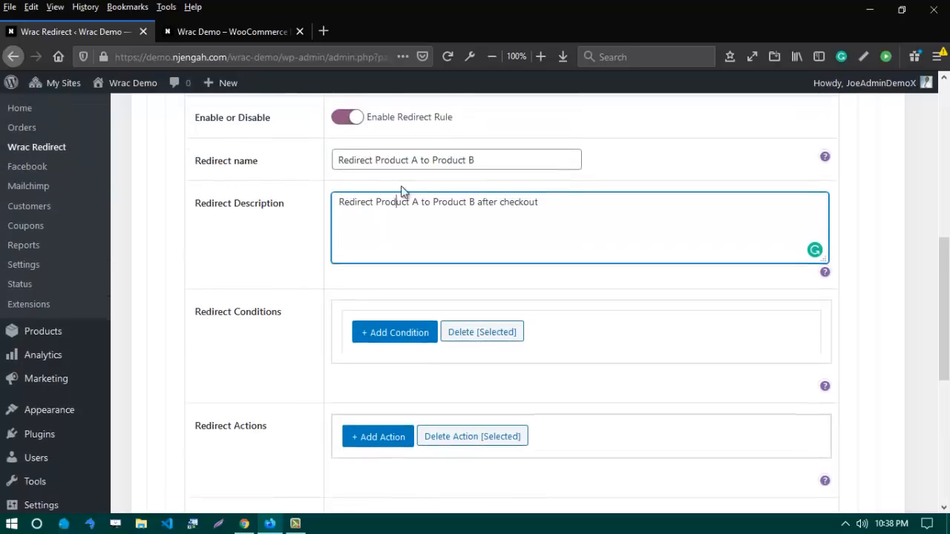
pyautogui.doubleClick(396, 213)
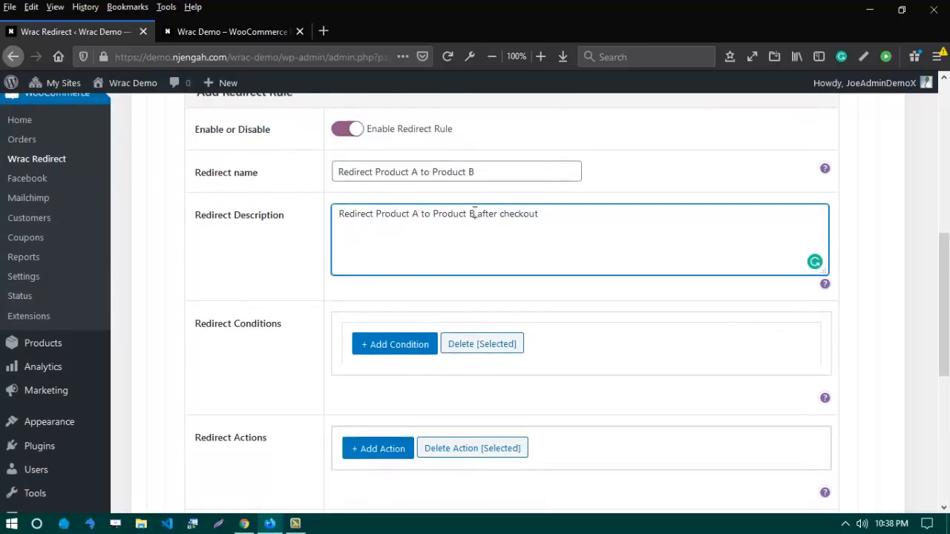
pyautogui.doubleClick(454, 214)
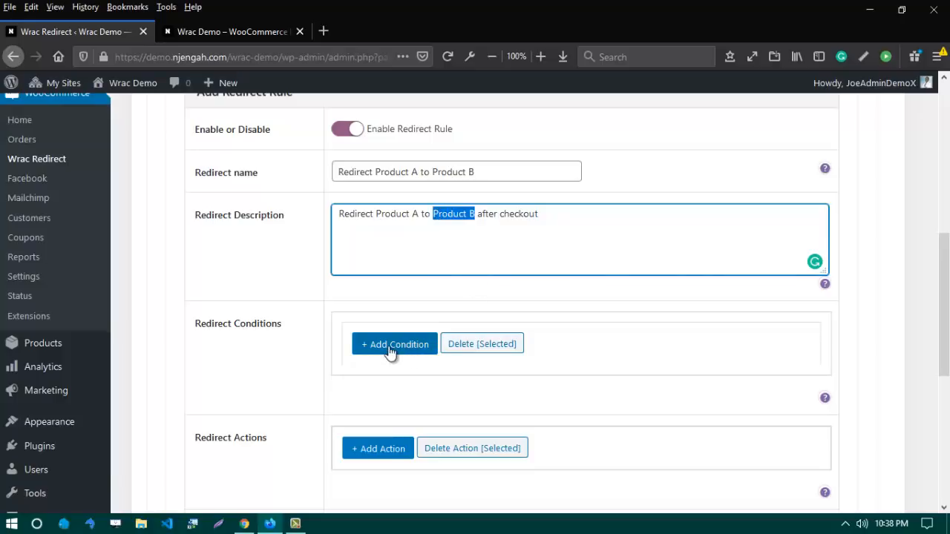
# Add a condition row and review the available condition types, keeping Product.
pyautogui.click(394, 344)
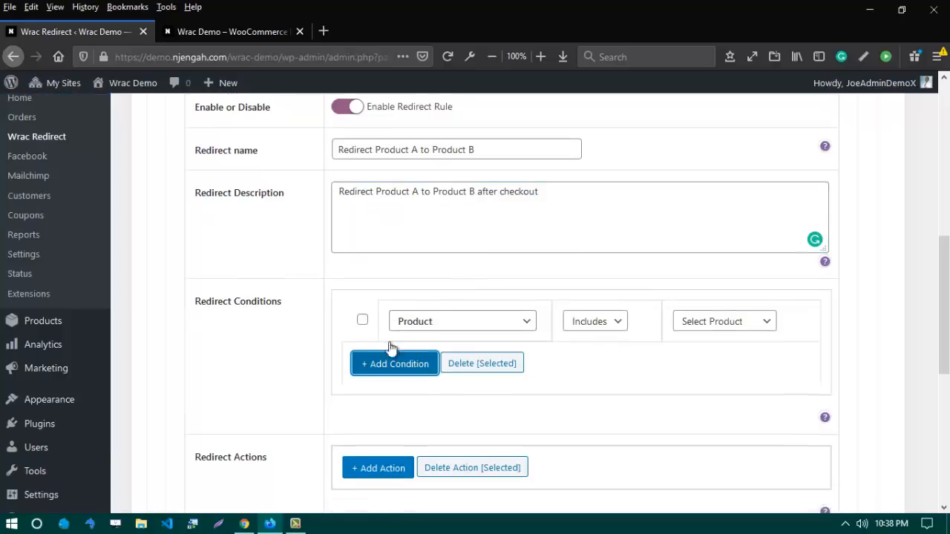
pyautogui.scroll(-3)
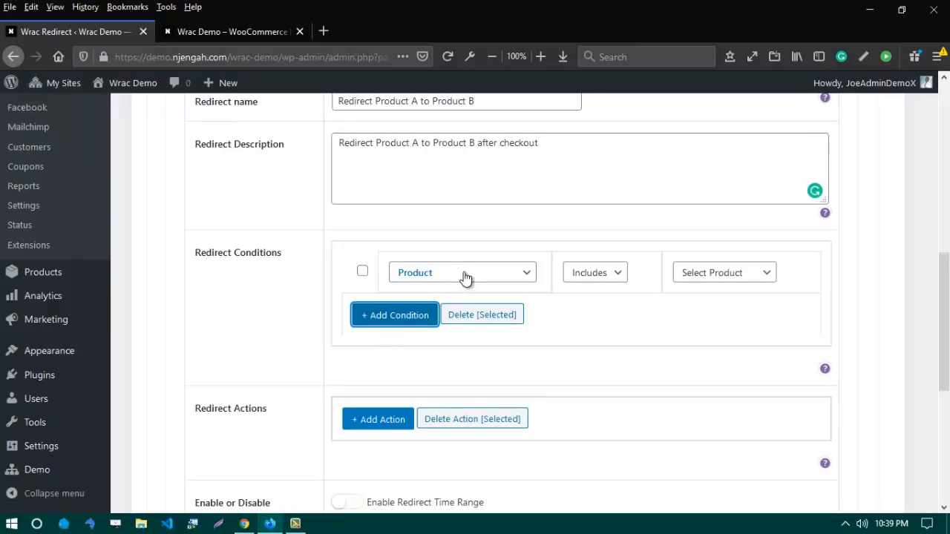
pyautogui.click(460, 273)
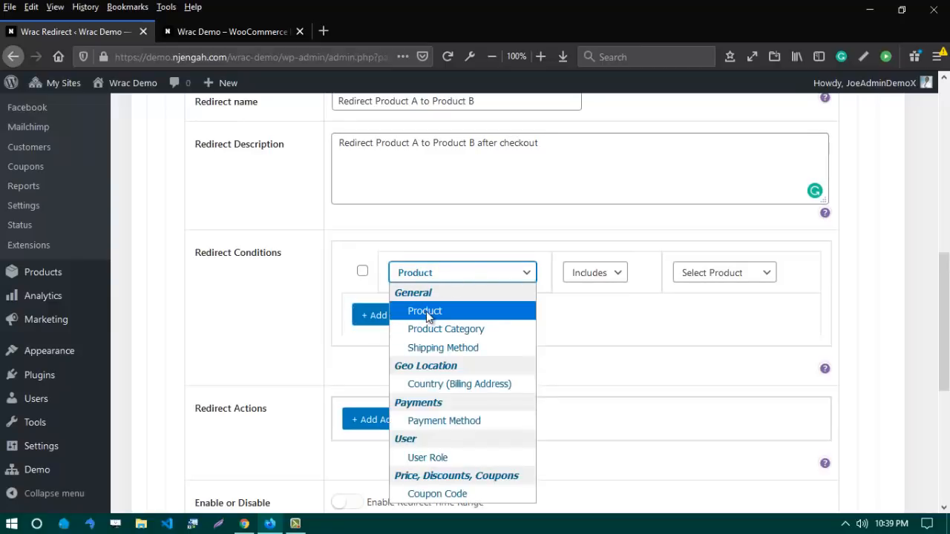
pyautogui.moveTo(449, 154)
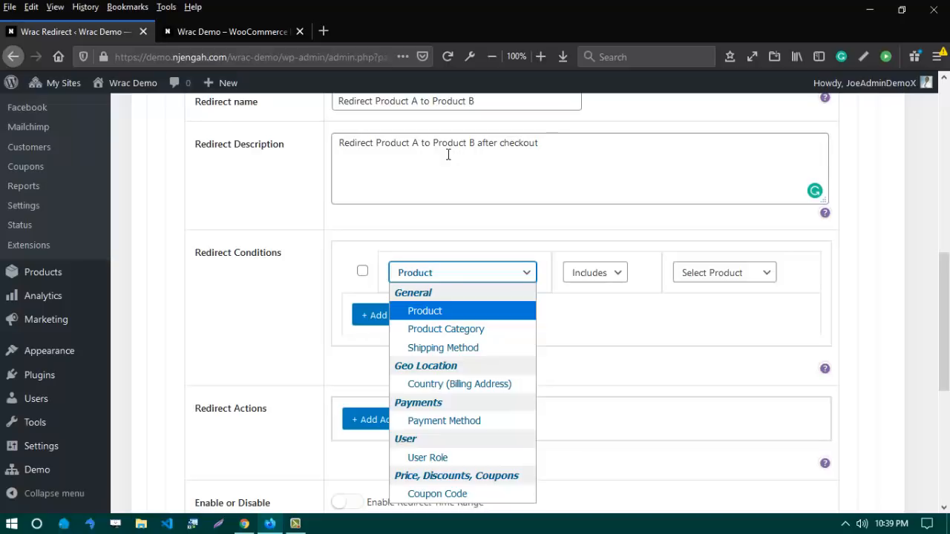
pyautogui.moveTo(445, 329)
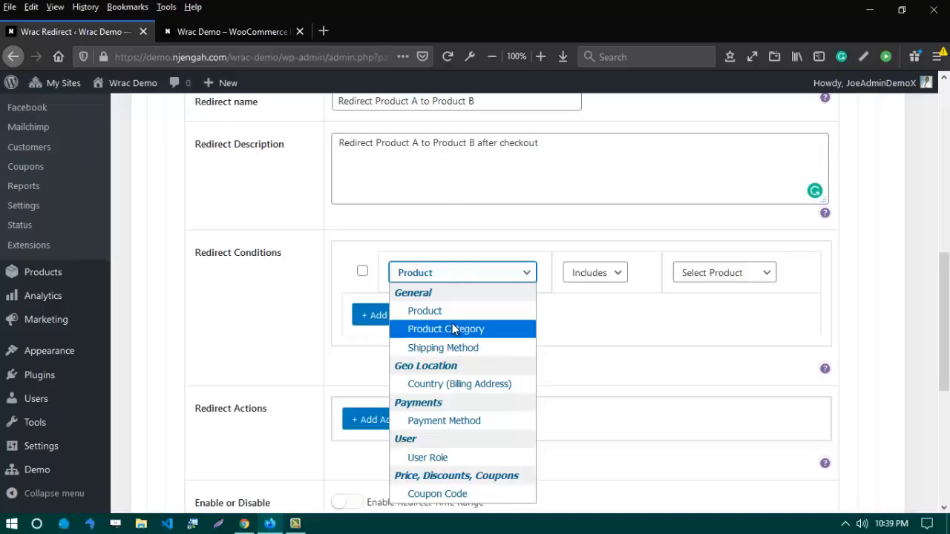
pyautogui.moveTo(443, 422)
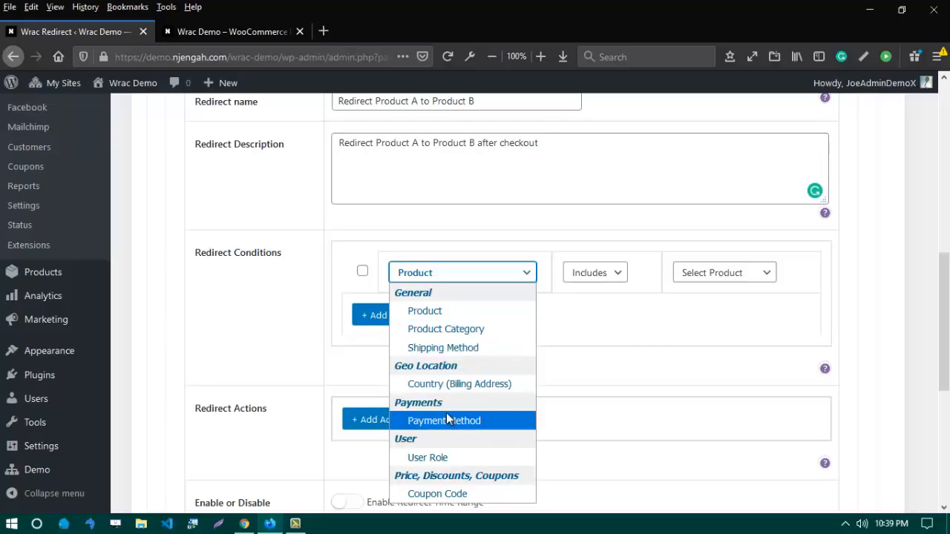
pyautogui.moveTo(436, 493)
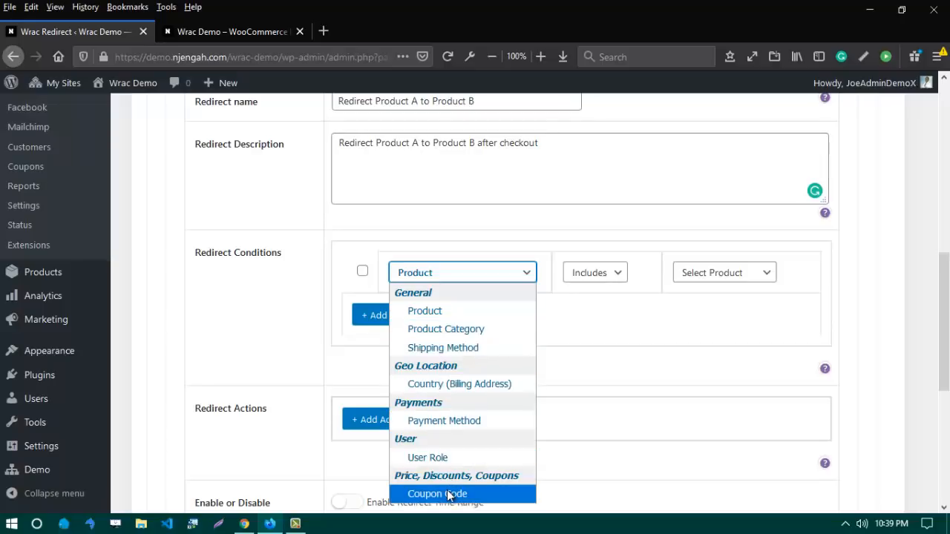
pyautogui.moveTo(442, 348)
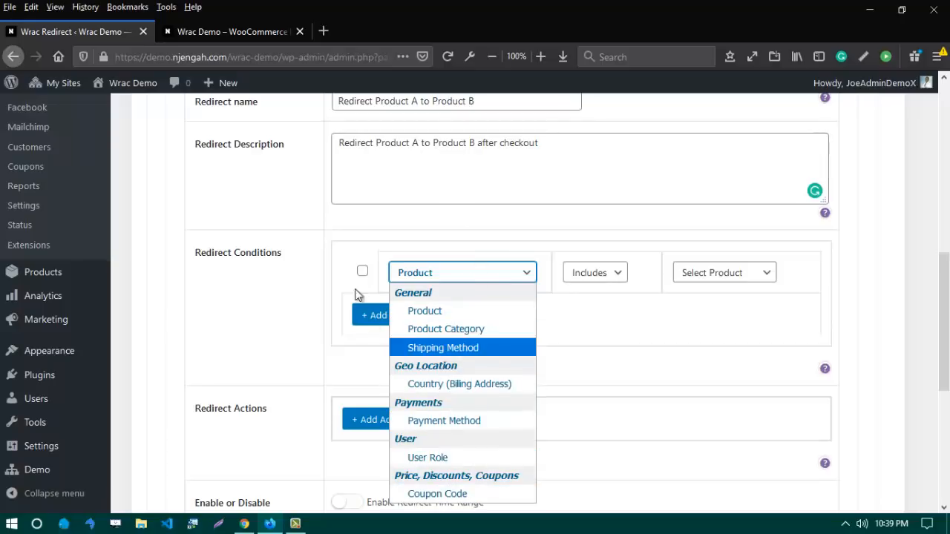
pyautogui.moveTo(445, 243)
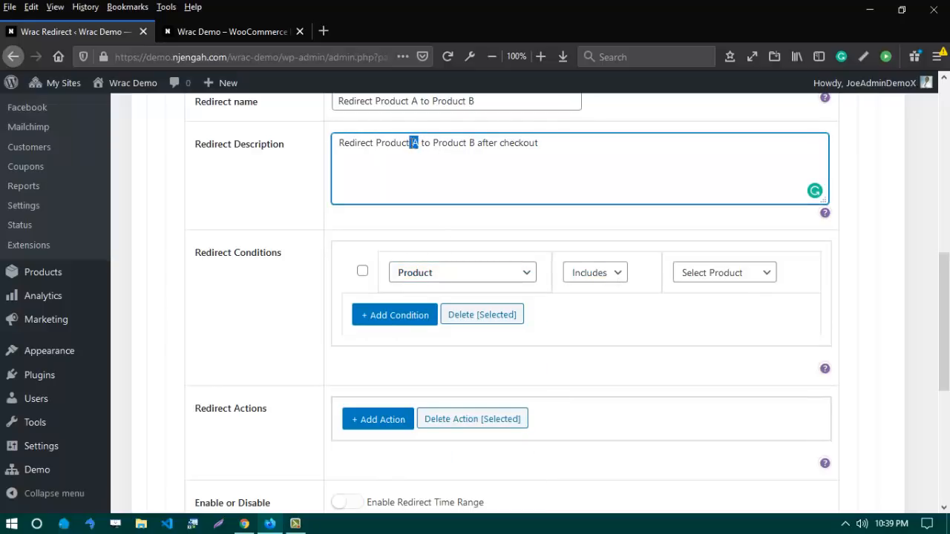
pyautogui.moveTo(487, 147)
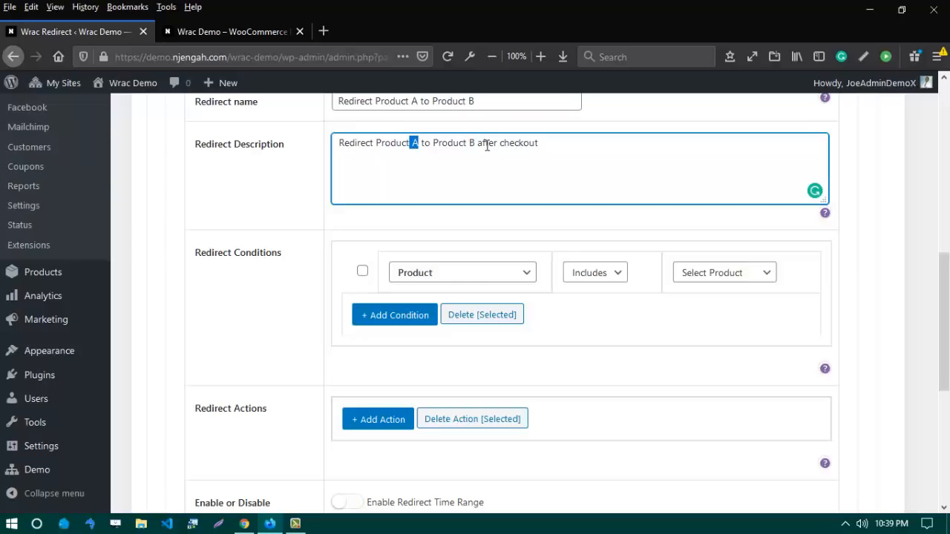
# Set the condition to Includes Product A.
pyautogui.click(593, 273)
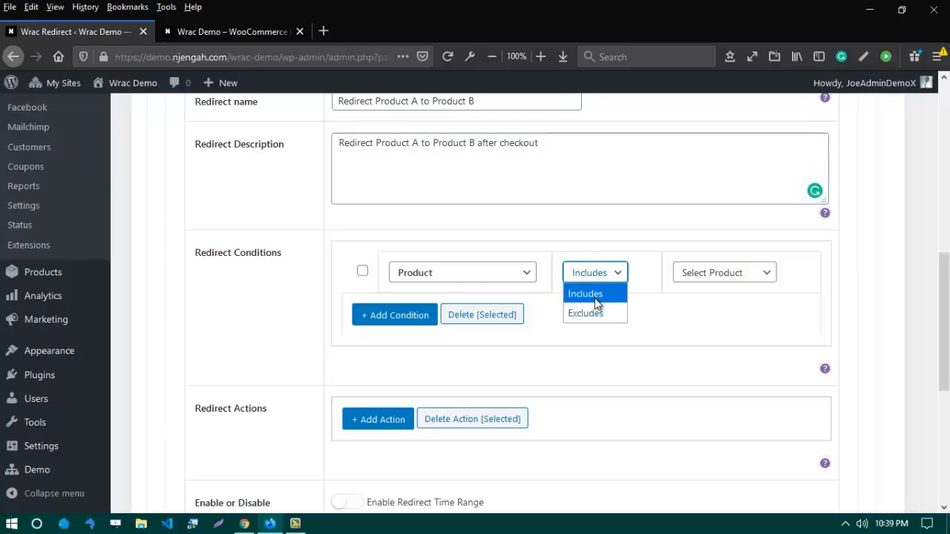
pyautogui.click(593, 294)
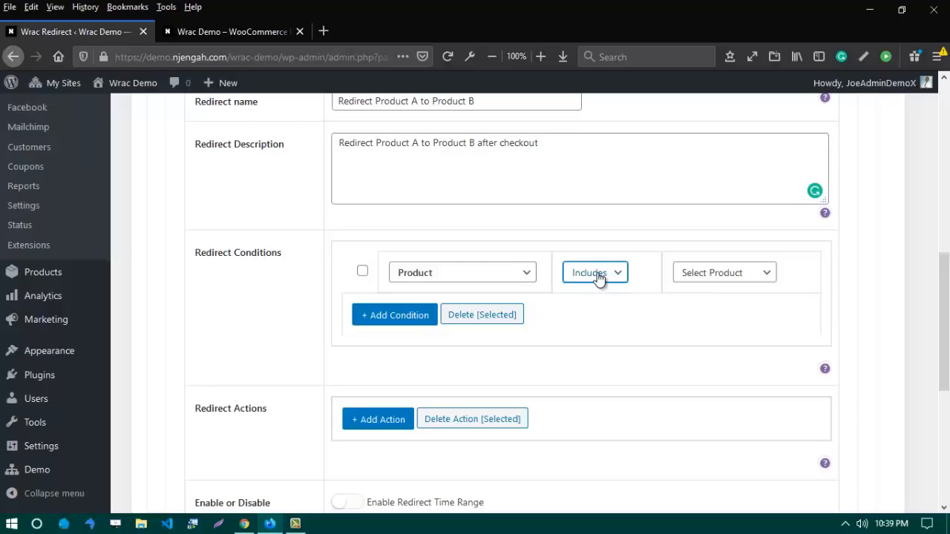
pyautogui.click(594, 273)
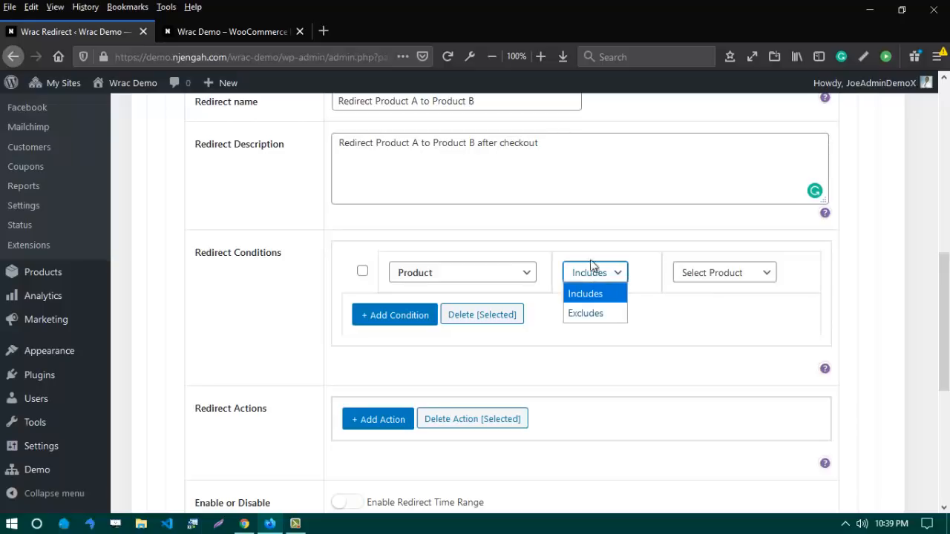
pyautogui.moveTo(632, 261)
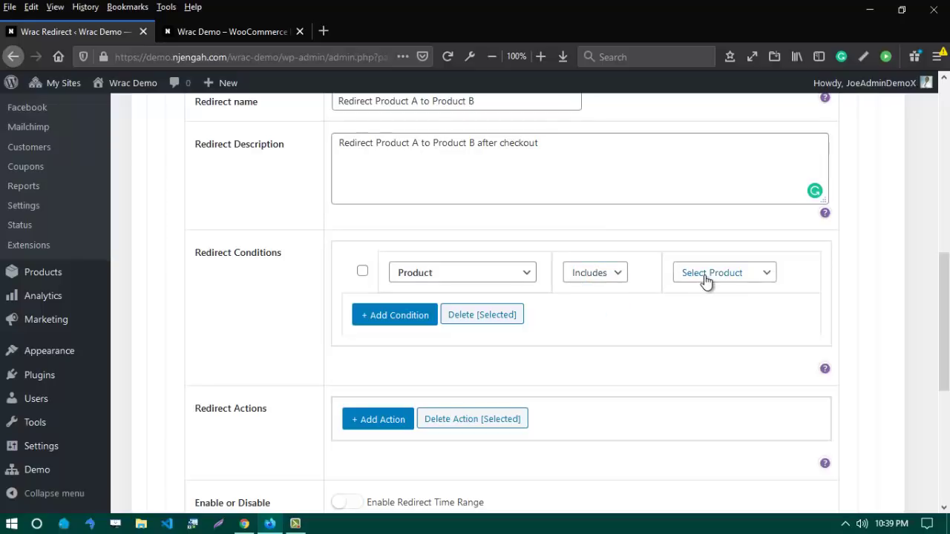
pyautogui.click(724, 273)
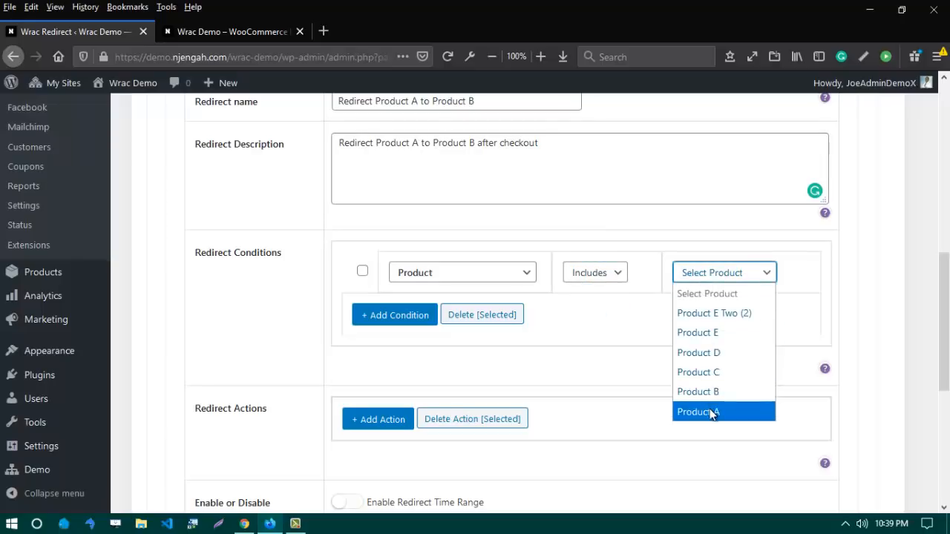
pyautogui.click(697, 411)
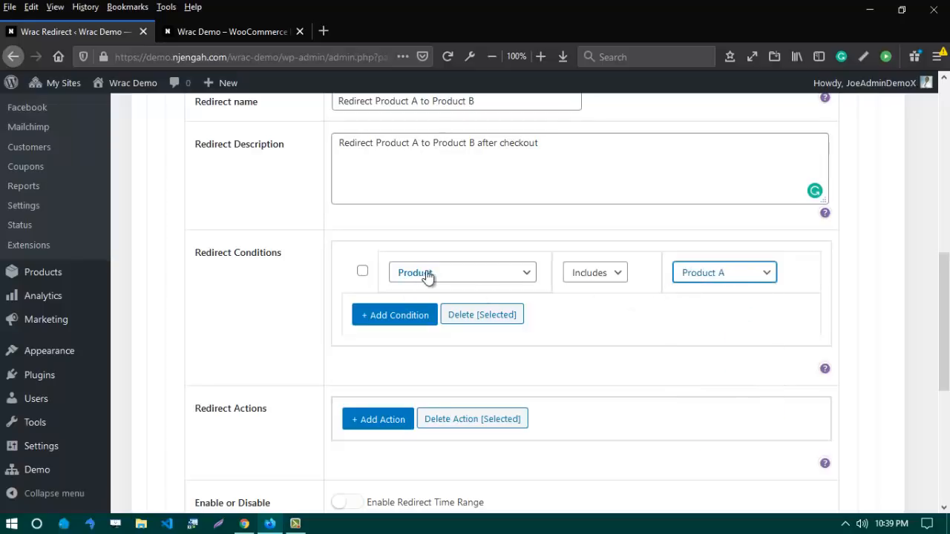
pyautogui.moveTo(497, 300)
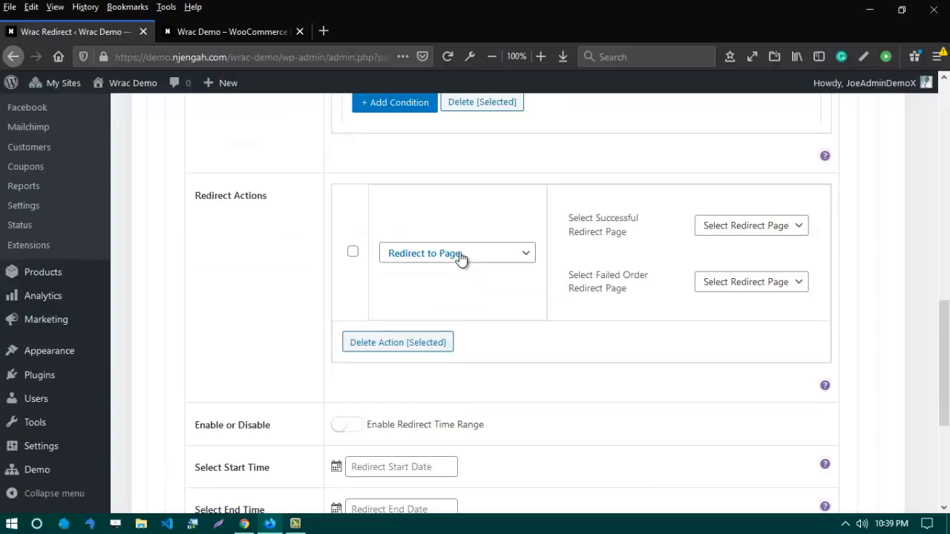
# Add a redirect action and try the Product, Page and Post action types.
pyautogui.click(457, 253)
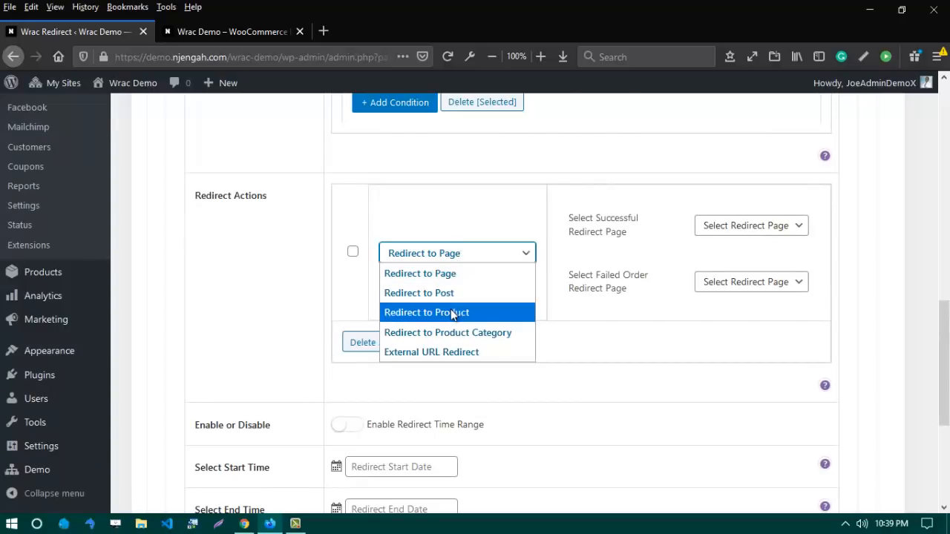
pyautogui.click(427, 312)
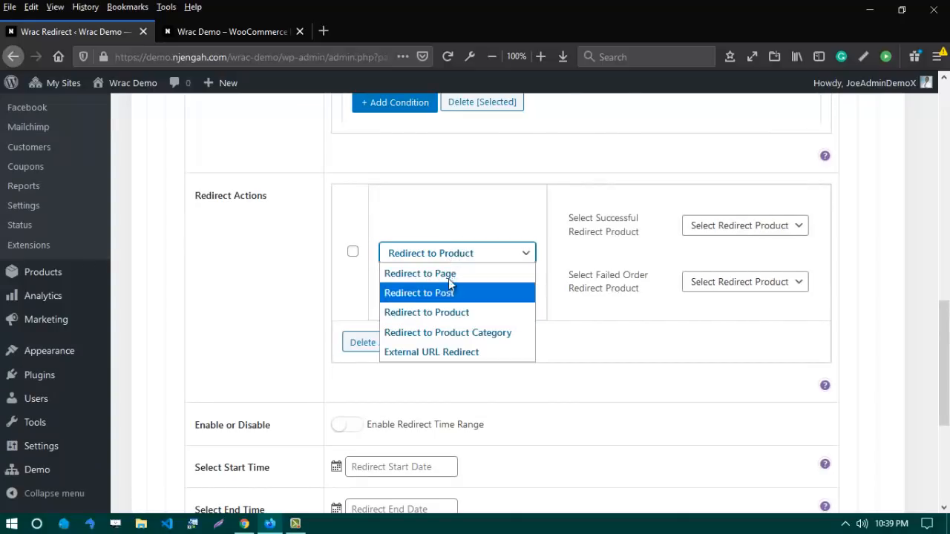
pyautogui.click(418, 273)
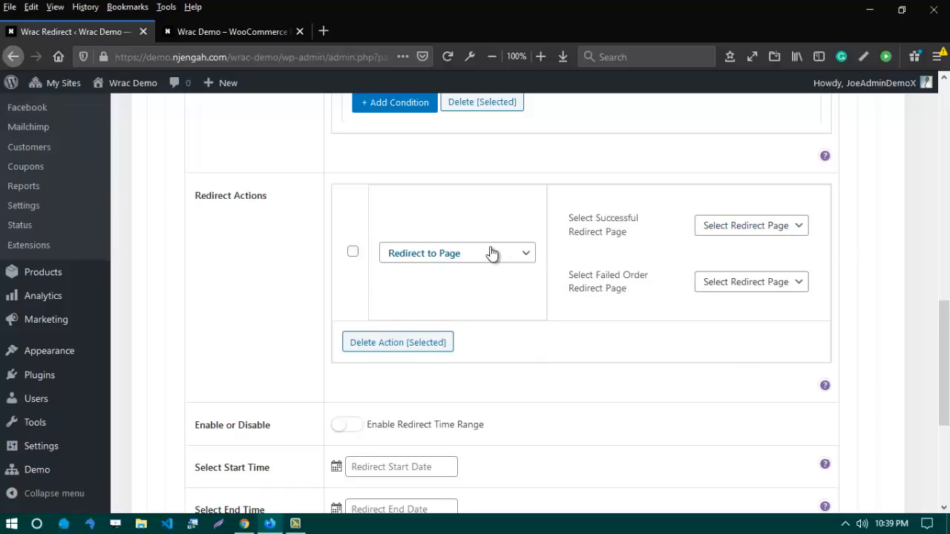
pyautogui.click(457, 252)
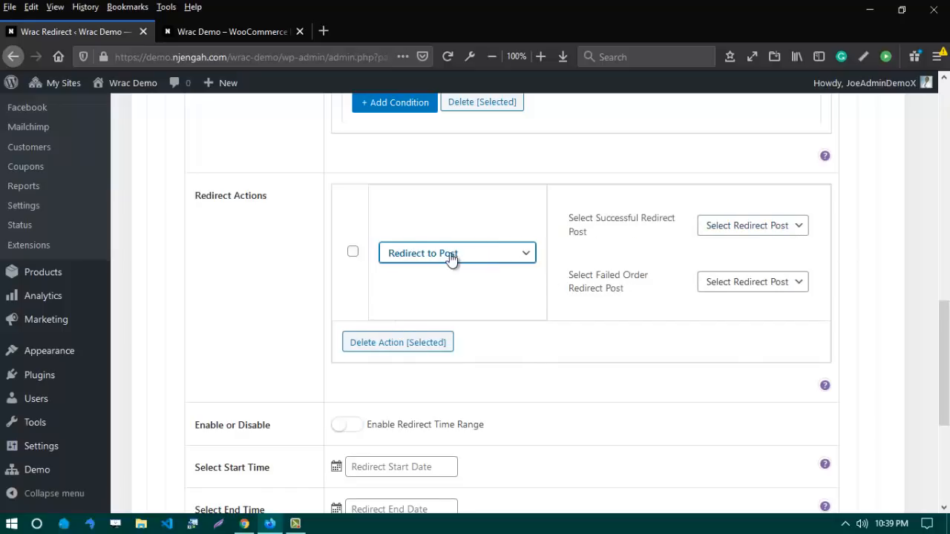
# Try External URL Redirect, then settle the action on Redirect to Product.
pyautogui.click(457, 252)
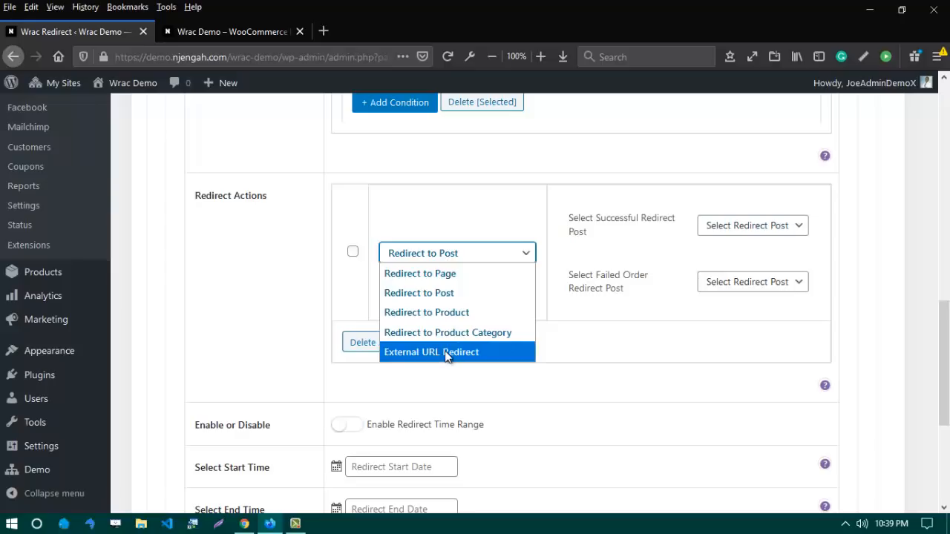
pyautogui.click(430, 352)
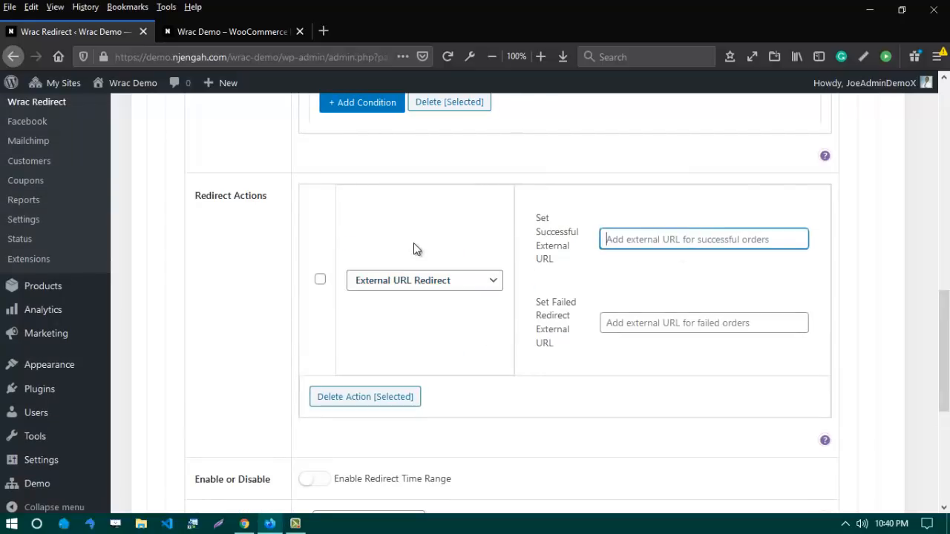
pyautogui.click(424, 279)
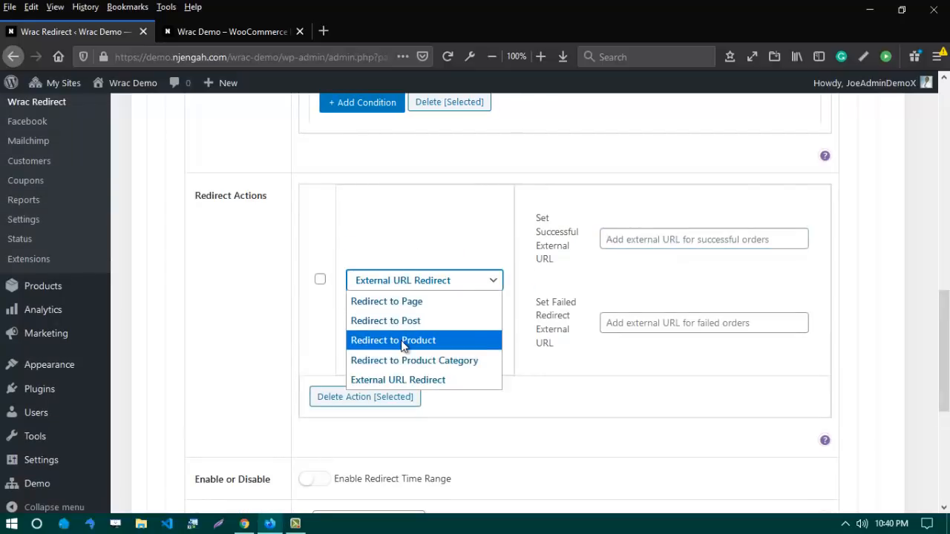
pyautogui.click(392, 339)
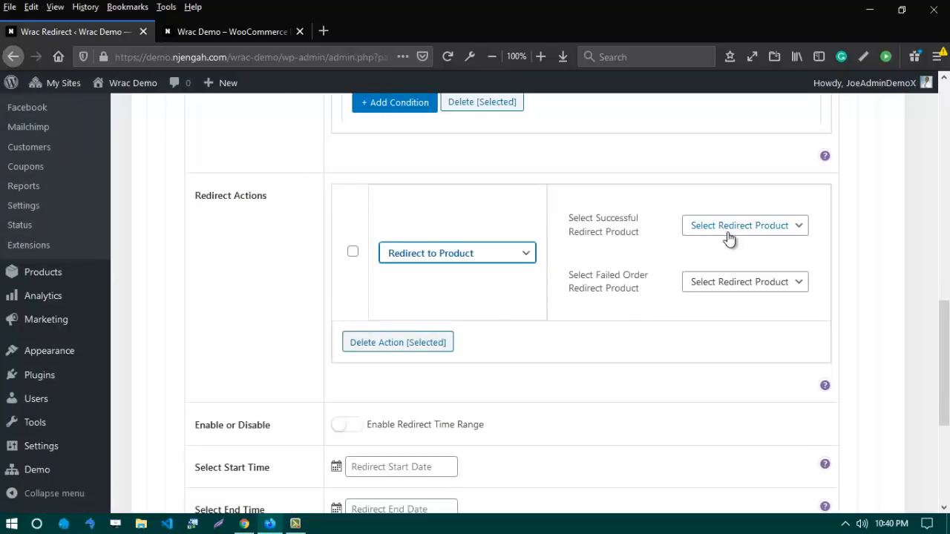
# Send both successful and failed orders to Product B in the redirect action.
pyautogui.scroll(3)
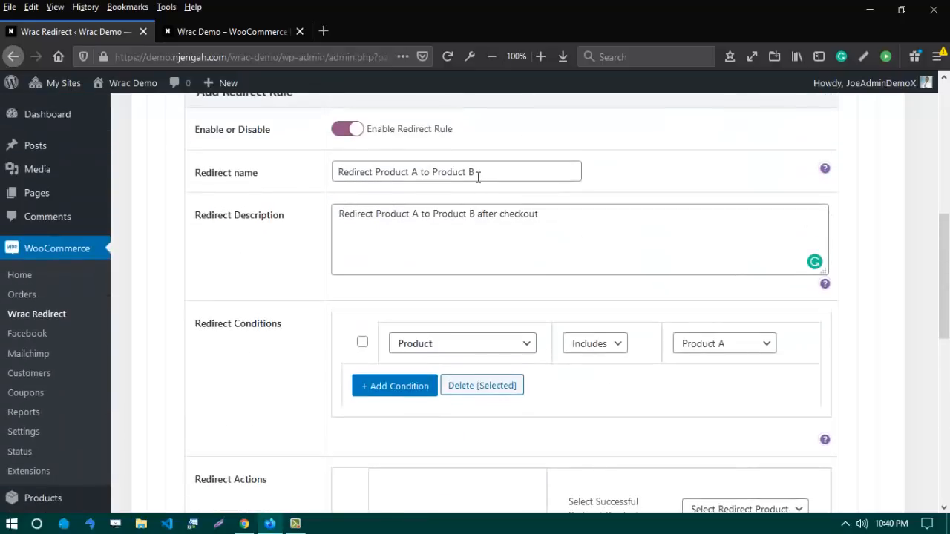
pyautogui.tripleClick(456, 172)
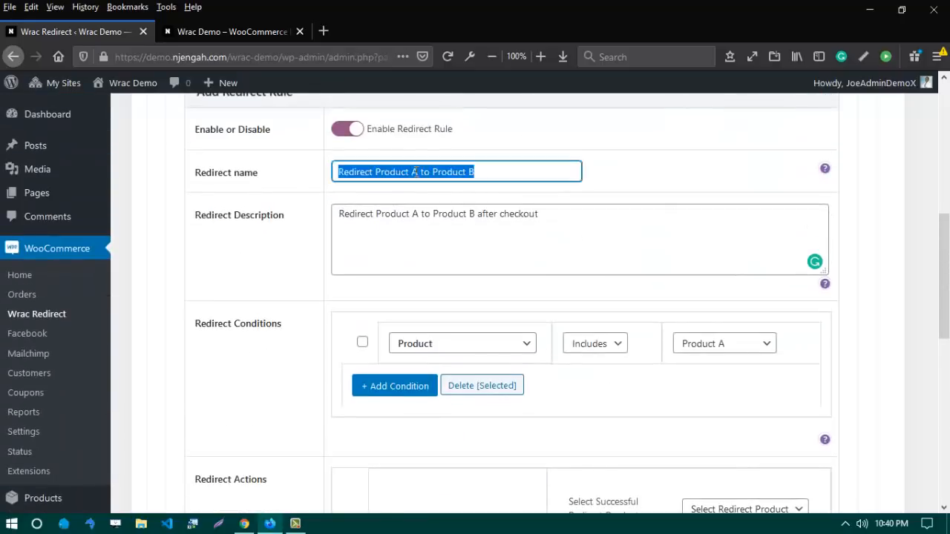
pyautogui.scroll(-3)
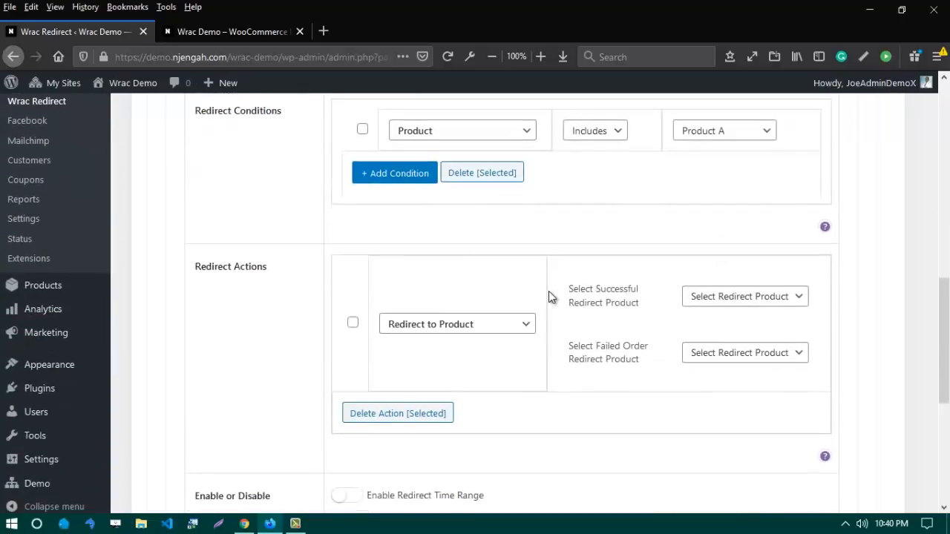
pyautogui.click(745, 297)
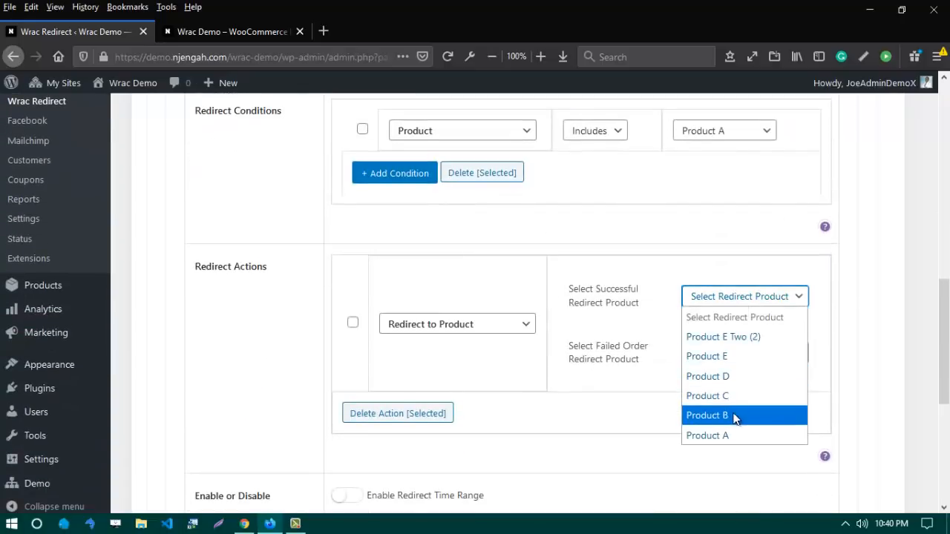
pyautogui.click(707, 416)
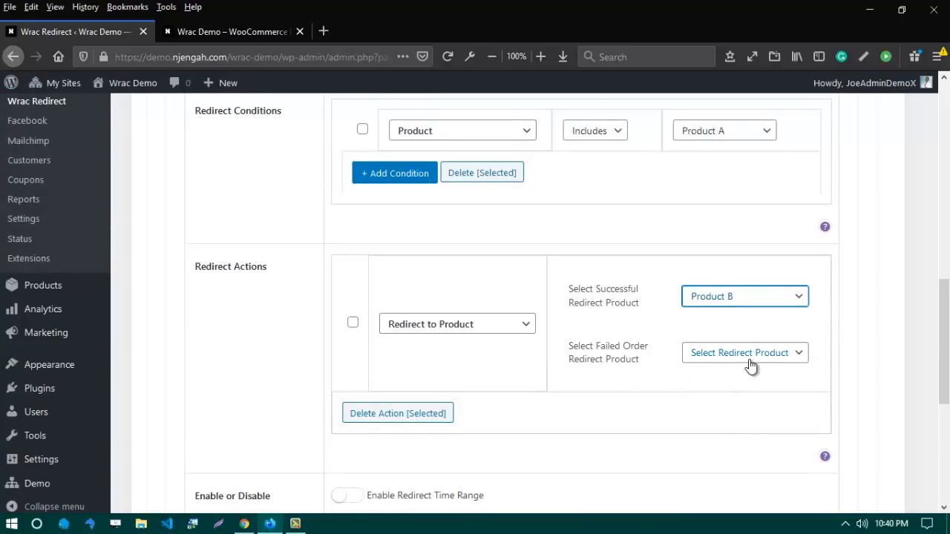
pyautogui.click(745, 353)
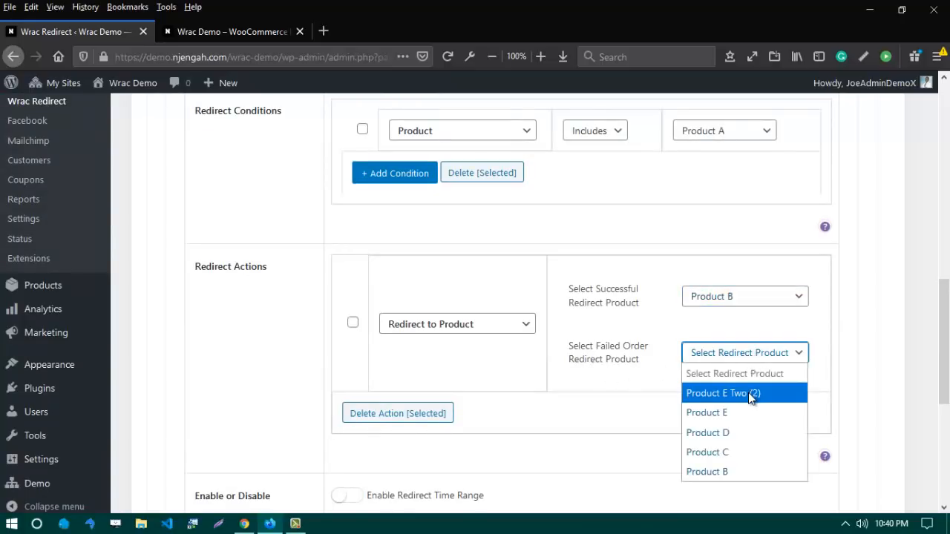
pyautogui.moveTo(727, 477)
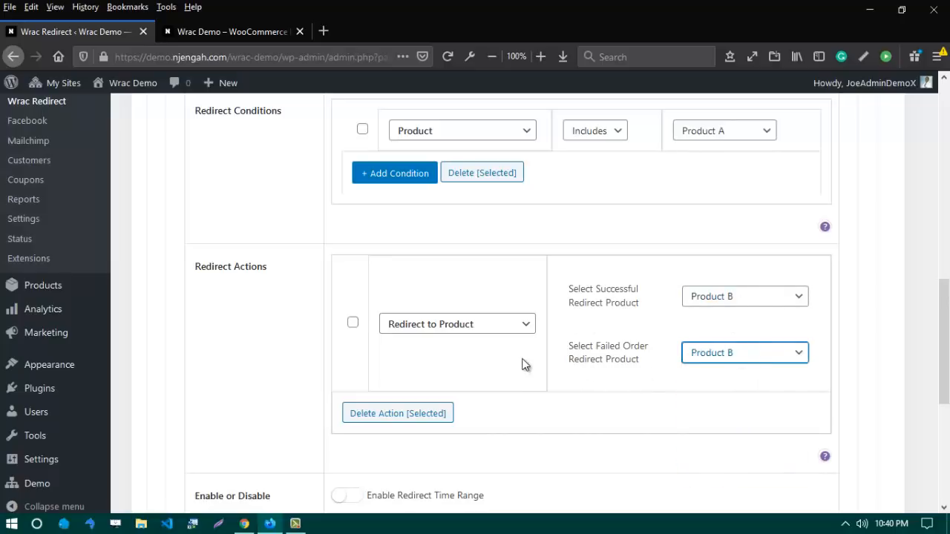
pyautogui.scroll(3)
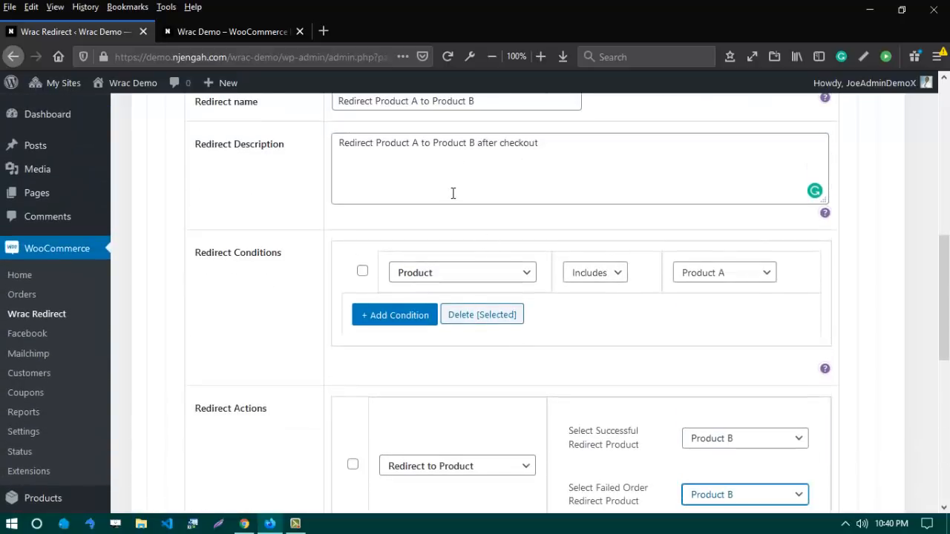
pyautogui.scroll(-3)
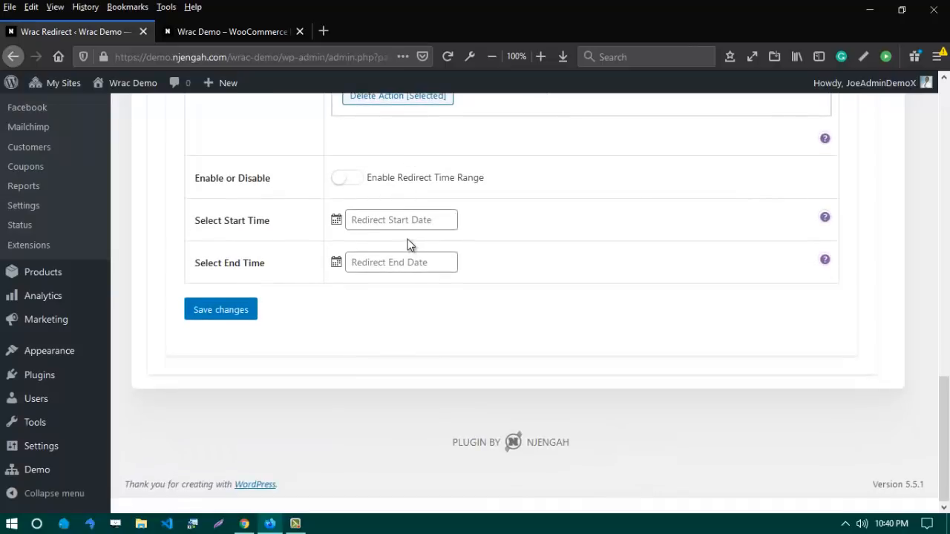
pyautogui.moveTo(382, 205)
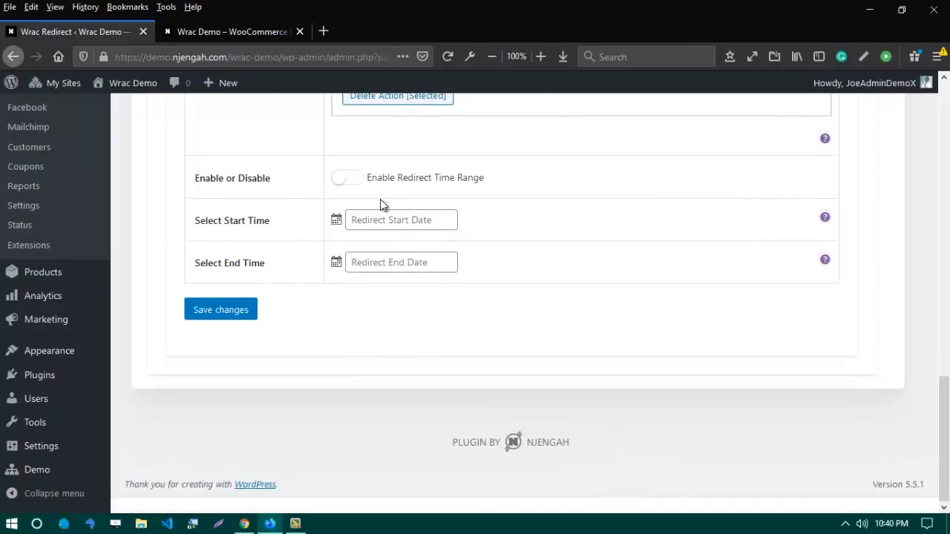
pyautogui.click(400, 219)
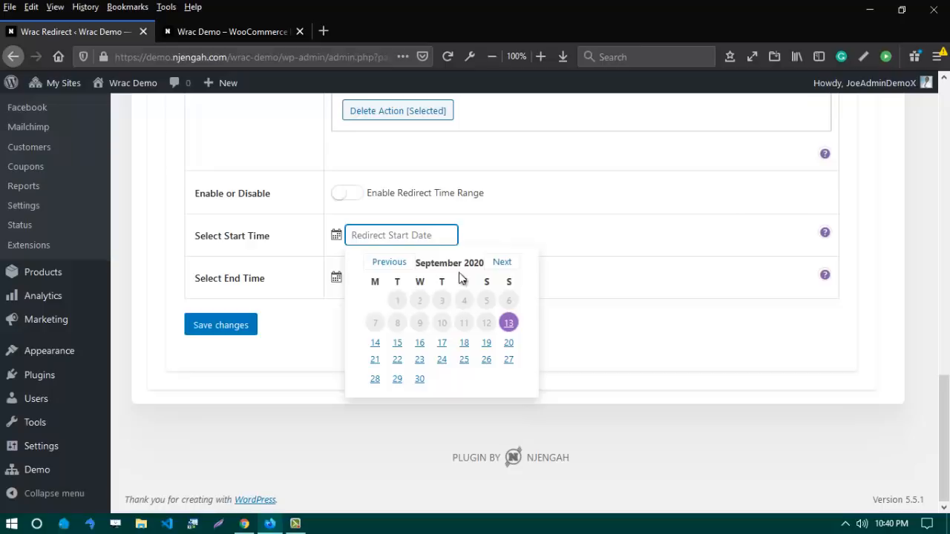
pyautogui.click(347, 193)
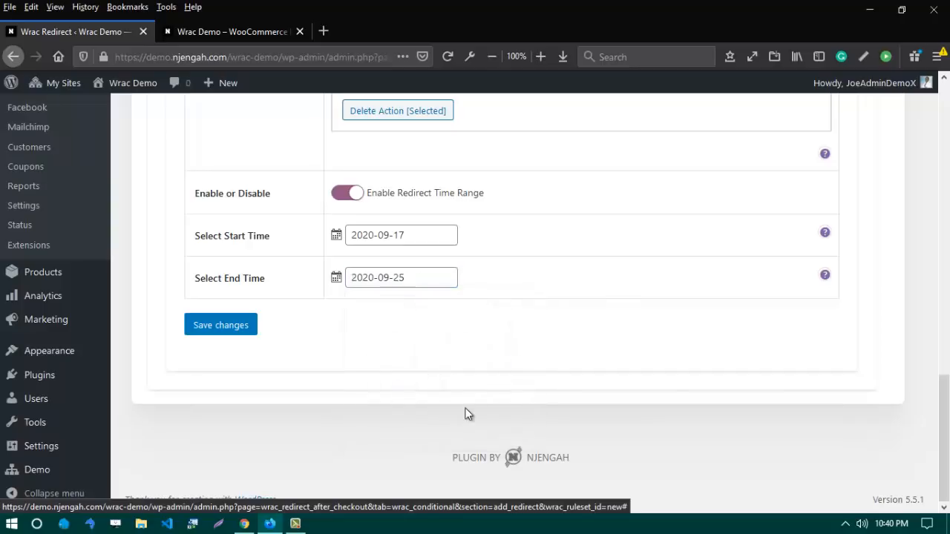
pyautogui.click(348, 193)
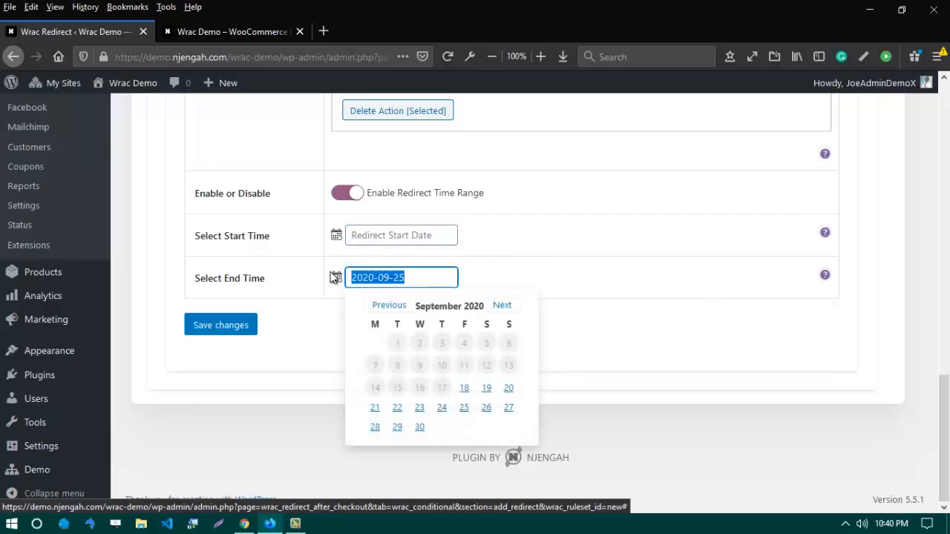
pyautogui.scroll(3)
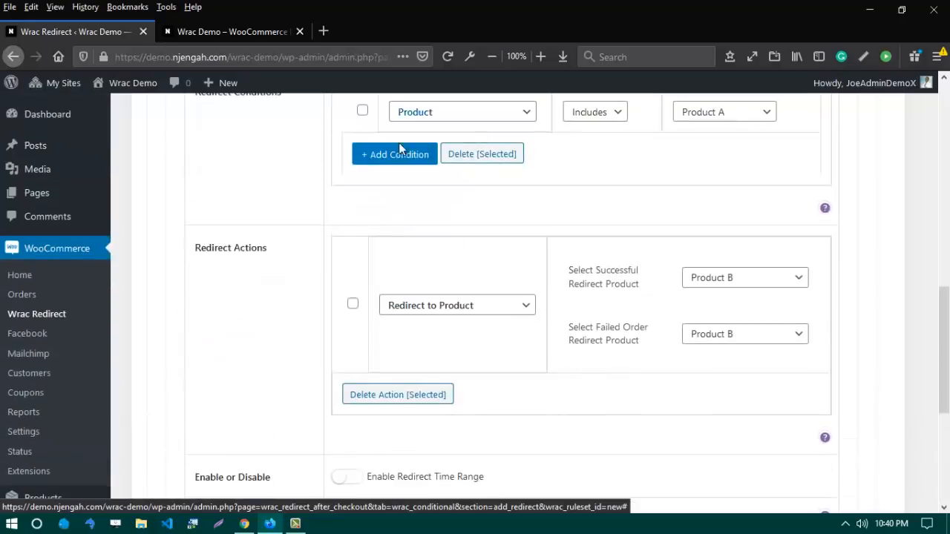
pyautogui.scroll(3)
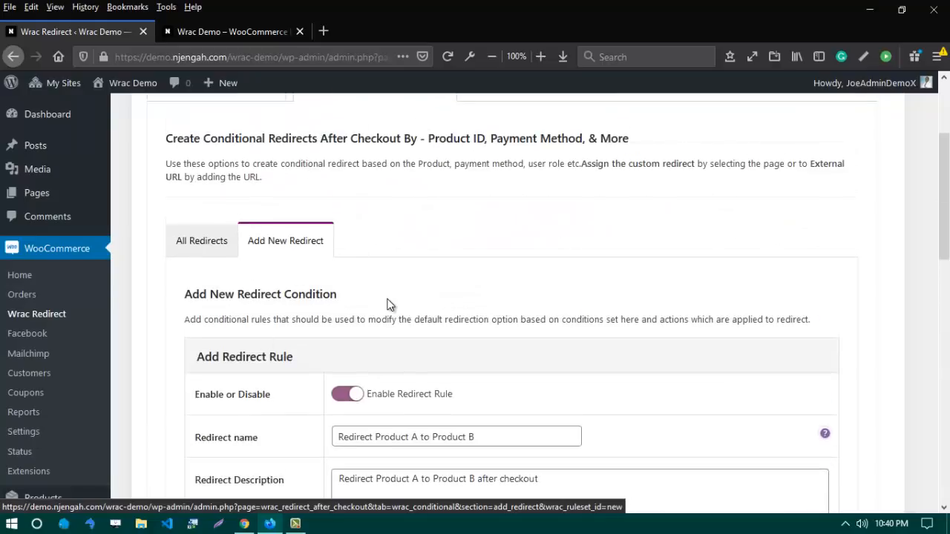
# Save the Product A rule and return to the All Redirects list.
pyautogui.scroll(-3)
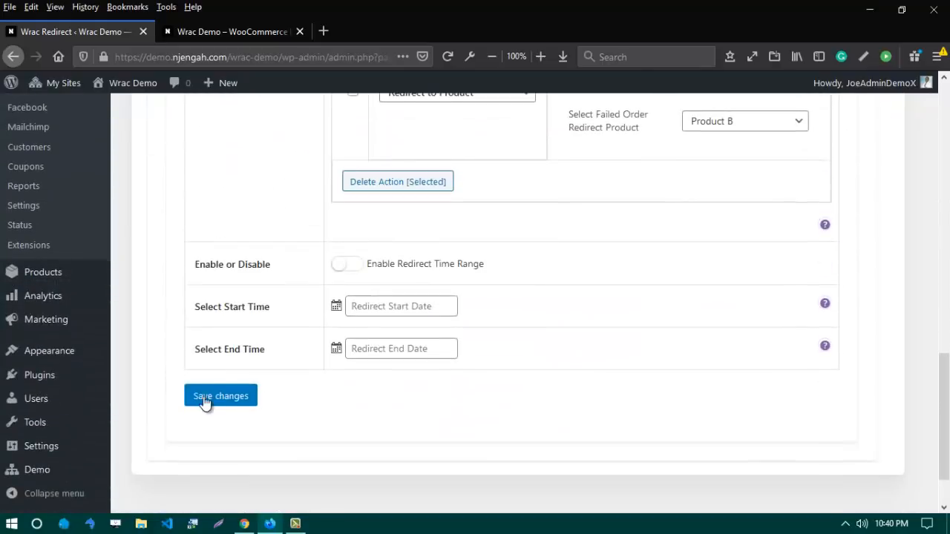
pyautogui.click(219, 395)
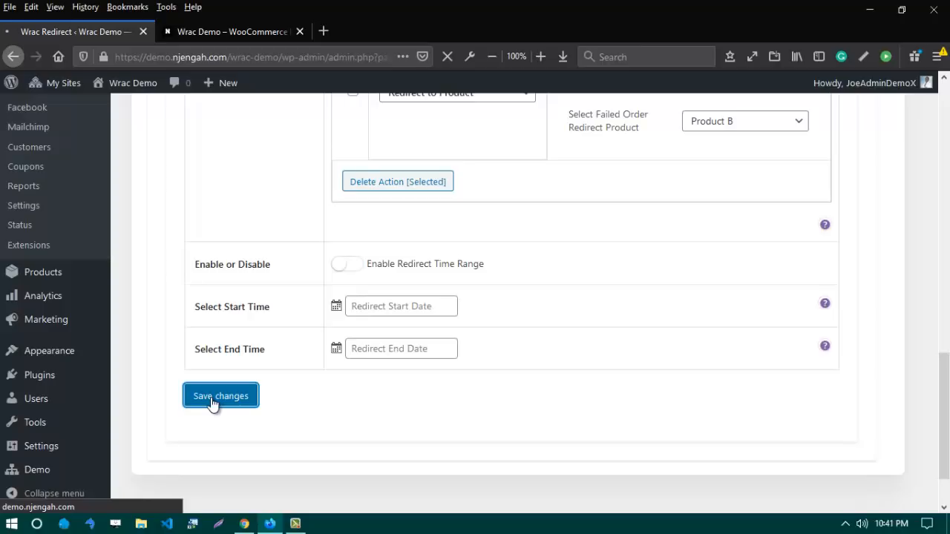
pyautogui.click(220, 395)
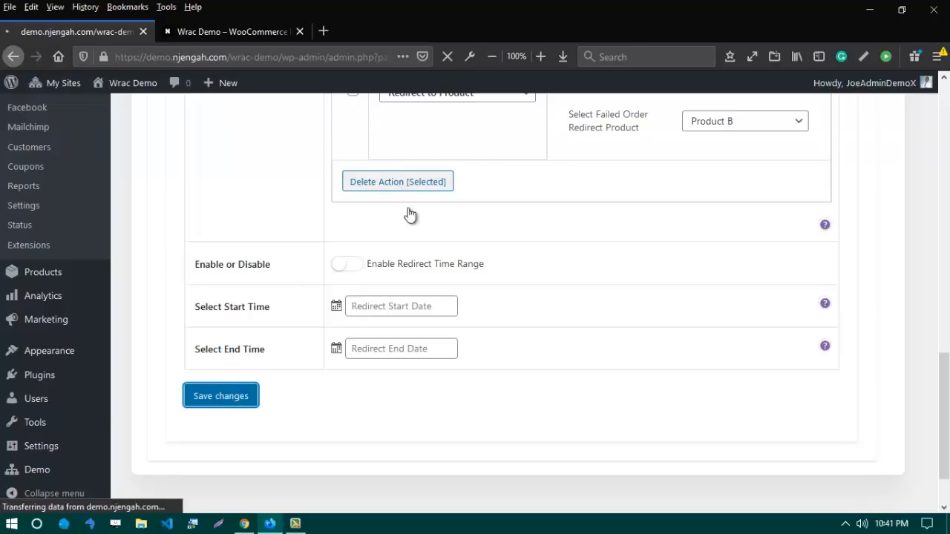
pyautogui.click(219, 395)
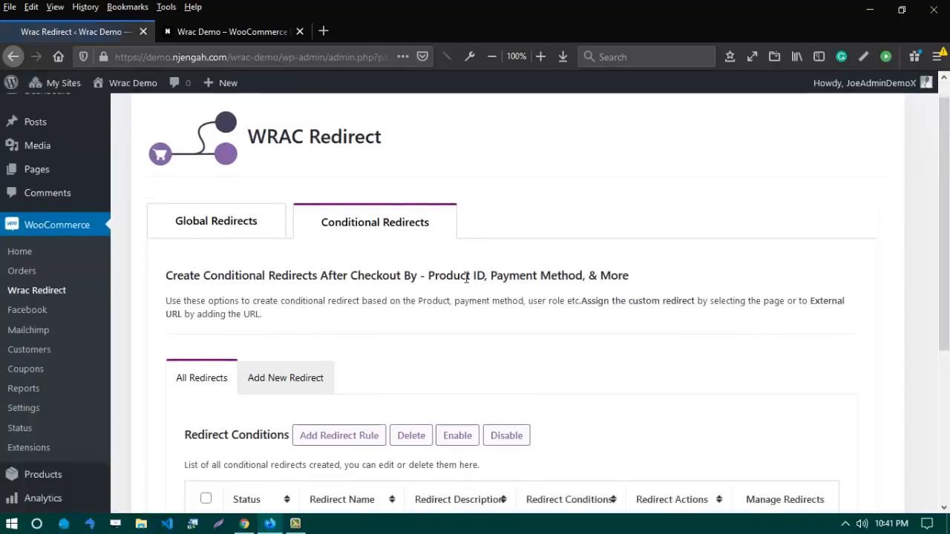
pyautogui.scroll(-3)
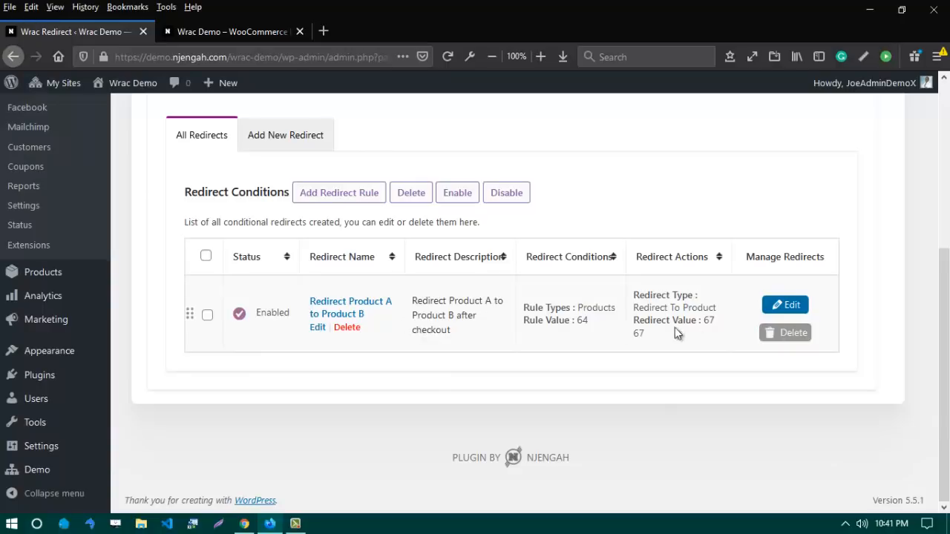
pyautogui.moveTo(350, 307)
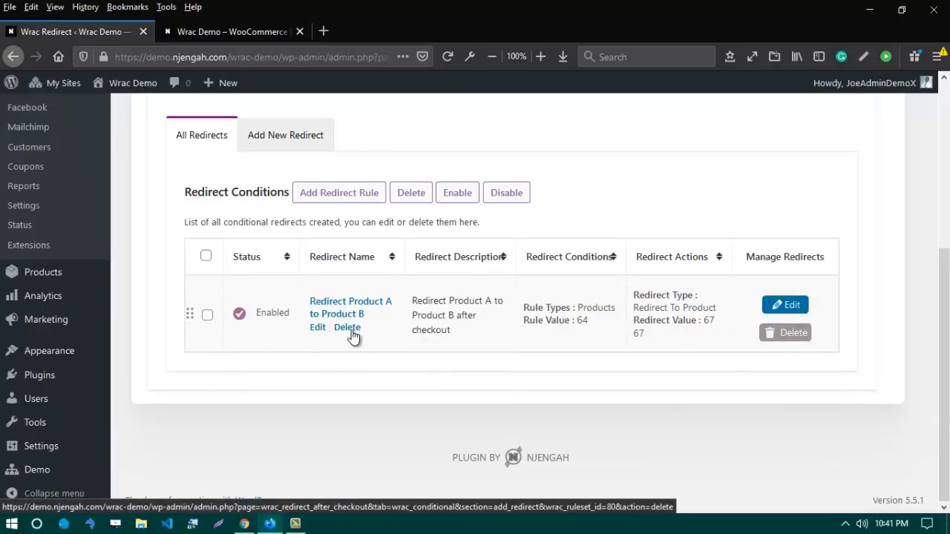
pyautogui.moveTo(480, 354)
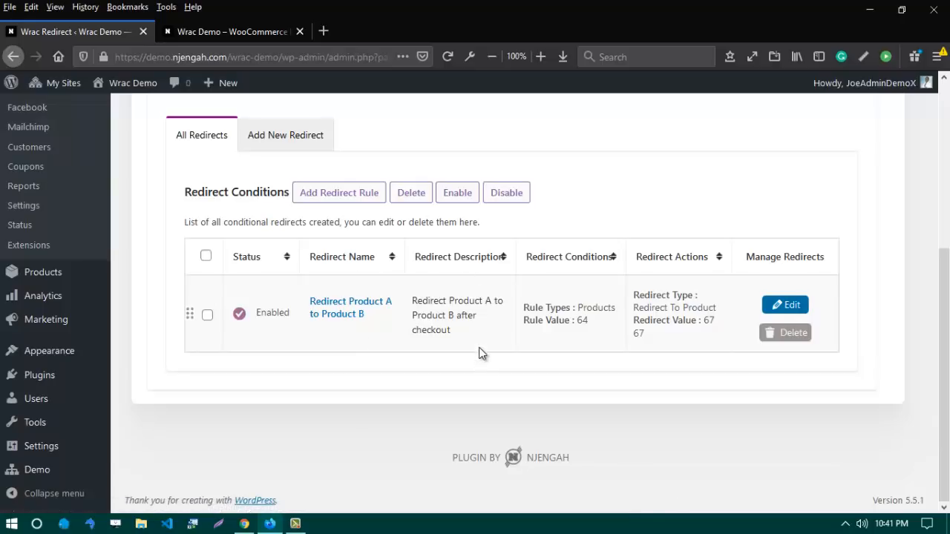
pyautogui.moveTo(605, 335)
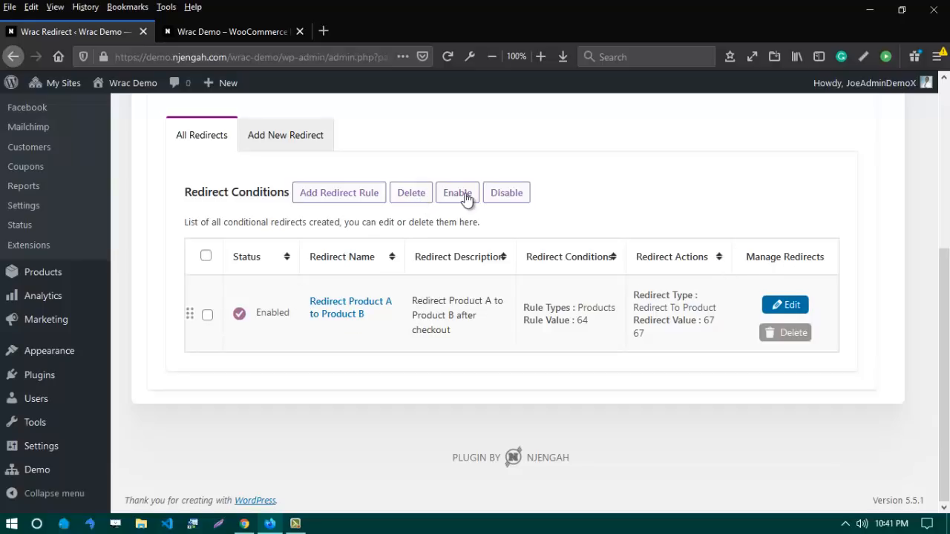
pyautogui.click(205, 255)
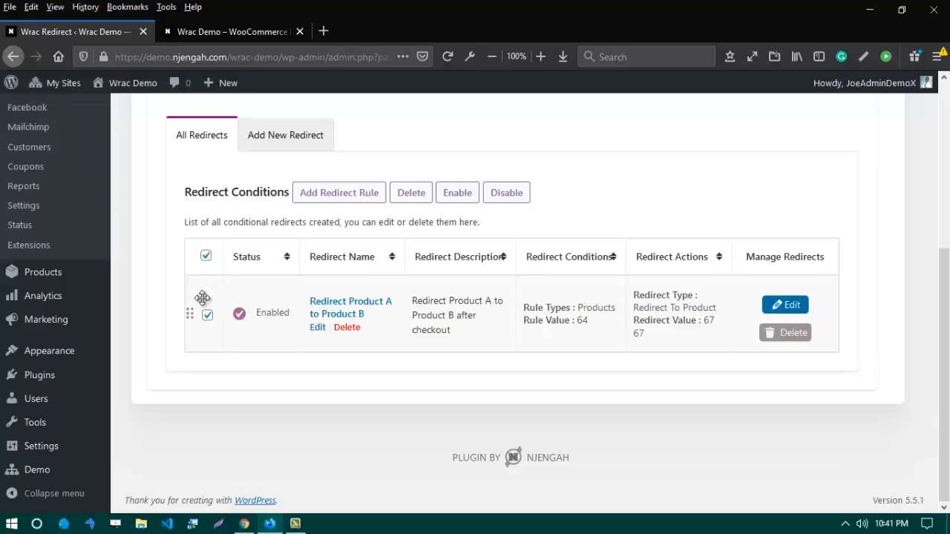
pyautogui.click(204, 257)
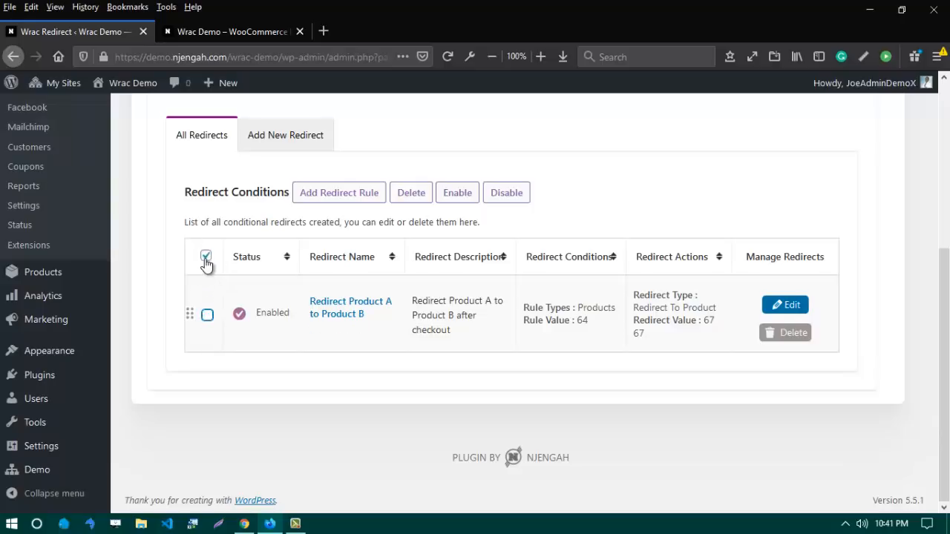
pyautogui.scroll(3)
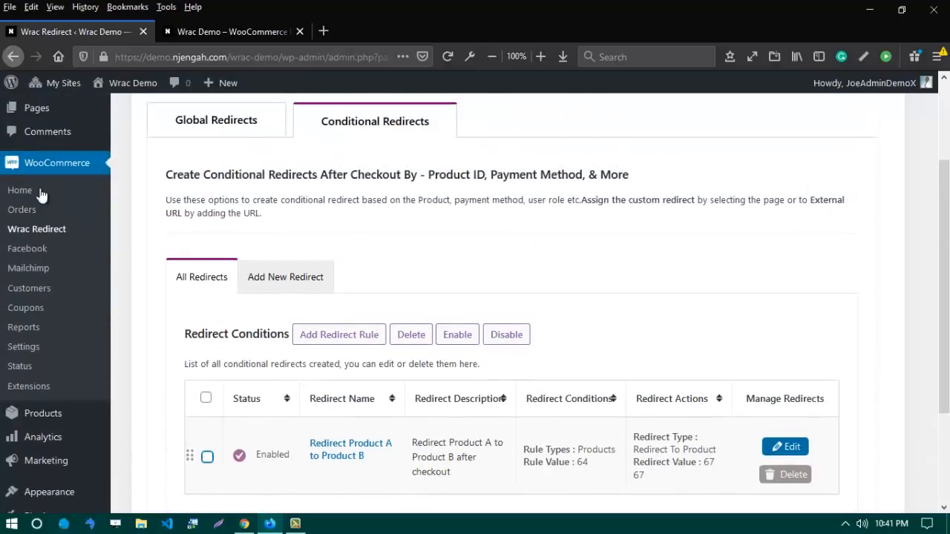
pyautogui.scroll(3)
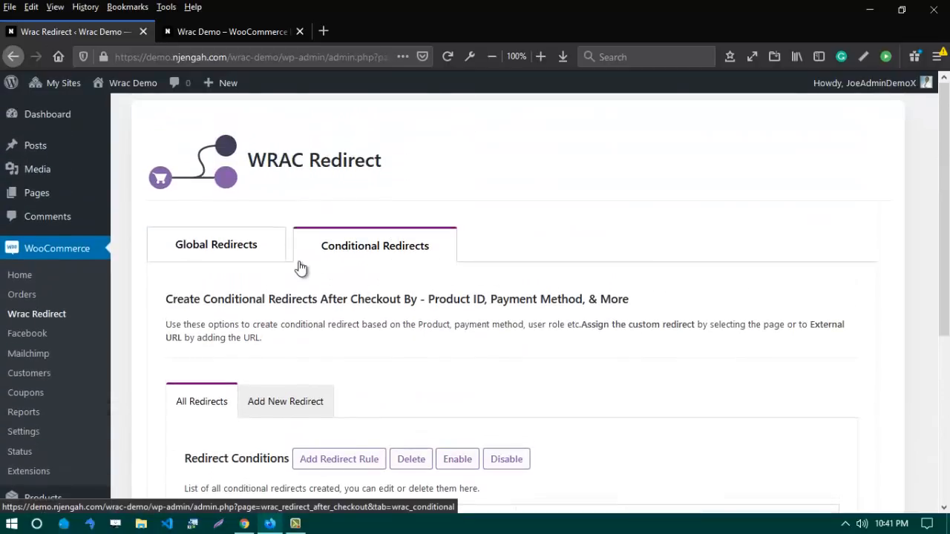
# Open the Wrac Demo storefront via Visit Site in a new browser tab.
pyautogui.click(133, 83)
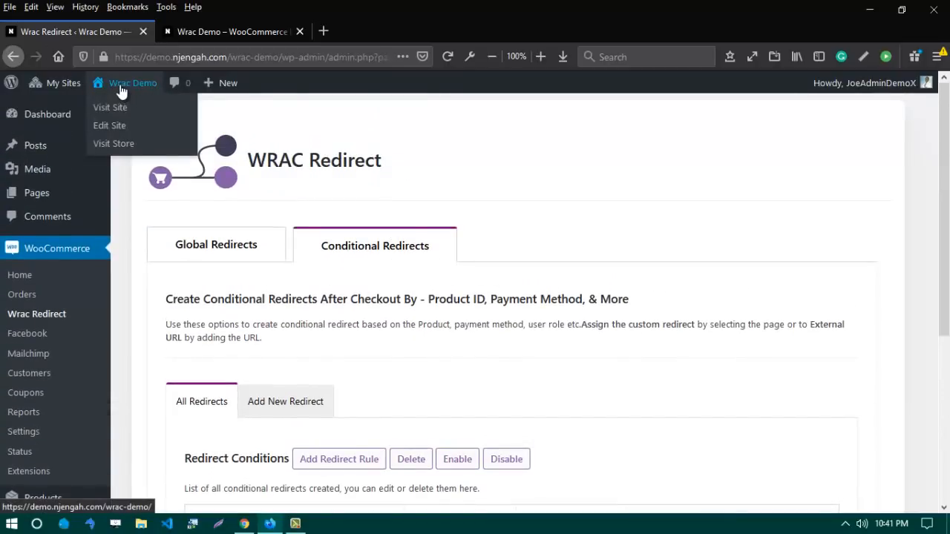
pyautogui.moveTo(110, 107)
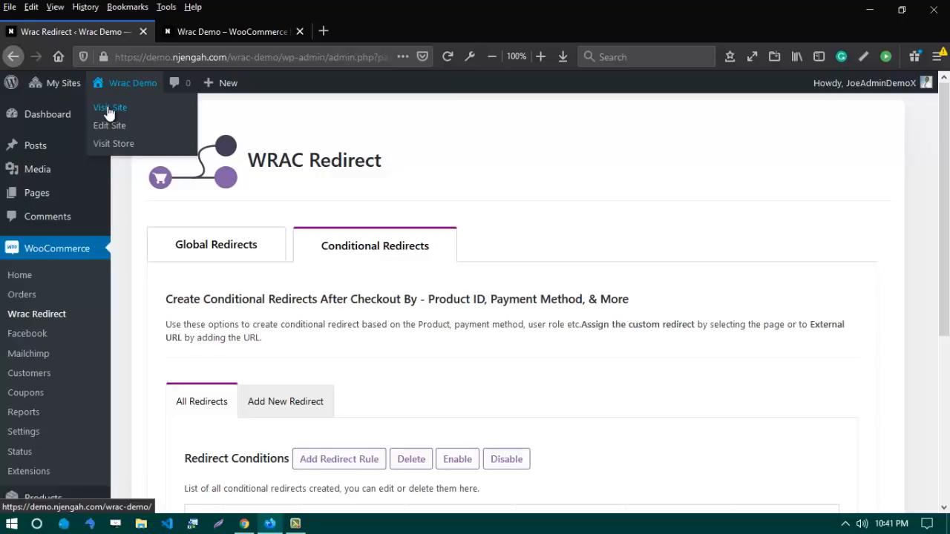
pyautogui.rightClick(110, 107)
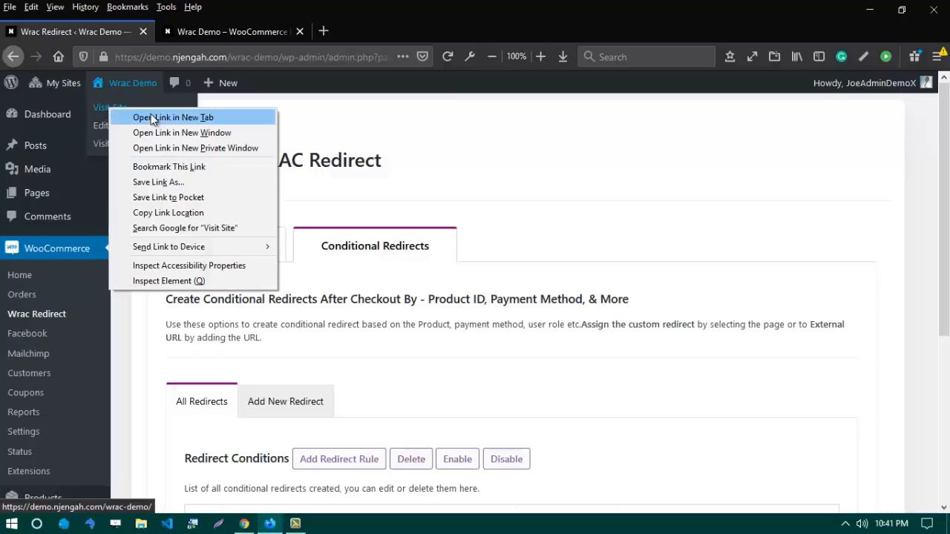
pyautogui.click(173, 118)
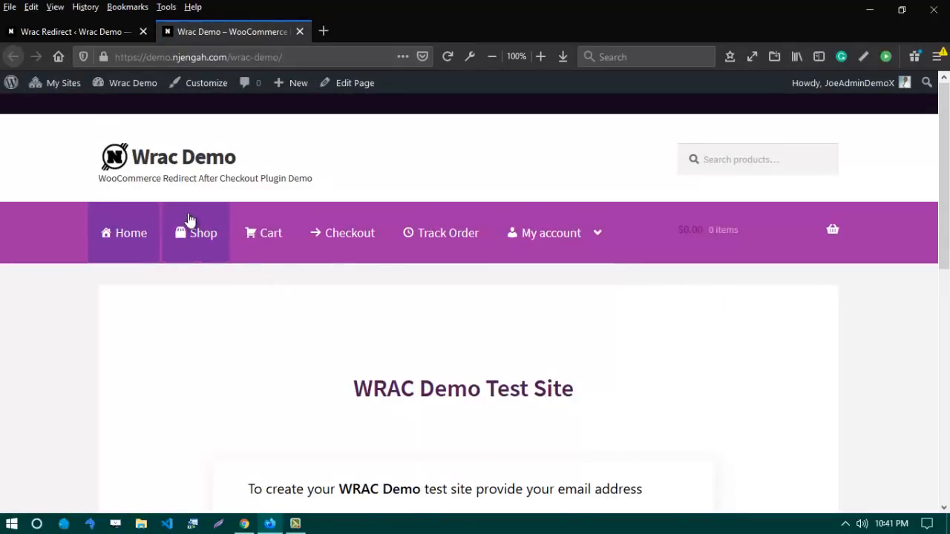
pyautogui.moveTo(196, 245)
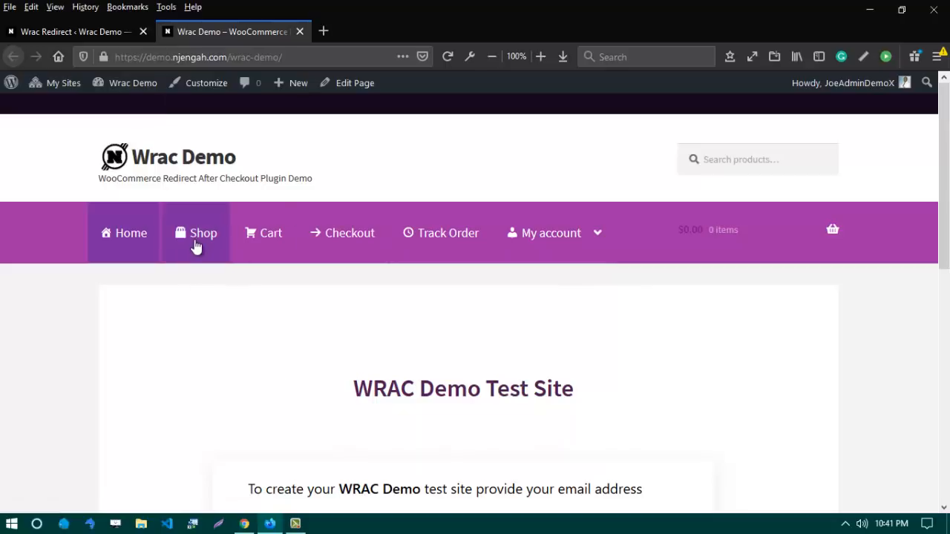
# Go to the Shop listing and add Product A to the cart.
pyautogui.click(196, 231)
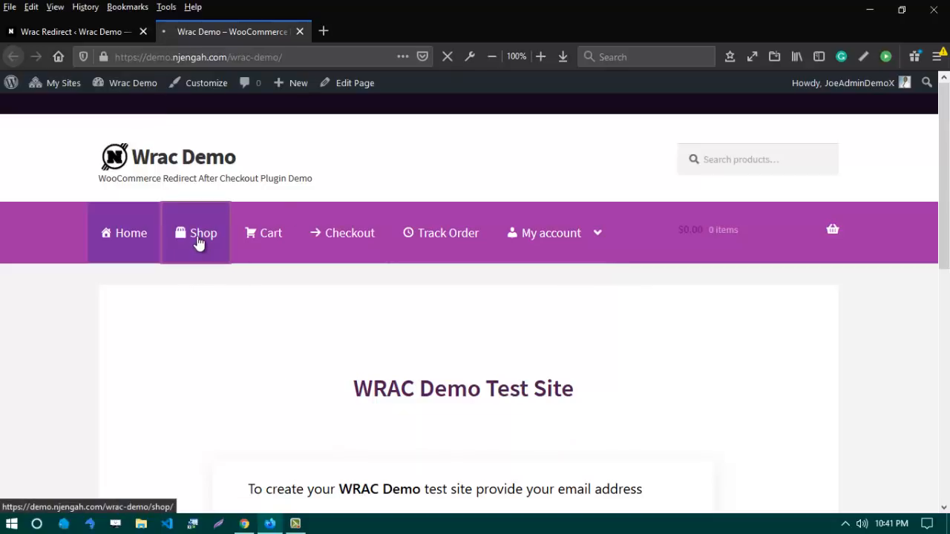
pyautogui.click(202, 232)
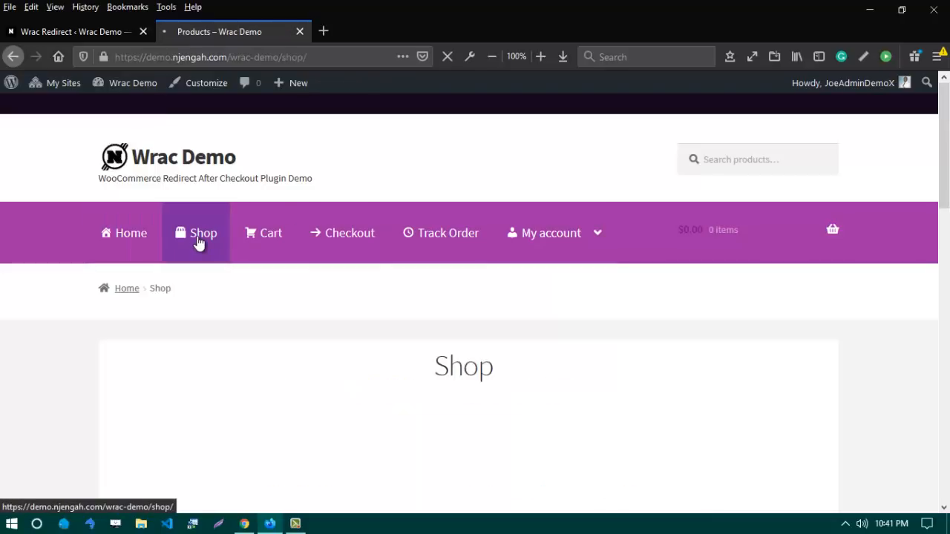
pyautogui.scroll(-3)
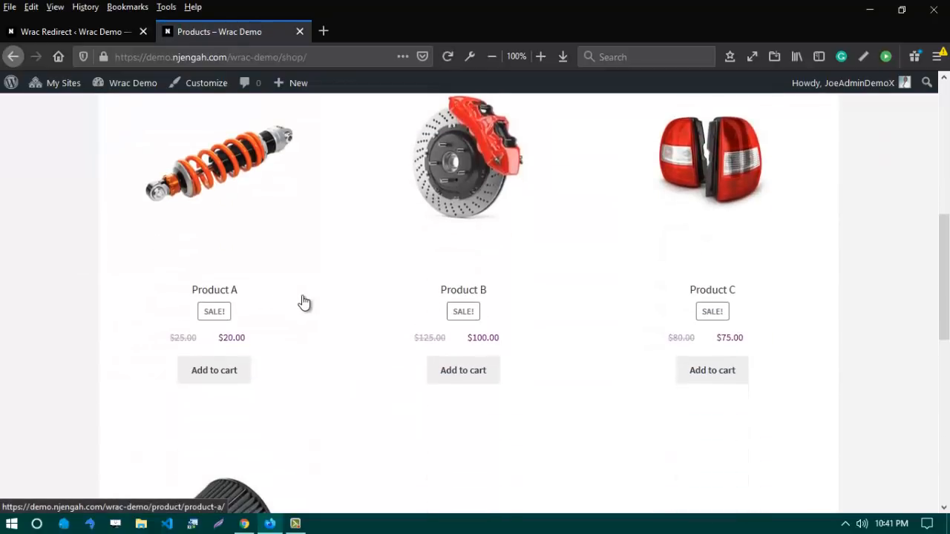
pyautogui.scroll(-3)
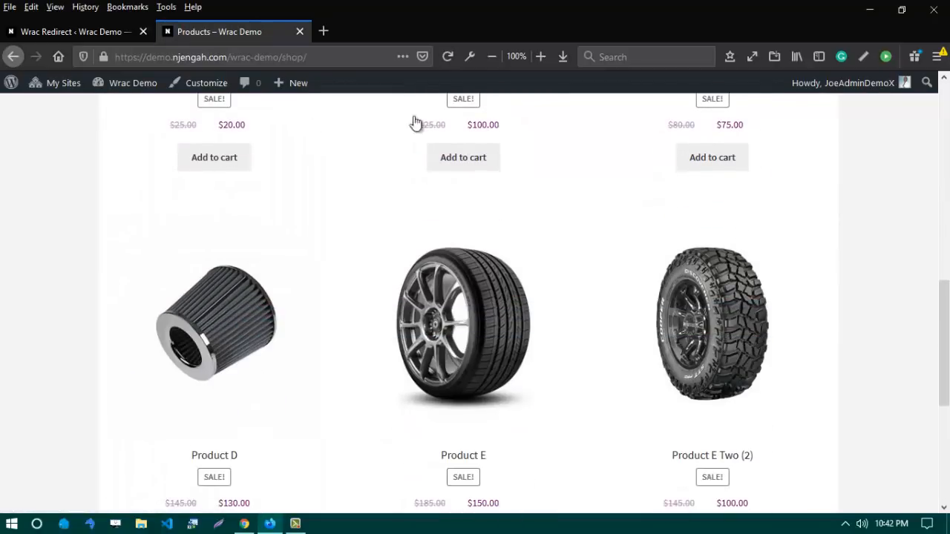
pyautogui.scroll(3)
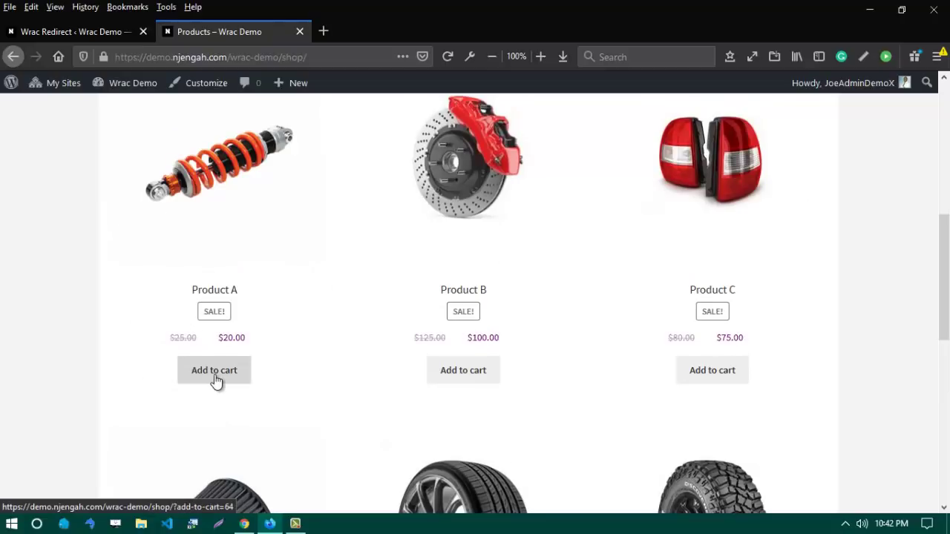
pyautogui.click(214, 369)
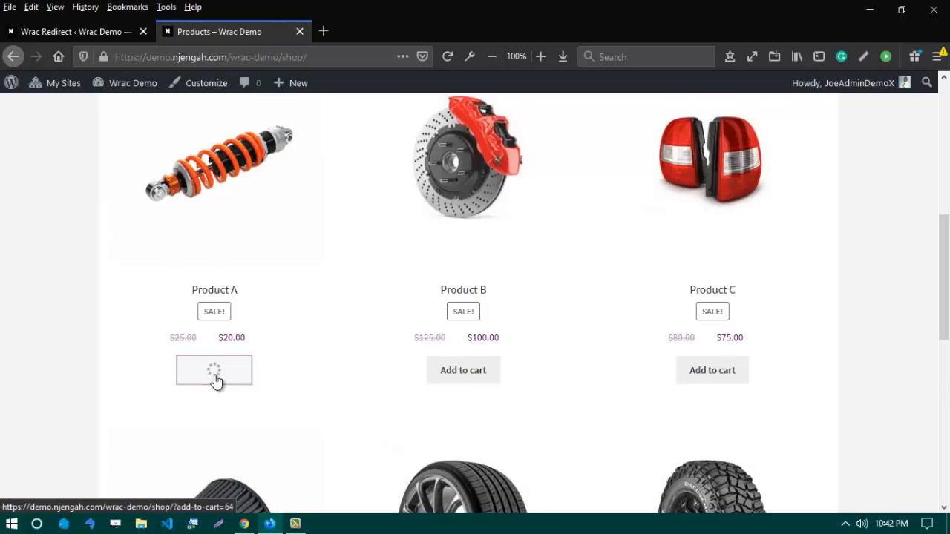
pyautogui.click(214, 369)
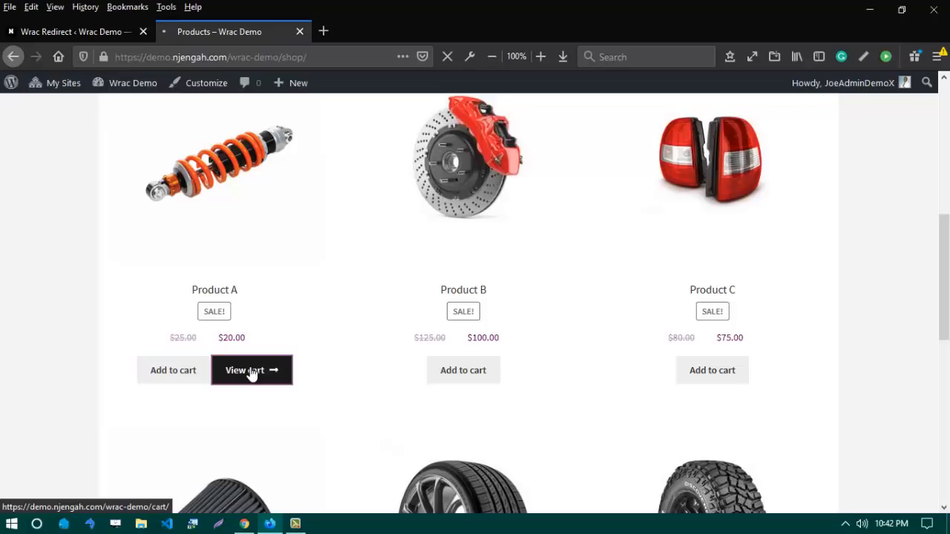
# View the cart with Product A and proceed to checkout for the $20.00 order.
pyautogui.click(251, 371)
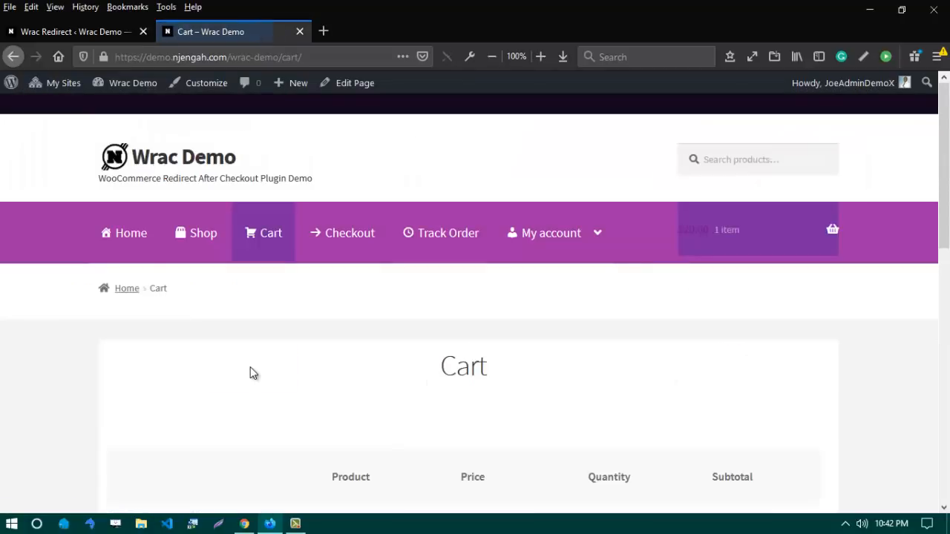
pyautogui.scroll(-3)
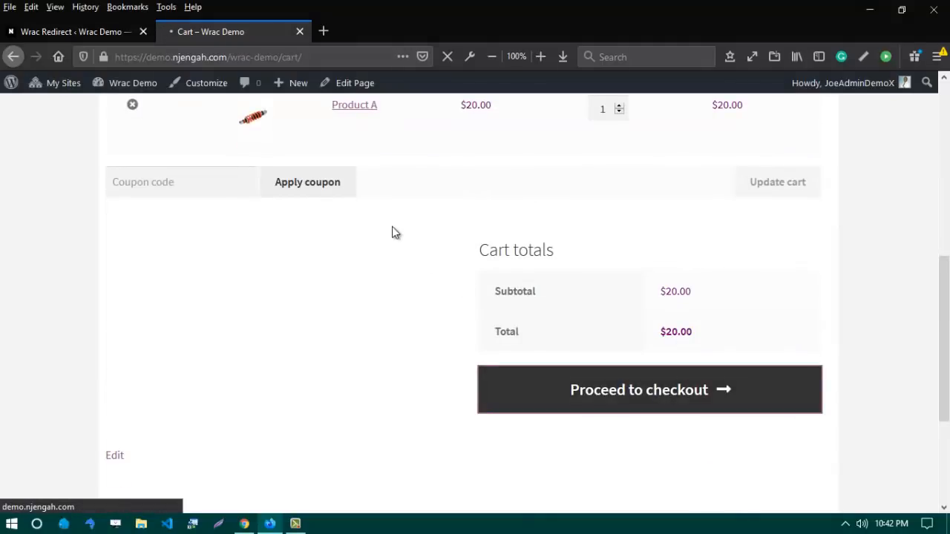
pyautogui.click(649, 389)
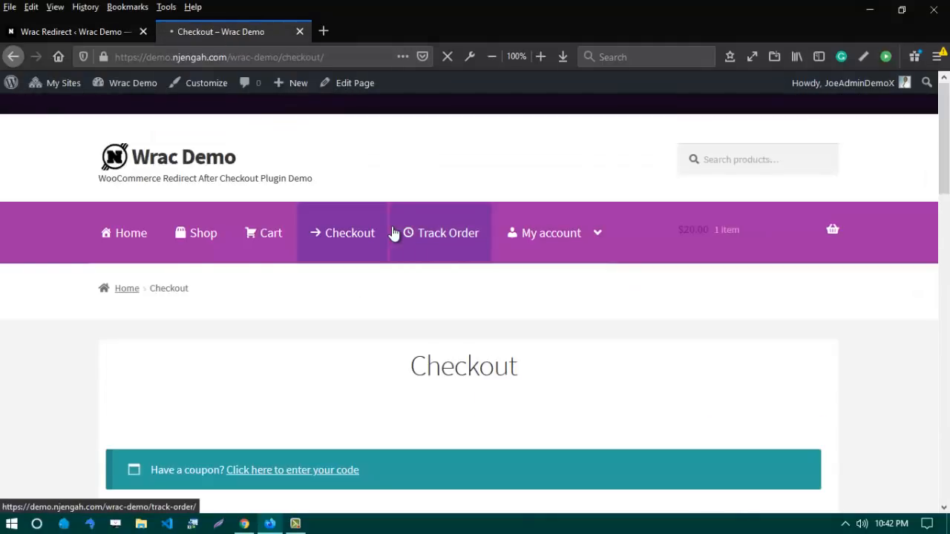
pyautogui.scroll(-3)
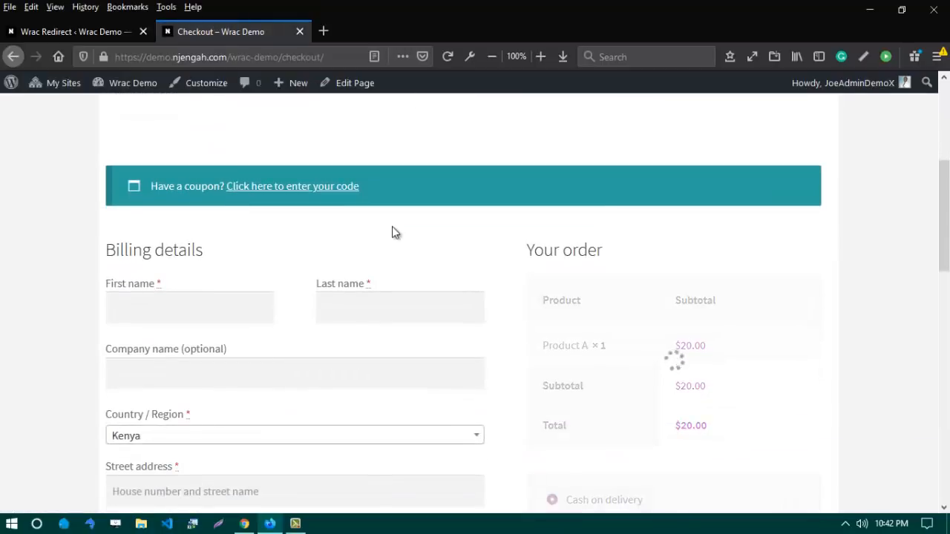
# Fill billing name Joe, saved last name, street address and town Nairobi.
pyautogui.write('Joe')
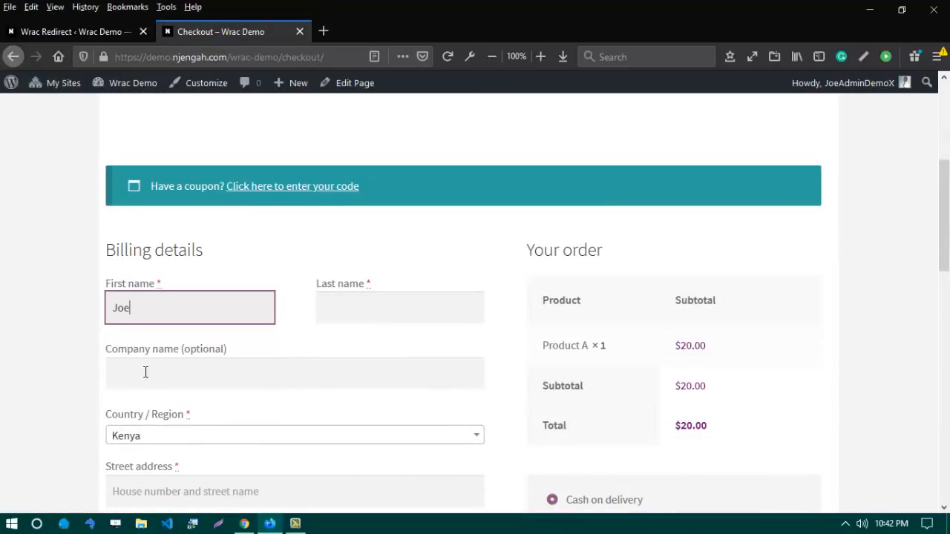
pyautogui.click(399, 308)
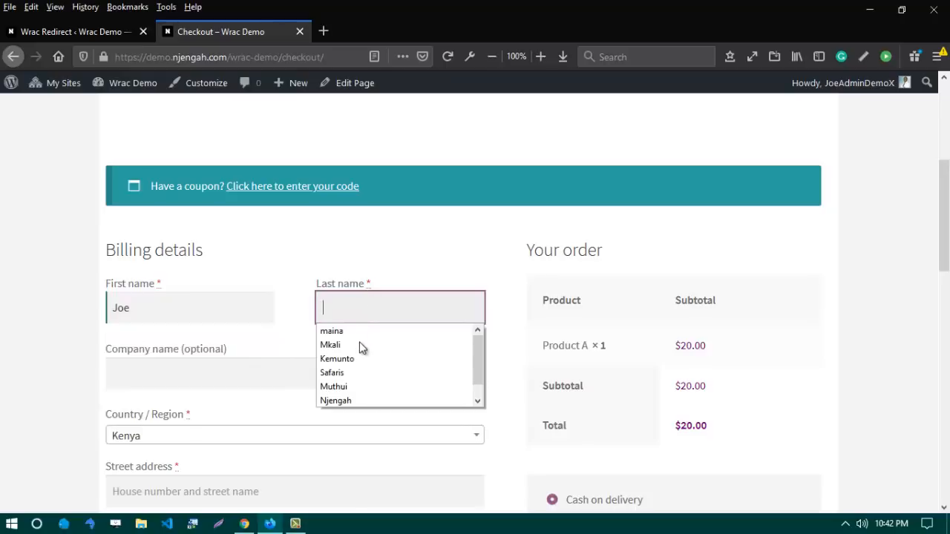
pyautogui.moveTo(350, 406)
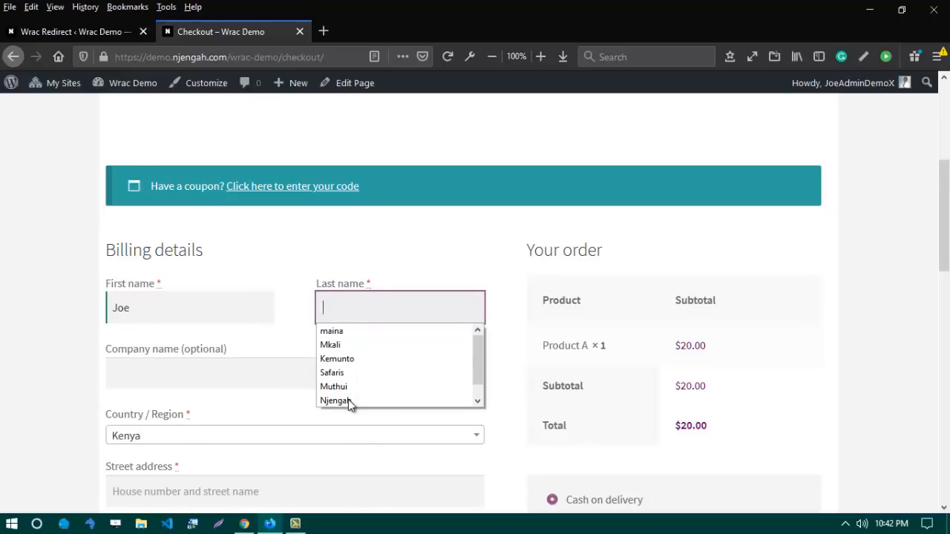
pyautogui.click(335, 400)
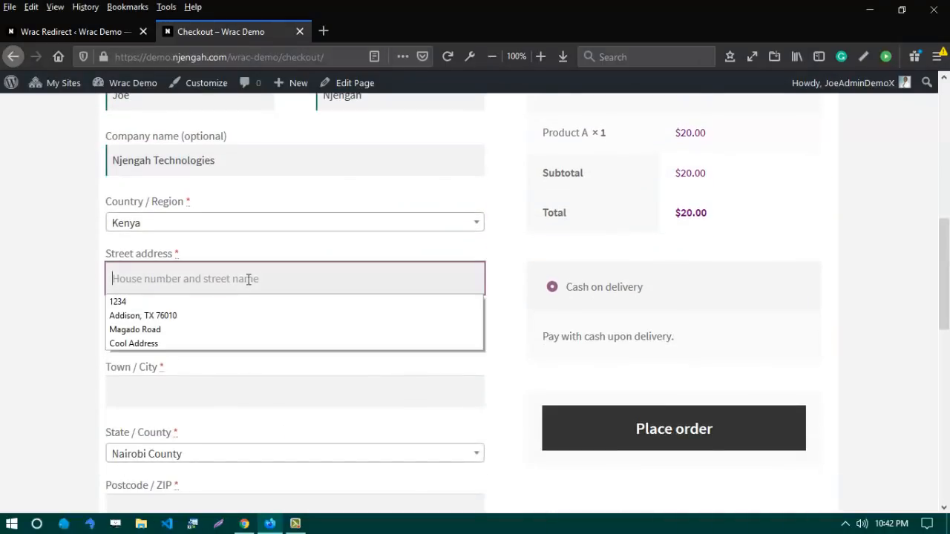
pyautogui.click(143, 314)
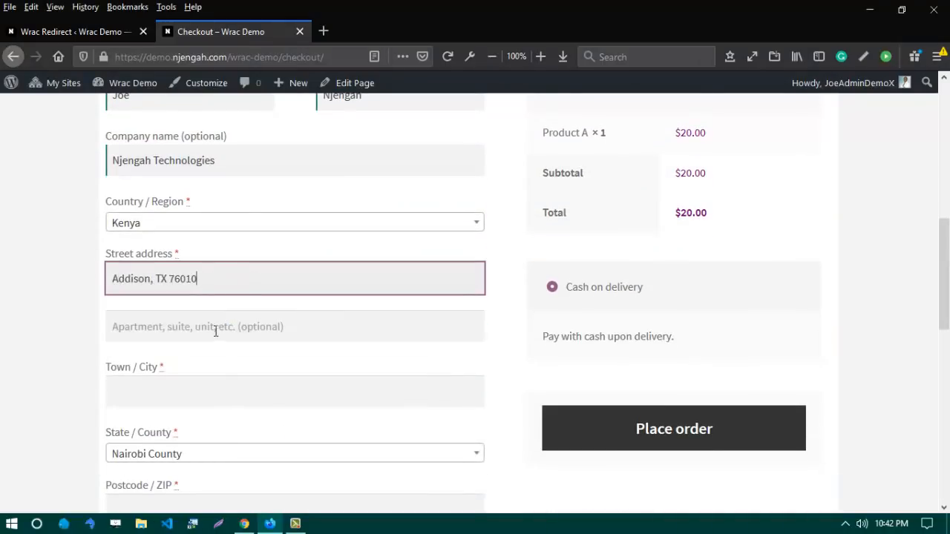
pyautogui.click(294, 392)
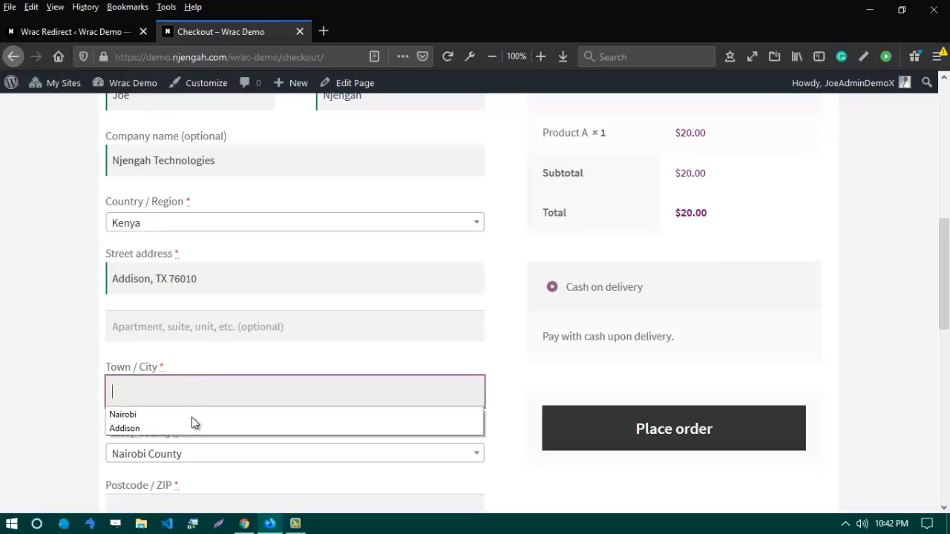
pyautogui.click(122, 414)
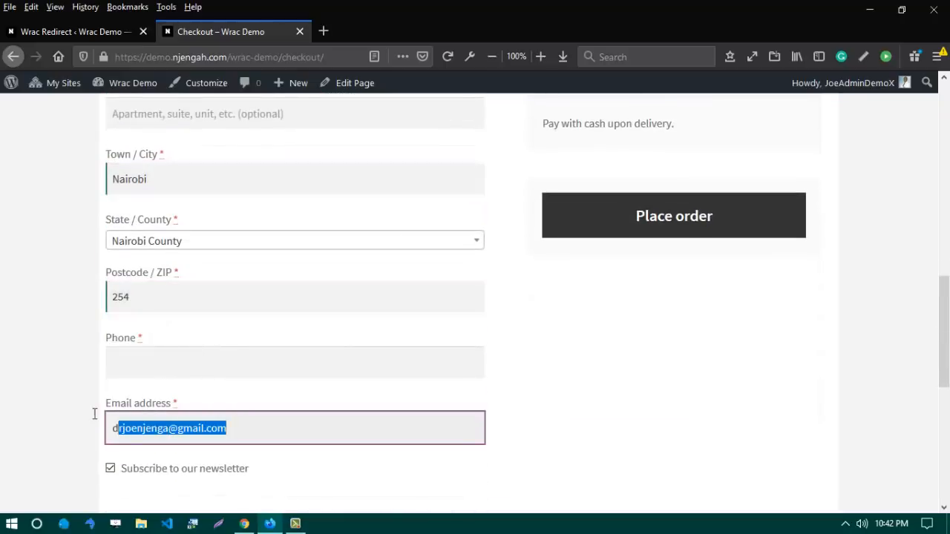
pyautogui.press('Delete')
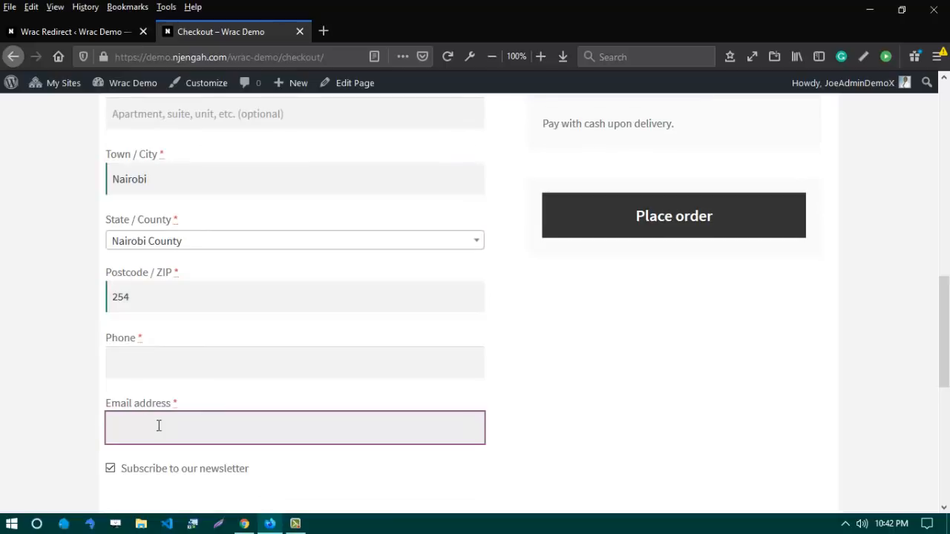
pyautogui.write('example@')
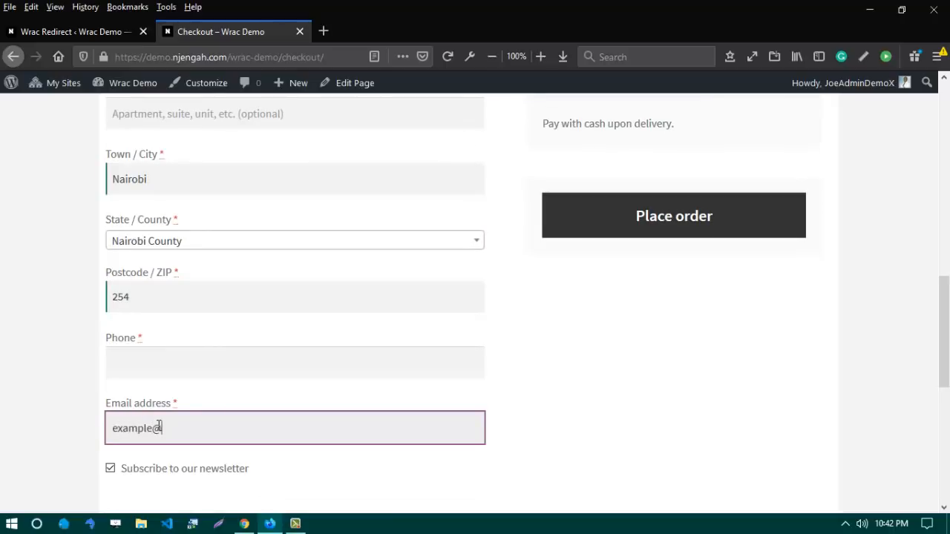
pyautogui.write('gmail.c')
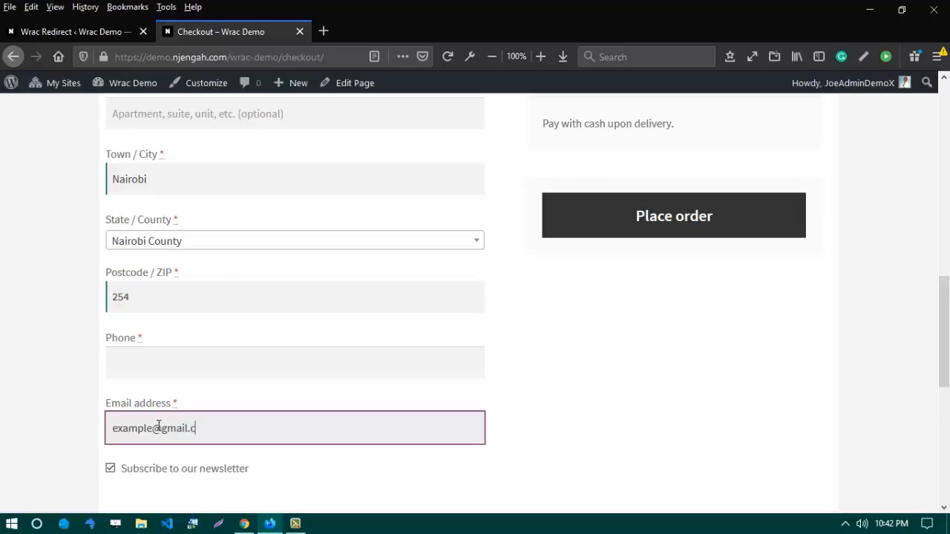
pyautogui.write('om')
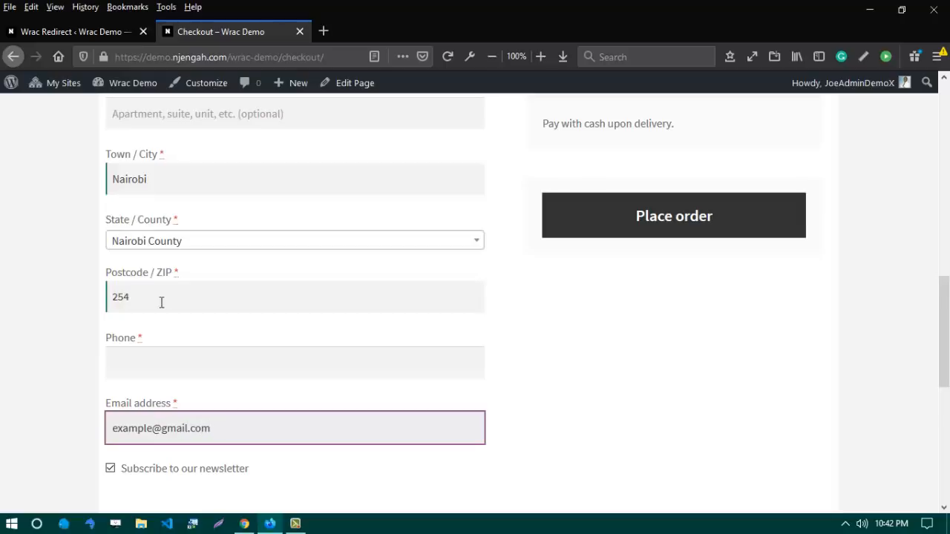
pyautogui.scroll(-3)
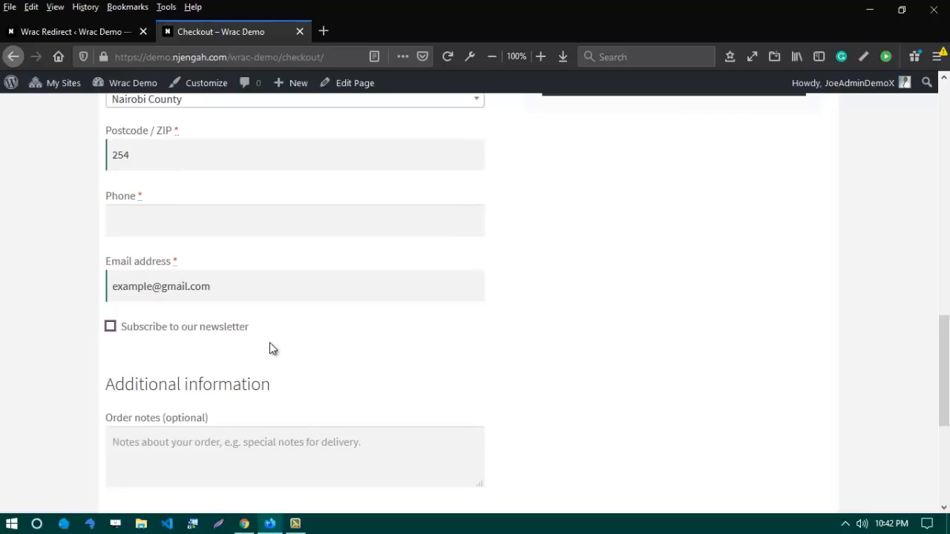
pyautogui.scroll(3)
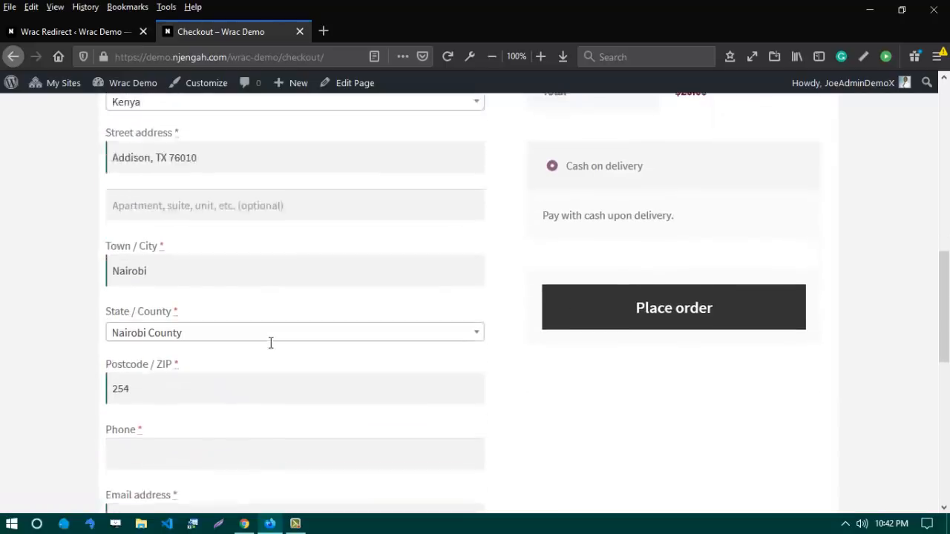
pyautogui.scroll(3)
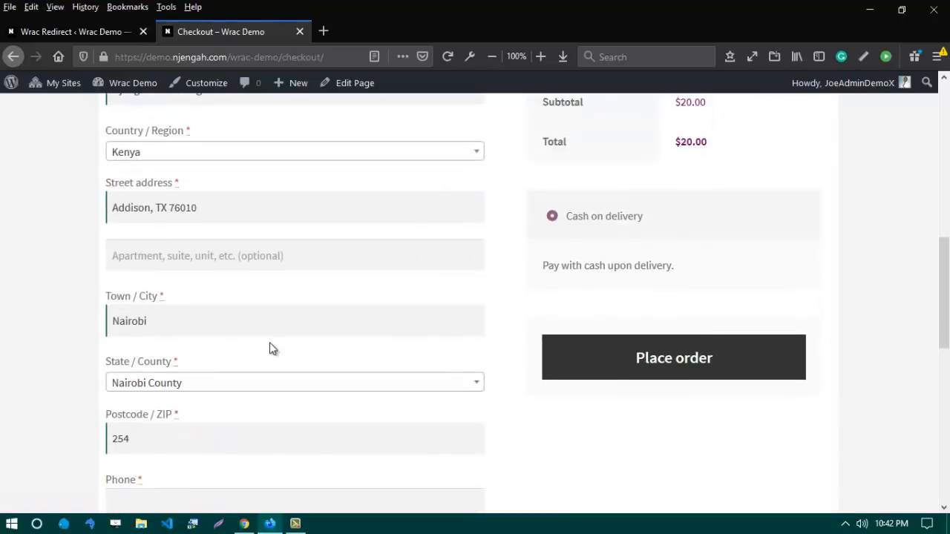
pyautogui.scroll(-3)
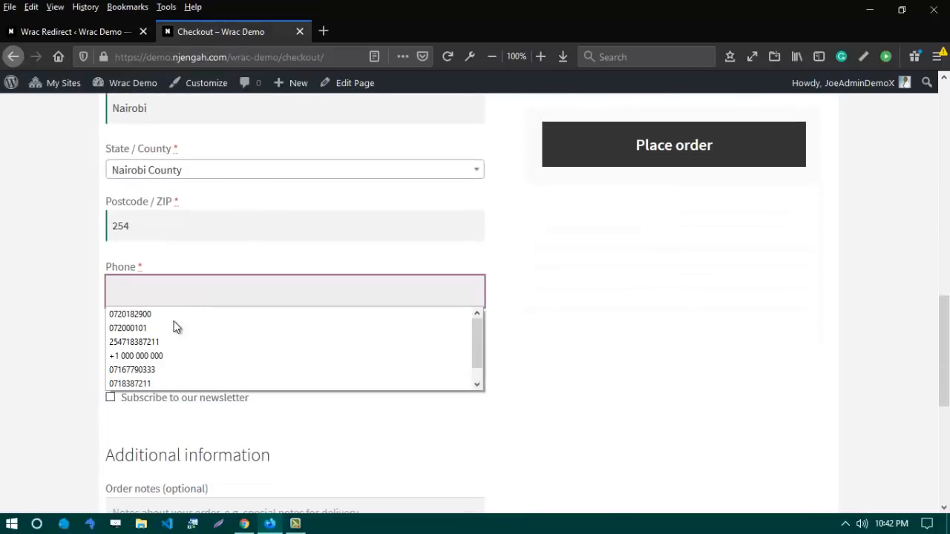
pyautogui.scroll(3)
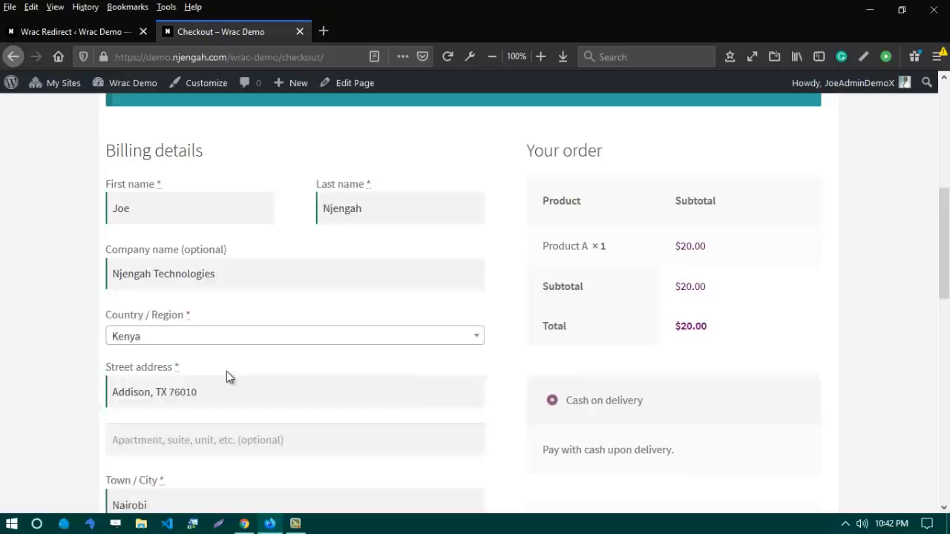
pyautogui.scroll(3)
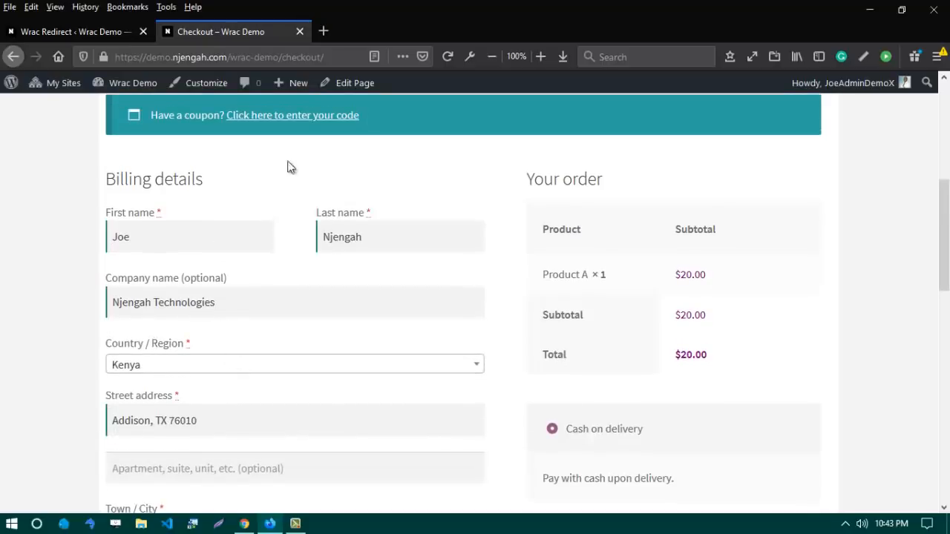
pyautogui.moveTo(71, 44)
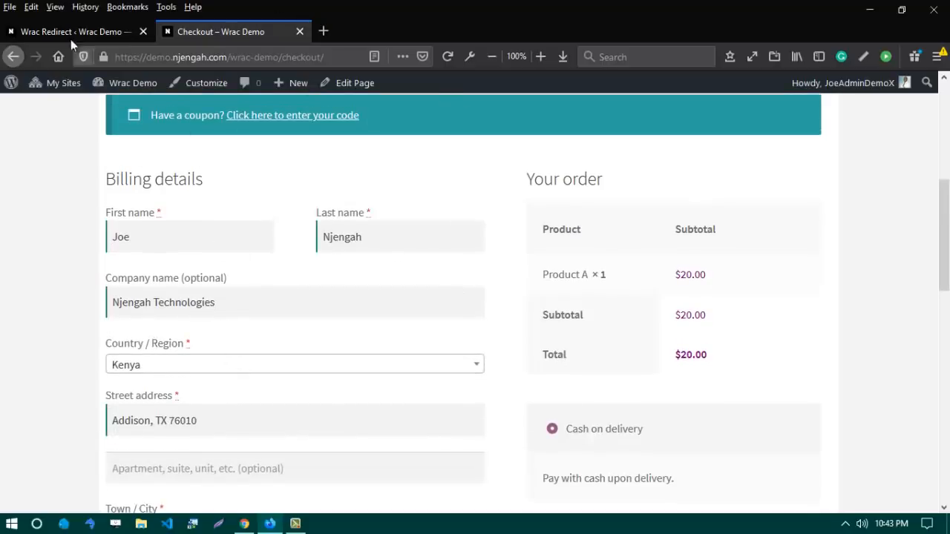
pyautogui.moveTo(324, 155)
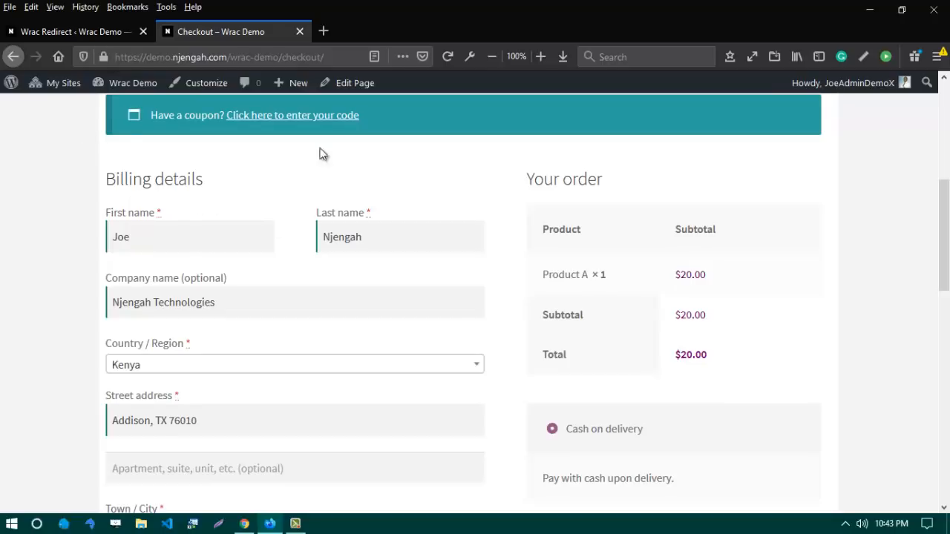
pyautogui.moveTo(274, 277)
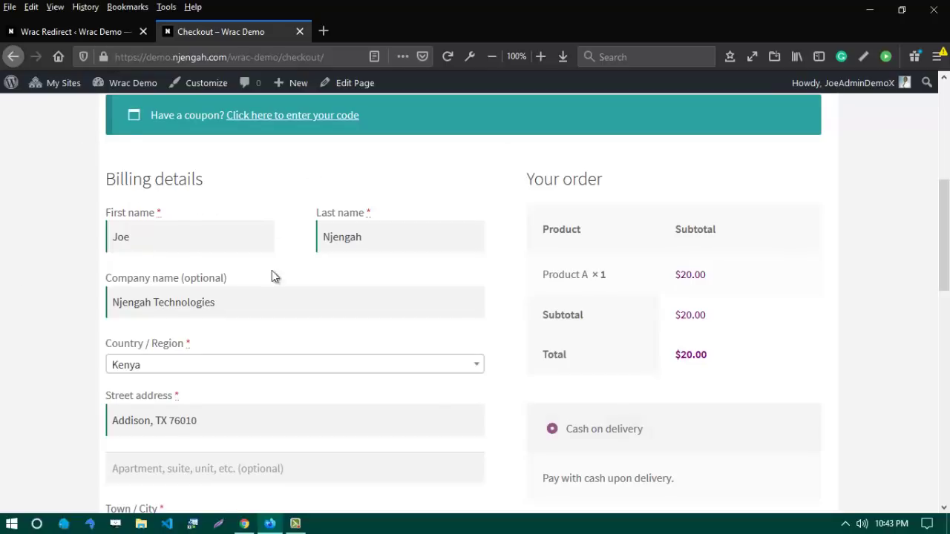
# Place the Product A order and land on the Product B page via the redirect.
pyautogui.scroll(-3)
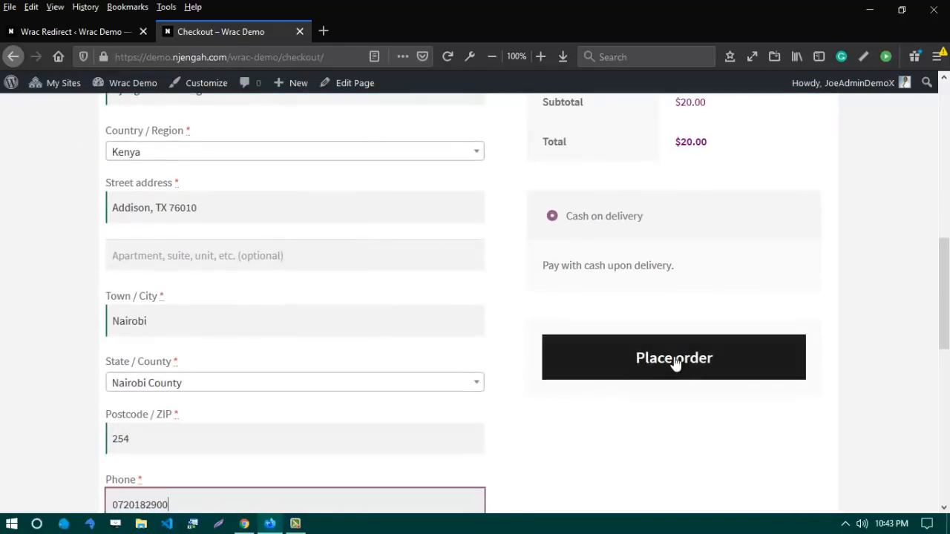
pyautogui.click(673, 356)
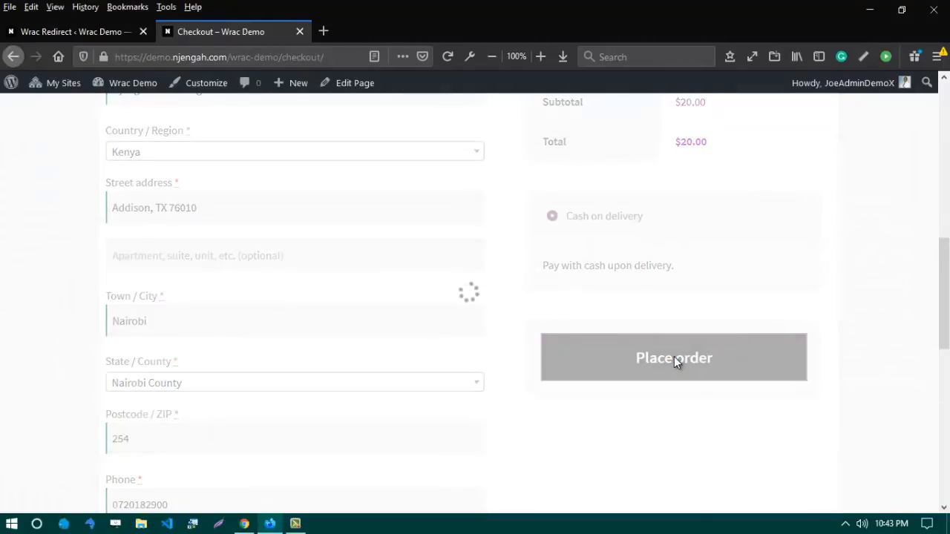
pyautogui.click(674, 356)
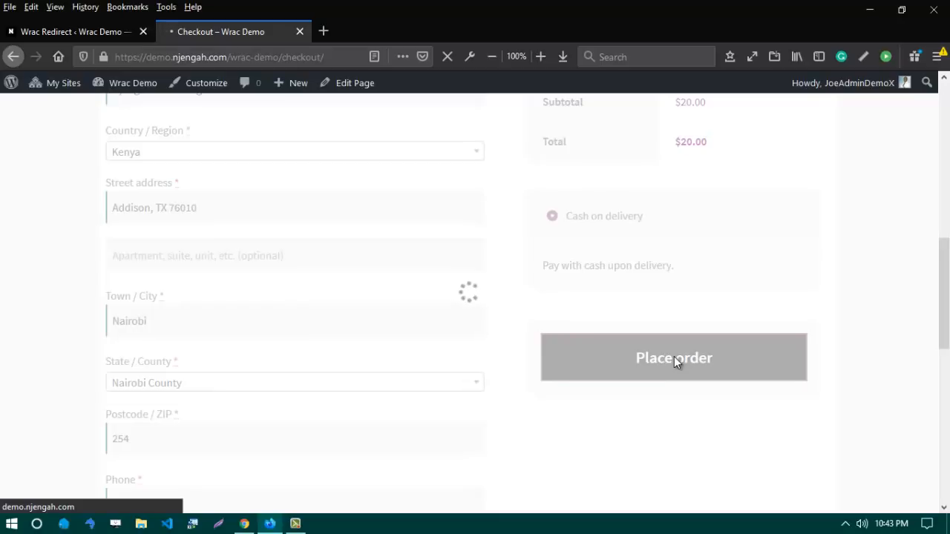
pyautogui.click(673, 356)
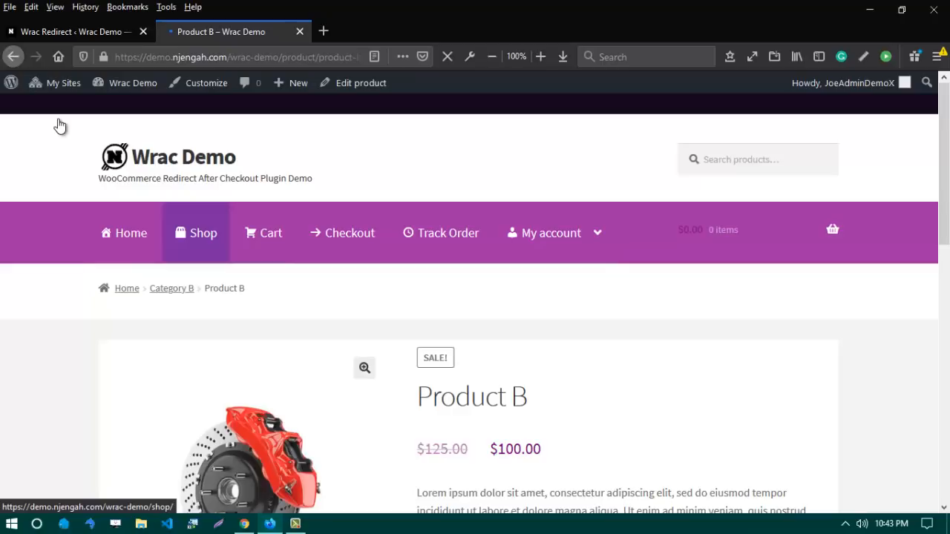
pyautogui.scroll(-3)
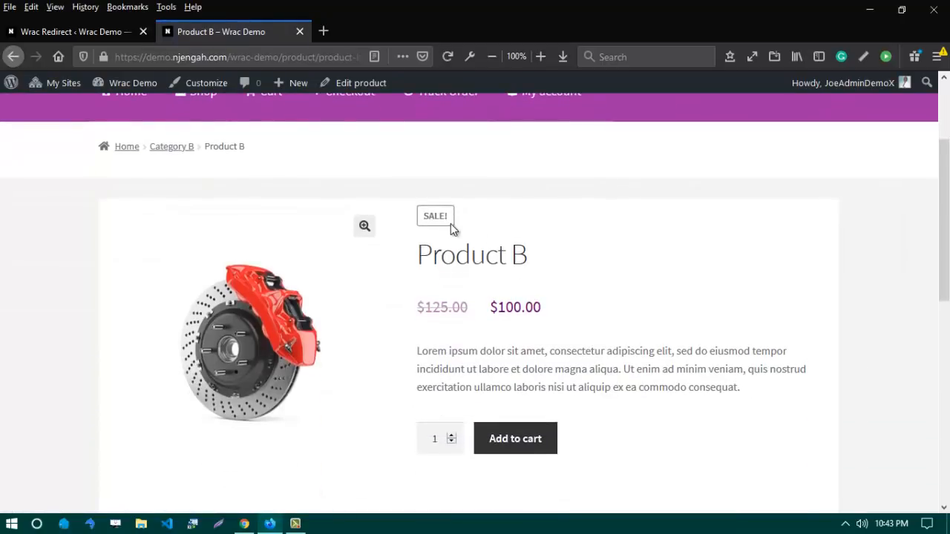
# Return to the Wrac Redirect list and edit the 'Redirect Product A to Product B' rule.
pyautogui.click(72, 32)
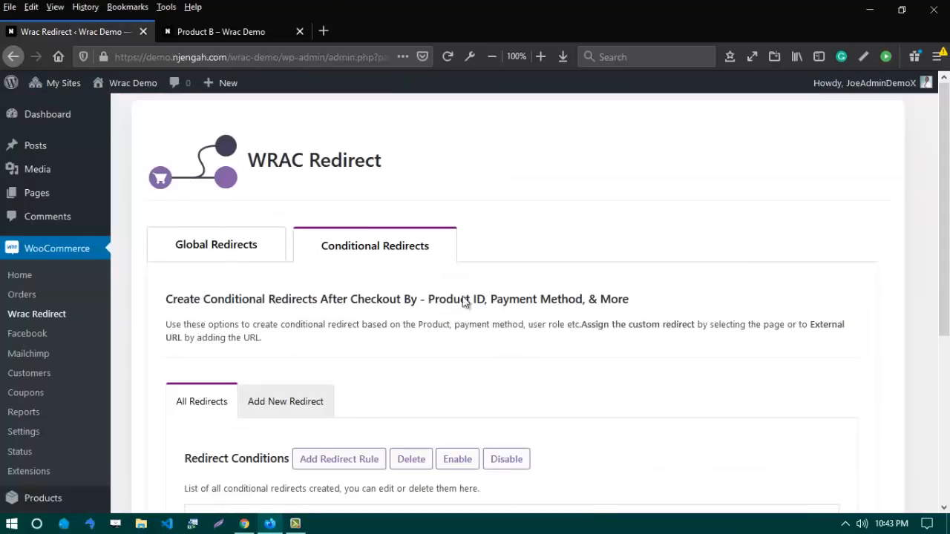
pyautogui.scroll(-3)
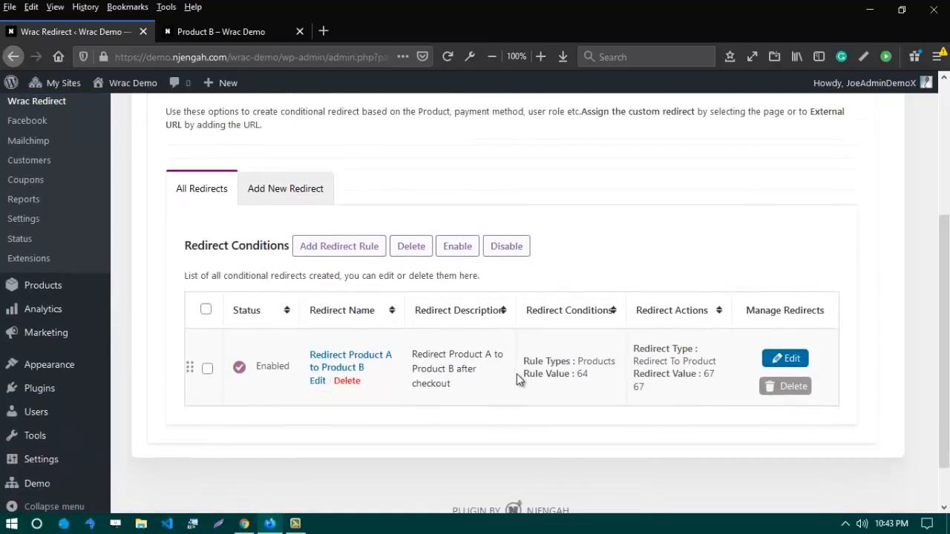
pyautogui.scroll(3)
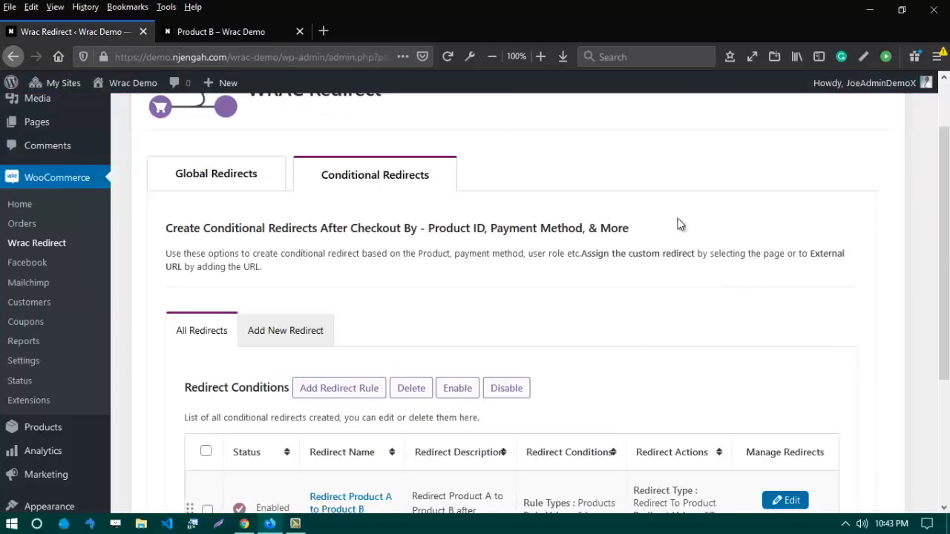
pyautogui.scroll(-3)
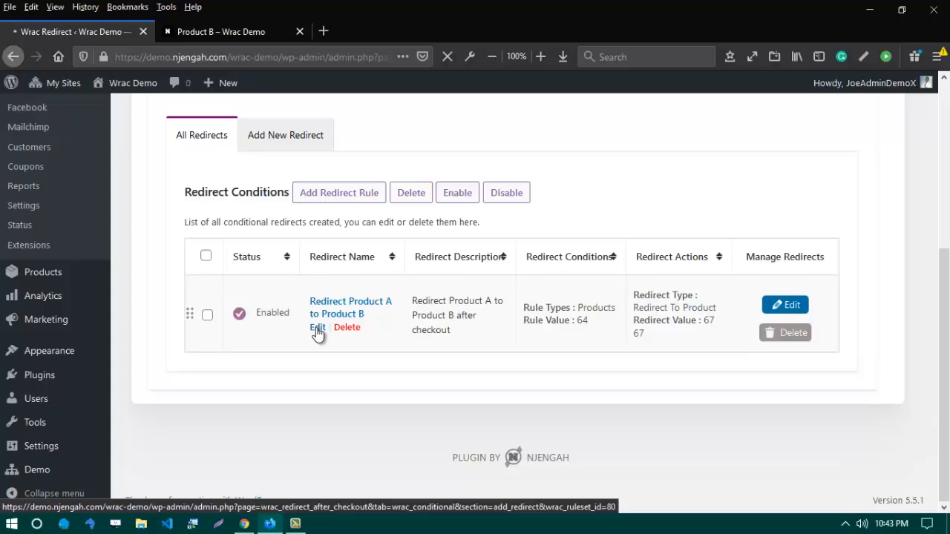
pyautogui.click(318, 327)
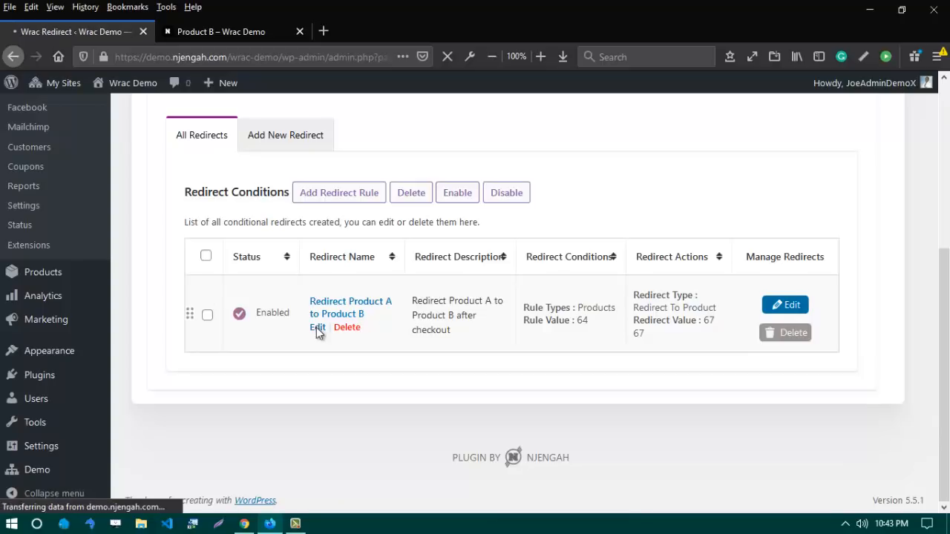
# Try the condition as Product Category, Coupon Code and User Role limited to Customer.
pyautogui.click(318, 328)
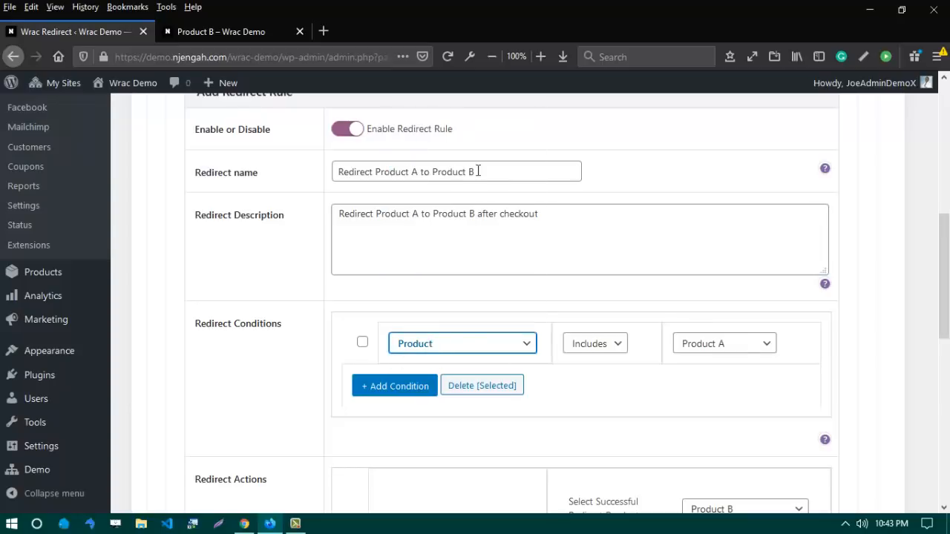
pyautogui.click(461, 343)
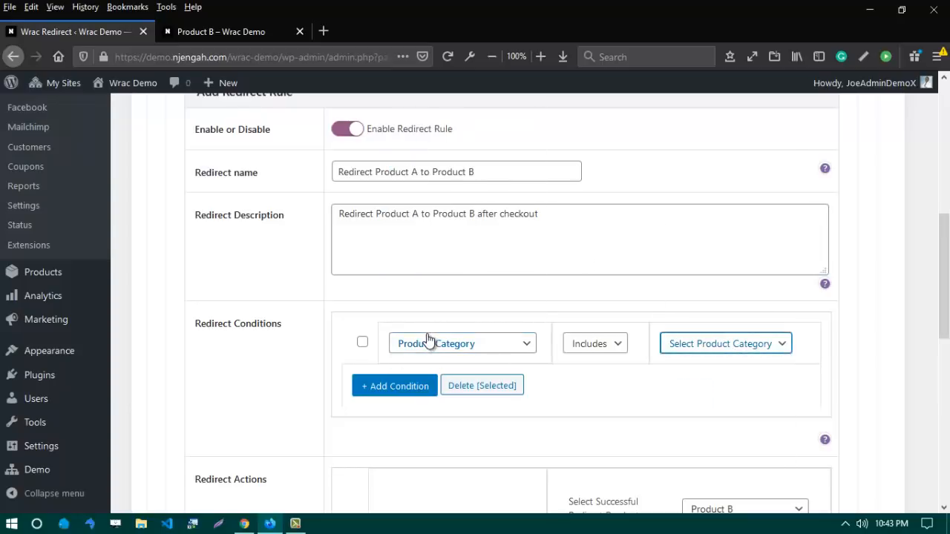
pyautogui.click(462, 343)
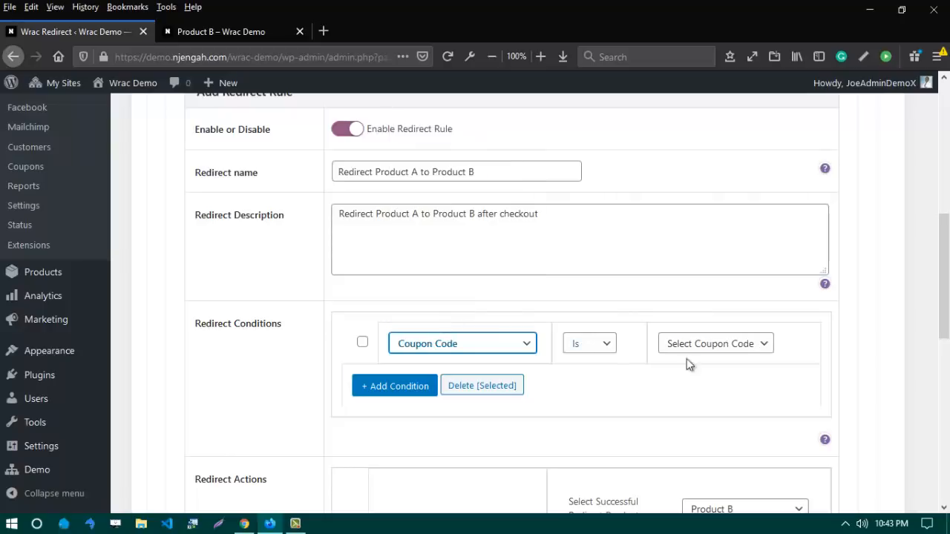
pyautogui.click(715, 343)
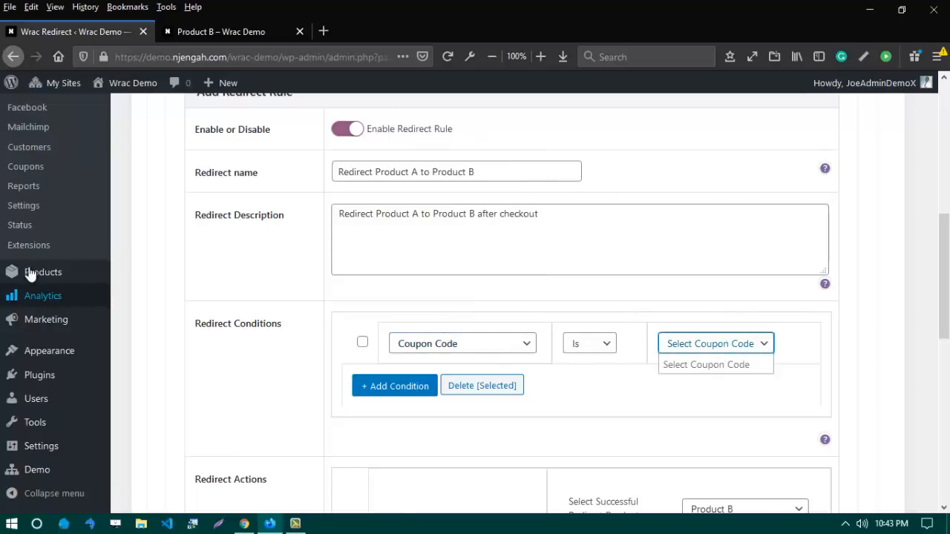
pyautogui.moveTo(482, 352)
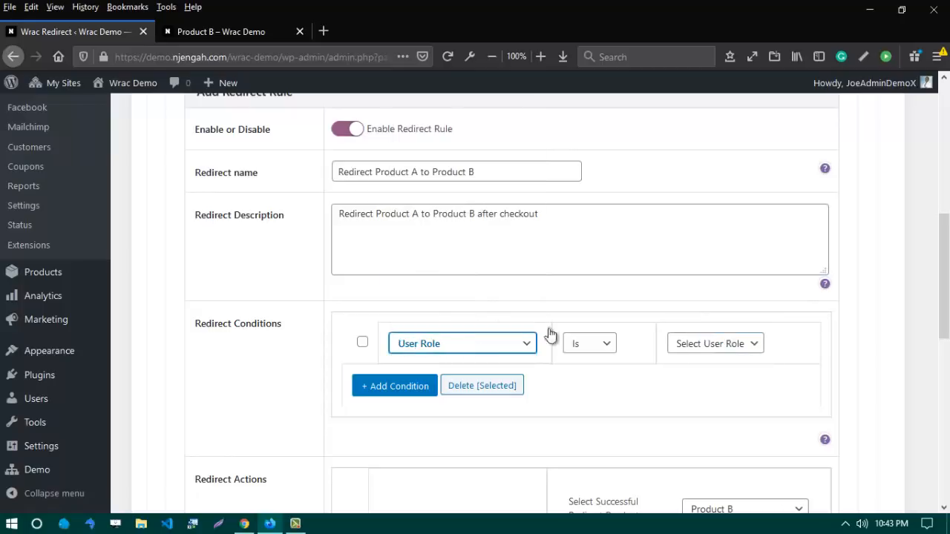
pyautogui.click(715, 343)
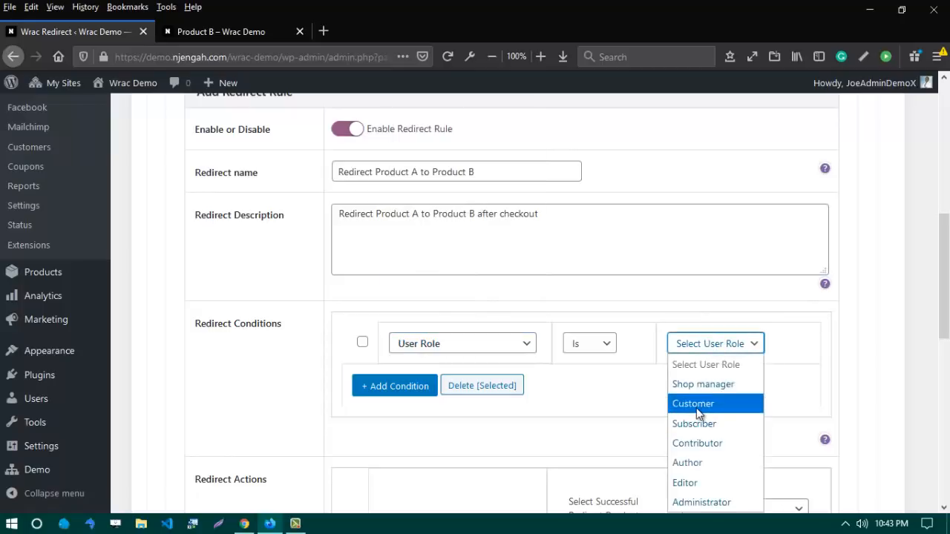
pyautogui.click(692, 403)
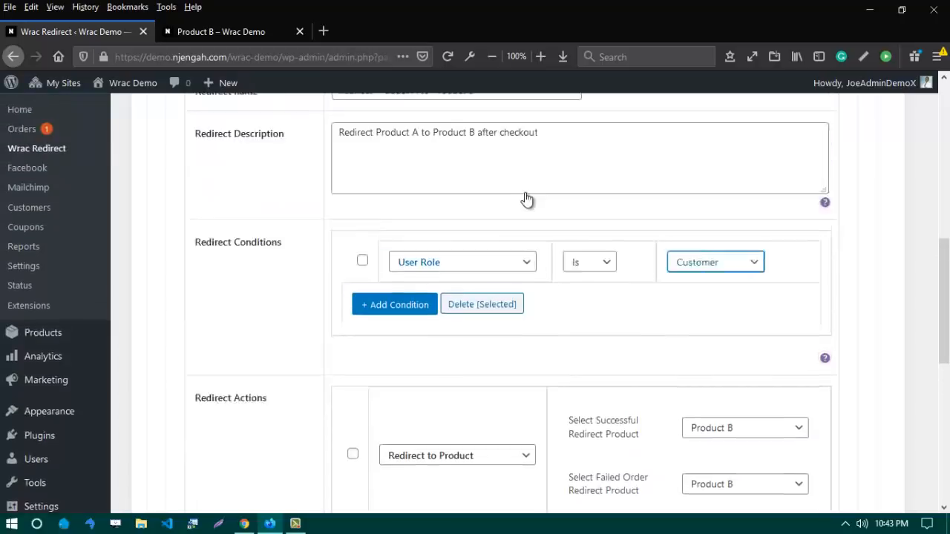
pyautogui.scroll(3)
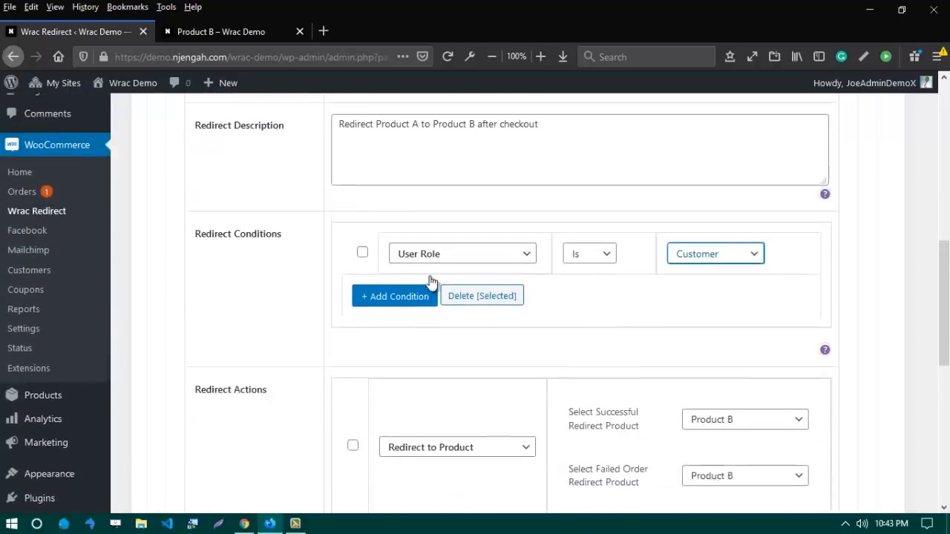
# Set the condition to Country (Billing Address), first Algeria, then Bahamas.
pyautogui.click(461, 252)
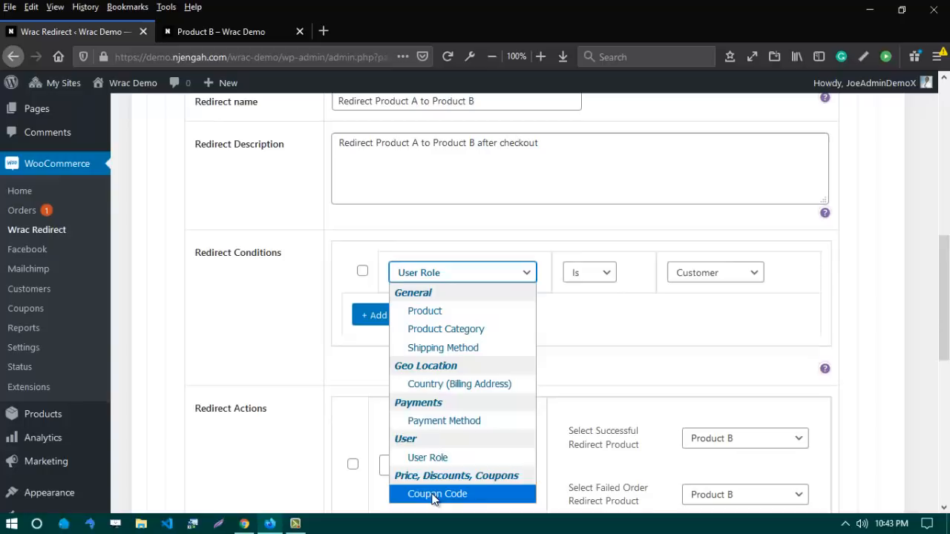
pyautogui.click(459, 383)
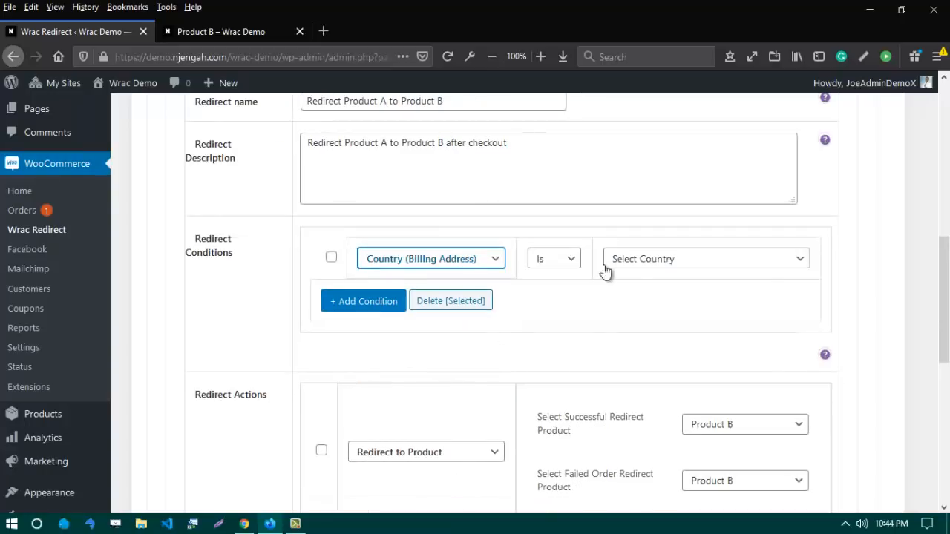
pyautogui.click(705, 258)
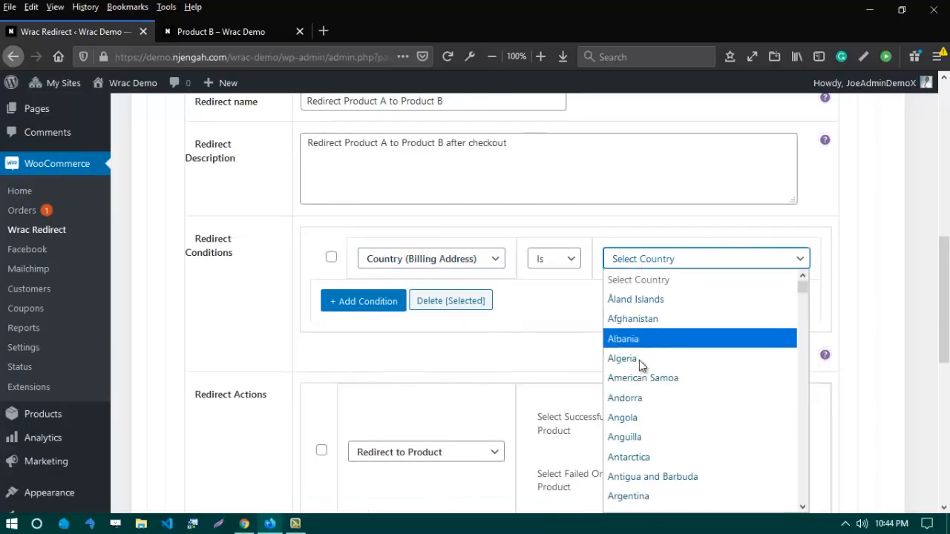
pyautogui.click(622, 358)
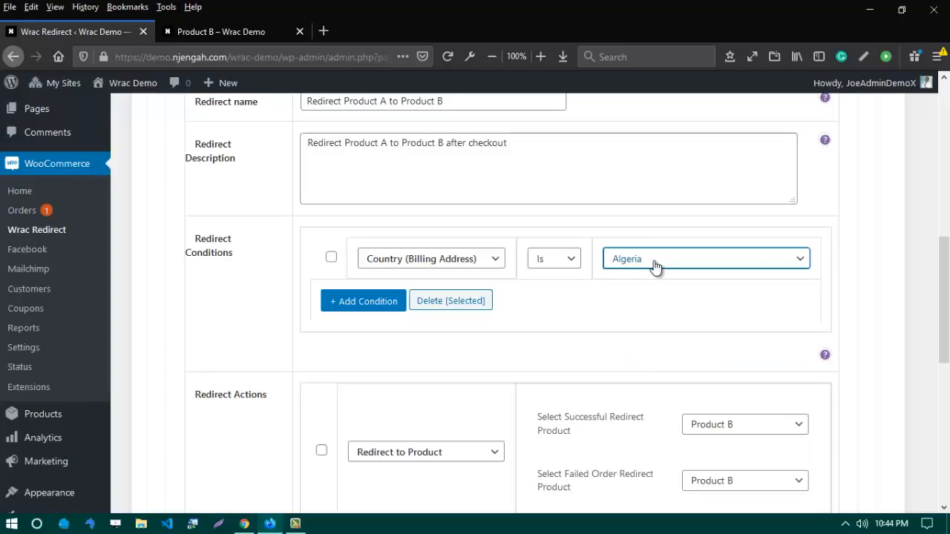
pyautogui.click(704, 259)
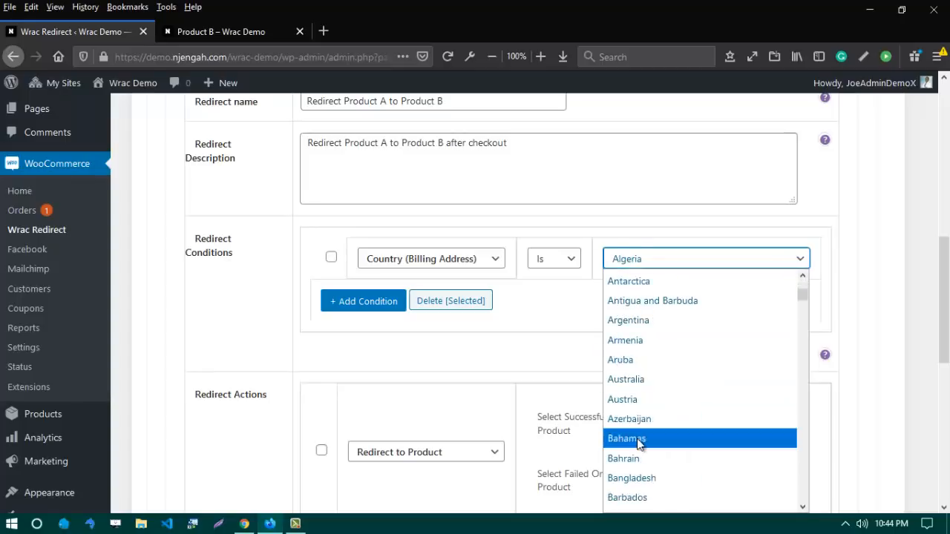
pyautogui.click(626, 439)
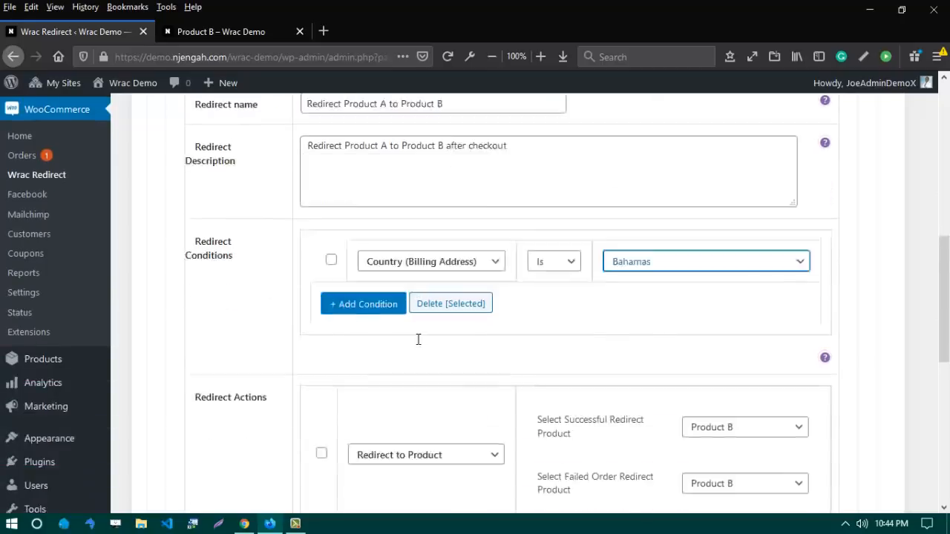
# Add a third condition, try Shipping Method, then require User Role is Customer.
pyautogui.scroll(-3)
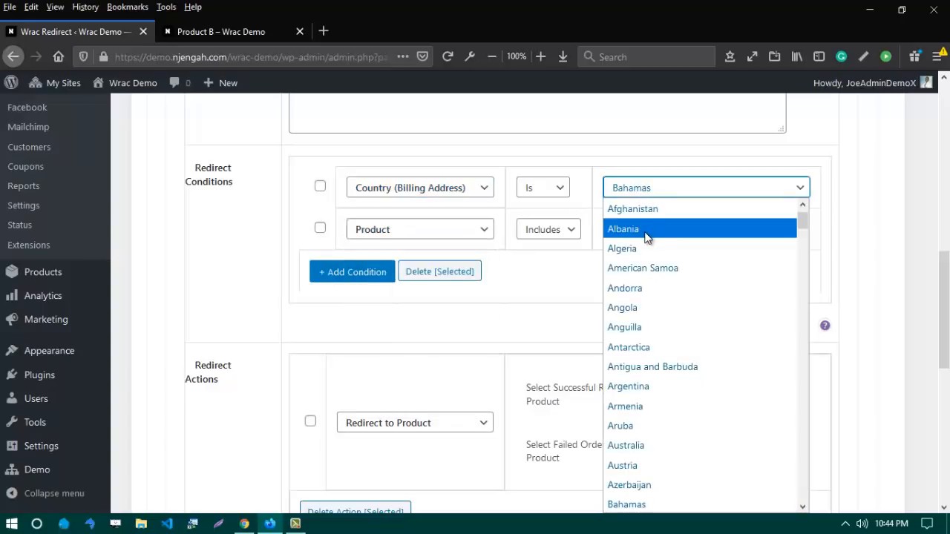
pyautogui.click(418, 229)
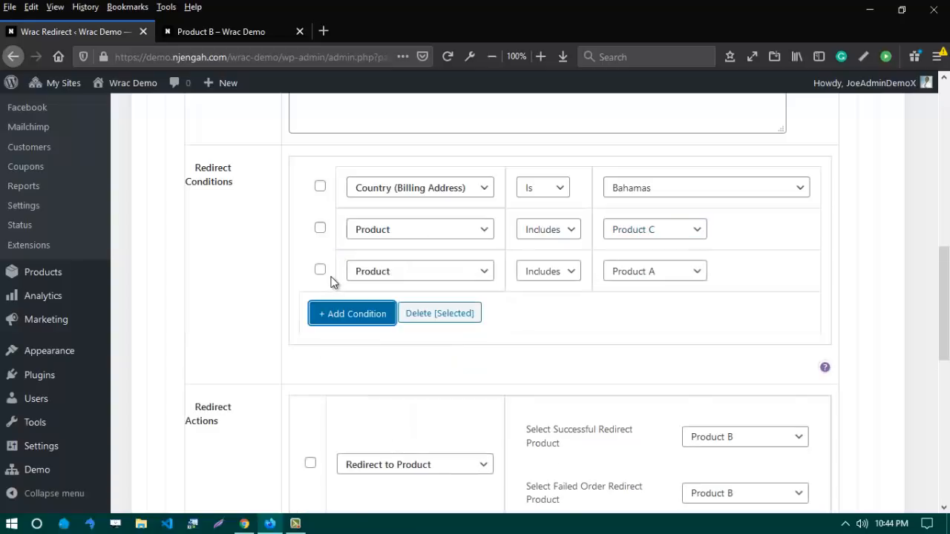
pyautogui.click(419, 270)
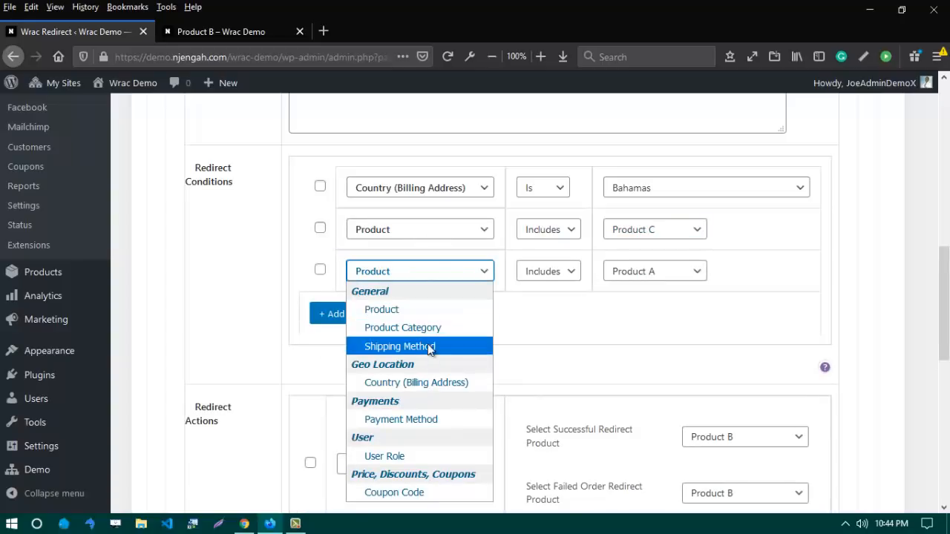
pyautogui.click(401, 345)
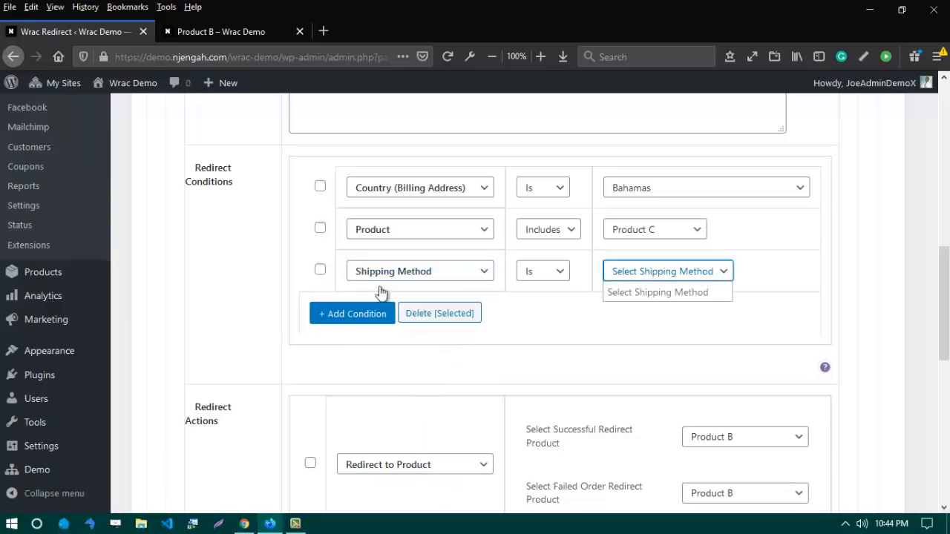
pyautogui.click(419, 270)
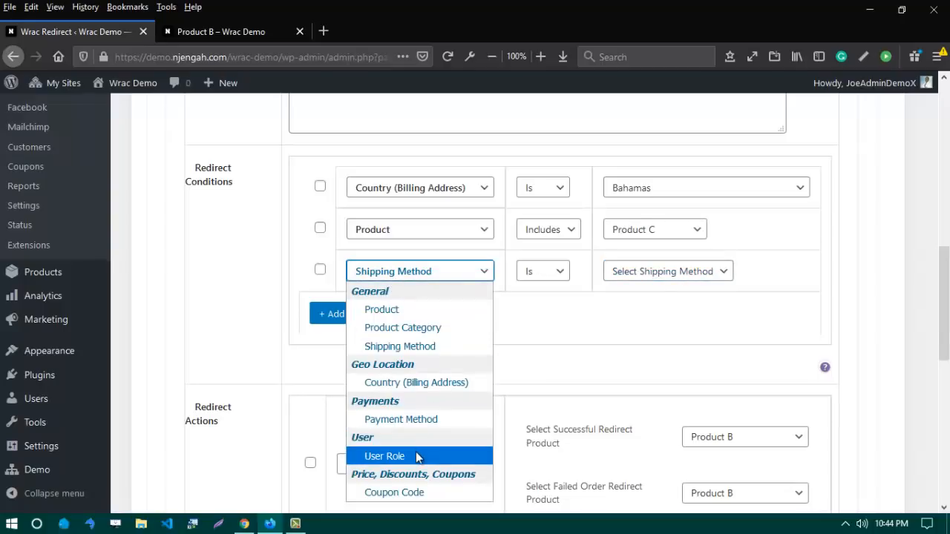
pyautogui.click(384, 455)
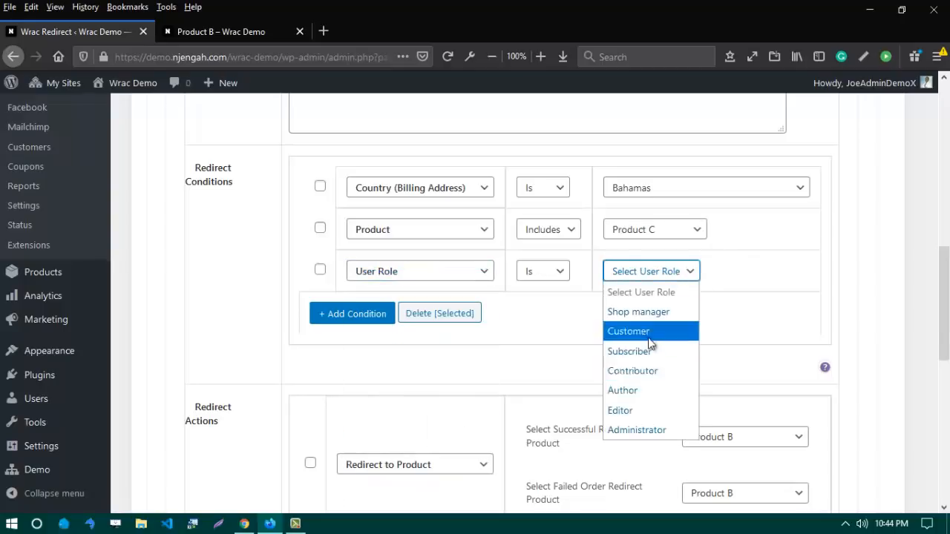
pyautogui.click(628, 331)
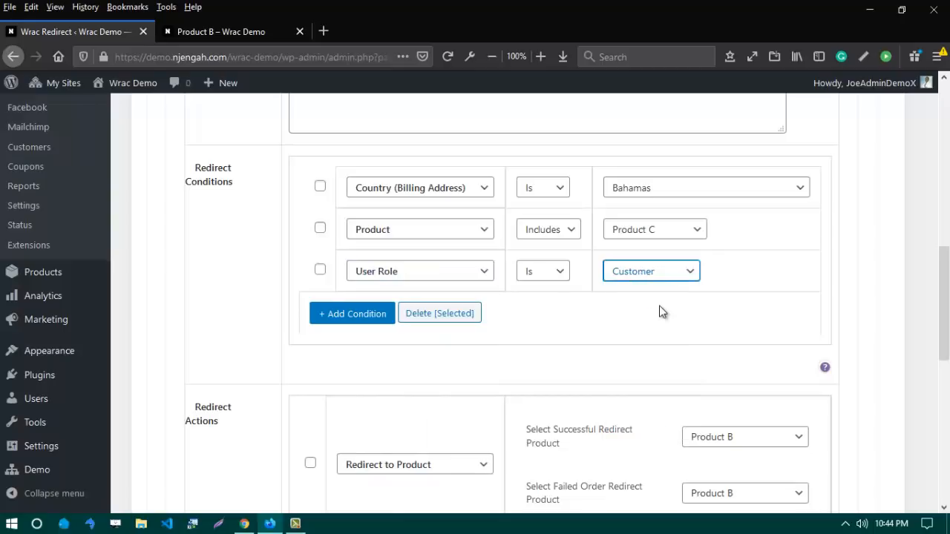
pyautogui.scroll(3)
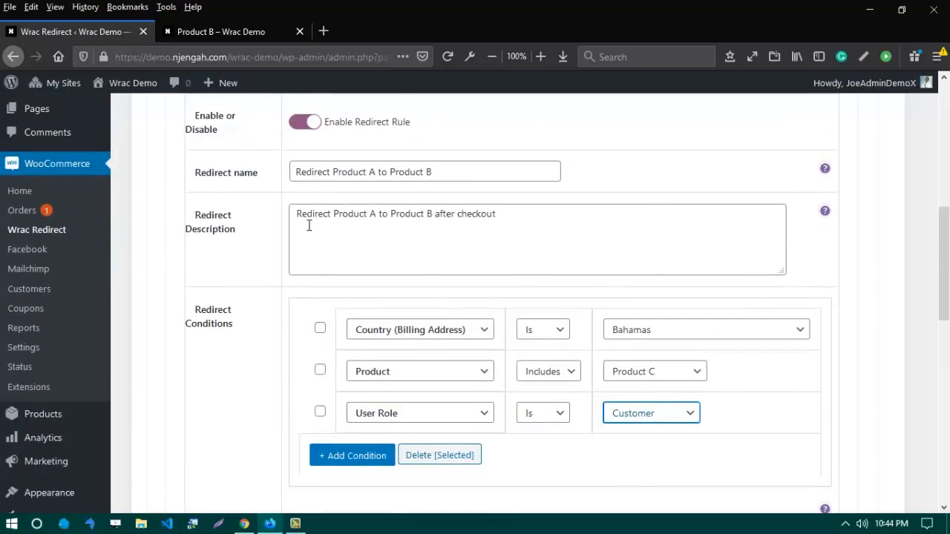
# Set the redirect action to Redirect to Page, then Redirect to Post with no post chosen.
pyautogui.tripleClick(394, 214)
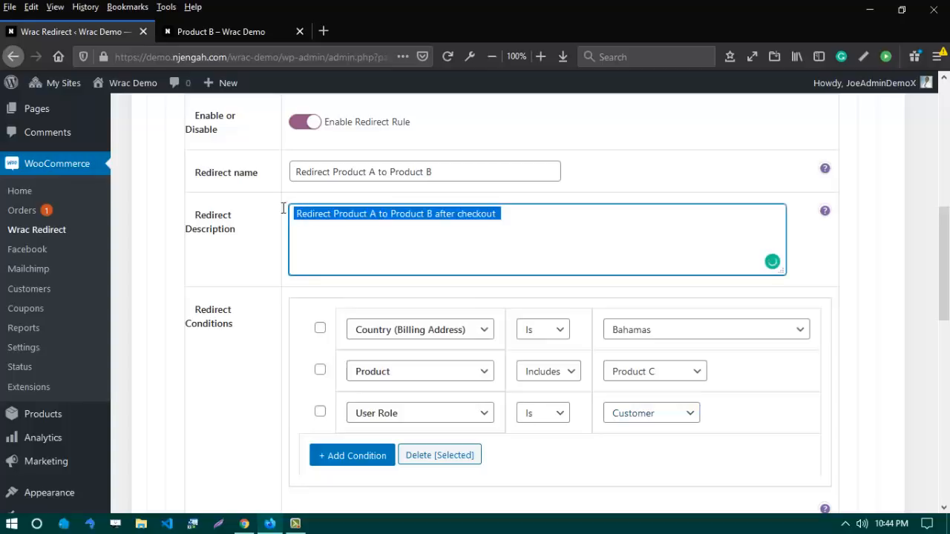
pyautogui.scroll(-3)
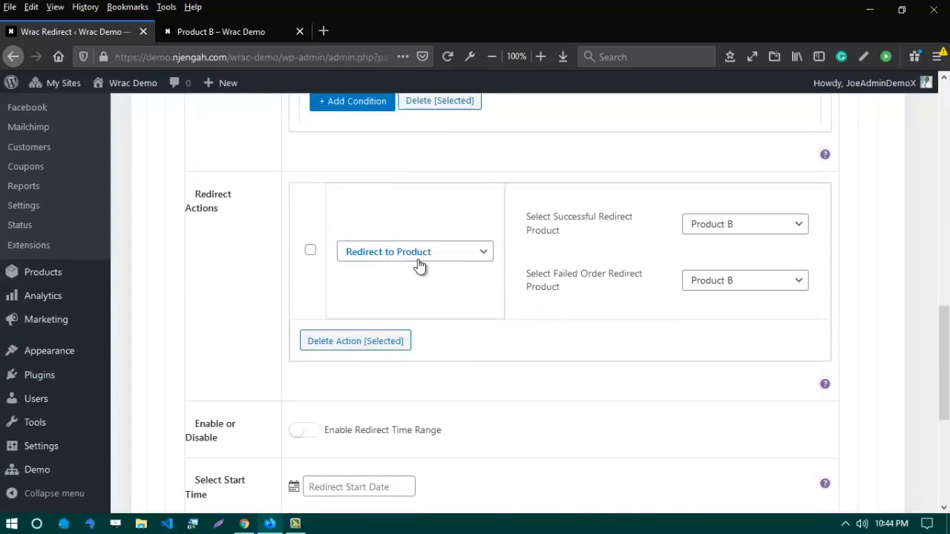
pyautogui.click(414, 252)
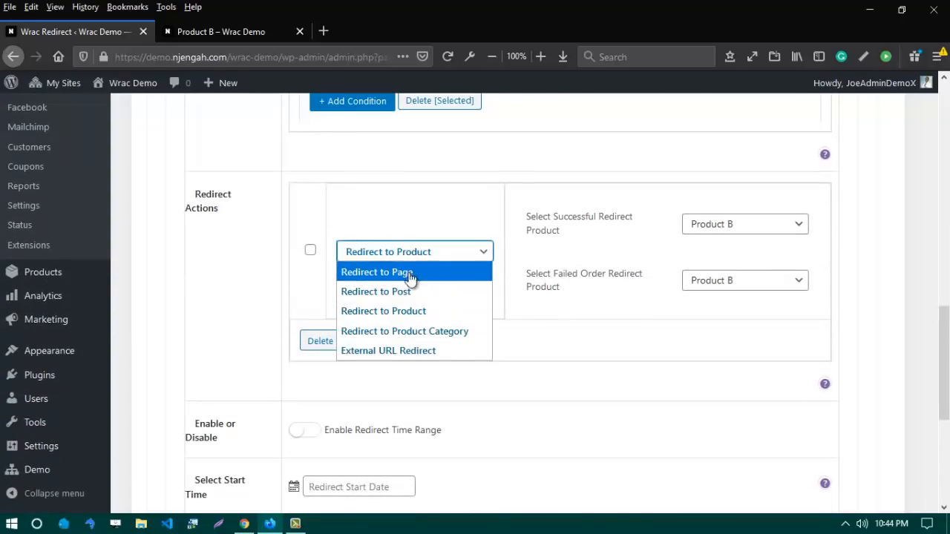
pyautogui.click(377, 272)
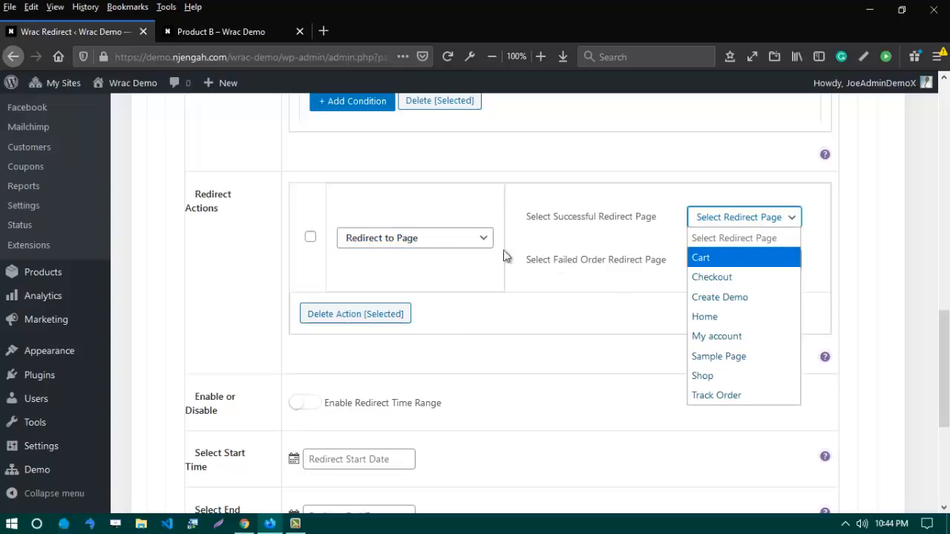
pyautogui.click(414, 237)
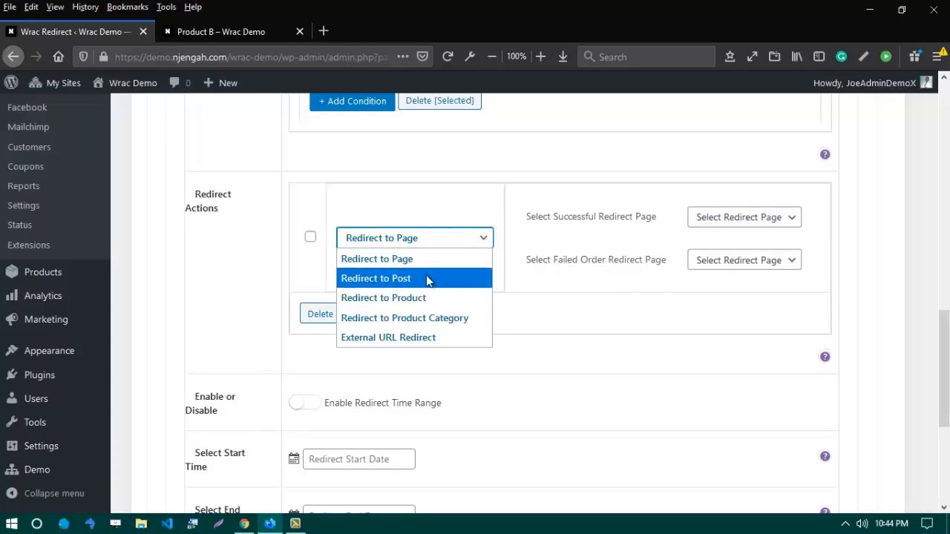
pyautogui.click(375, 279)
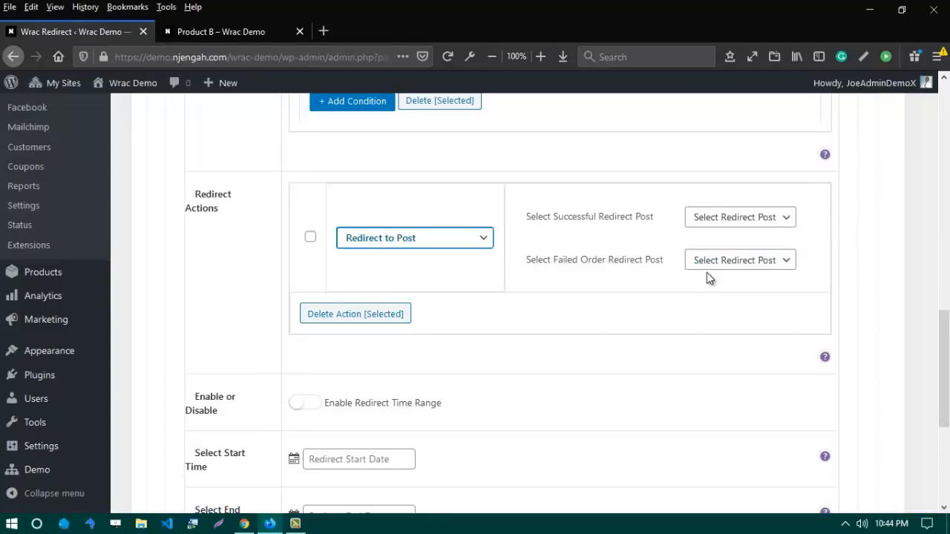
pyautogui.moveTo(593, 318)
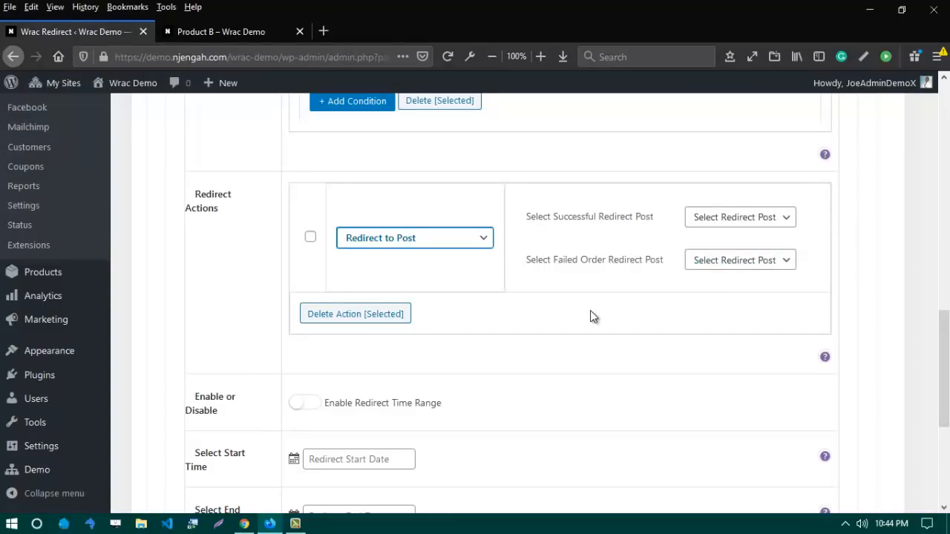
pyautogui.scroll(3)
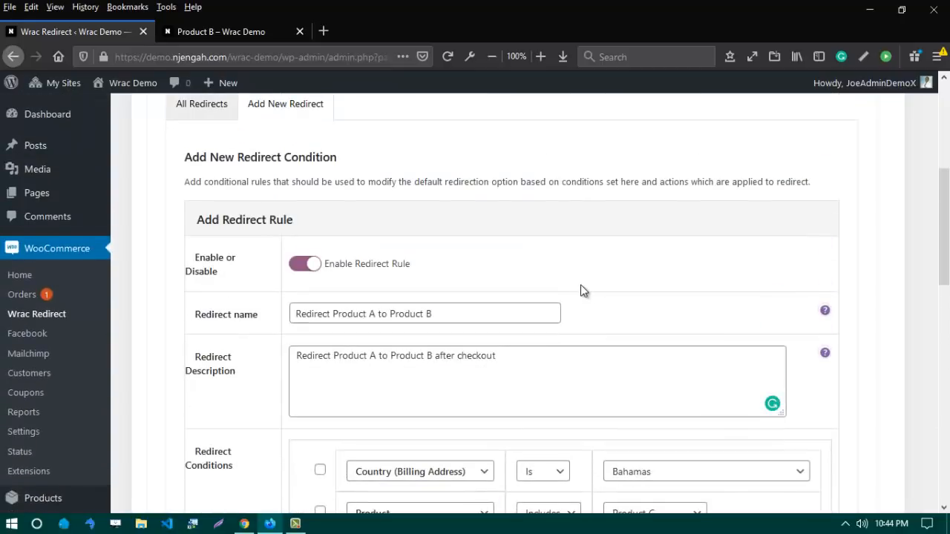
pyautogui.scroll(3)
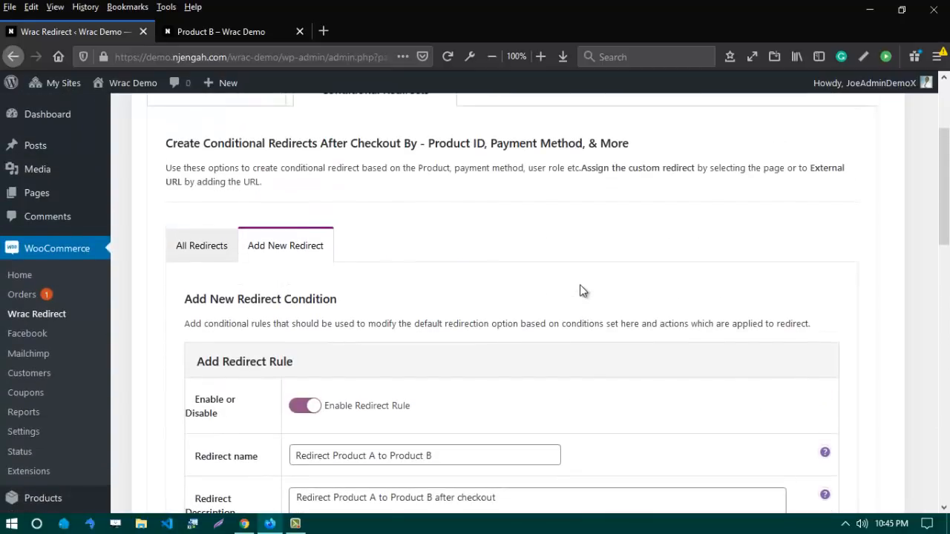